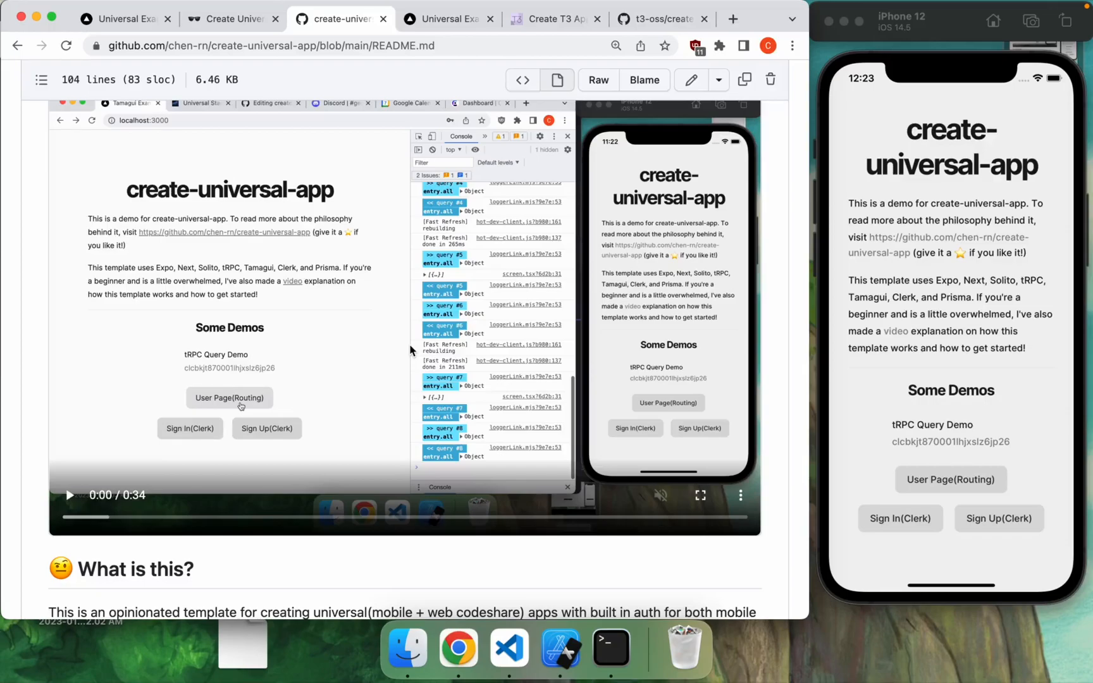
Step: Scroll create.t3.gg to the Next.js, TypeScript, tRPC, Prisma, Tailwind and NextAuth cards
{"action": "scroll", "scroll_direction": "down", "scroll_amount": 3}
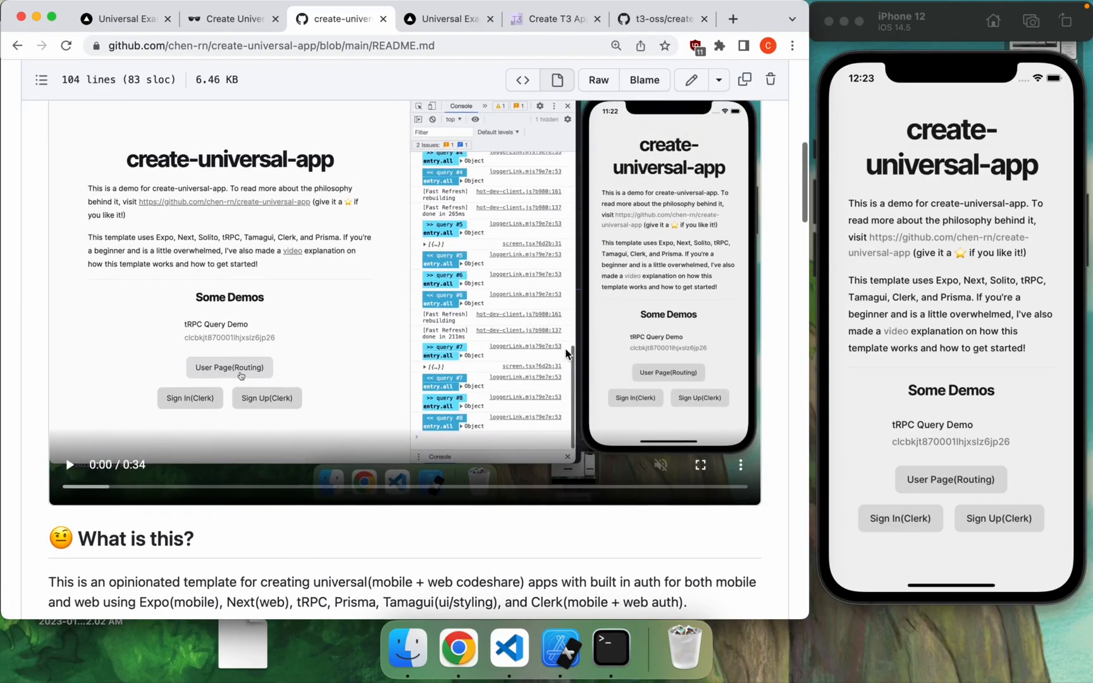
{"action": "scroll", "scroll_direction": "down", "scroll_amount": 3}
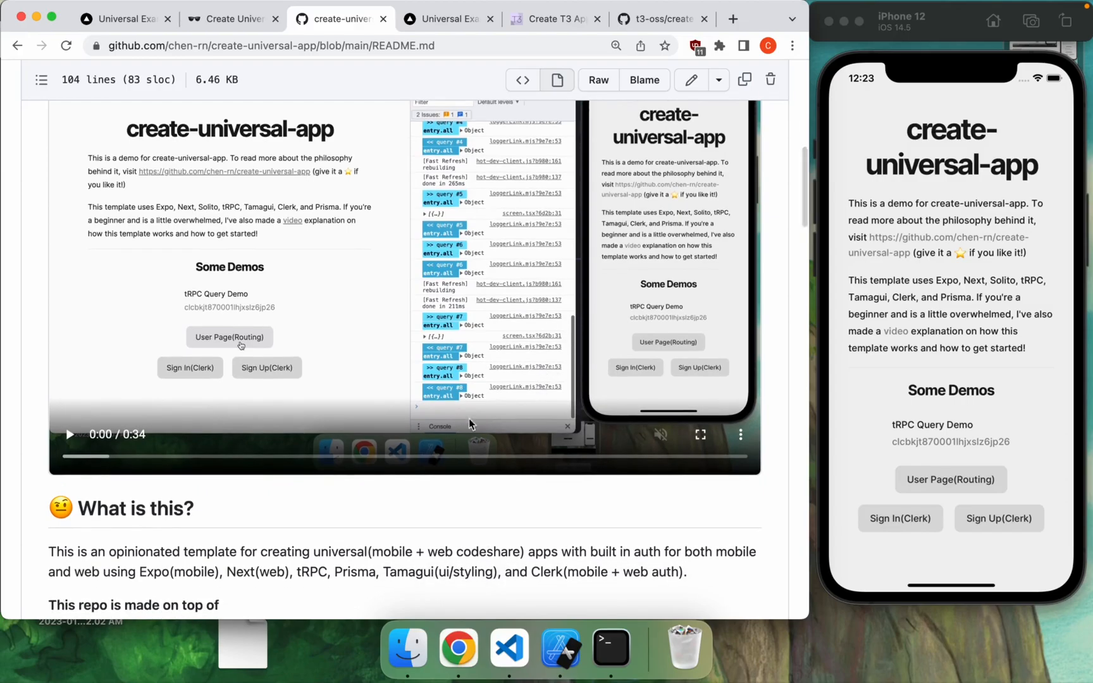
{"action": "mouse_move", "coordinate": [328, 590]}
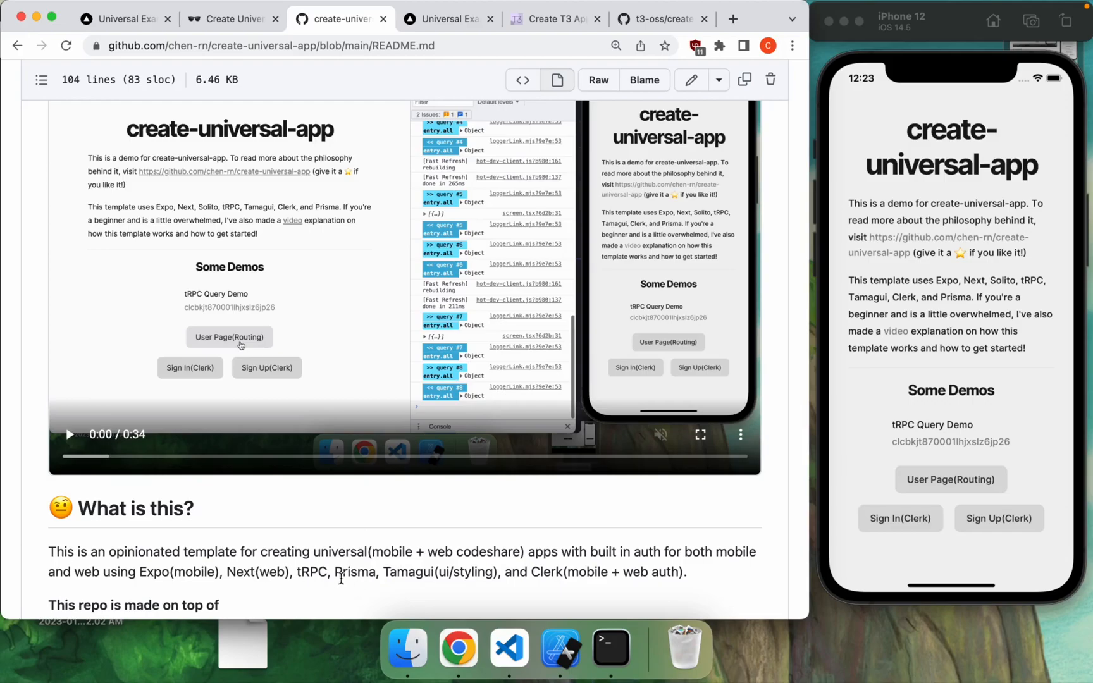
{"action": "mouse_move", "coordinate": [526, 586]}
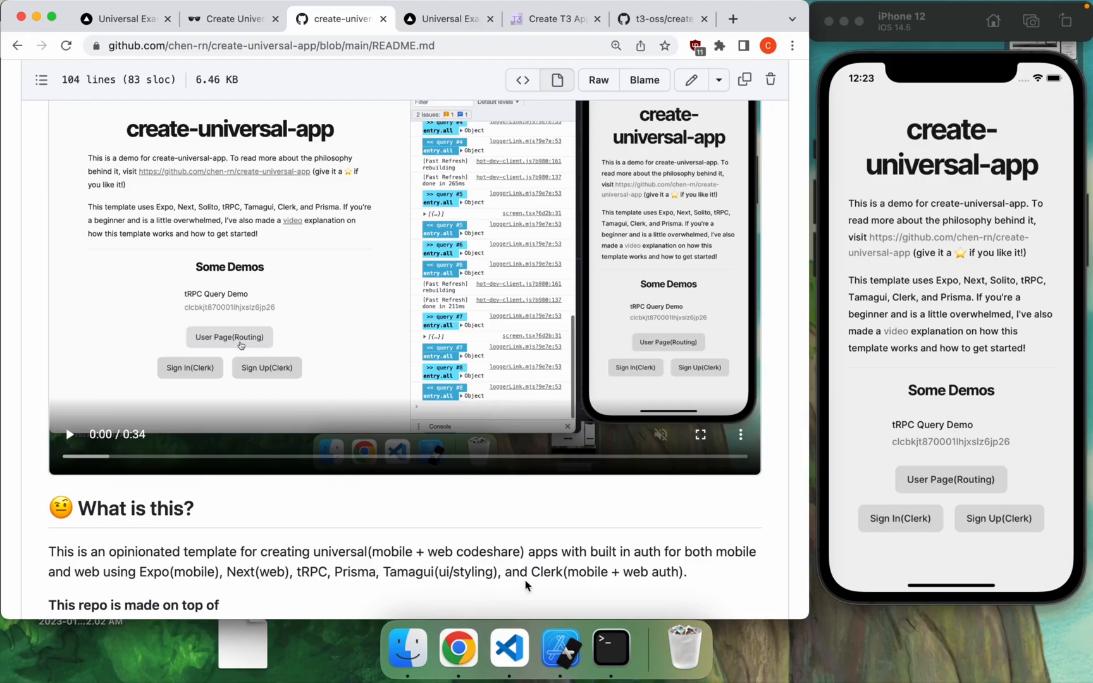
{"action": "mouse_move", "coordinate": [553, 597]}
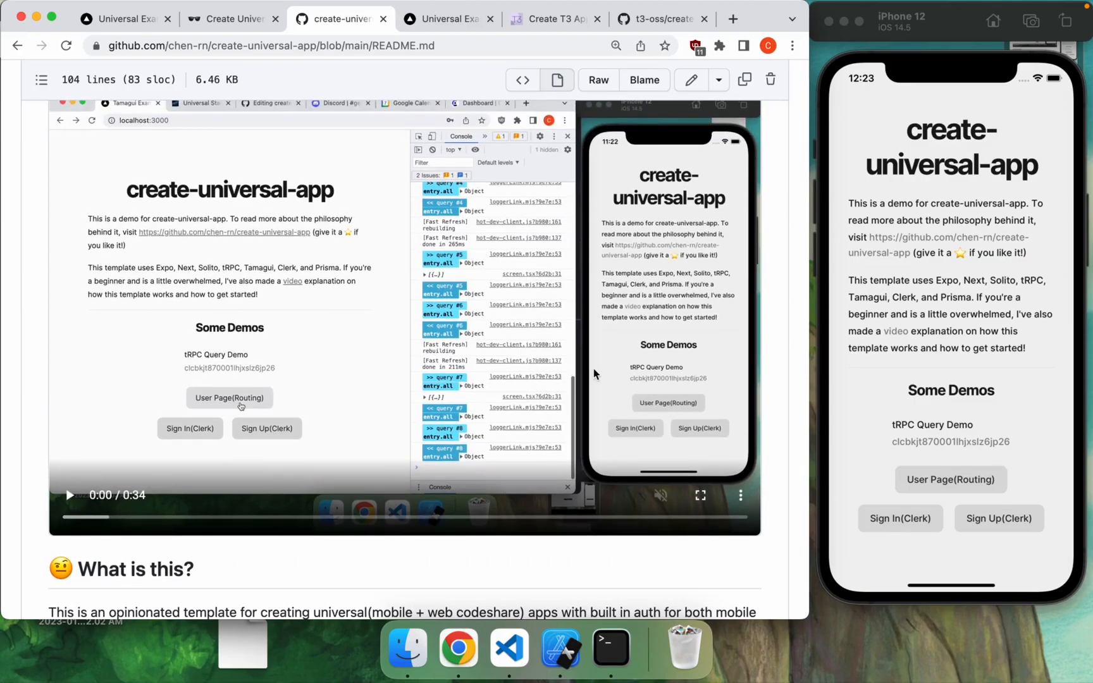
{"action": "left_click", "coordinate": [232, 18]}
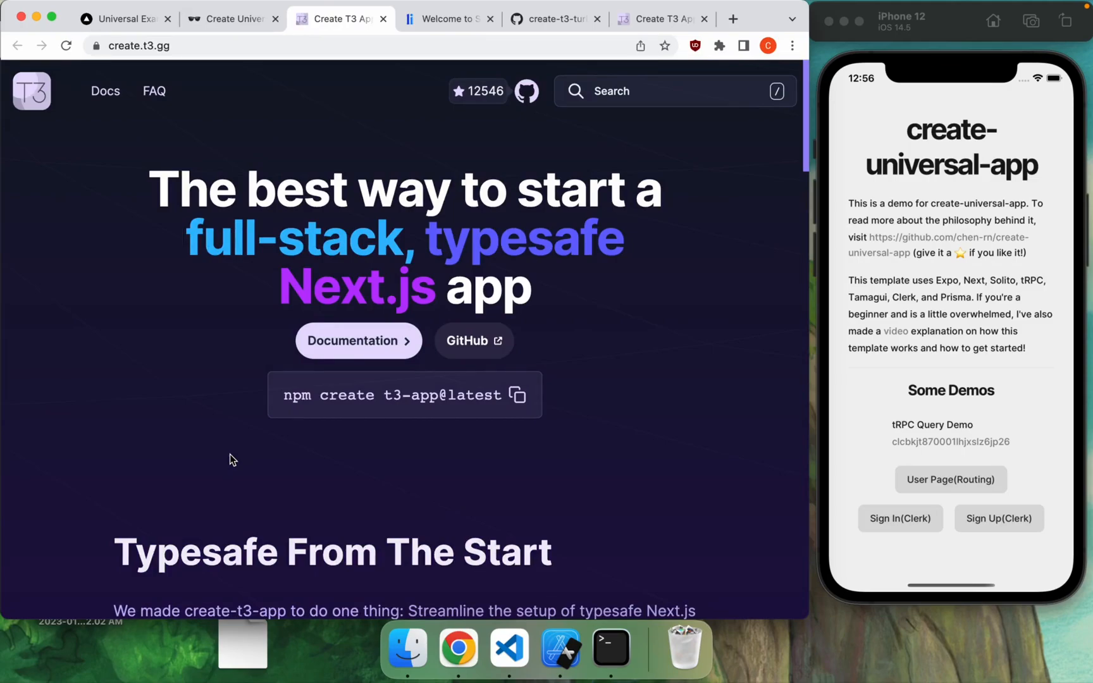
{"action": "mouse_move", "coordinate": [332, 429]}
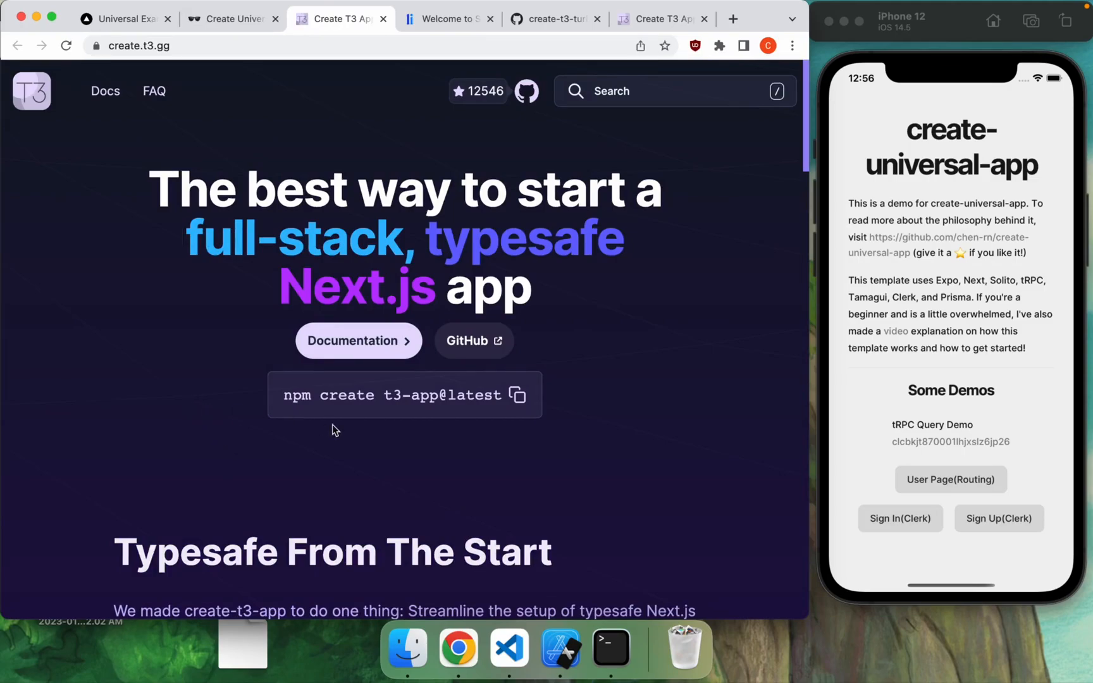
{"action": "mouse_move", "coordinate": [432, 423]}
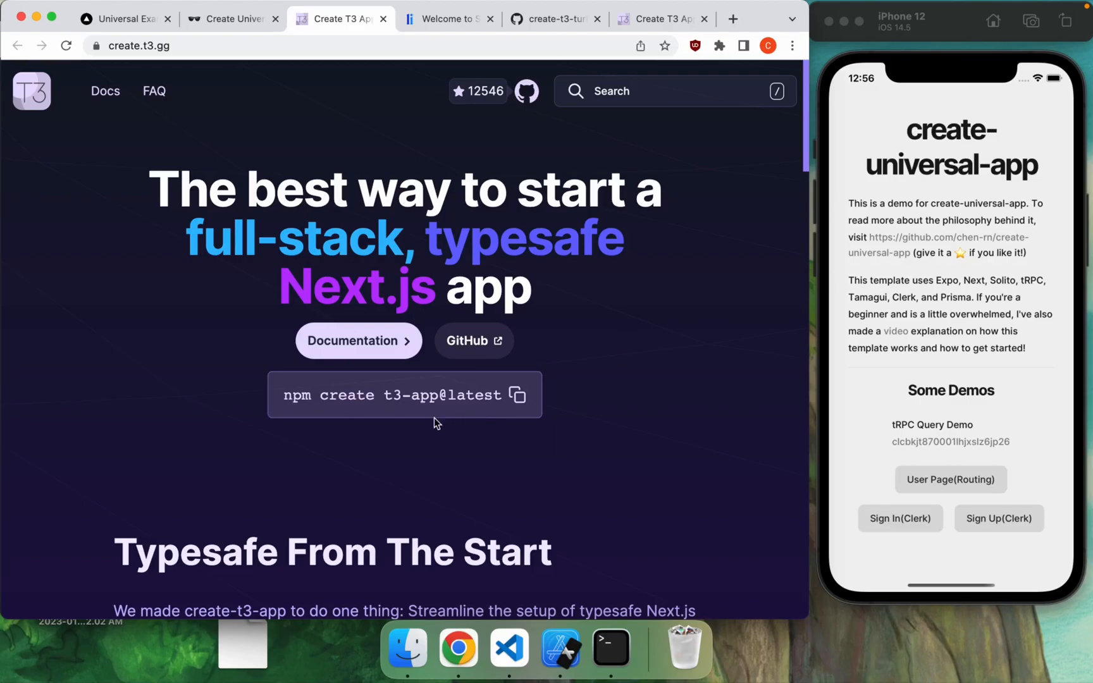
{"action": "scroll", "scroll_direction": "down", "scroll_amount": 3}
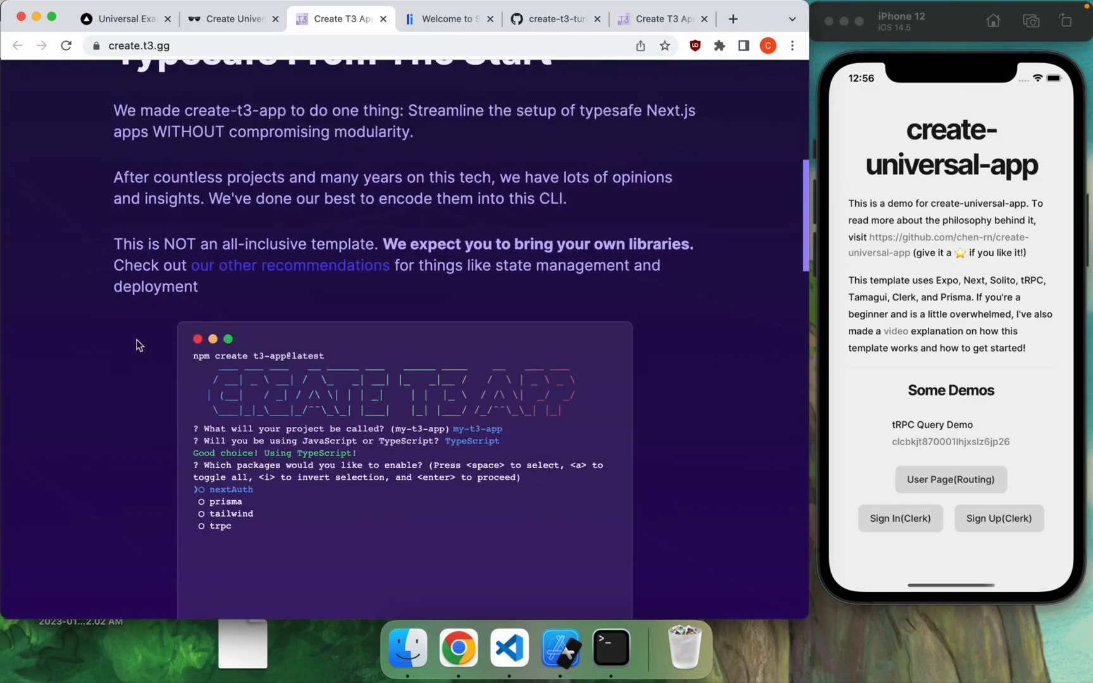
{"action": "scroll", "scroll_direction": "down", "scroll_amount": 3}
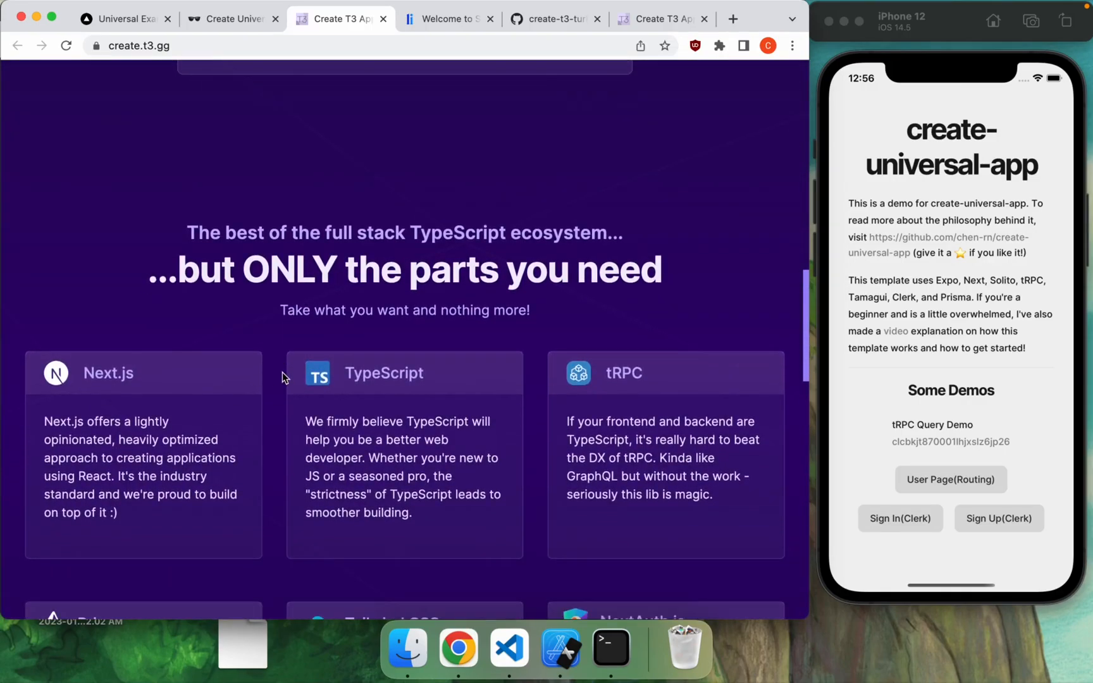
{"action": "scroll", "scroll_direction": "down", "scroll_amount": 3}
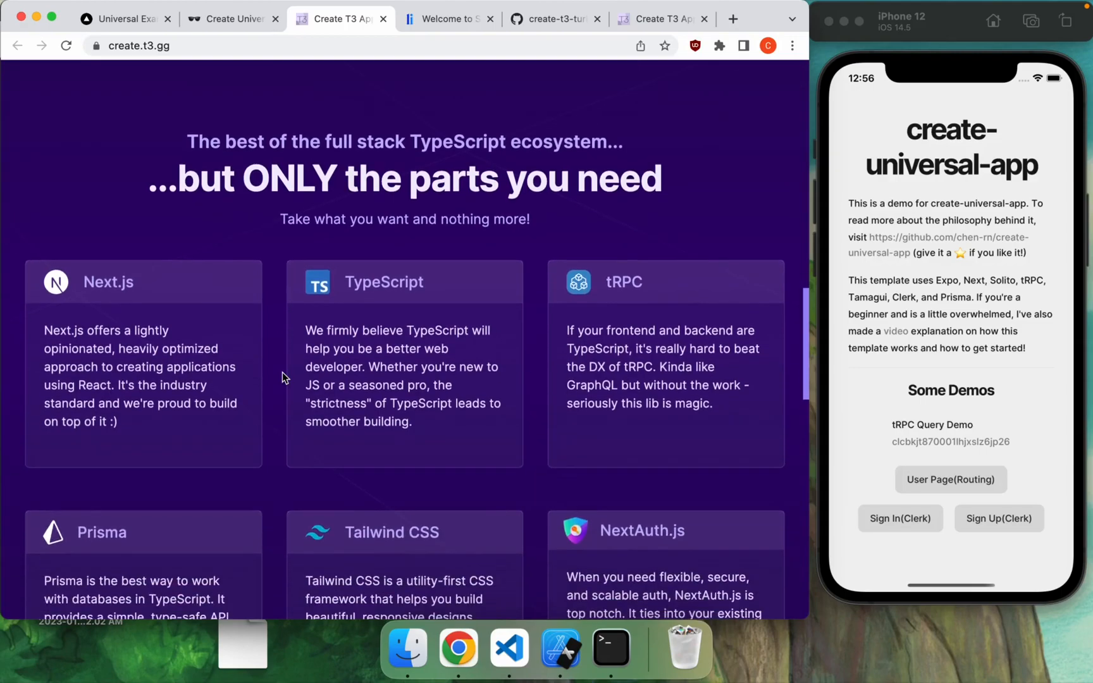
{"action": "scroll", "scroll_direction": "down", "scroll_amount": 3}
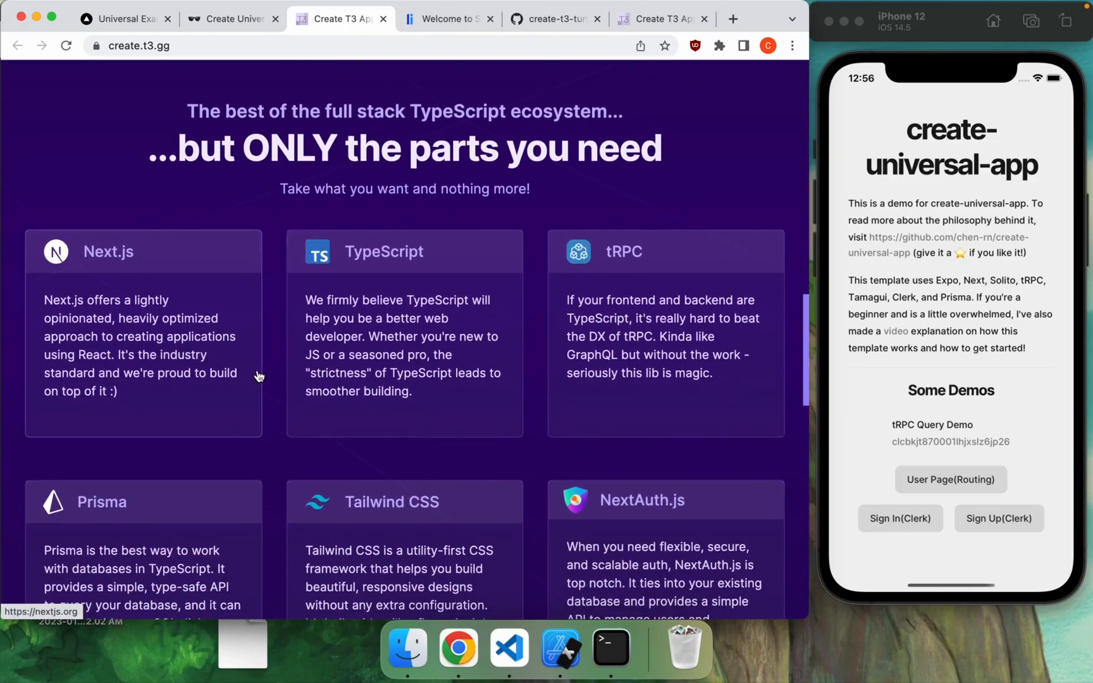
{"action": "mouse_move", "coordinate": [729, 372]}
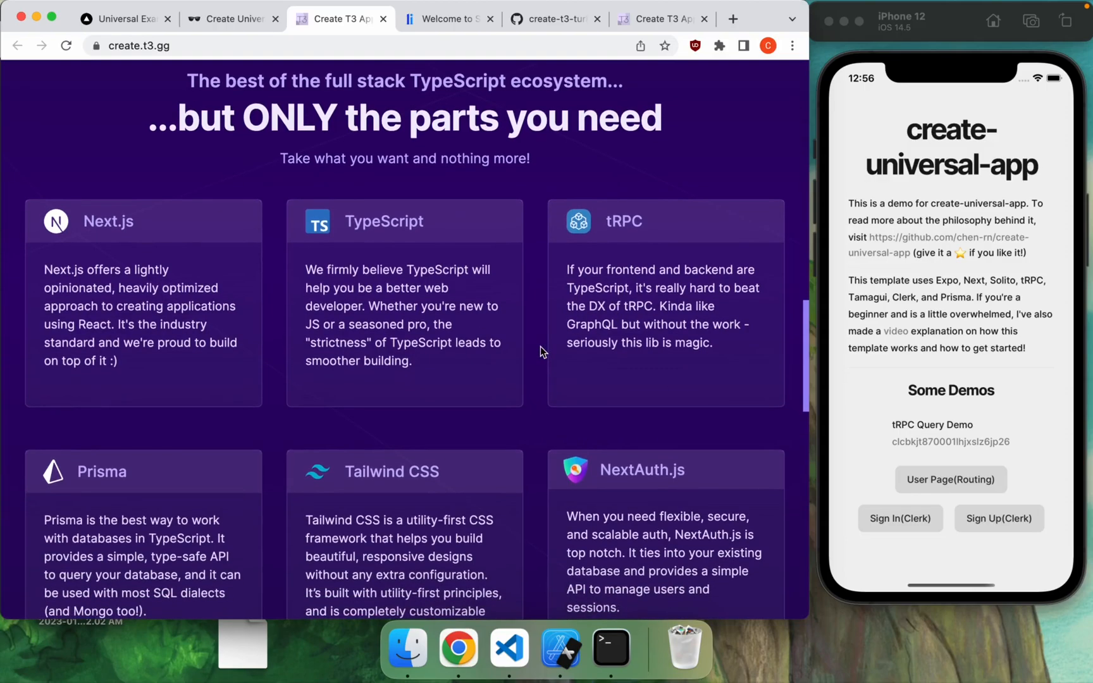
{"action": "scroll", "scroll_direction": "down", "scroll_amount": 3}
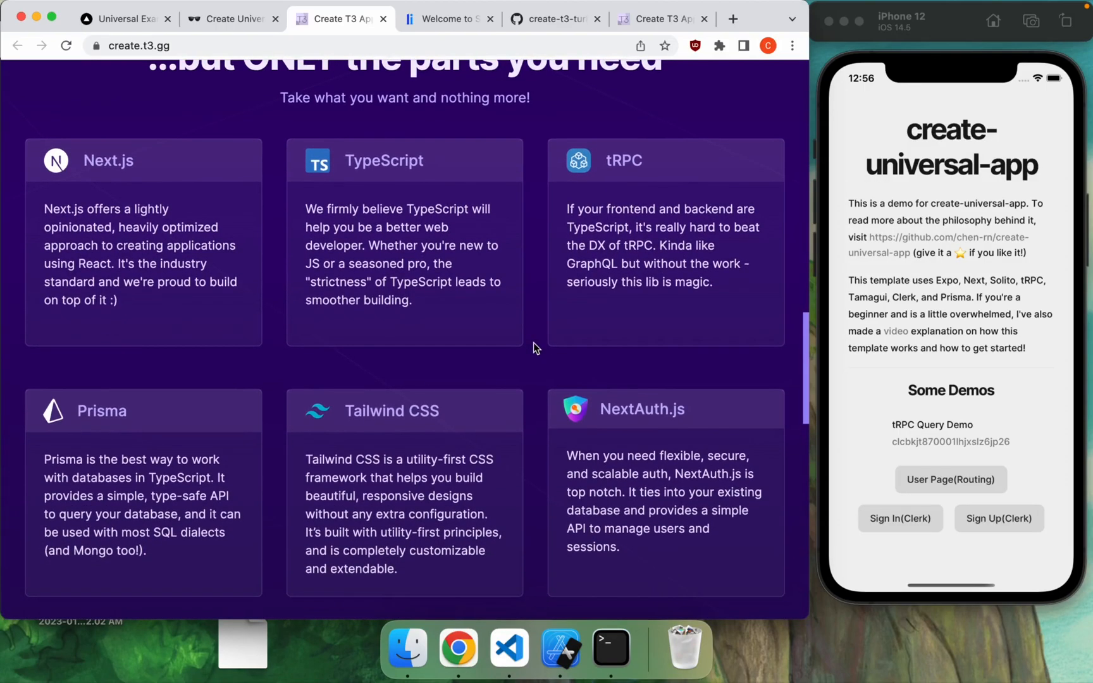
{"action": "scroll", "scroll_direction": "up", "scroll_amount": 3}
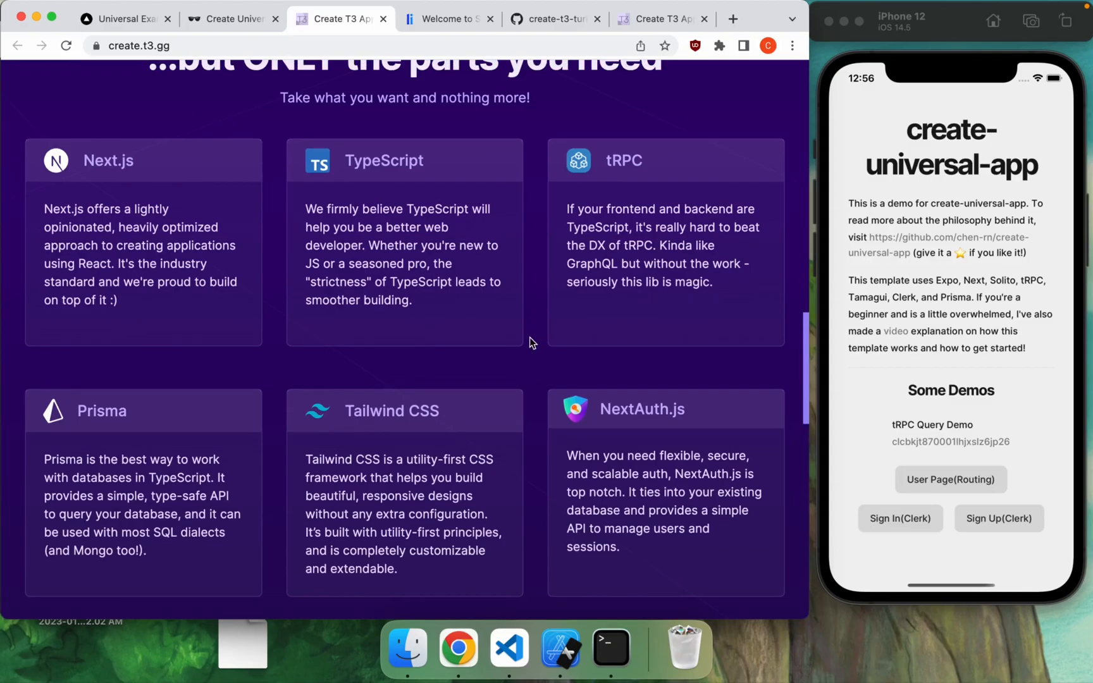
{"action": "scroll", "scroll_direction": "up", "scroll_amount": 3}
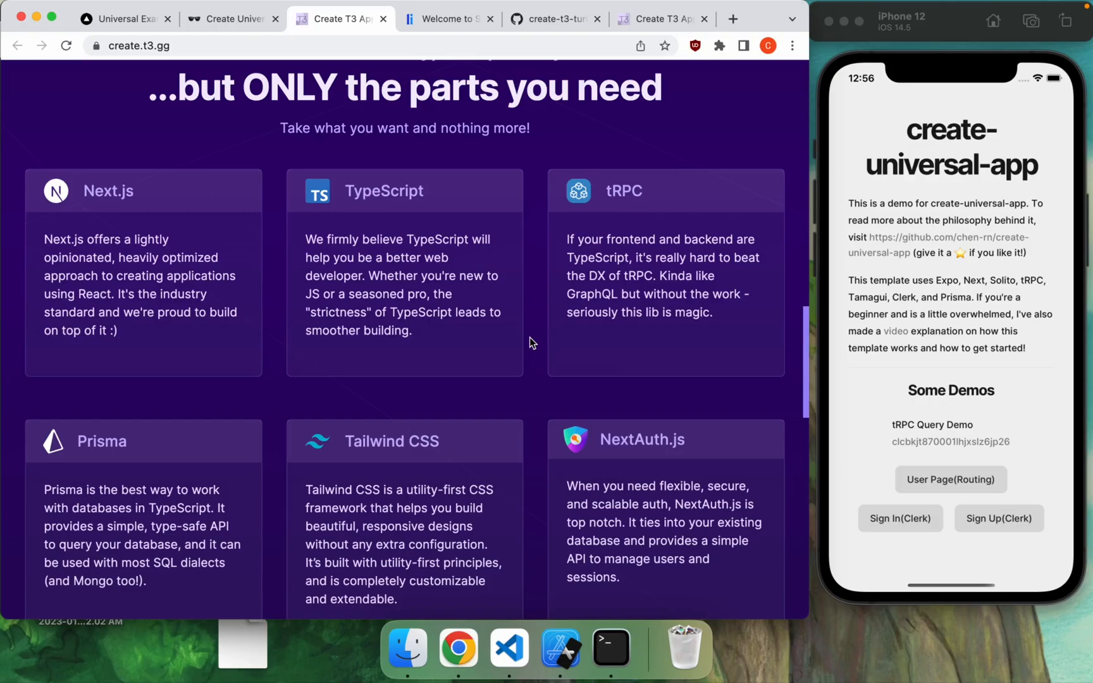
{"action": "mouse_move", "coordinate": [292, 192]}
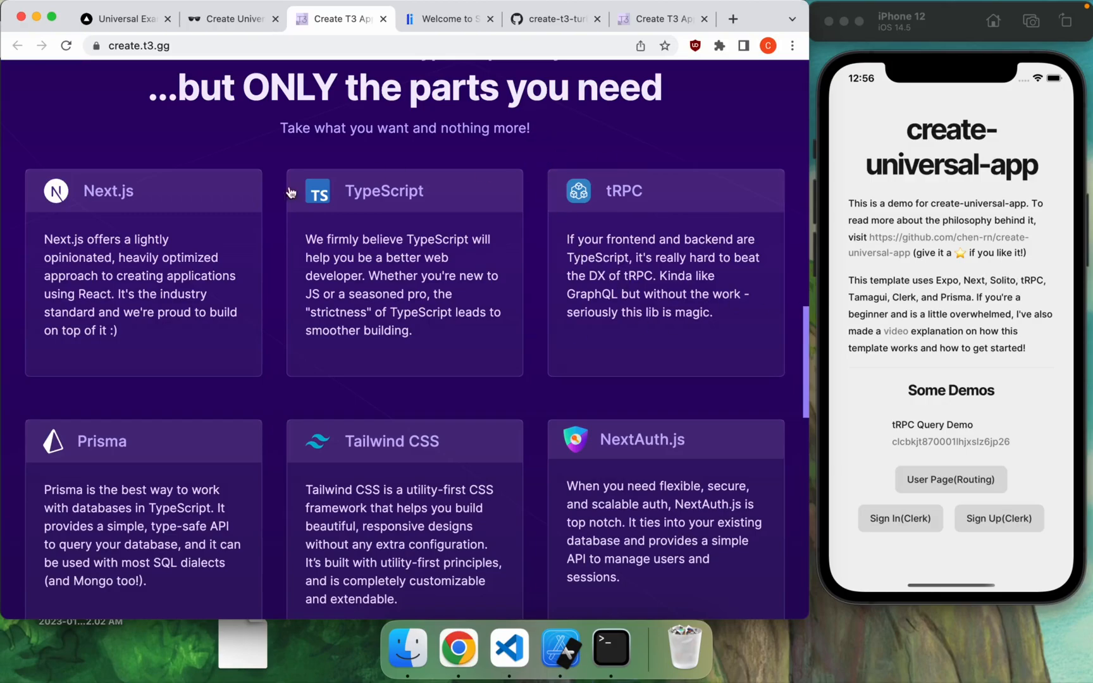
{"action": "mouse_move", "coordinate": [551, 398]}
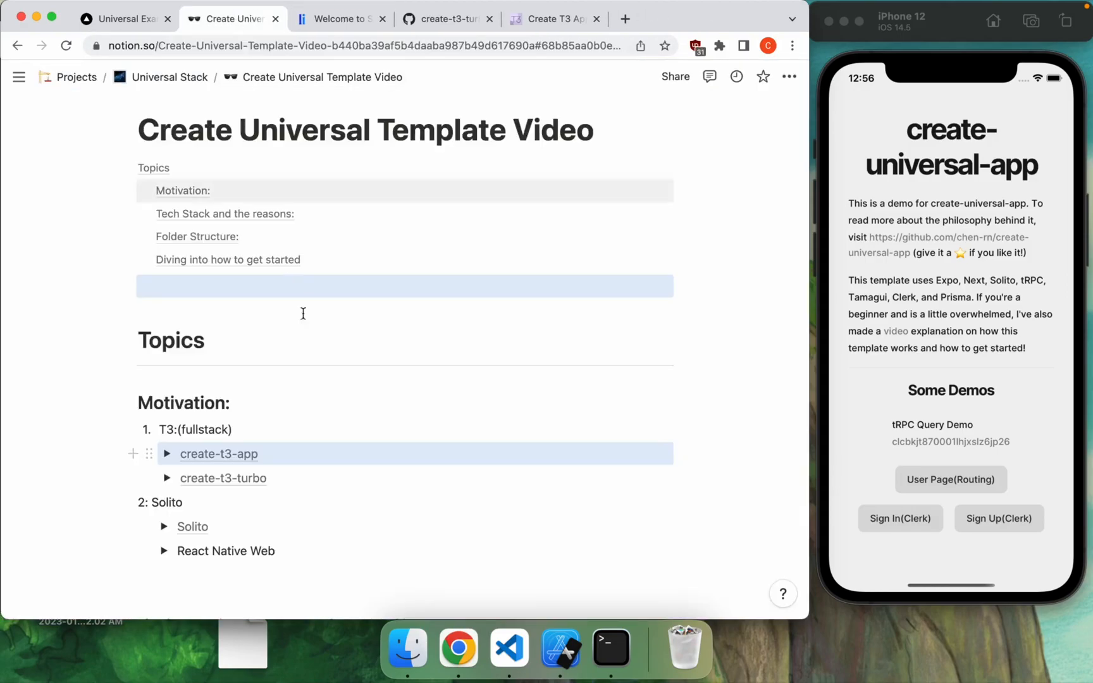
{"action": "mouse_move", "coordinate": [224, 478]}
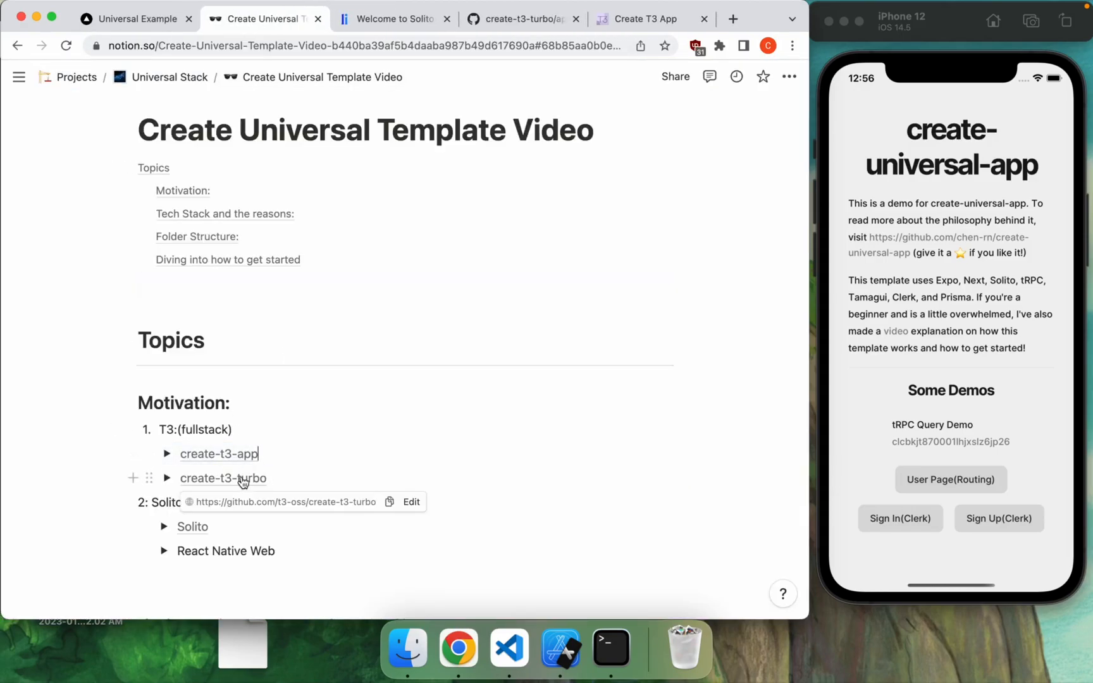
Step: Expand the create-t3-turbo notes and open the repo's apps/expo folder on GitHub
{"action": "left_click", "coordinate": [166, 478]}
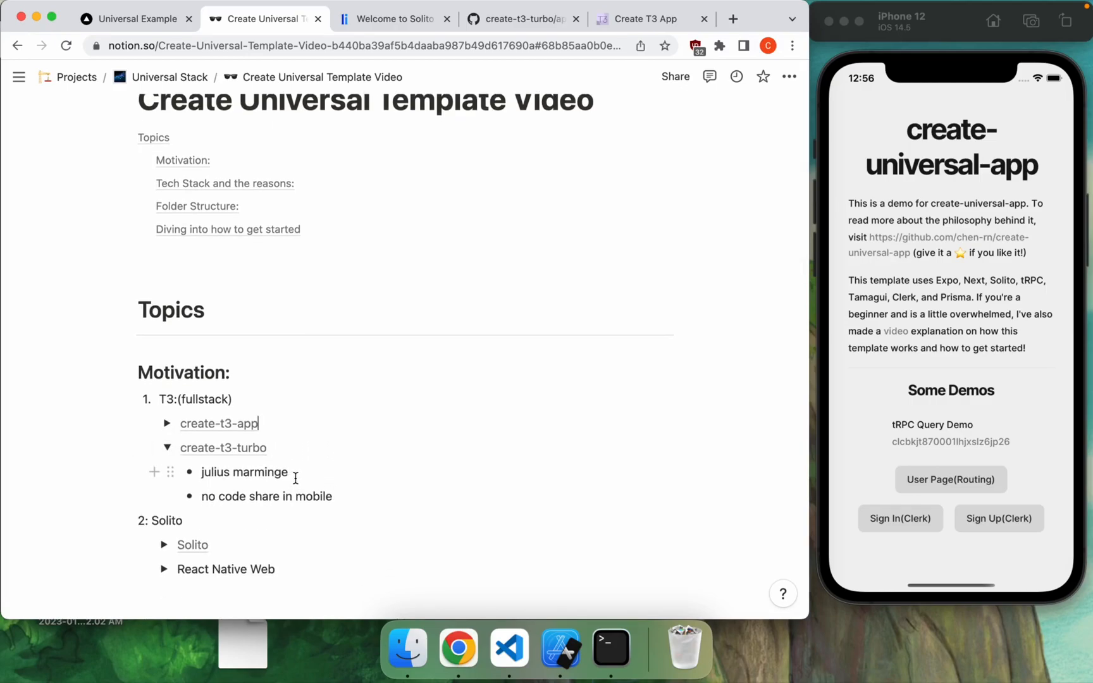
{"action": "left_click", "coordinate": [731, 19]}
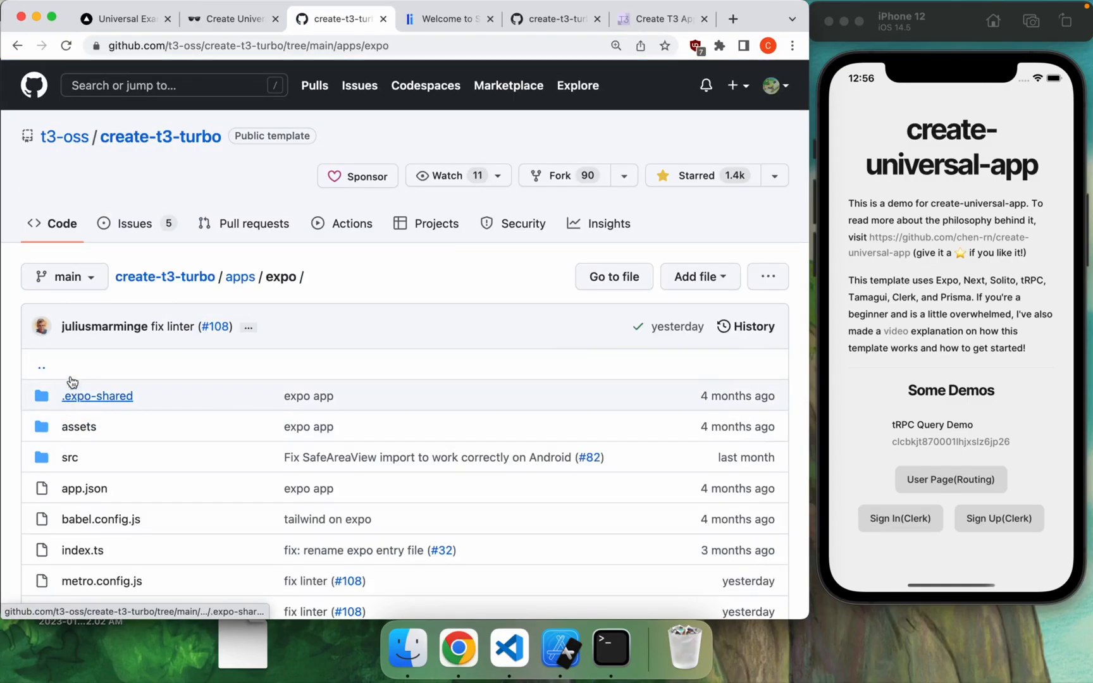
{"action": "mouse_move", "coordinate": [245, 171]}
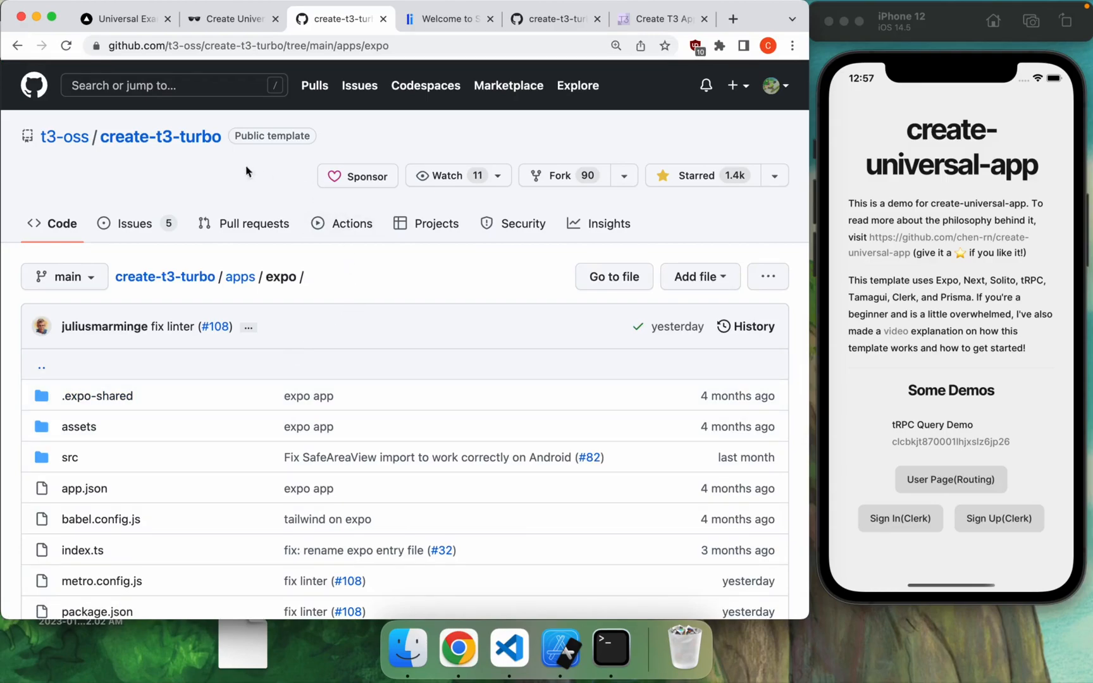
{"action": "mouse_move", "coordinate": [443, 326]}
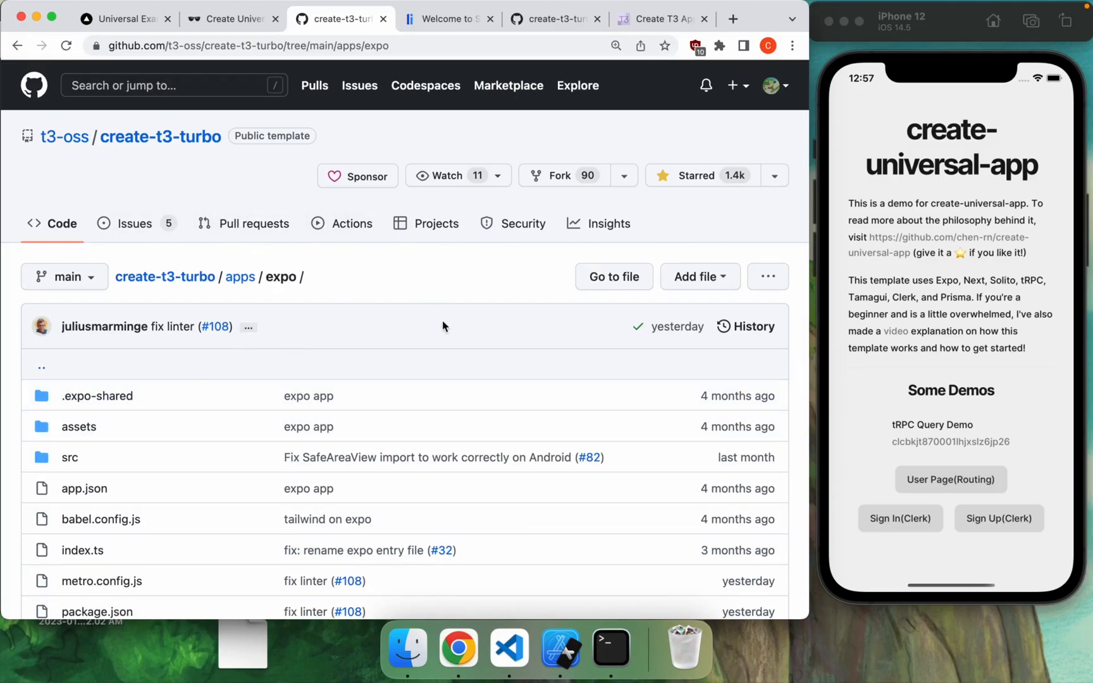
{"action": "mouse_move", "coordinate": [404, 299]}
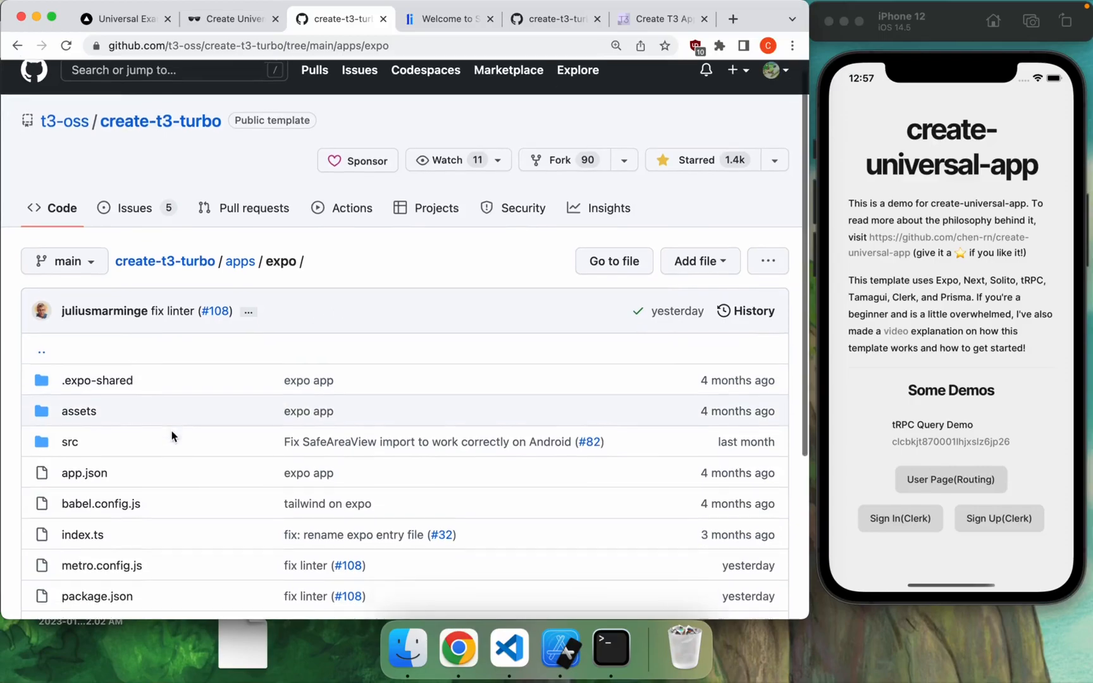
Step: Browse the Expo app's src/screens folder, then go back to apps and open nextjs
{"action": "left_click", "coordinate": [70, 441]}
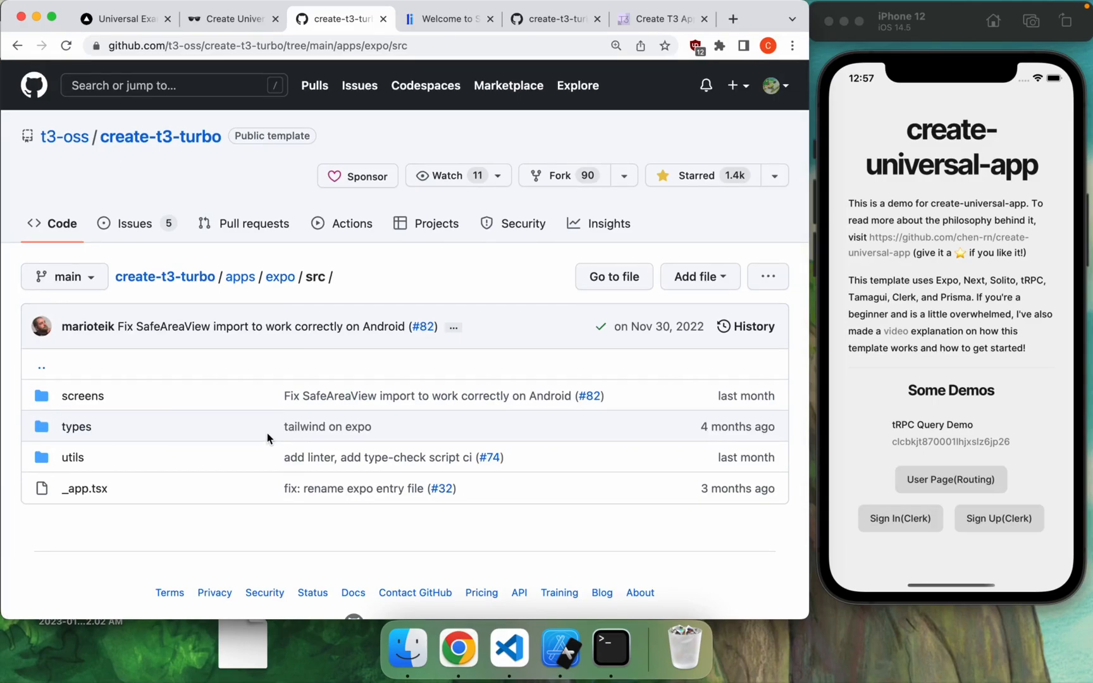
{"action": "mouse_move", "coordinate": [213, 362]}
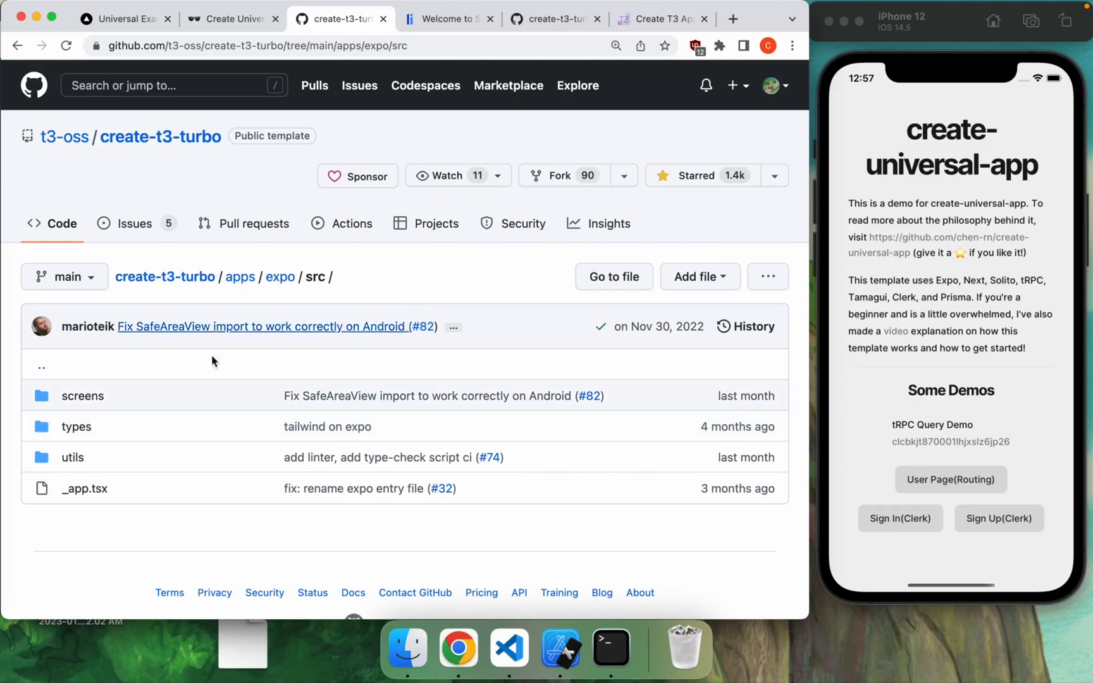
{"action": "mouse_move", "coordinate": [90, 408]}
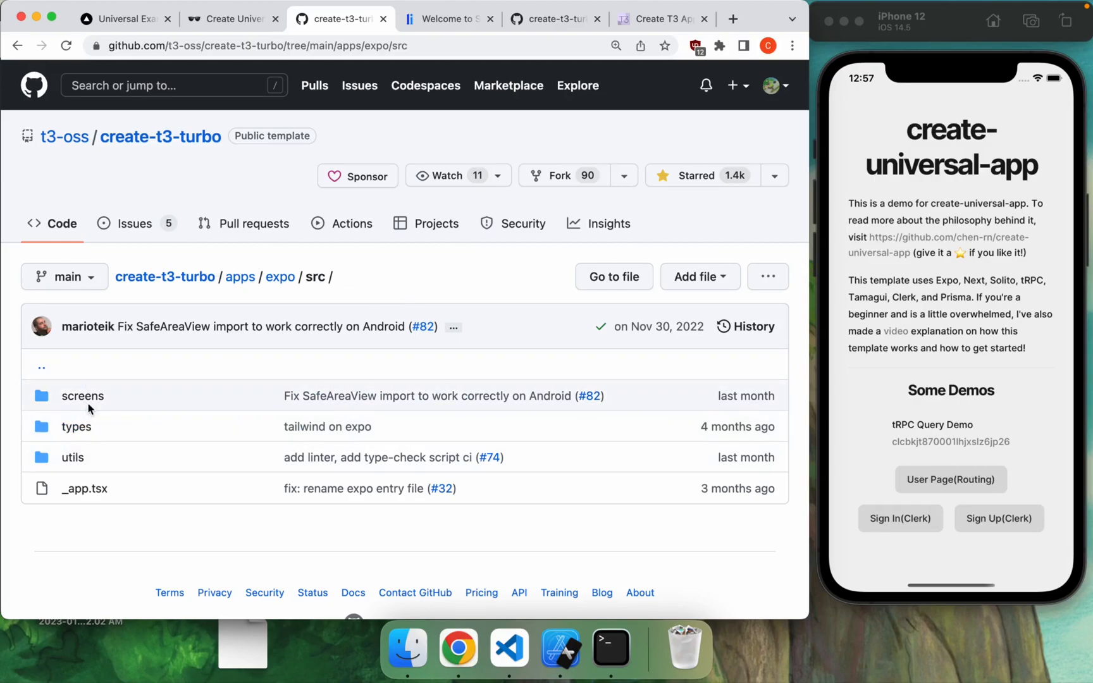
{"action": "left_click", "coordinate": [82, 395]}
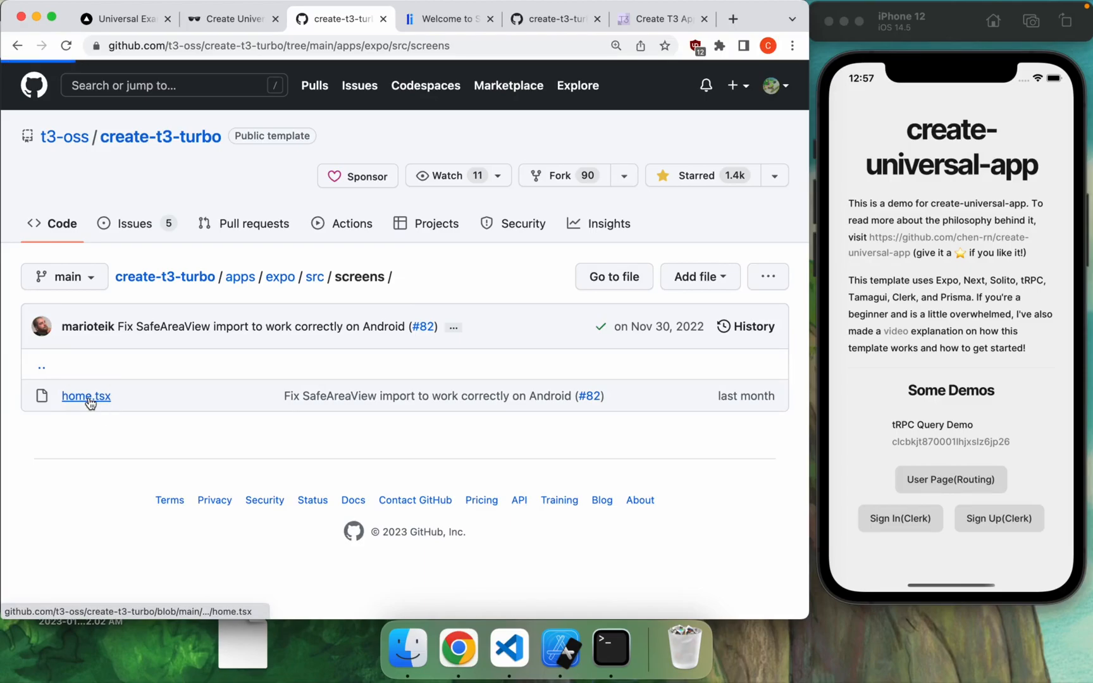
{"action": "left_click", "coordinate": [86, 396]}
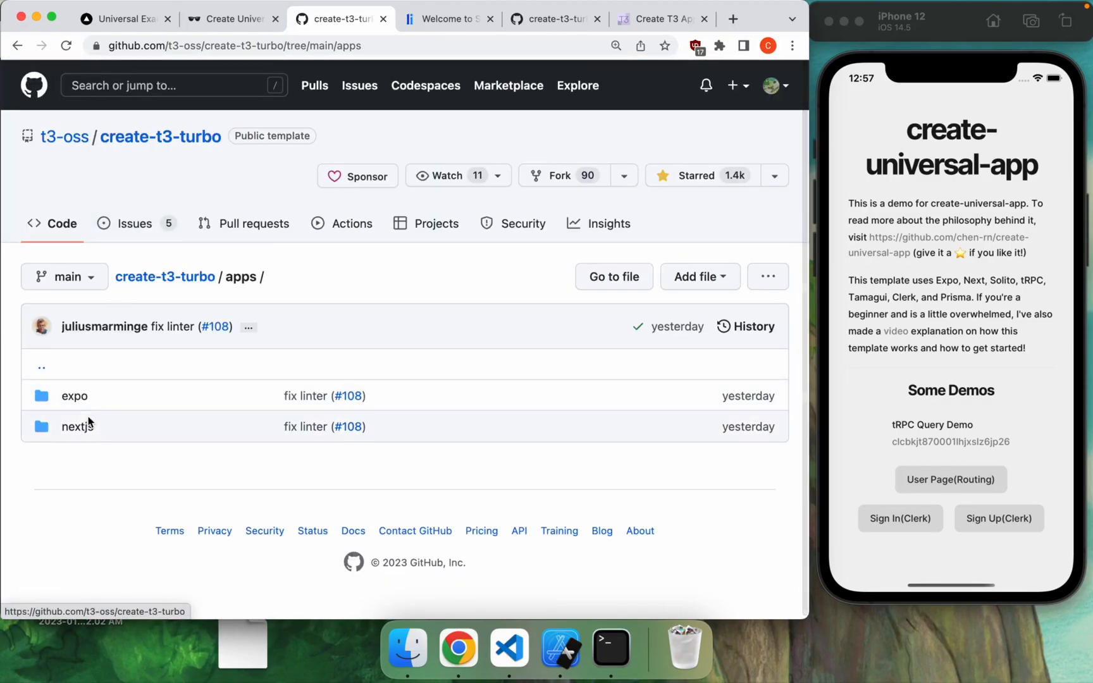
{"action": "left_click", "coordinate": [77, 427]}
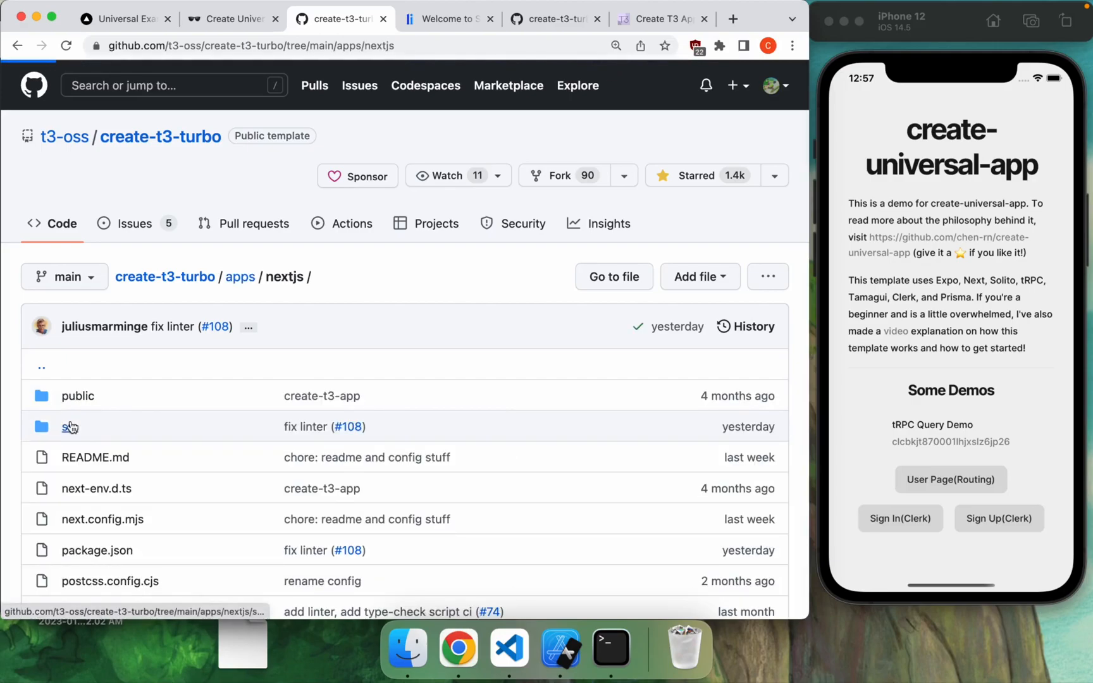
Step: Return to the planning notes and open the Solito docs homepage, scrolling through it
{"action": "left_click", "coordinate": [224, 18]}
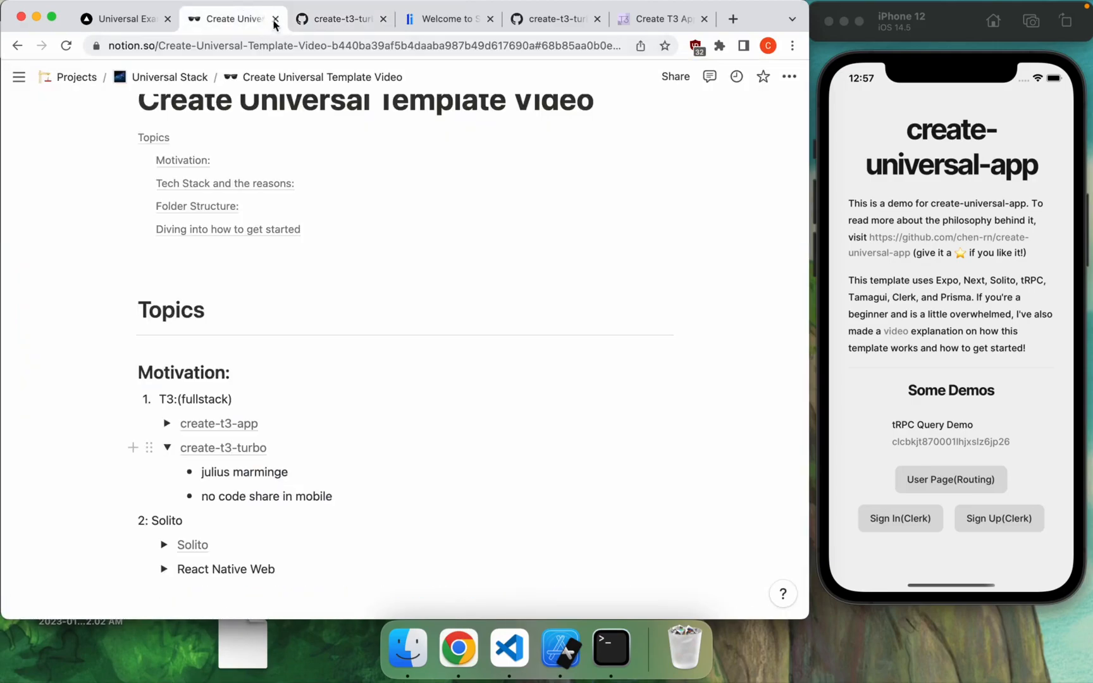
{"action": "left_click", "coordinate": [278, 19]}
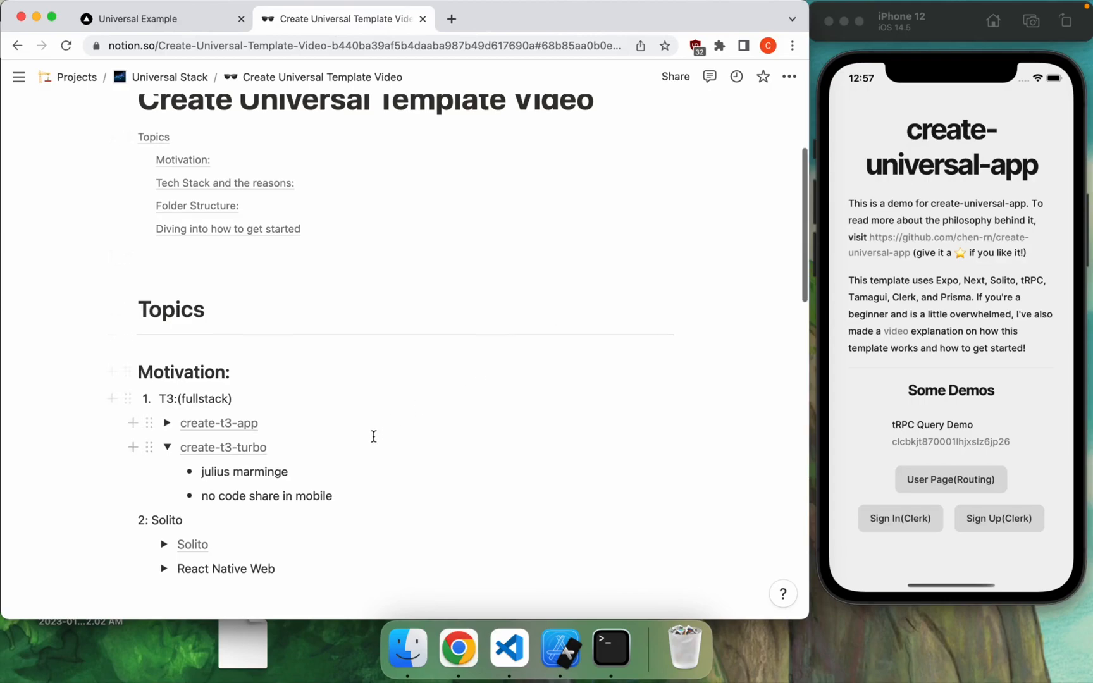
{"action": "scroll", "scroll_direction": "down", "scroll_amount": 3}
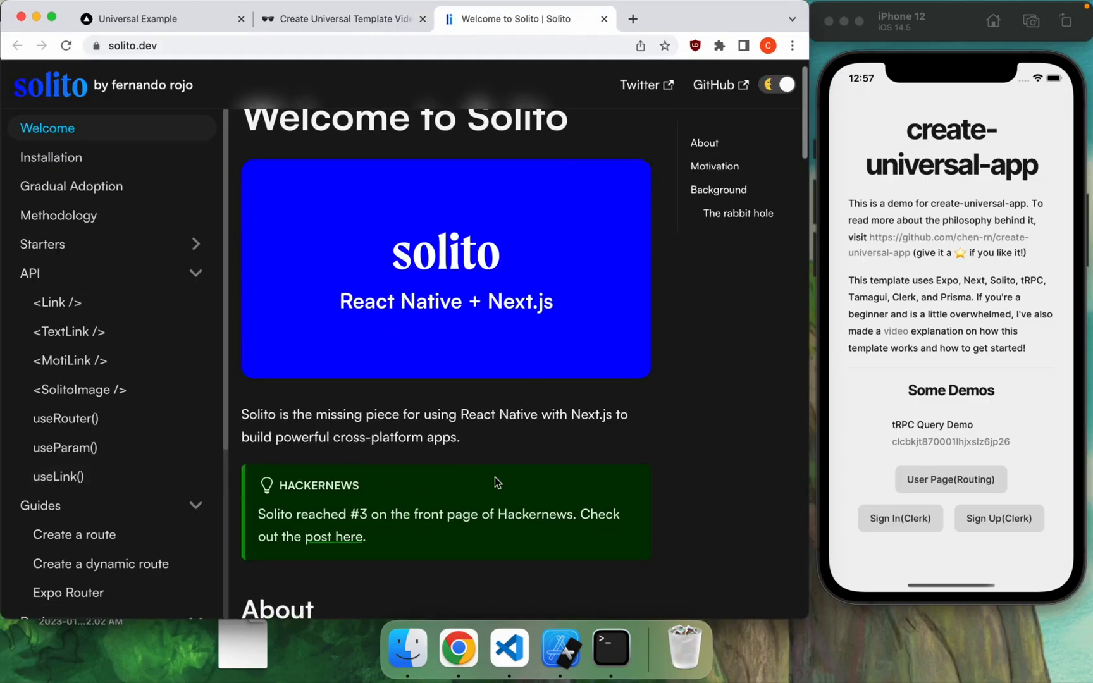
{"action": "scroll", "scroll_direction": "down", "scroll_amount": 3}
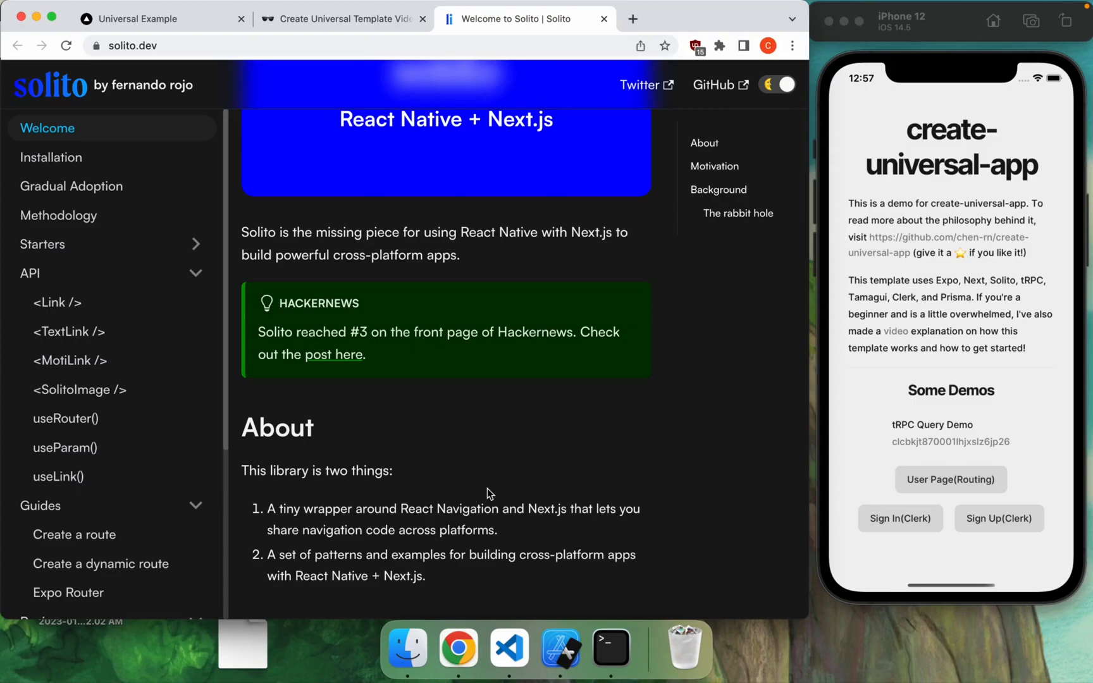
{"action": "scroll", "scroll_direction": "down", "scroll_amount": 3}
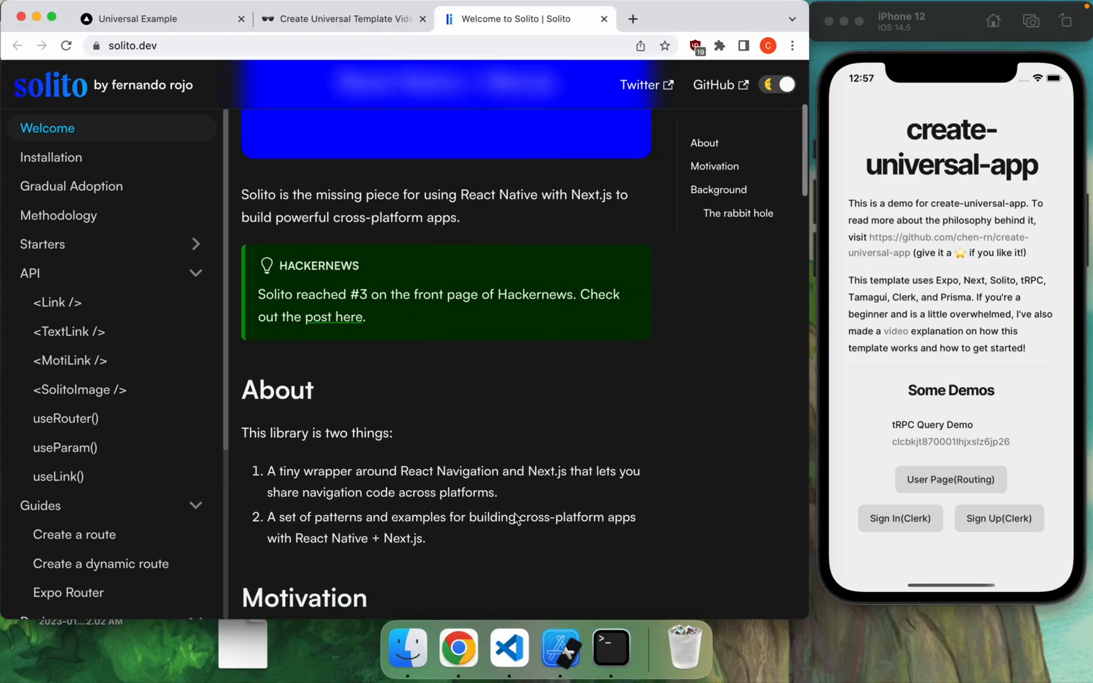
{"action": "scroll", "scroll_direction": "down", "scroll_amount": 3}
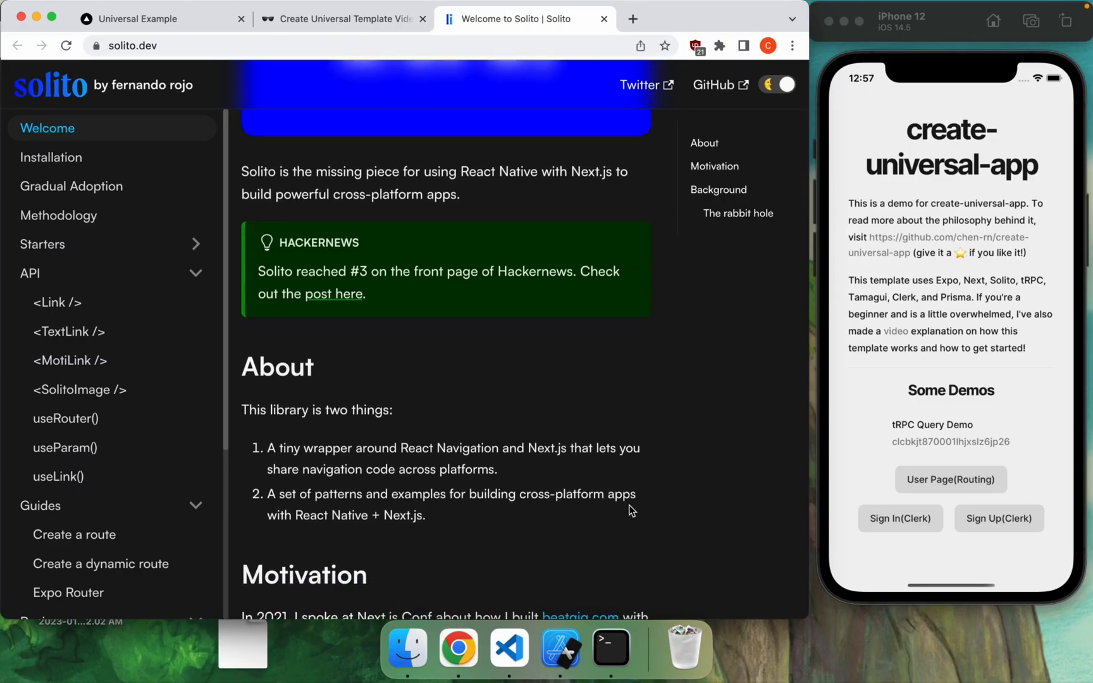
{"action": "mouse_move", "coordinate": [351, 521]}
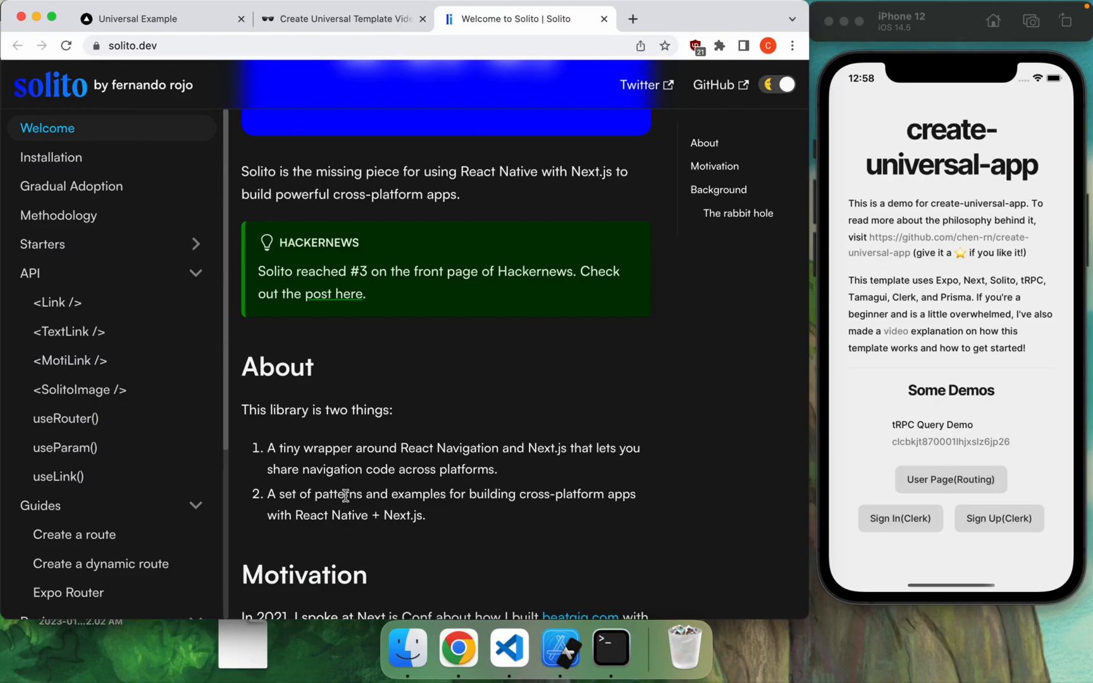
{"action": "mouse_move", "coordinate": [389, 516]}
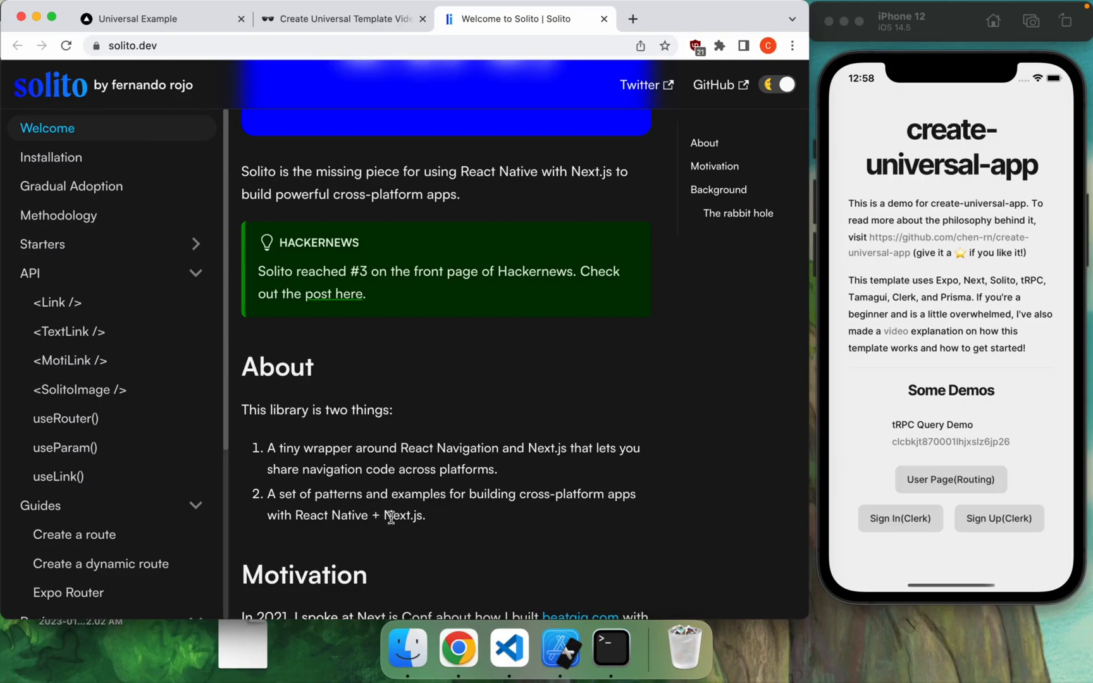
{"action": "scroll", "scroll_direction": "down", "scroll_amount": 3}
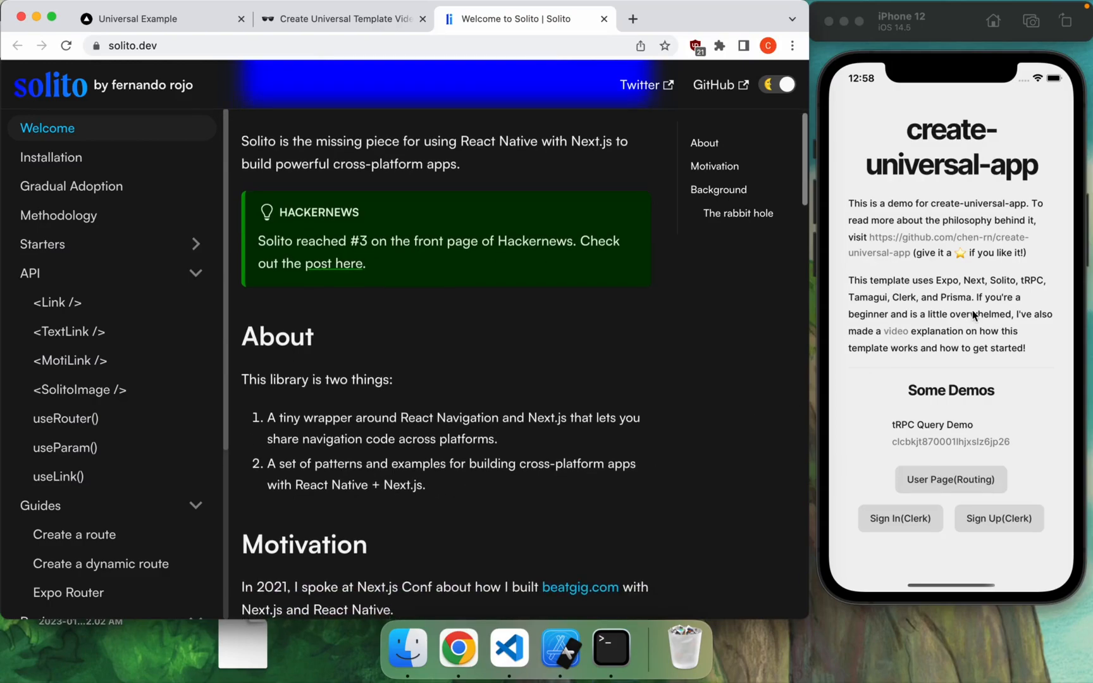
{"action": "mouse_move", "coordinate": [676, 401]}
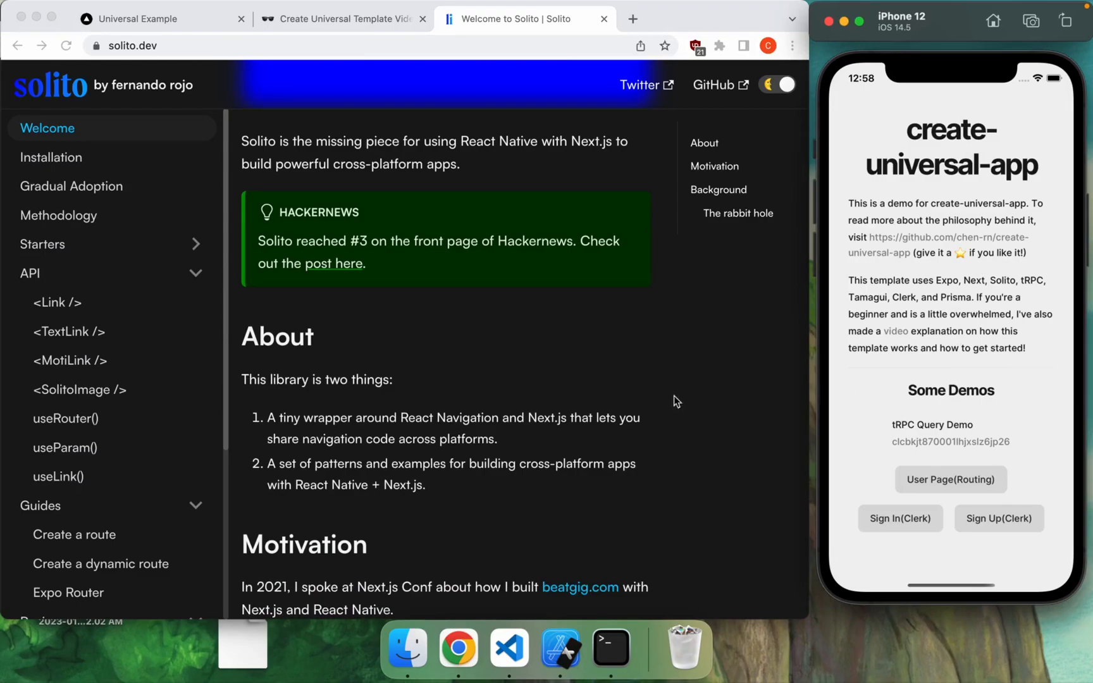
{"action": "scroll", "scroll_direction": "down", "scroll_amount": 3}
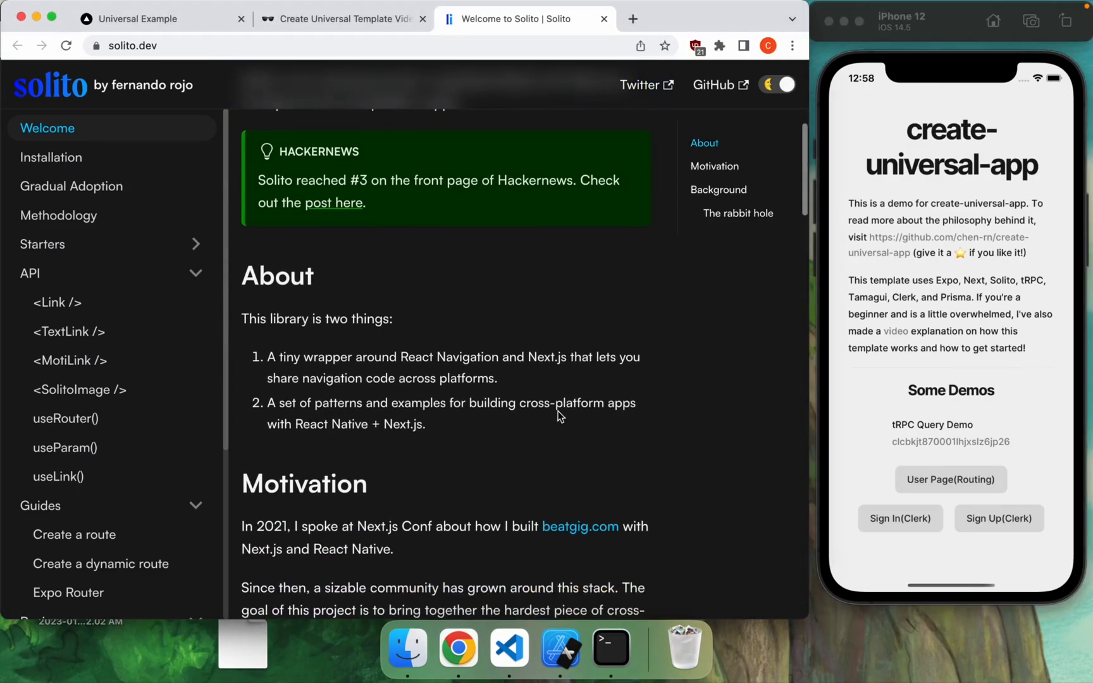
{"action": "scroll", "scroll_direction": "down", "scroll_amount": 3}
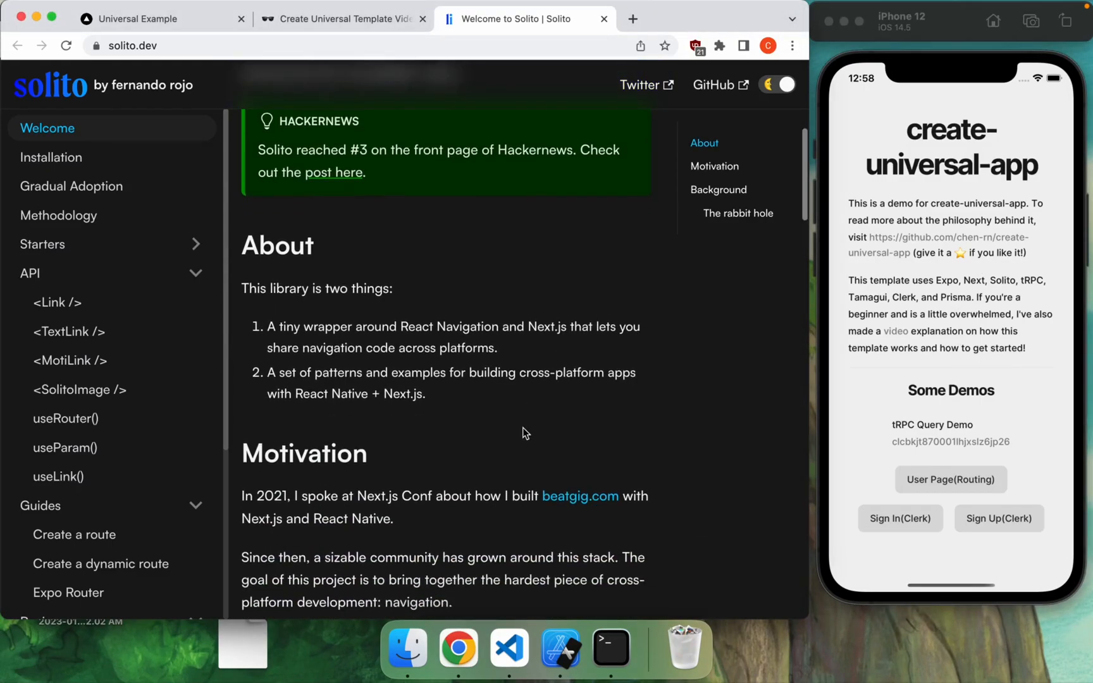
{"action": "scroll", "scroll_direction": "down", "scroll_amount": 3}
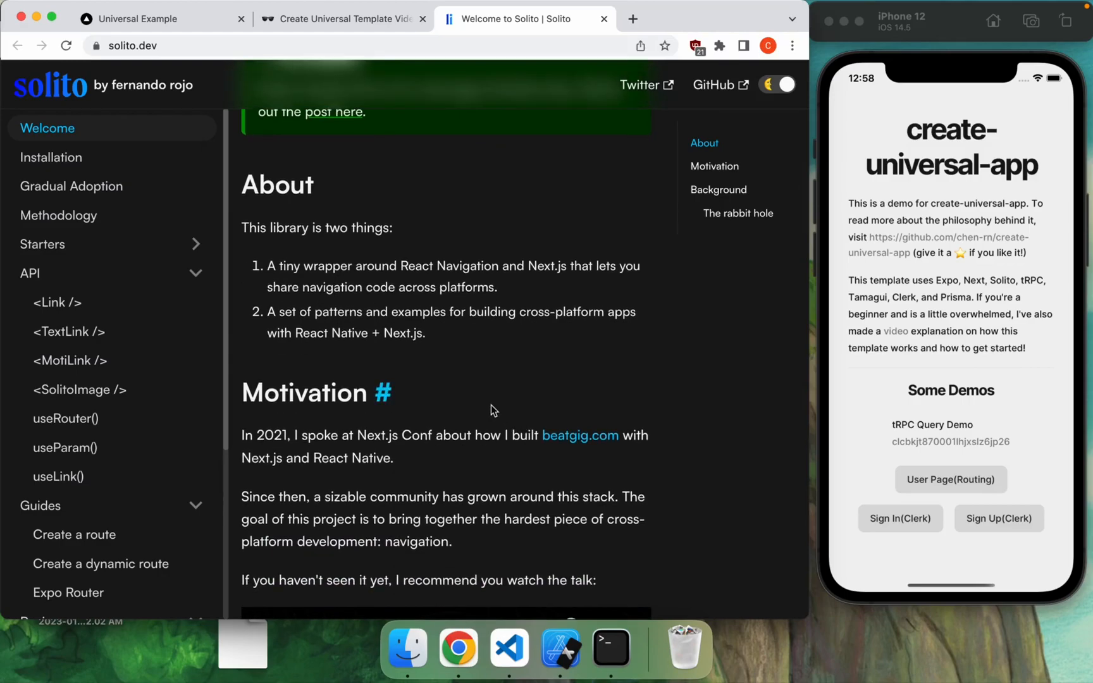
{"action": "mouse_move", "coordinate": [507, 386]}
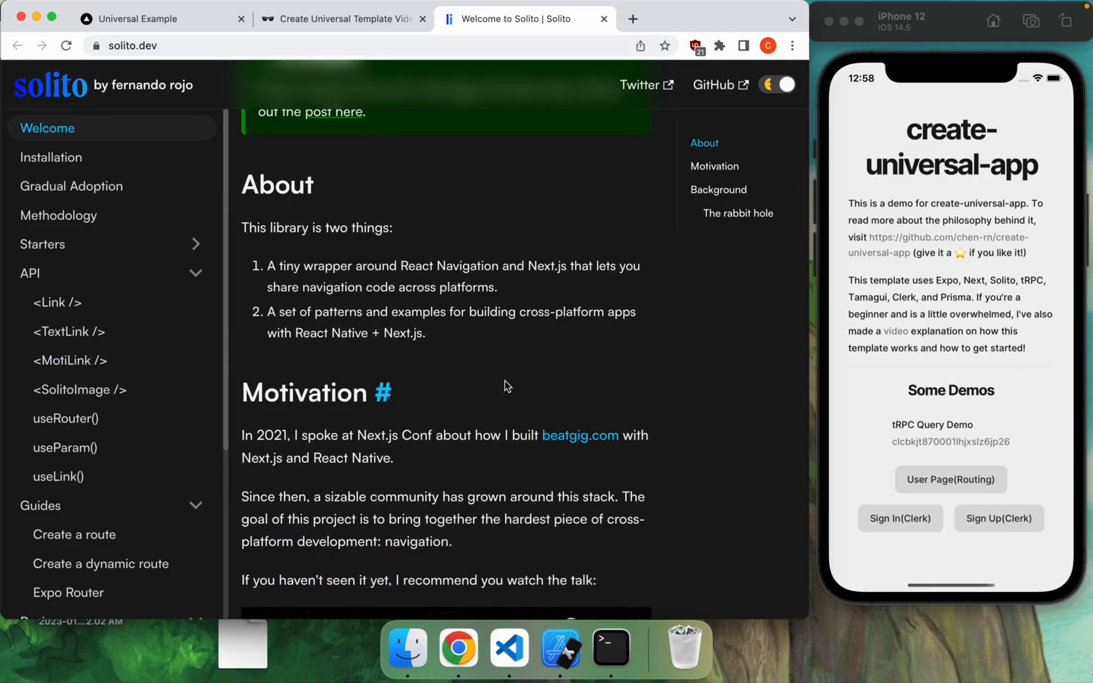
{"action": "scroll", "scroll_direction": "down", "scroll_amount": 3}
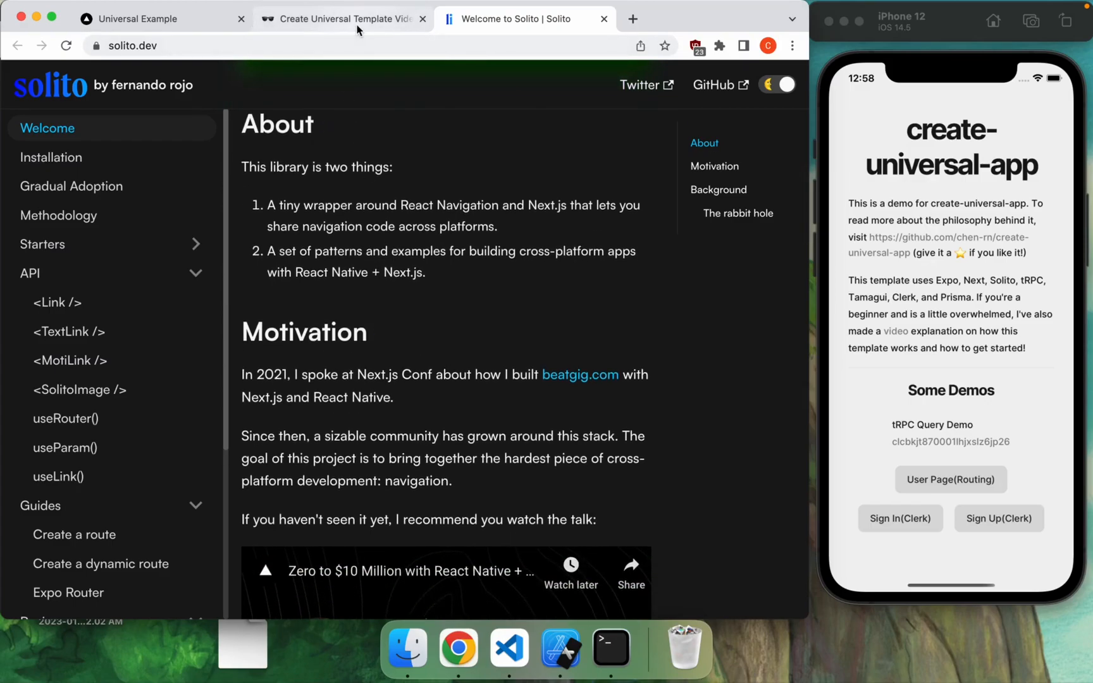
{"action": "mouse_move", "coordinate": [341, 18]}
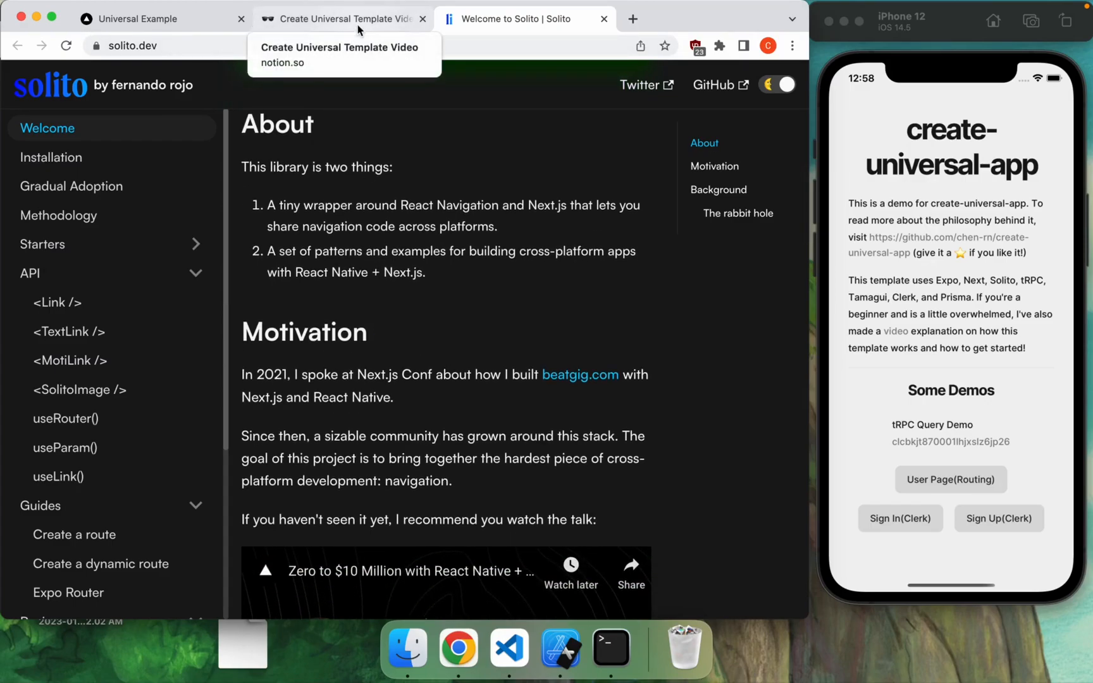
Step: Scroll through the Motivation notes and Tech Stack list (Expo, Tamagui, tRPC, Clerk, Prisma)
{"action": "left_click", "coordinate": [341, 19]}
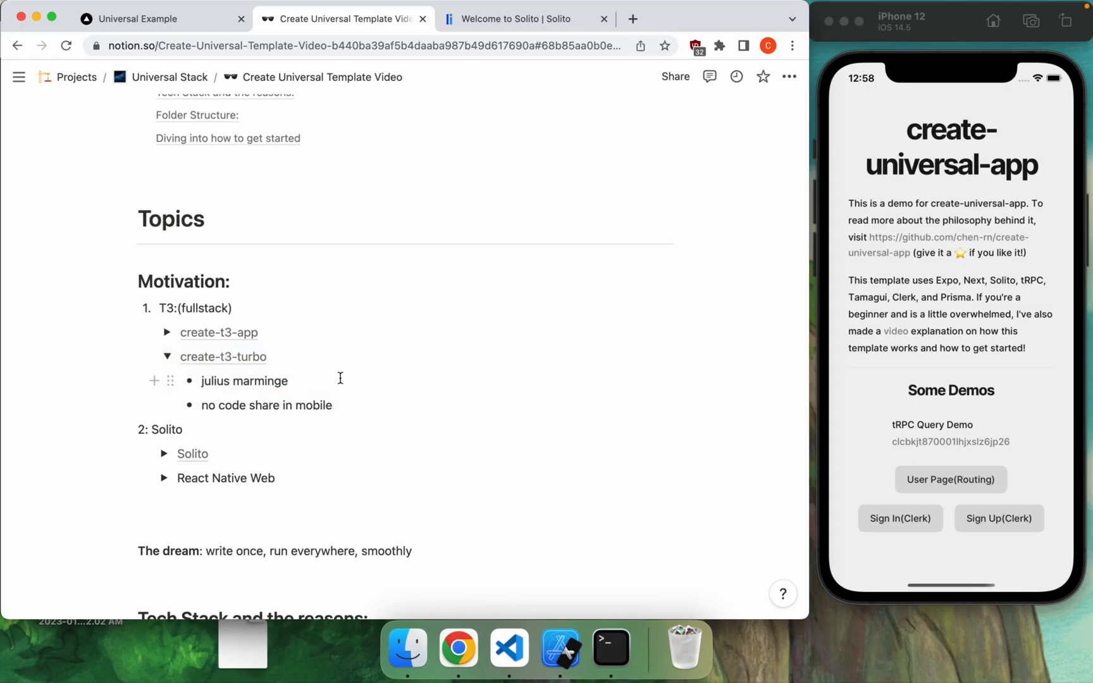
{"action": "mouse_move", "coordinate": [350, 404]}
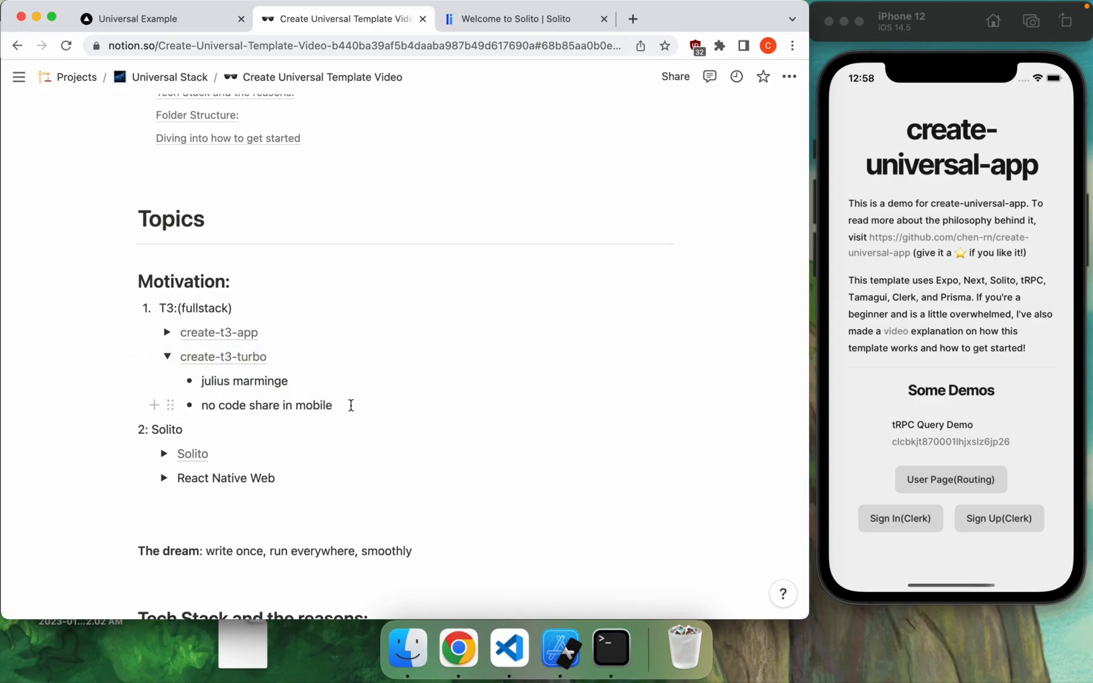
{"action": "scroll", "scroll_direction": "down", "scroll_amount": 3}
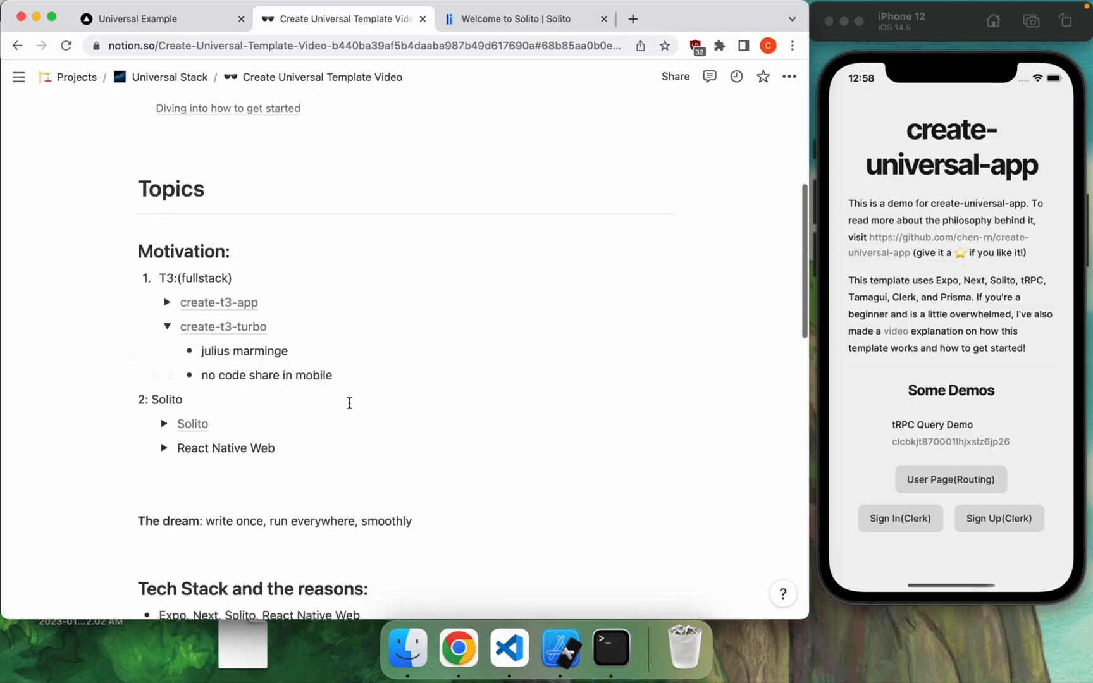
{"action": "scroll", "scroll_direction": "down", "scroll_amount": 3}
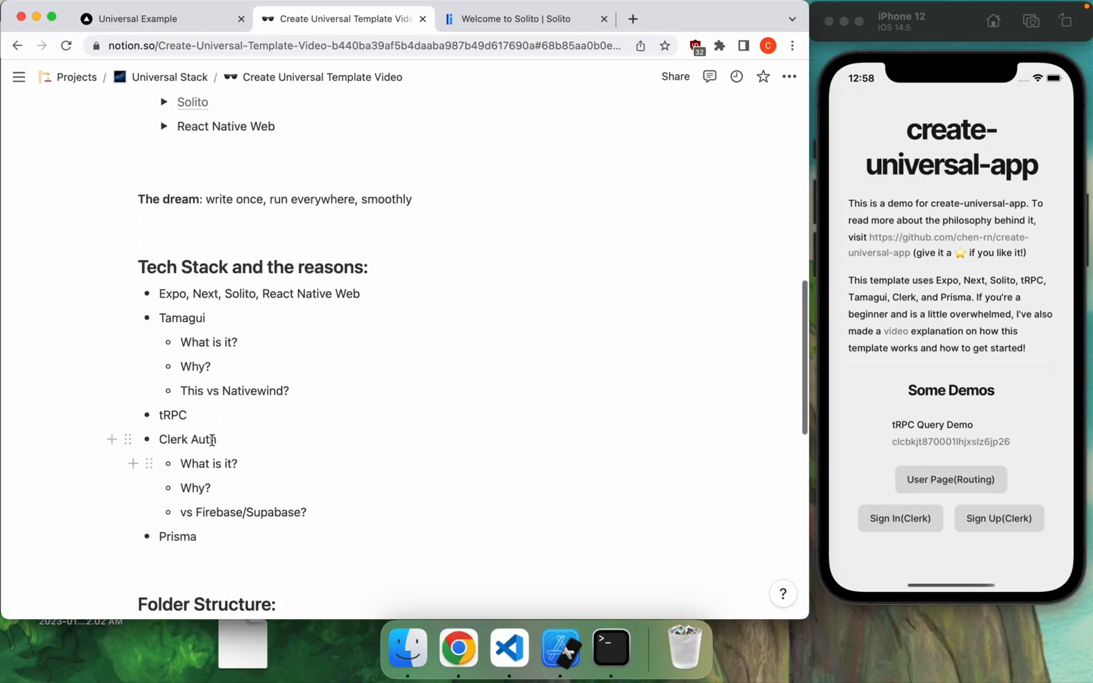
{"action": "scroll", "scroll_direction": "down", "scroll_amount": 3}
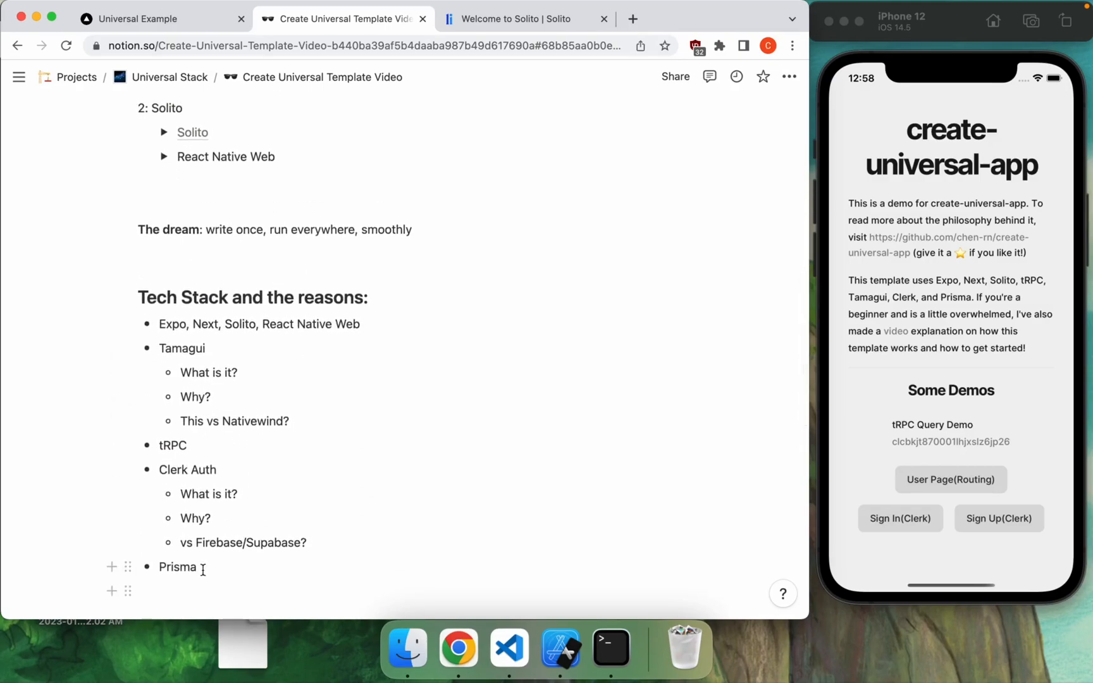
{"action": "scroll", "scroll_direction": "up", "scroll_amount": 3}
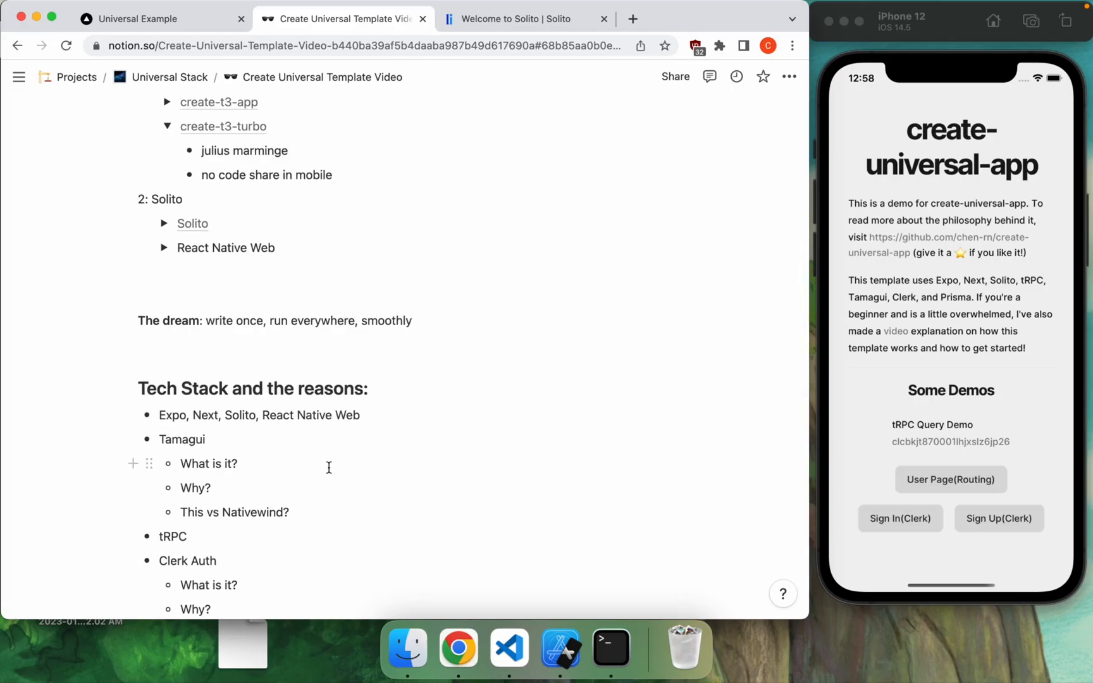
{"action": "scroll", "scroll_direction": "up", "scroll_amount": 3}
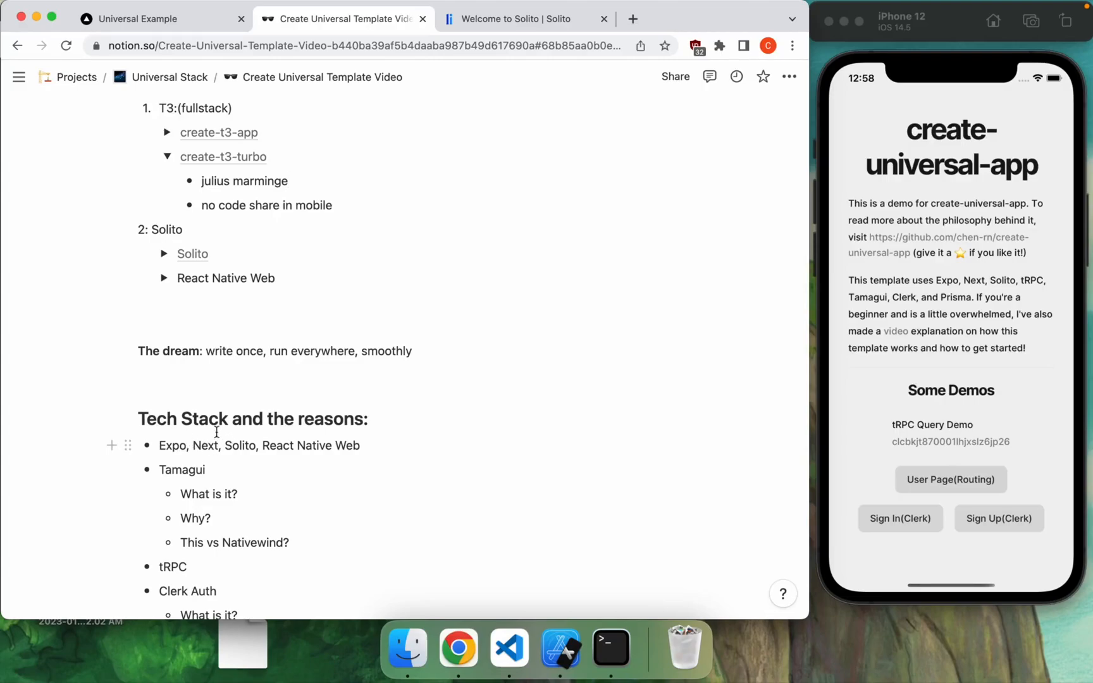
{"action": "mouse_move", "coordinate": [243, 462]}
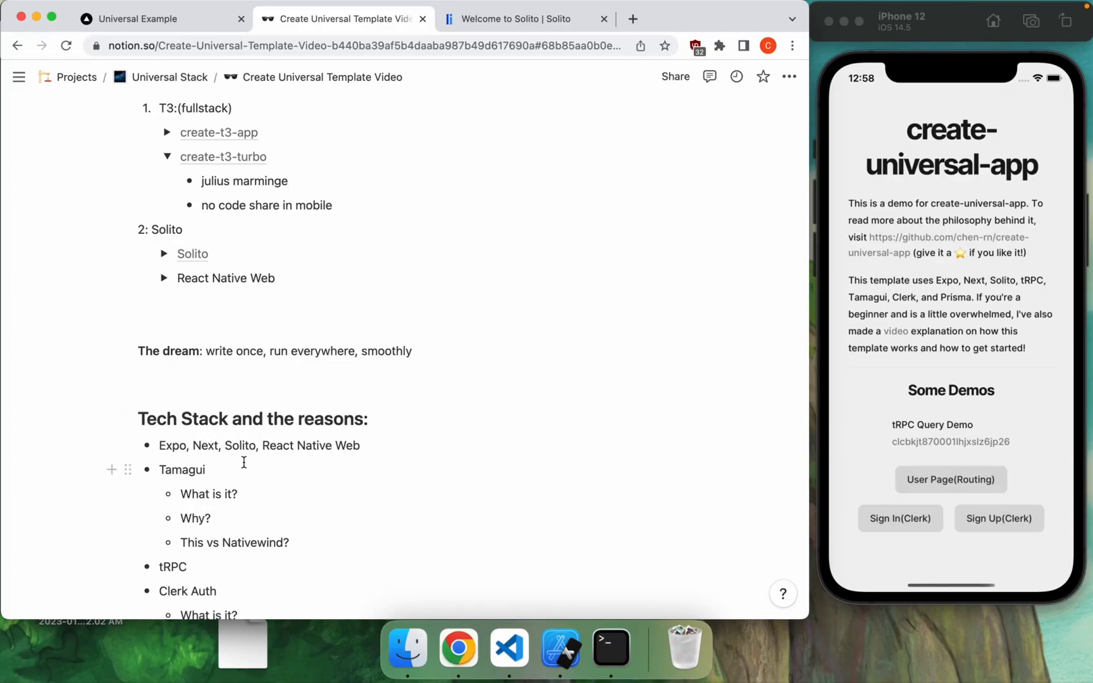
{"action": "scroll", "scroll_direction": "down", "scroll_amount": 3}
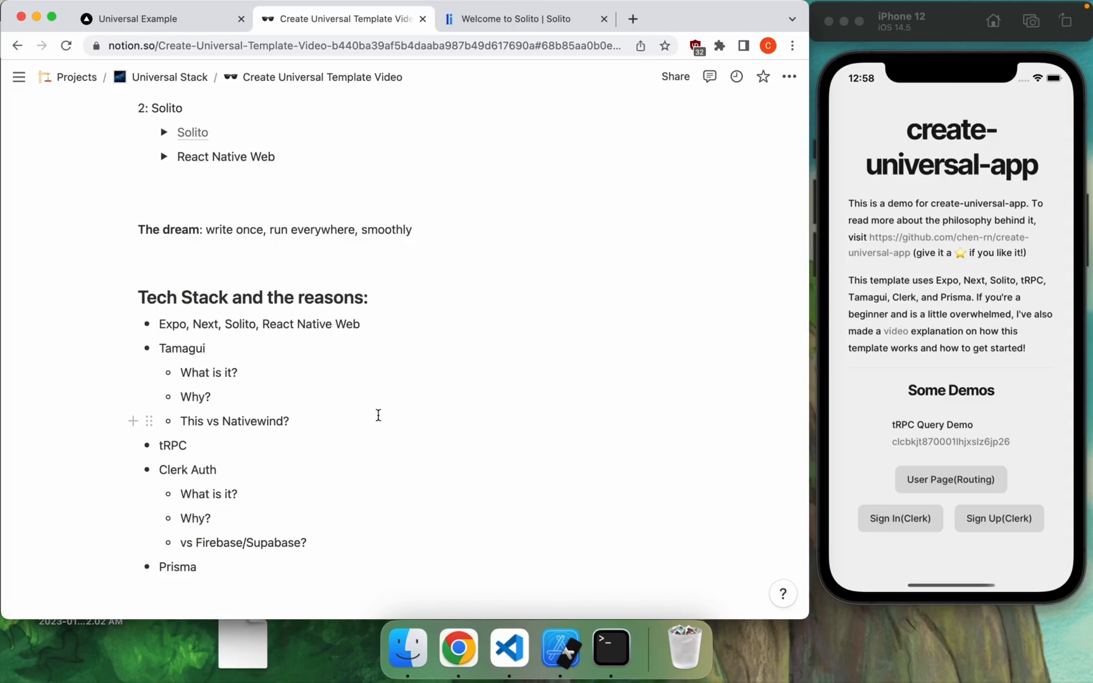
{"action": "scroll", "scroll_direction": "up", "scroll_amount": 3}
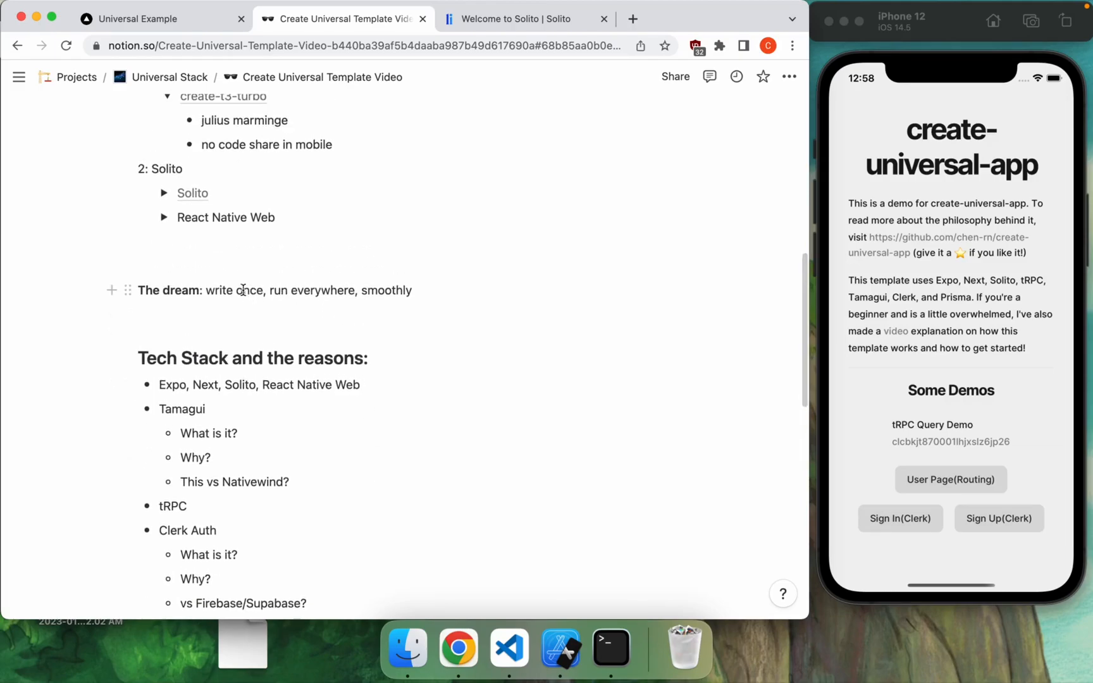
Step: Add 'and the reasons:' to the Tech Stack notes and begin editing Clerk Auth
{"action": "double_click", "coordinate": [387, 289]}
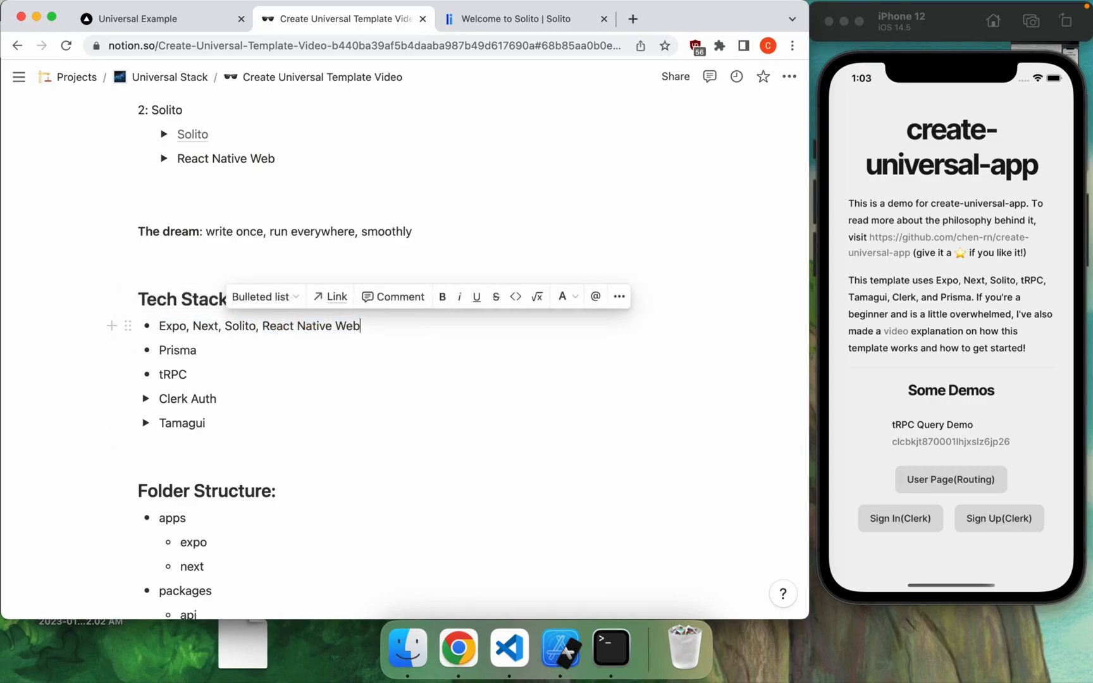
{"action": "type", "text": "and the reasons:"}
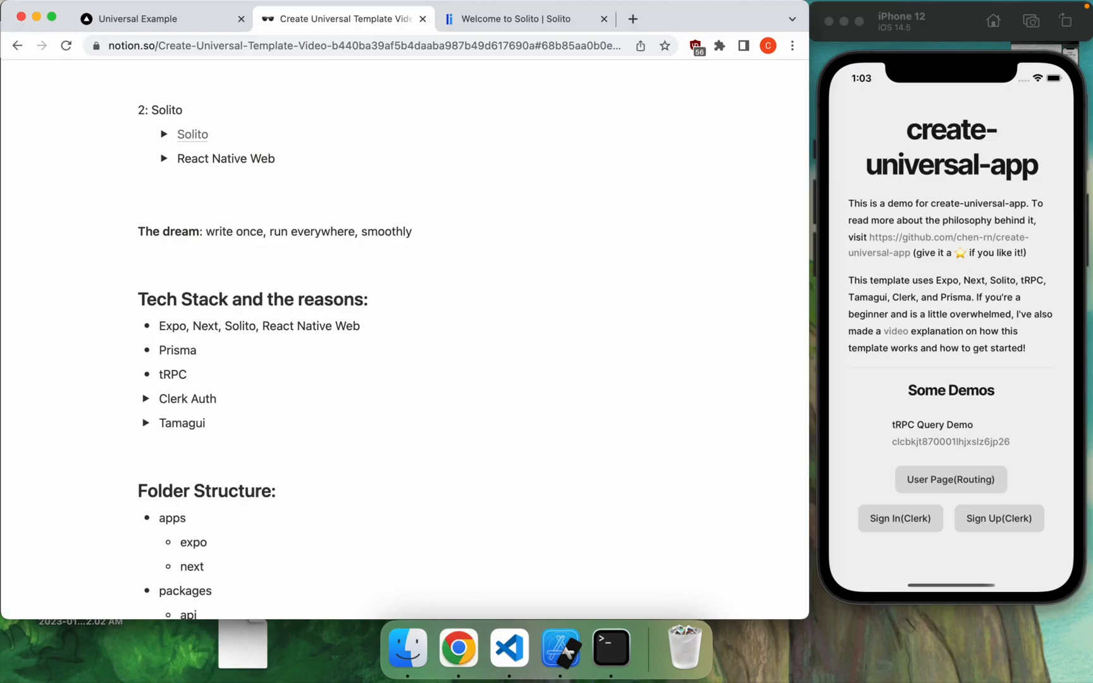
{"action": "left_click", "coordinate": [205, 422]}
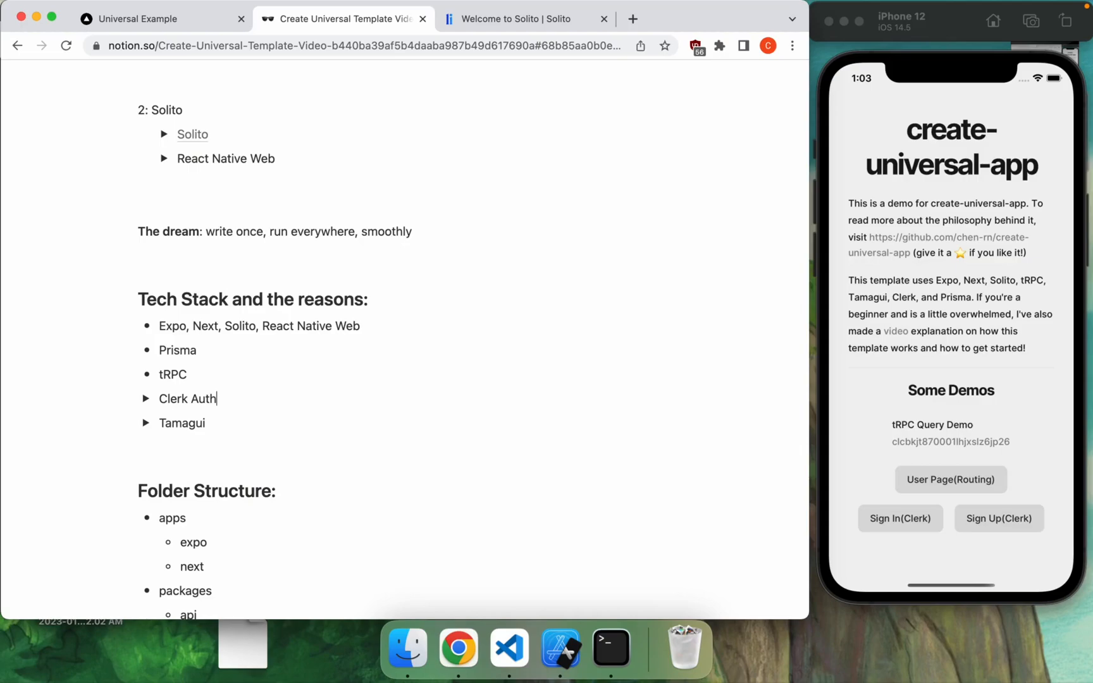
Step: Expand Clerk Auth and add a '<SignedIn></SignedIn>' note beneath it
{"action": "left_click", "coordinate": [146, 398]}
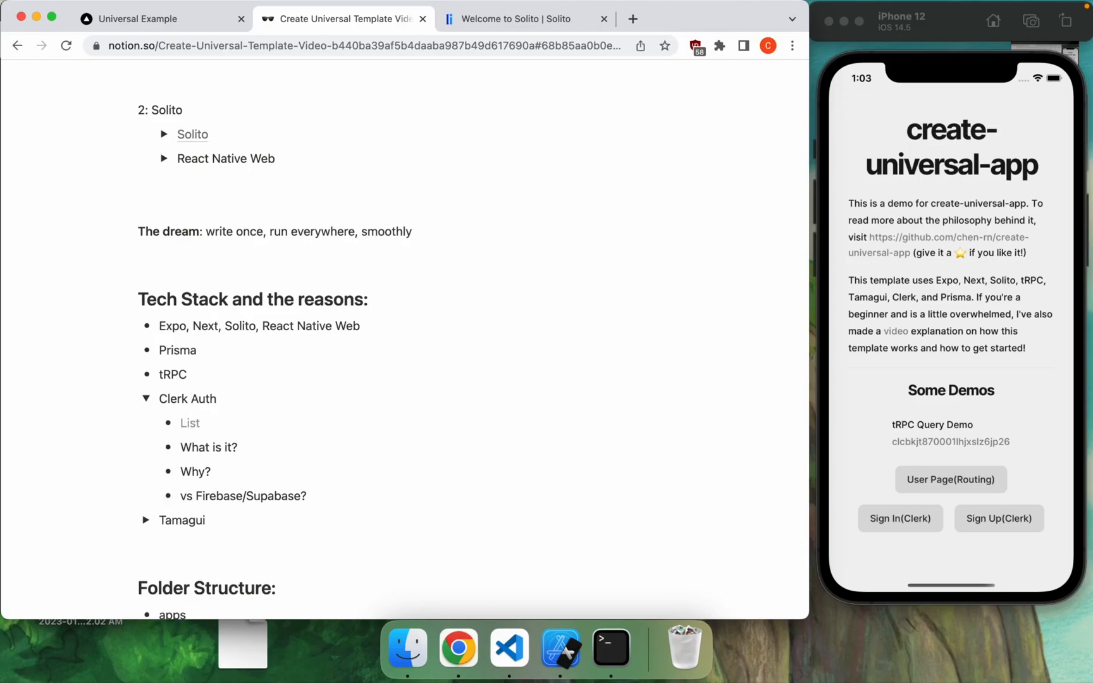
{"action": "type", "text": "<SignIn>"}
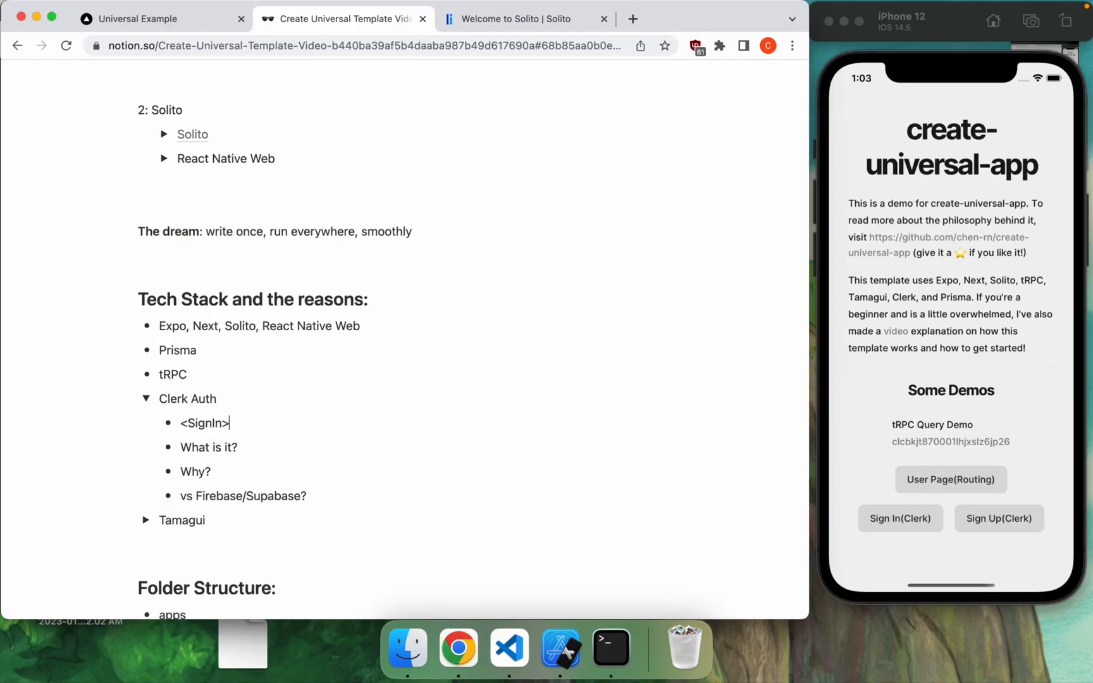
{"action": "type", "text": "</SignedIn>"}
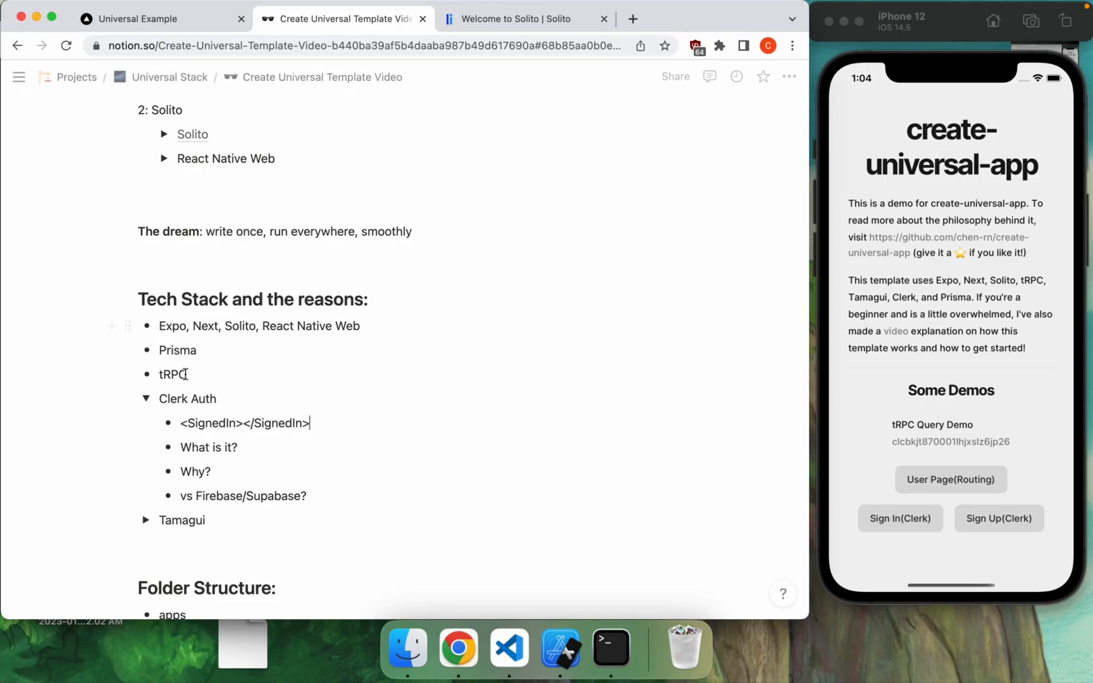
{"action": "mouse_move", "coordinate": [325, 423]}
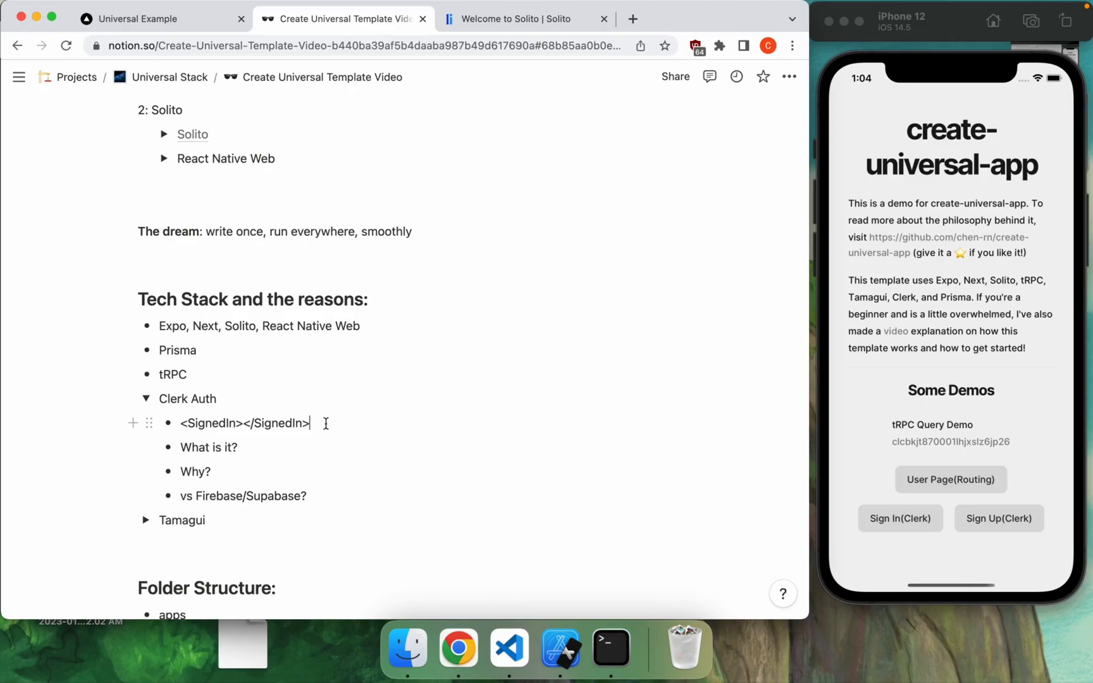
{"action": "scroll", "scroll_direction": "down", "scroll_amount": 3}
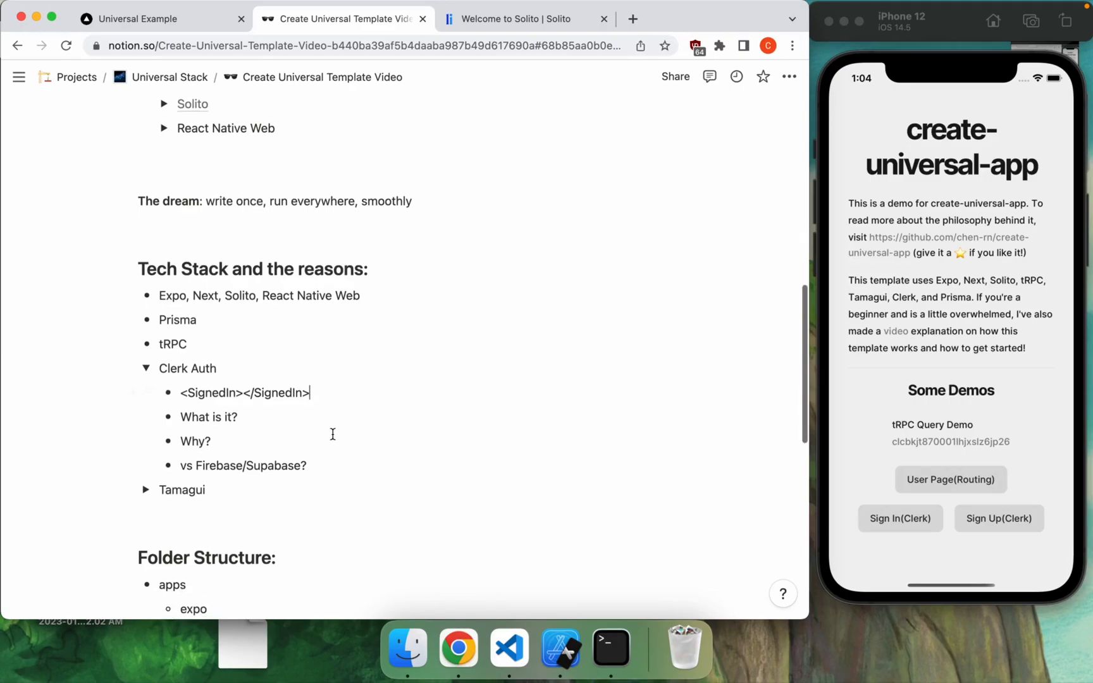
{"action": "mouse_move", "coordinate": [356, 466]}
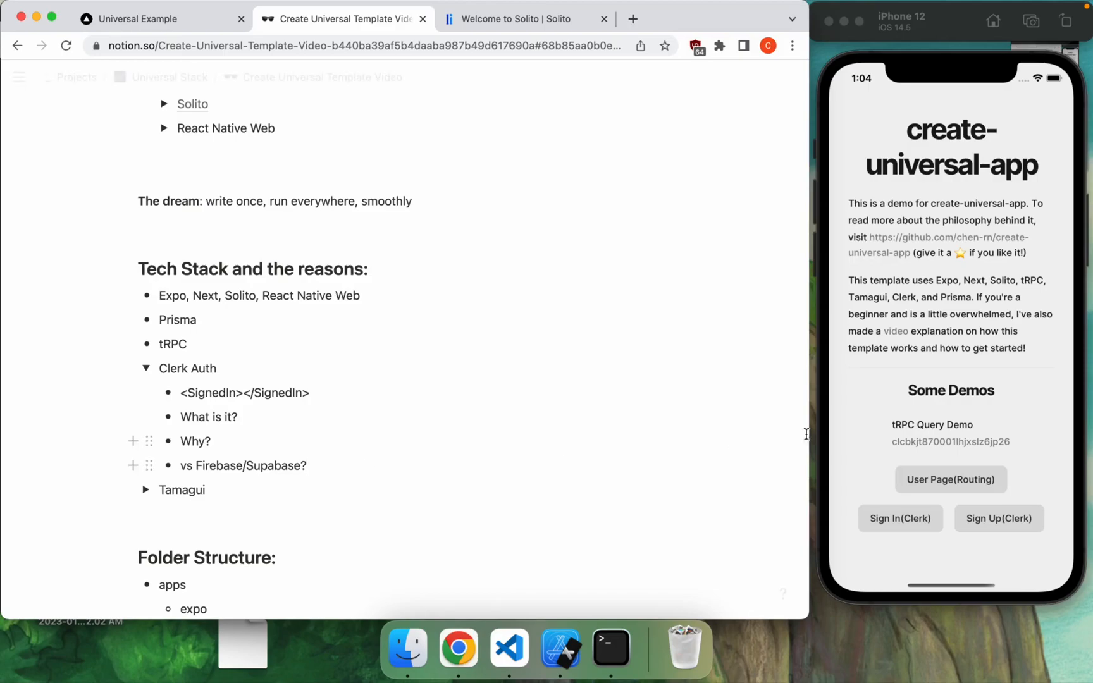
Step: Check the app's sign-in screen in the simulator, then collapse Clerk Auth in Notion
{"action": "left_click", "coordinate": [899, 517]}
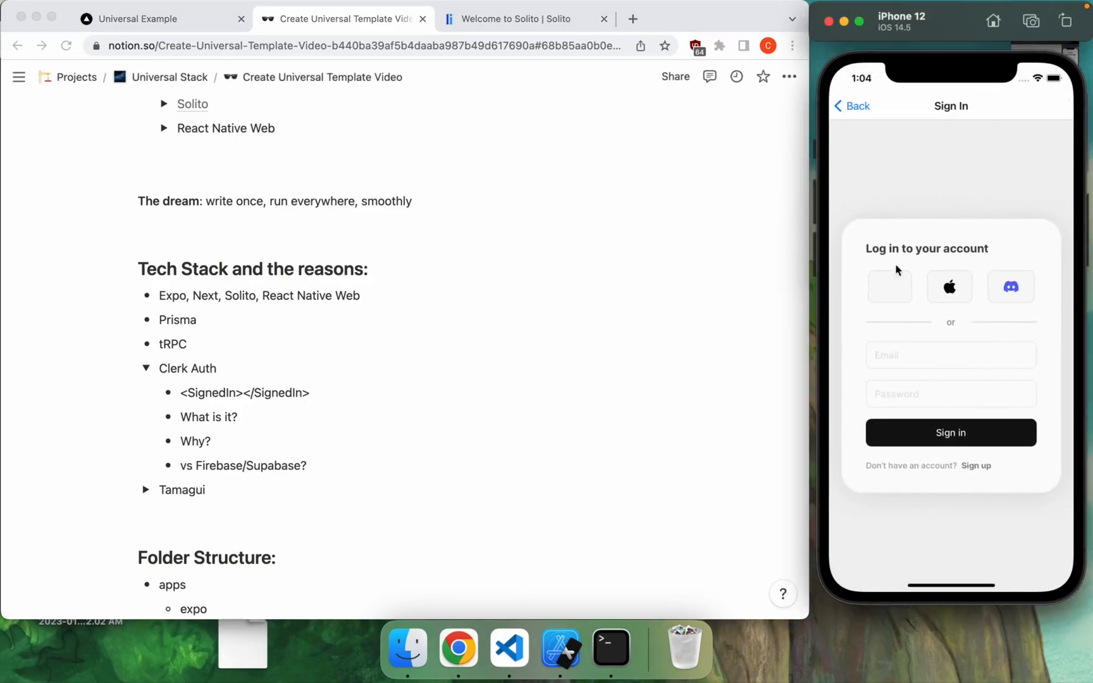
{"action": "left_click", "coordinate": [853, 106]}
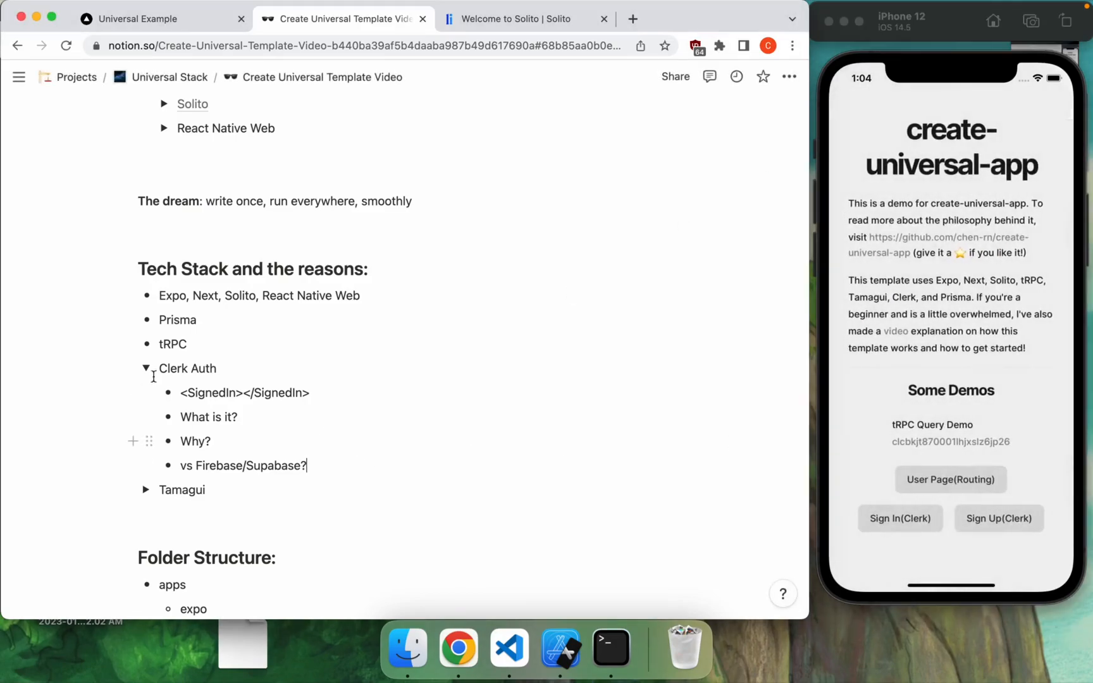
{"action": "left_click", "coordinate": [146, 368]}
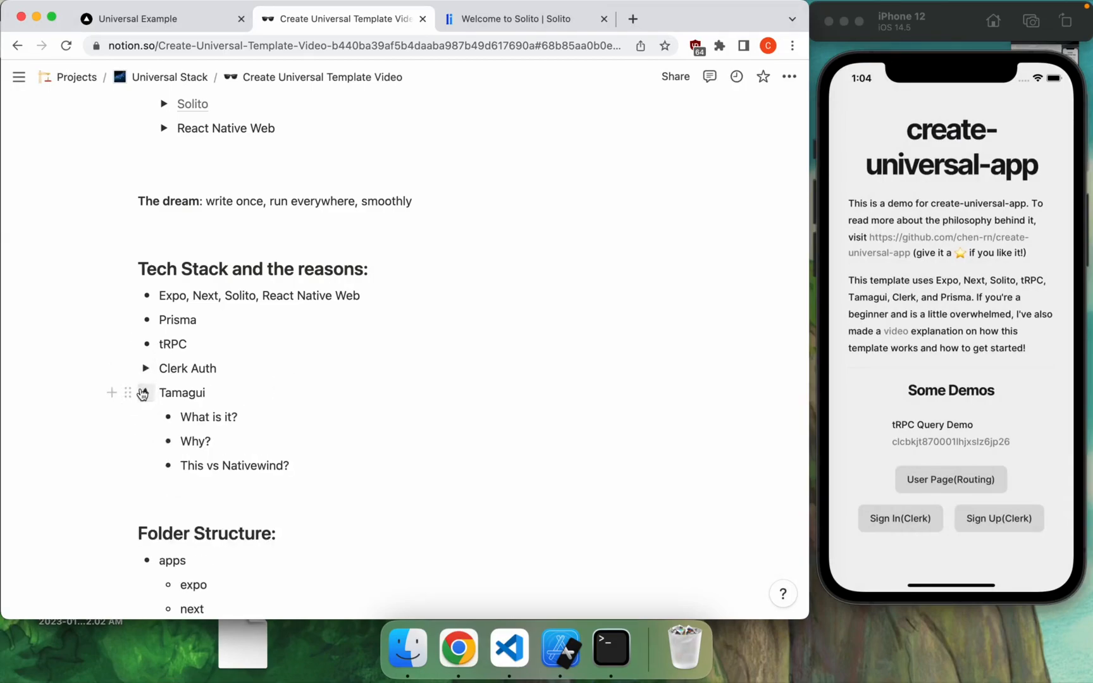
{"action": "left_click", "coordinate": [145, 392]}
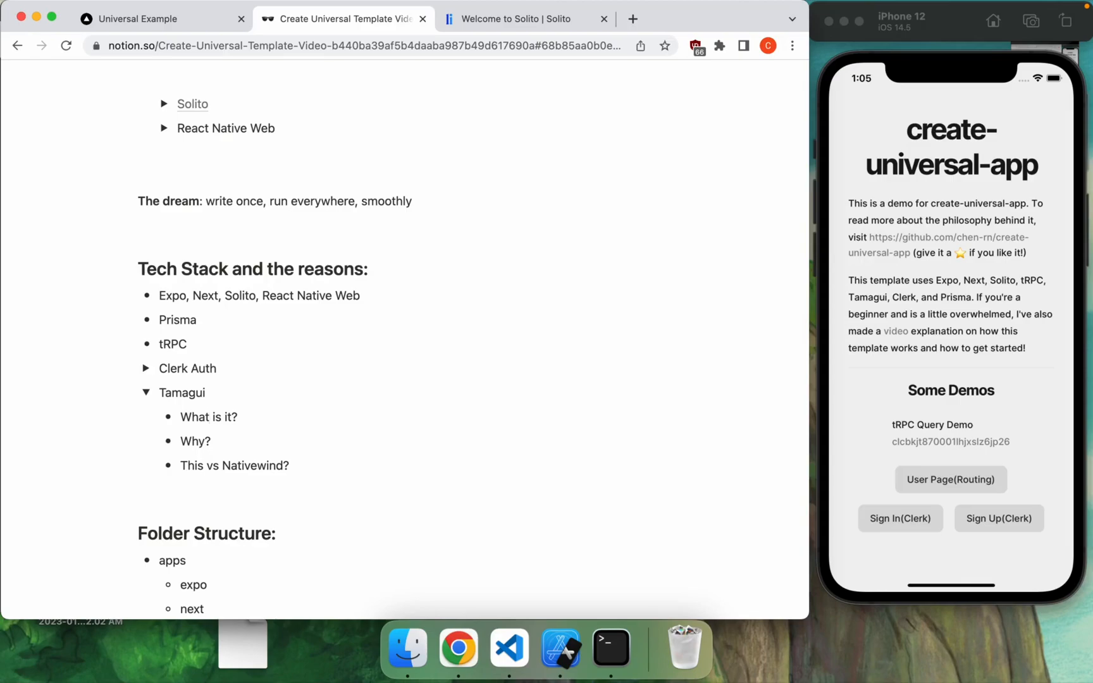
{"action": "left_click", "coordinate": [219, 417]}
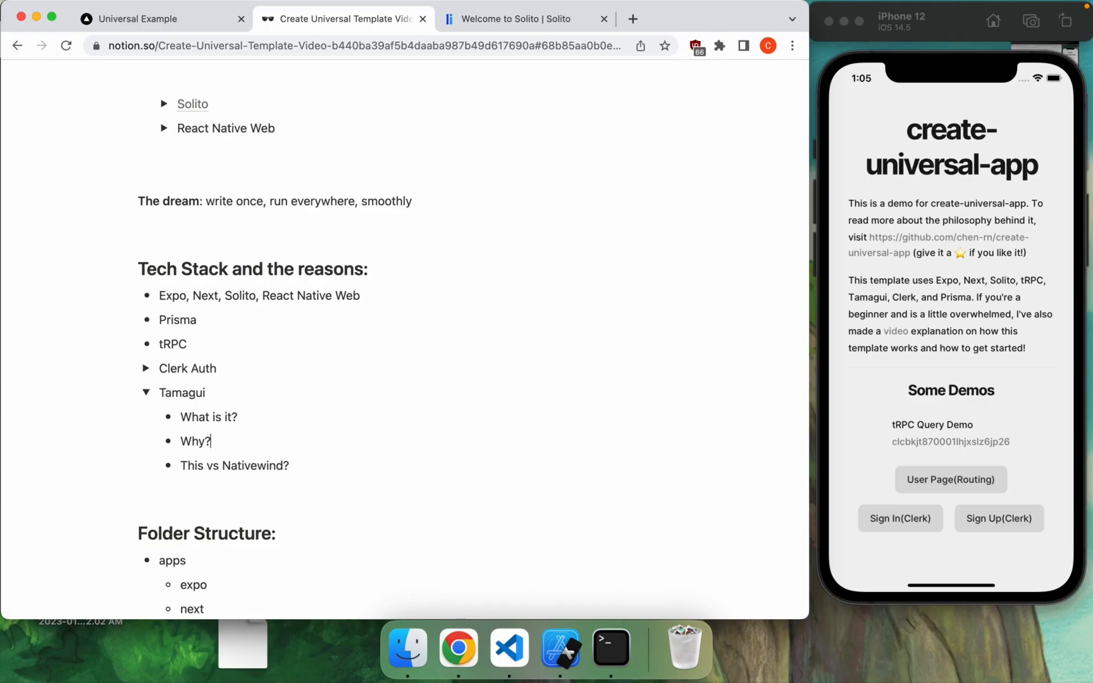
{"action": "left_click", "coordinate": [237, 416]}
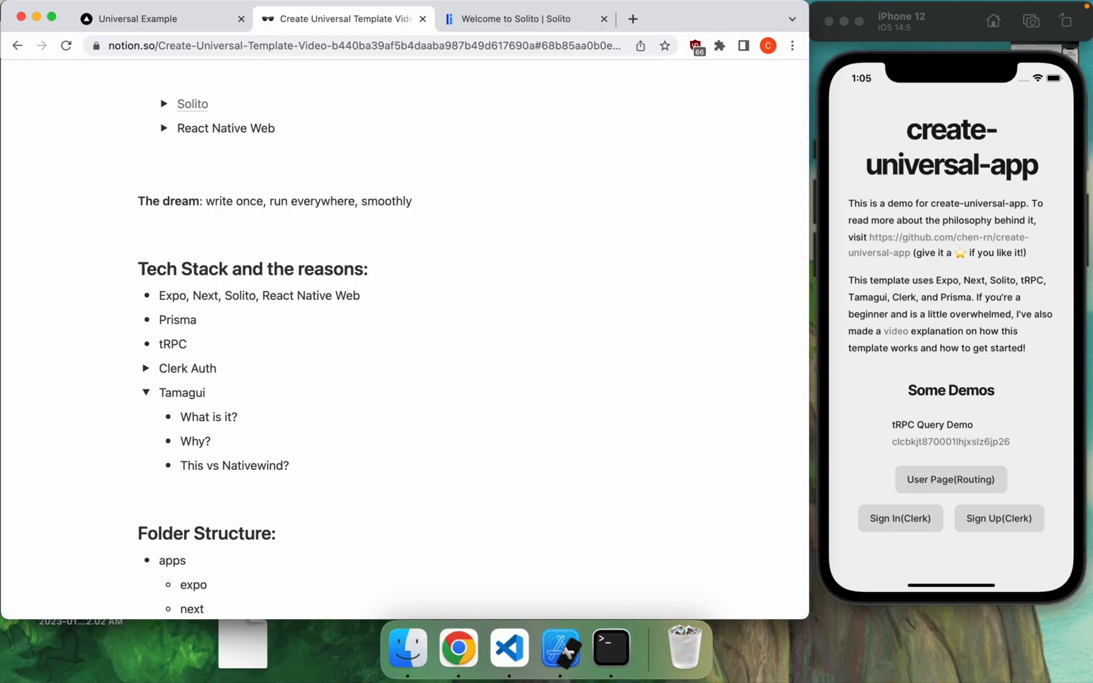
Step: Add Compiler and UI library bullets to the Tamagui notes
{"action": "type", "text": "Compil"}
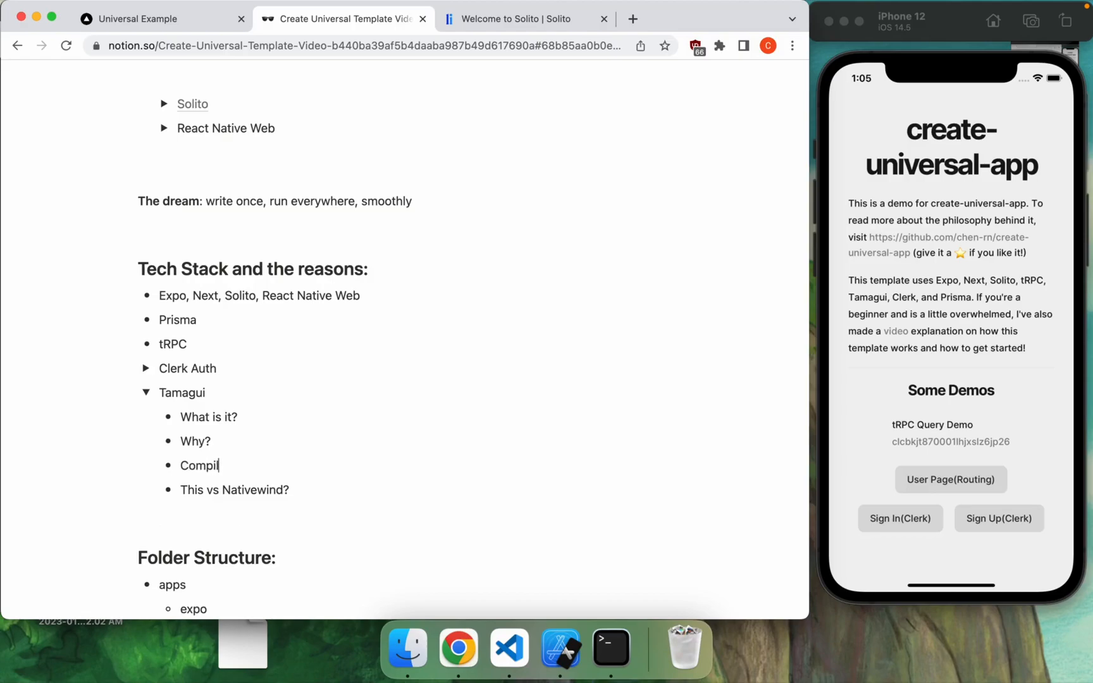
{"action": "type", "text": "ler"}
{"action": "type", "text": "@Core"}
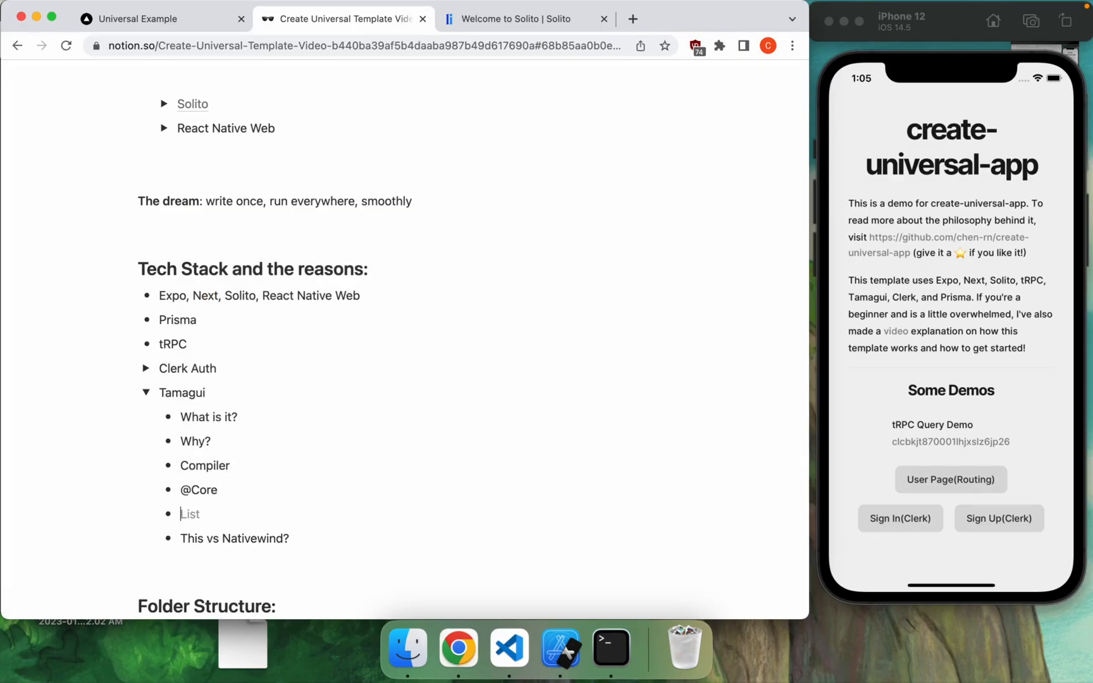
{"action": "type", "text": "UI library"}
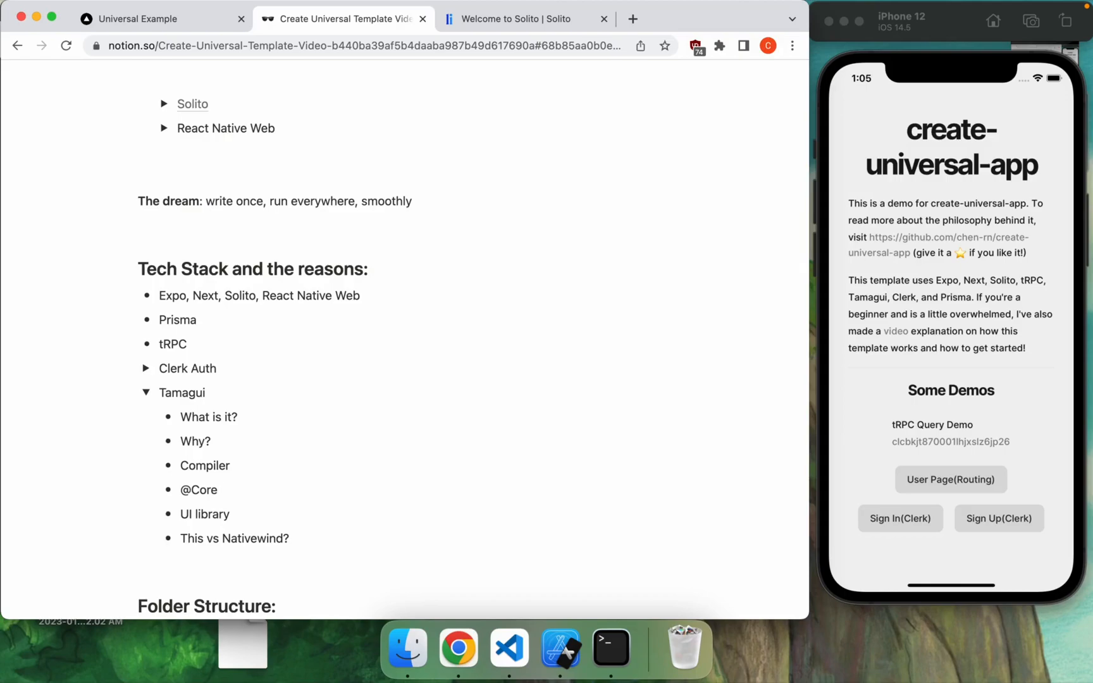
{"action": "type", "text": "<X"}
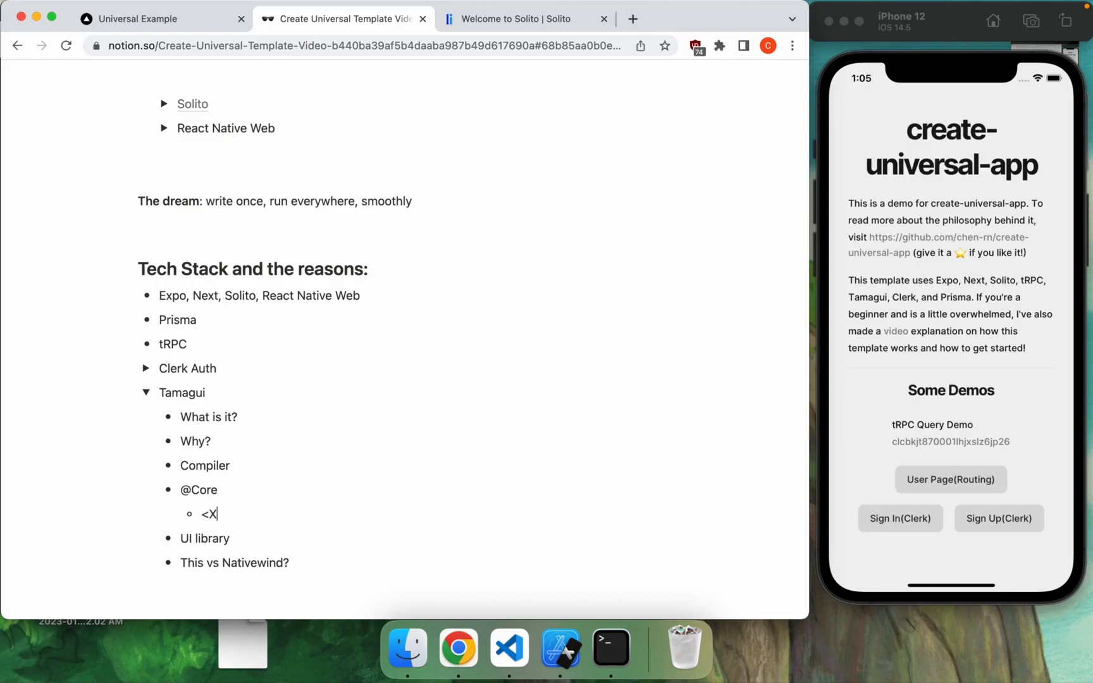
{"action": "type", "text": "Stack><"}
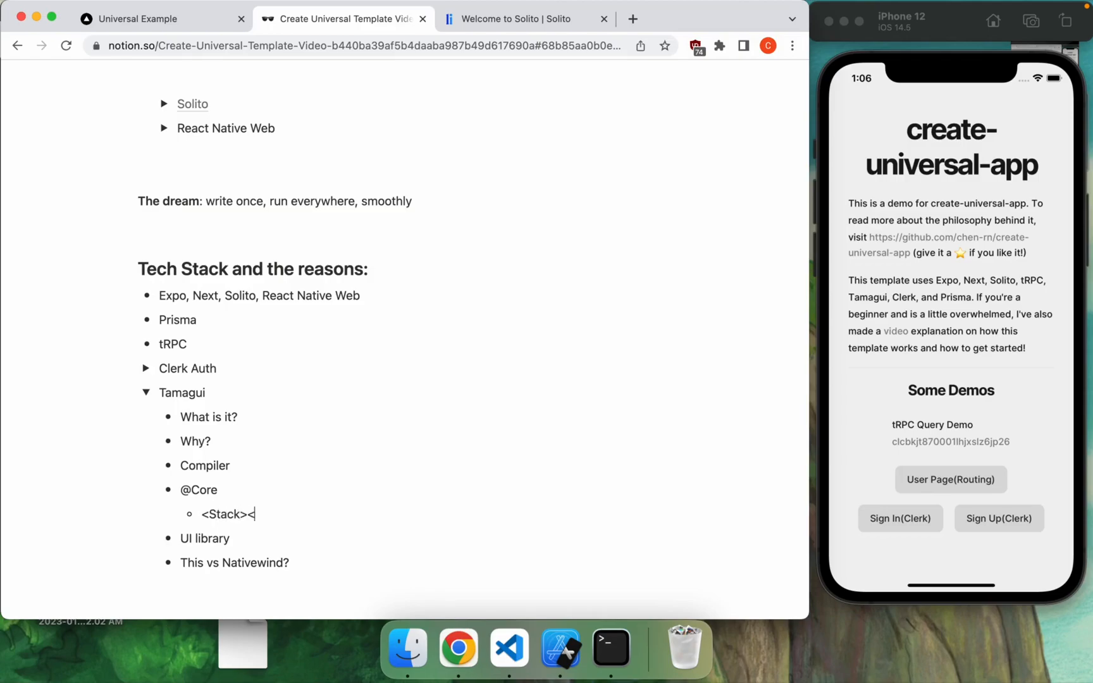
{"action": "type", "text": "Text>"}
{"action": "type", "text": "<View><"}
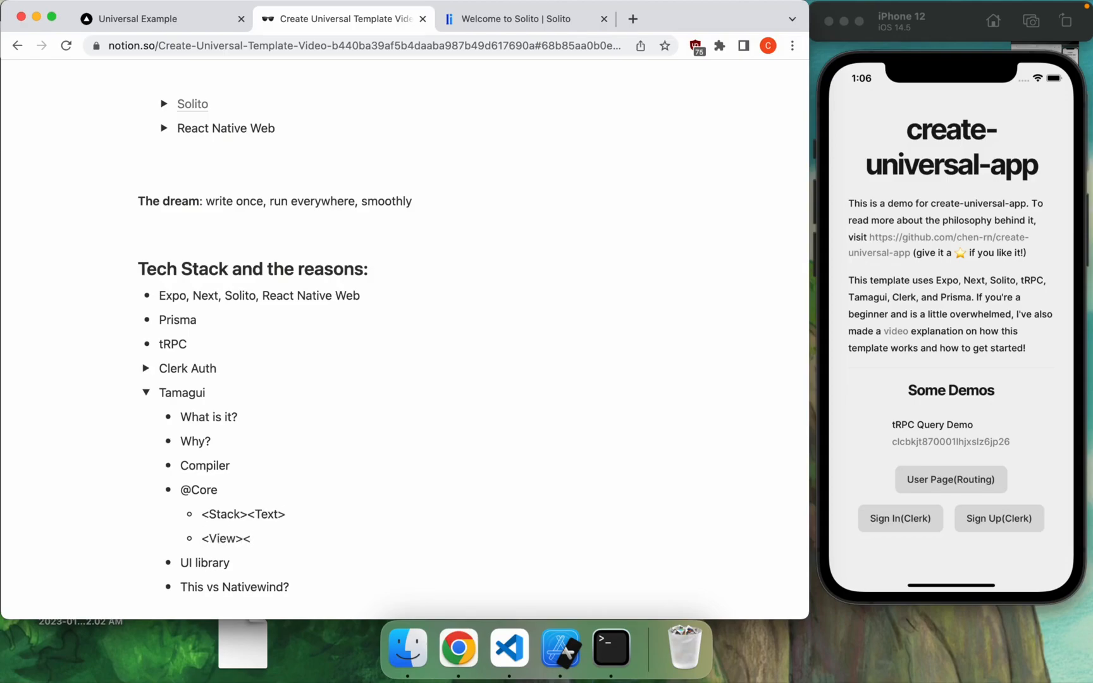
{"action": "type", "text": "Text>"}
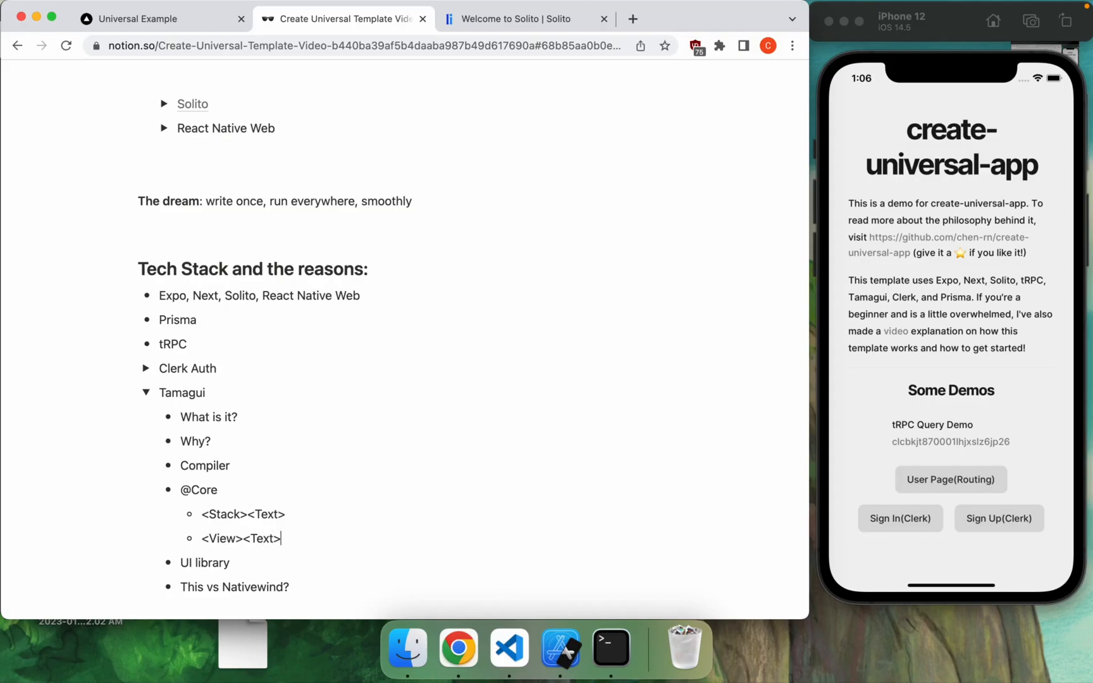
{"action": "left_click", "coordinate": [247, 513]}
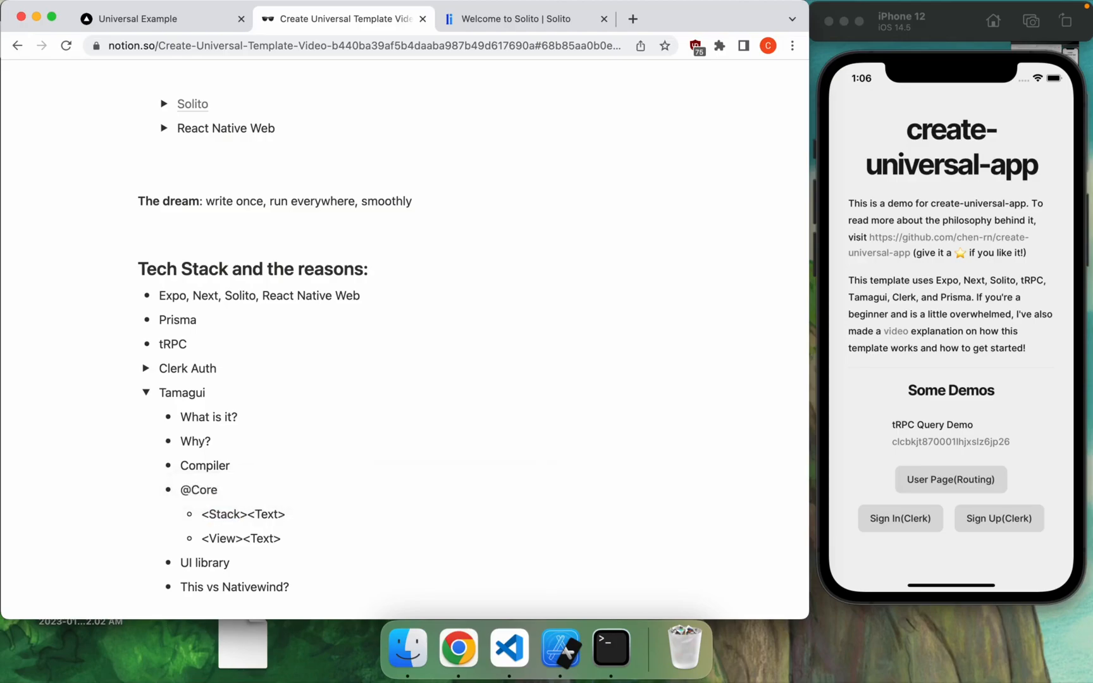
{"action": "type", "text": "sty"}
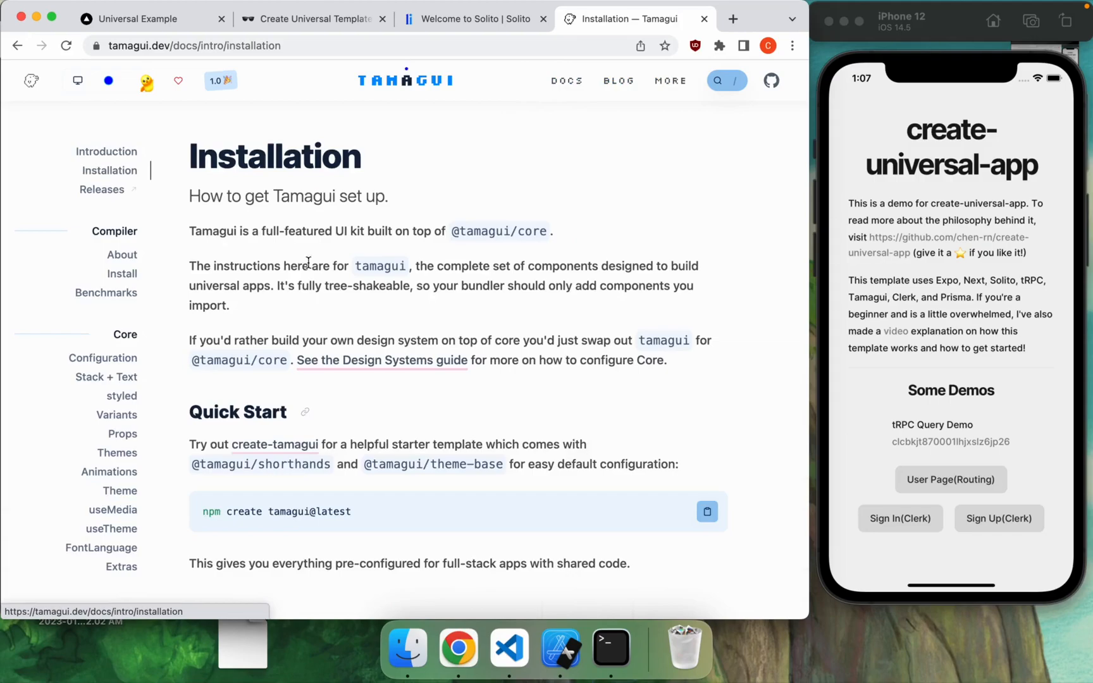
Step: Browse Tamagui's Button, Text Inputs, Progress, Select and Paragraph docs, then return to Notion
{"action": "scroll", "scroll_direction": "down", "scroll_amount": 3}
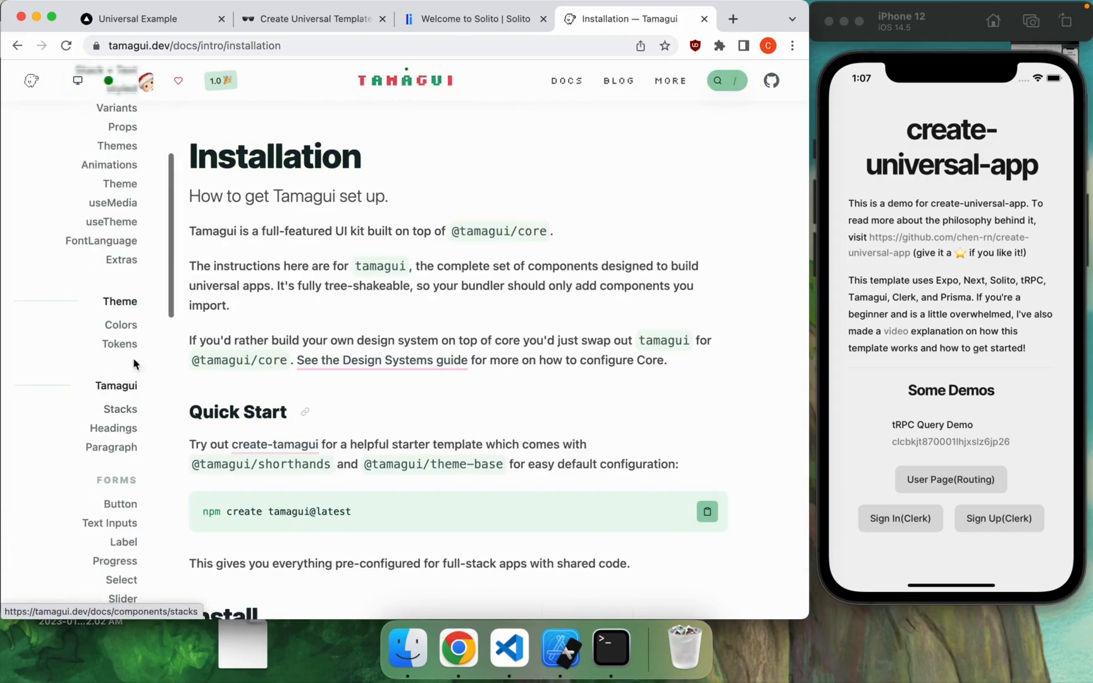
{"action": "left_click", "coordinate": [121, 352]}
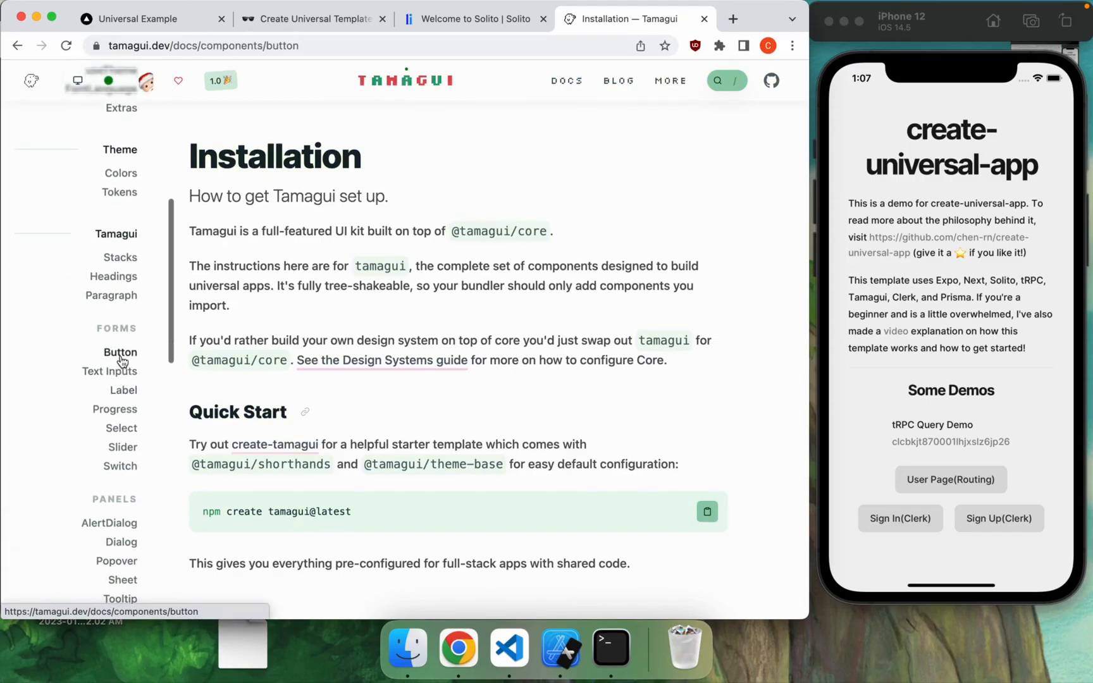
{"action": "left_click", "coordinate": [109, 371]}
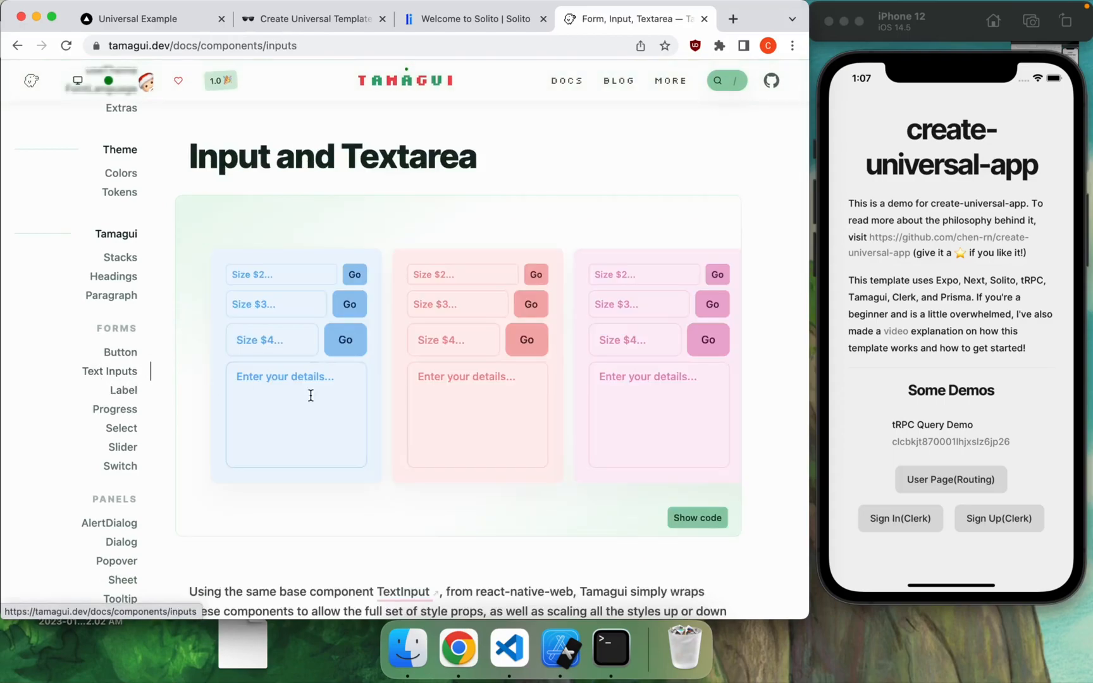
{"action": "left_click", "coordinate": [115, 409]}
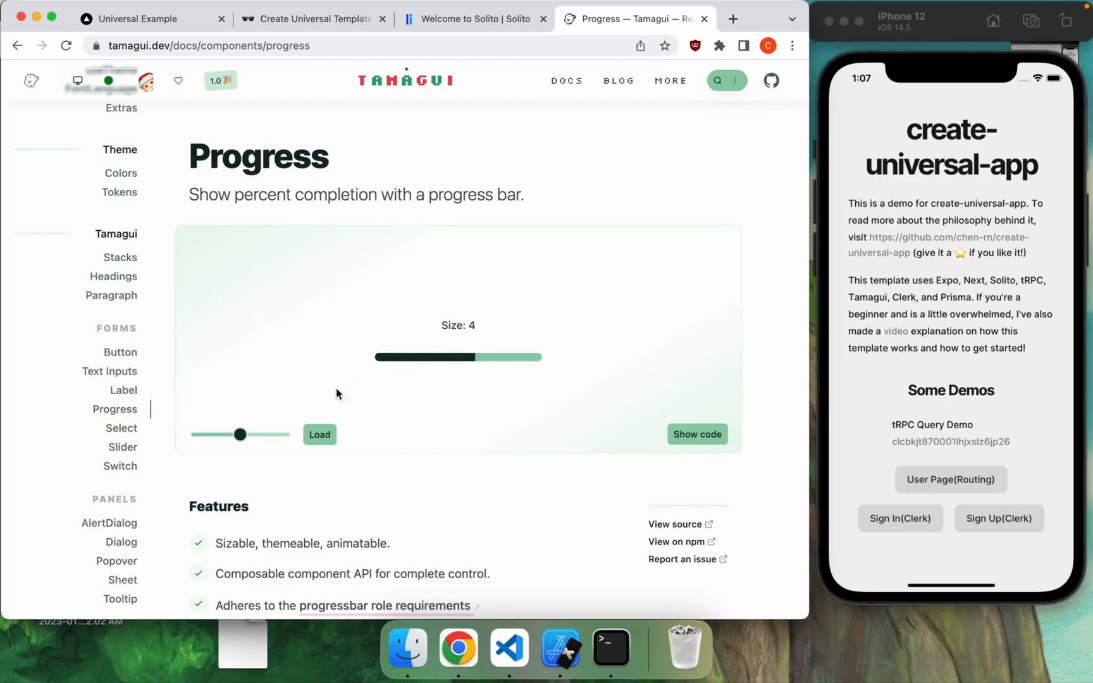
{"action": "left_click", "coordinate": [121, 428]}
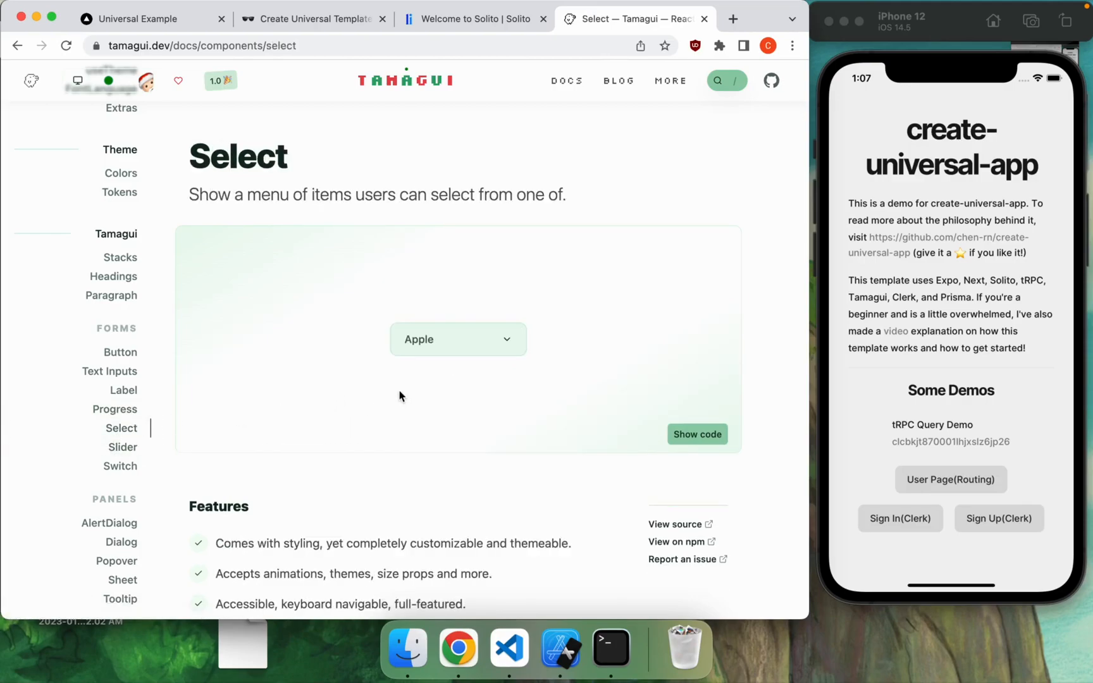
{"action": "left_click", "coordinate": [109, 523]}
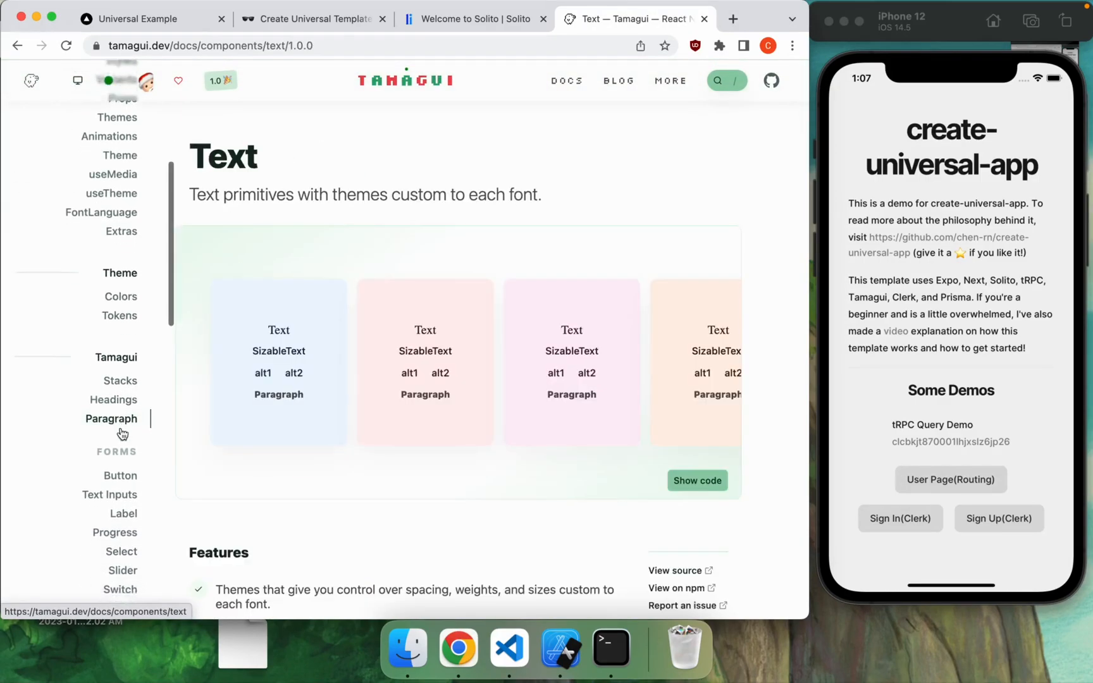
{"action": "left_click", "coordinate": [314, 19]}
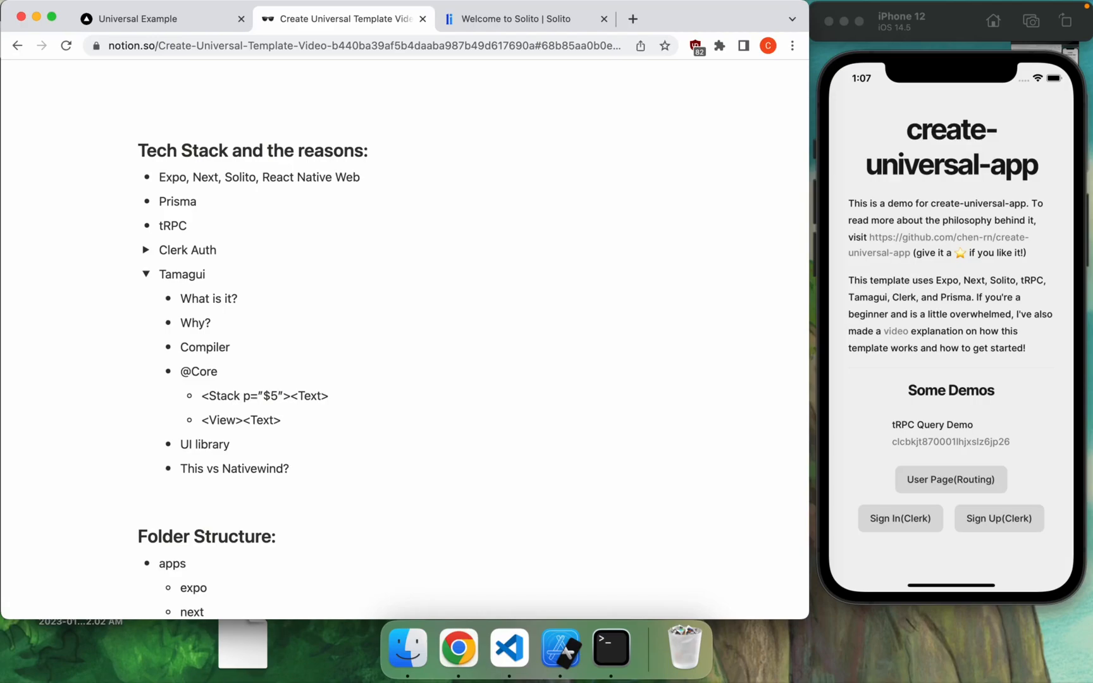
{"action": "left_click", "coordinate": [230, 444]}
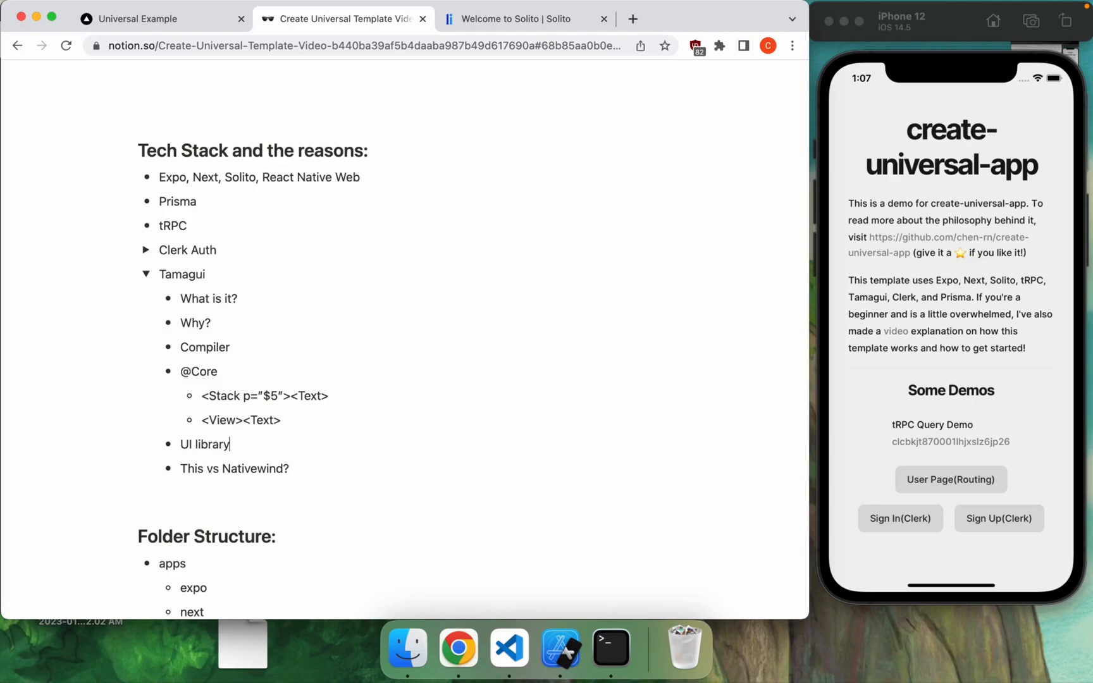
{"action": "left_click", "coordinate": [203, 274]}
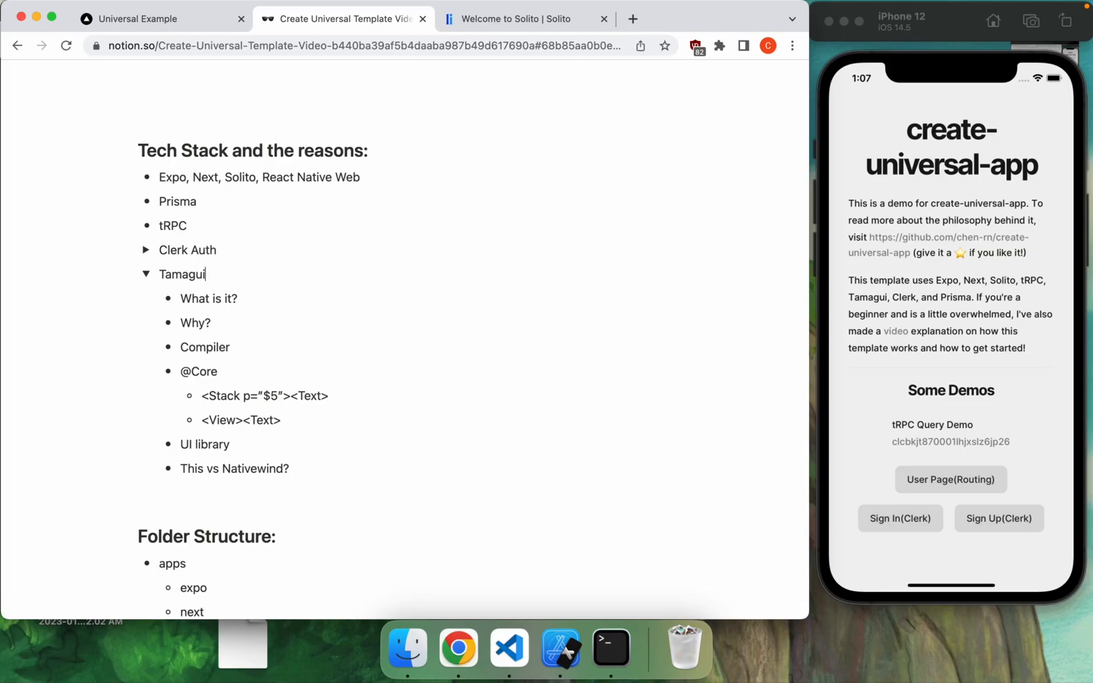
{"action": "left_click", "coordinate": [205, 299]}
{"action": "type", "text": "tama"}
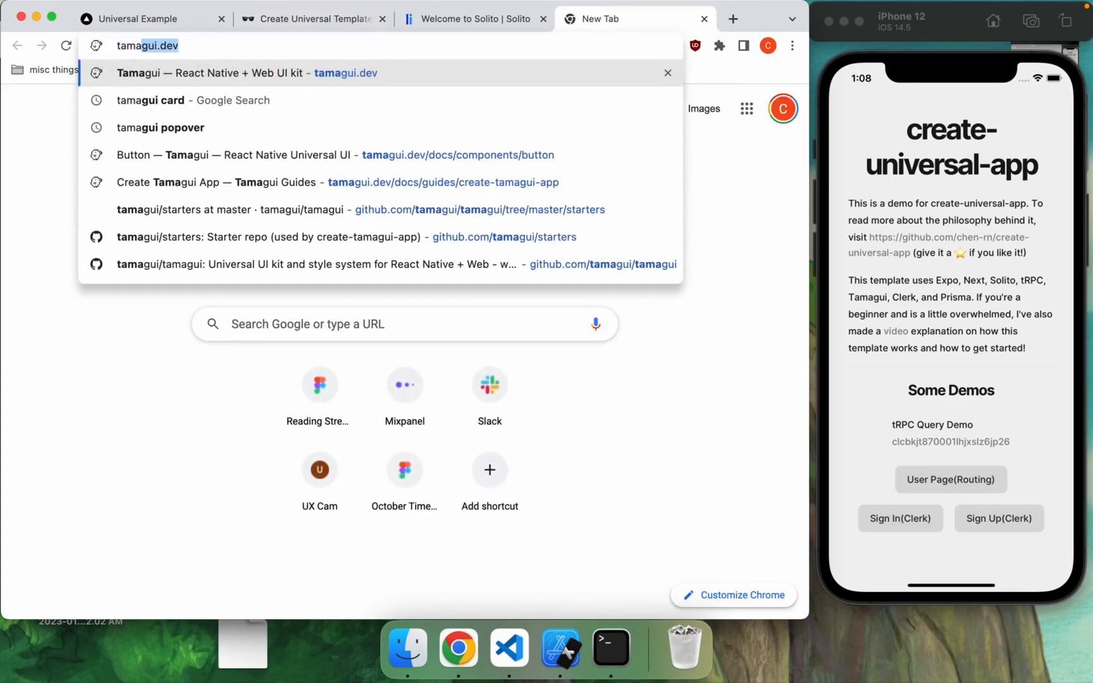
Step: Open tamagui.dev, switch its theme demo to purple, then return to the Notion notes
{"action": "left_click", "coordinate": [230, 73]}
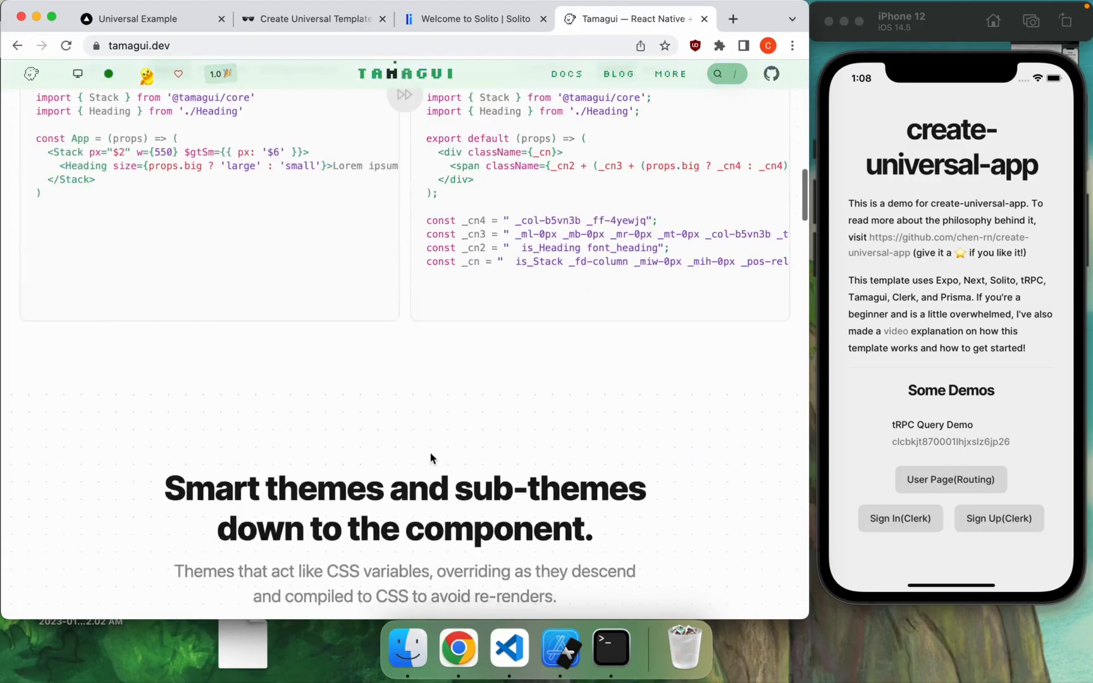
{"action": "scroll", "scroll_direction": "down", "scroll_amount": 3}
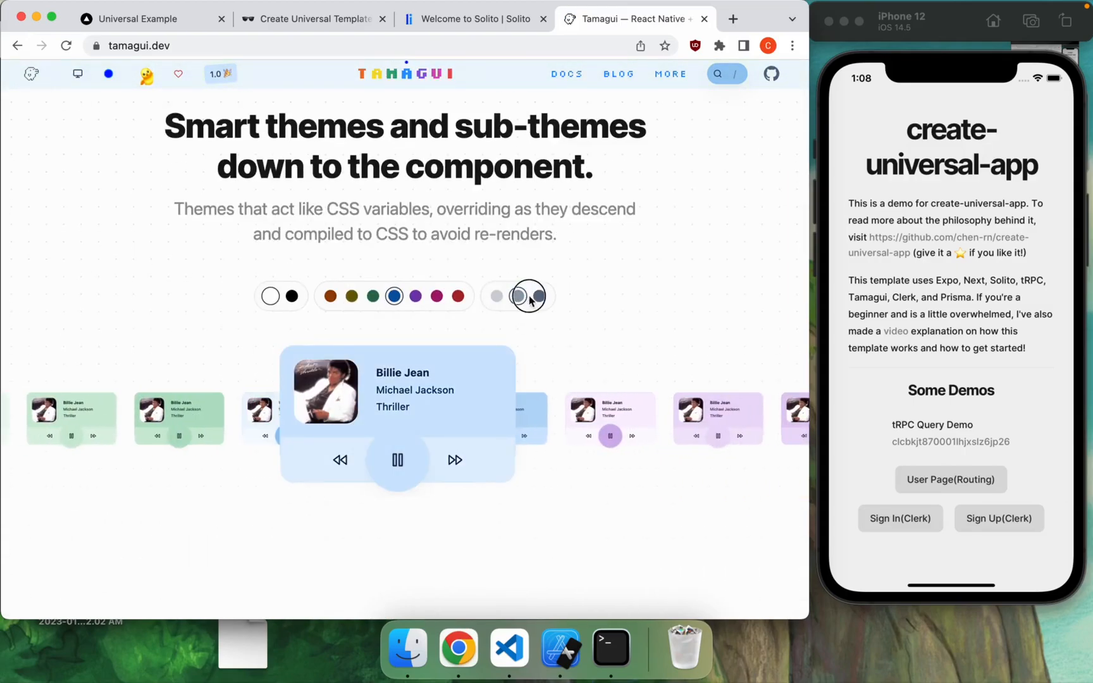
{"action": "left_click", "coordinate": [414, 295]}
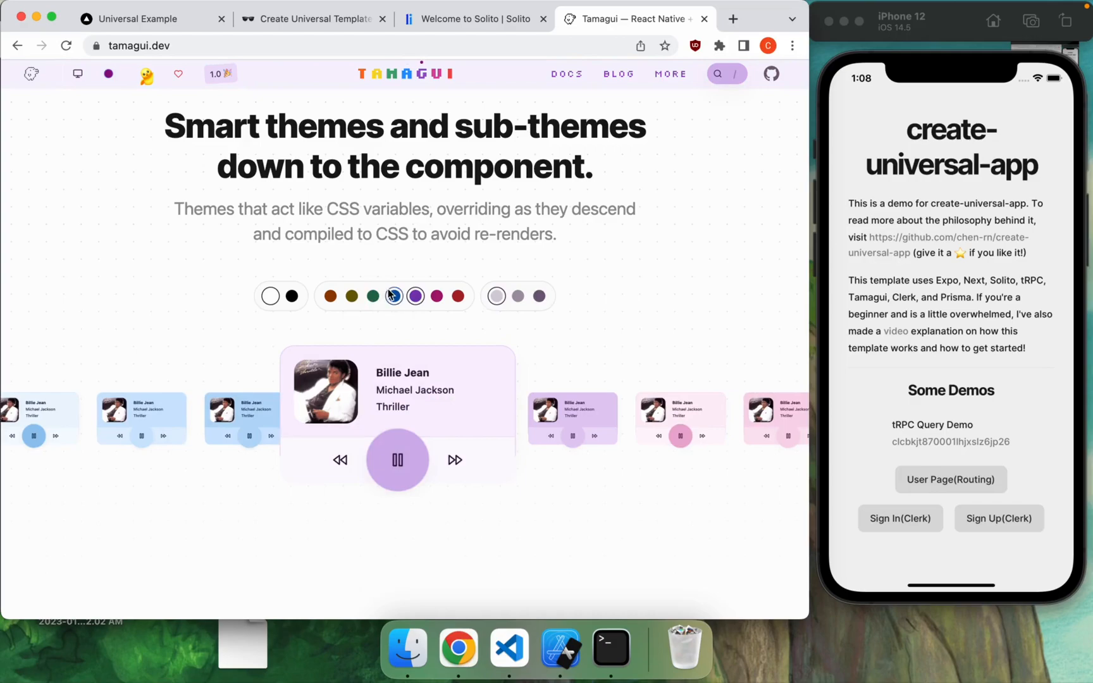
{"action": "scroll", "scroll_direction": "down", "scroll_amount": 3}
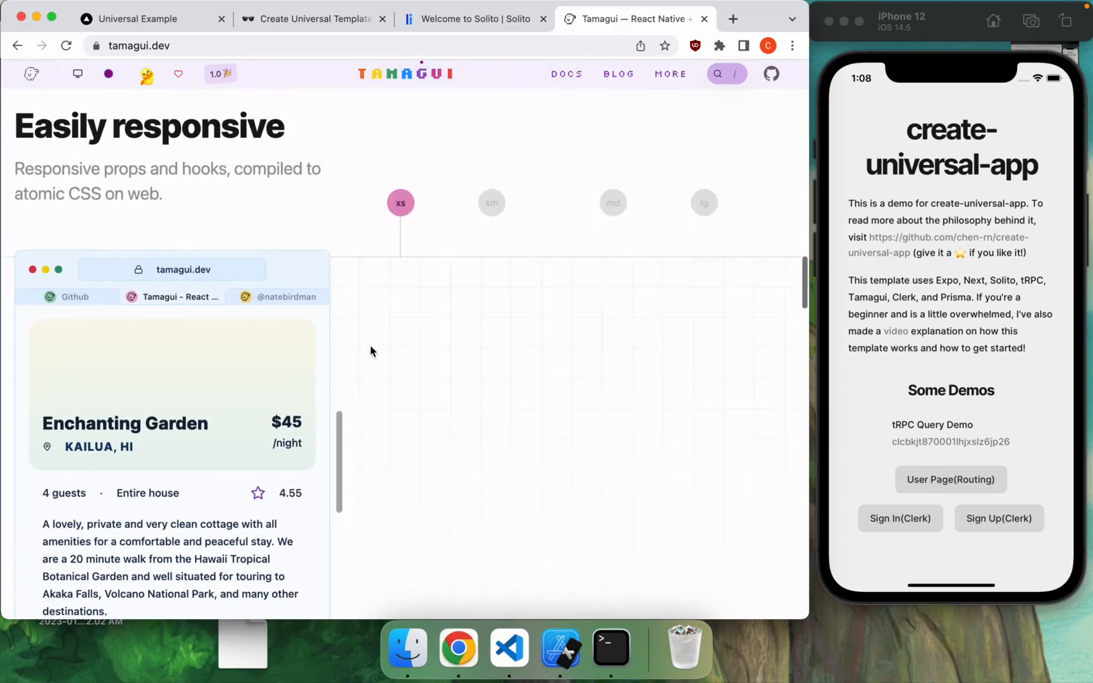
{"action": "left_click", "coordinate": [313, 19]}
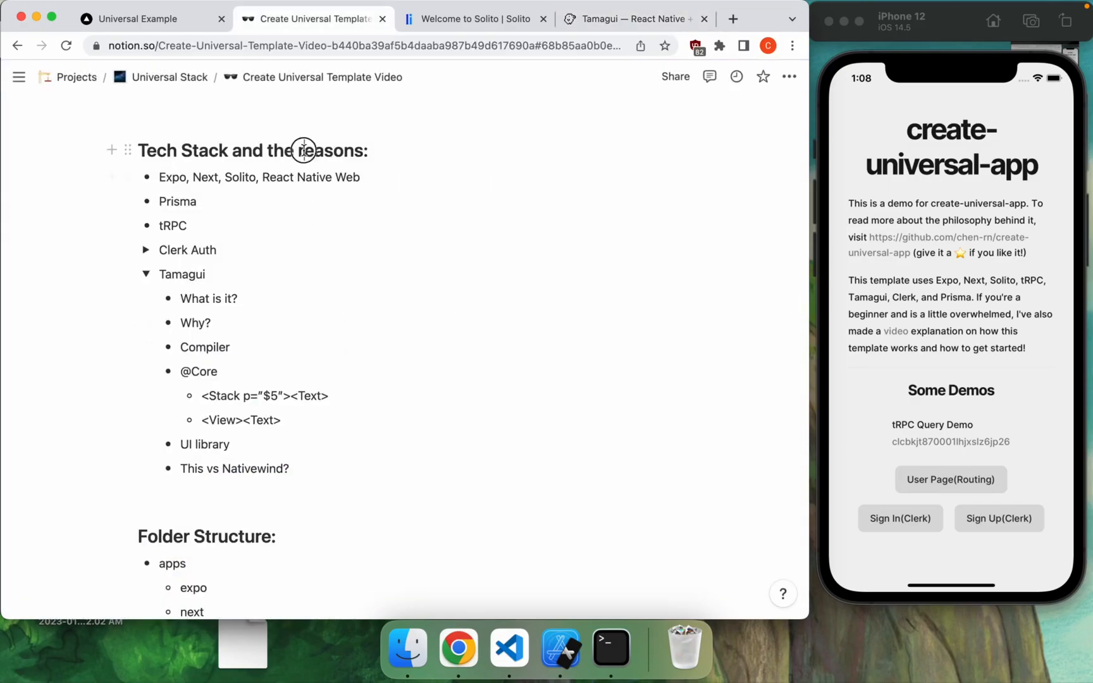
Step: Make the 'app' bullet under packages a toggle and collapse features, navigation, provider, utils
{"action": "scroll", "scroll_direction": "down", "scroll_amount": 3}
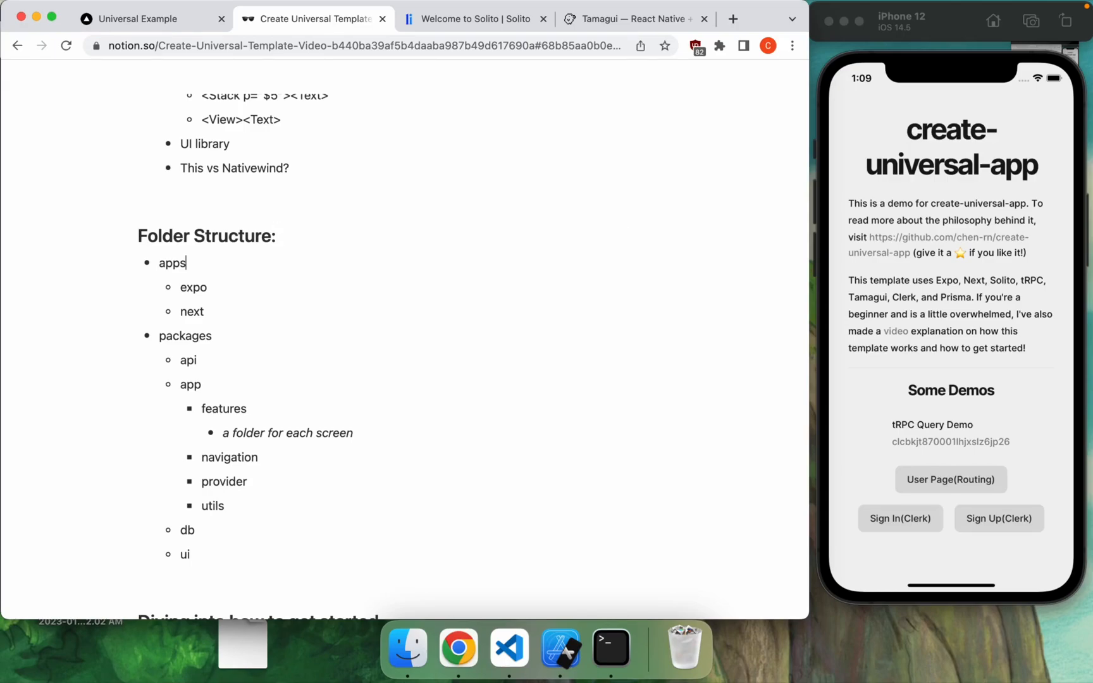
{"action": "left_click", "coordinate": [213, 335]}
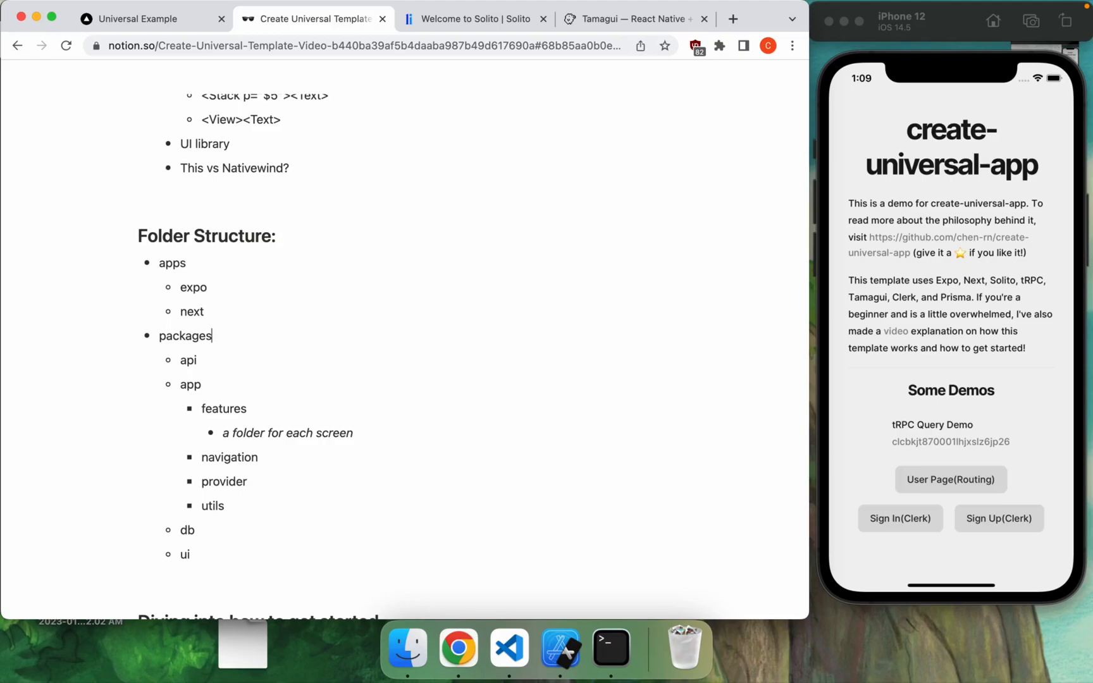
{"action": "scroll", "scroll_direction": "down", "scroll_amount": 3}
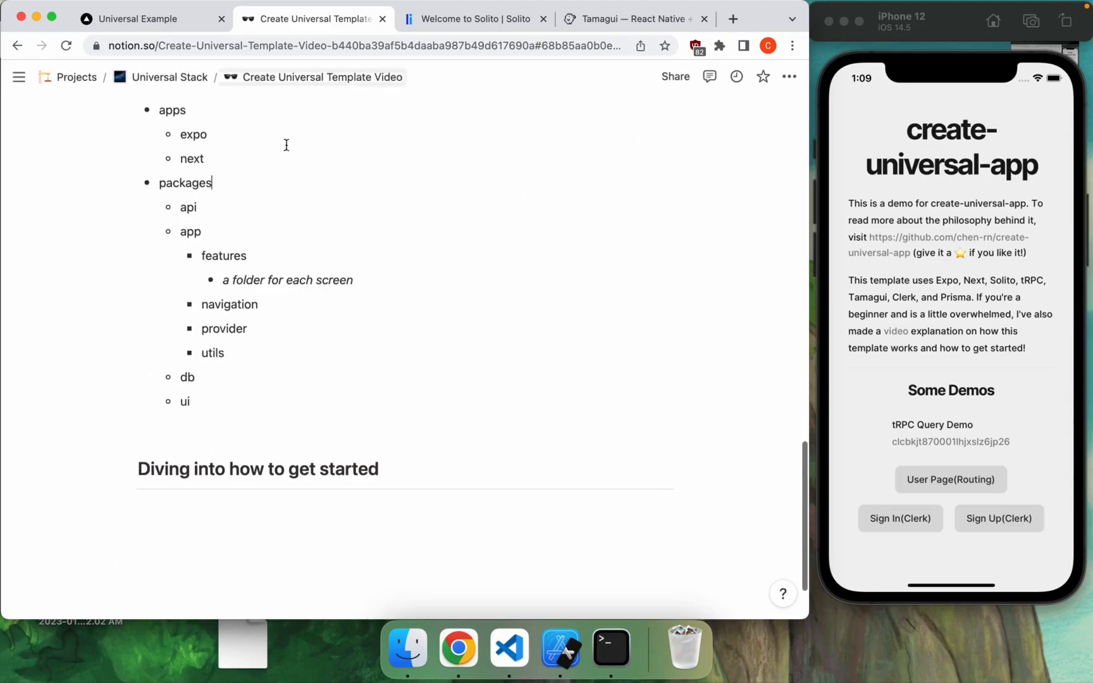
{"action": "scroll", "scroll_direction": "up", "scroll_amount": 3}
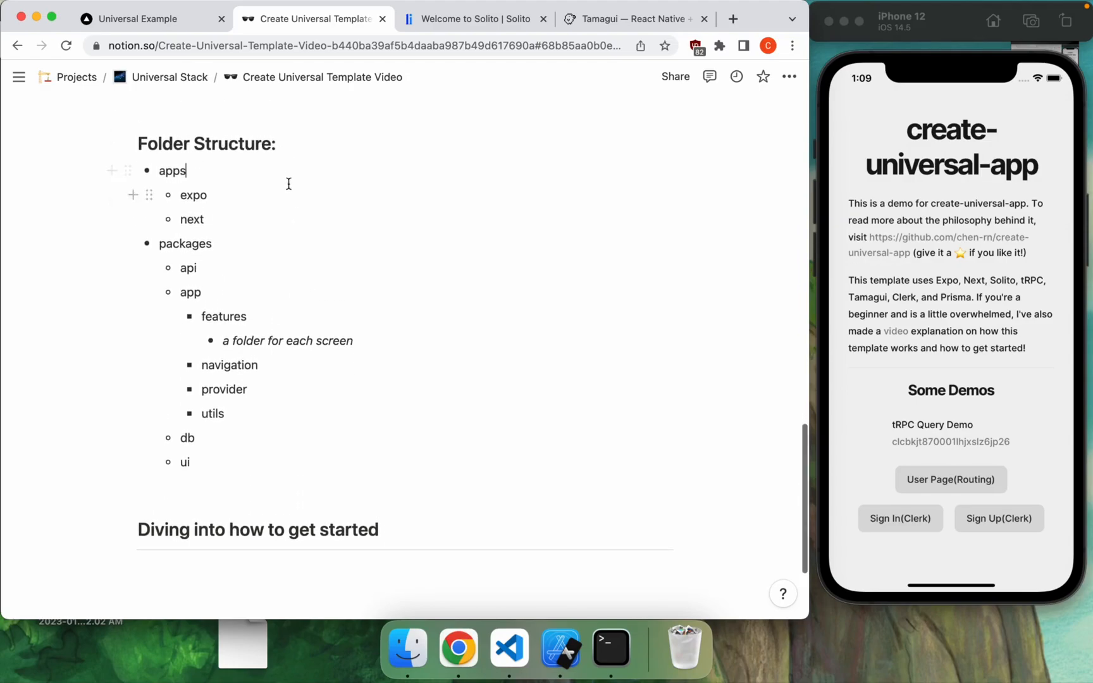
{"action": "double_click", "coordinate": [171, 170]}
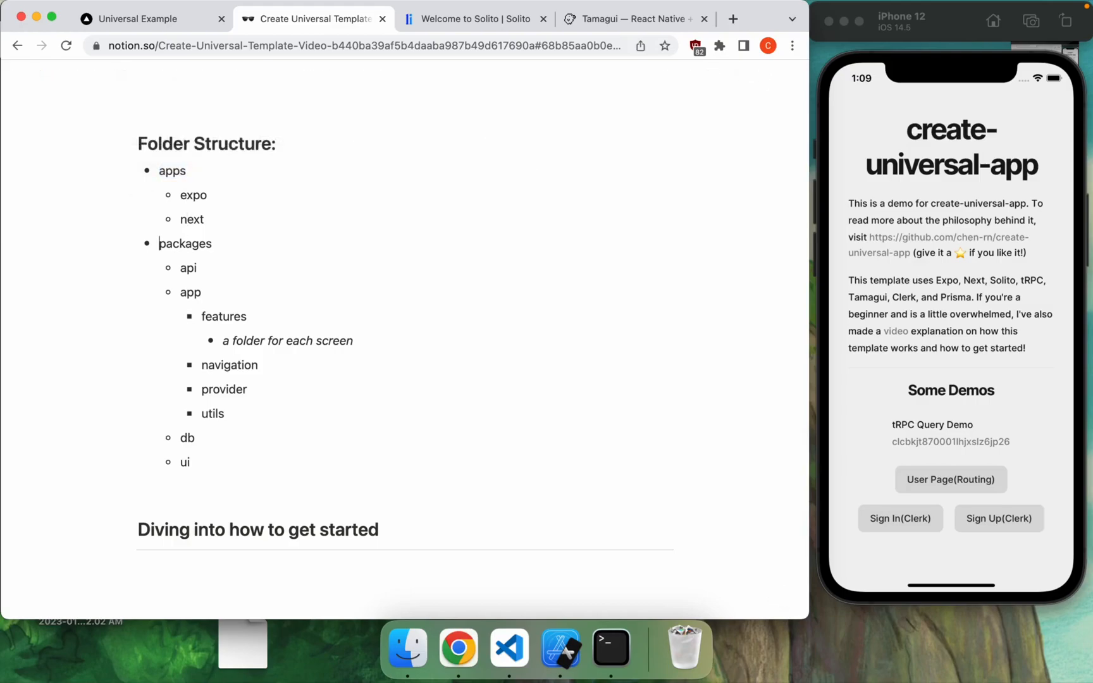
{"action": "left_click", "coordinate": [201, 292]}
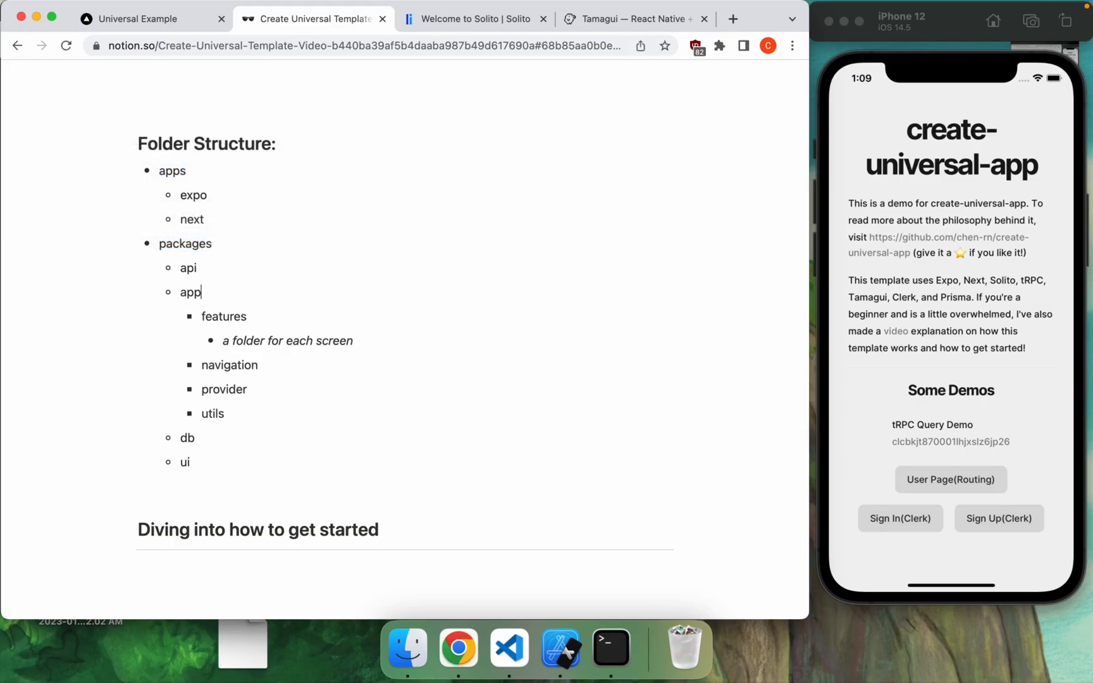
{"action": "left_click", "coordinate": [189, 292]}
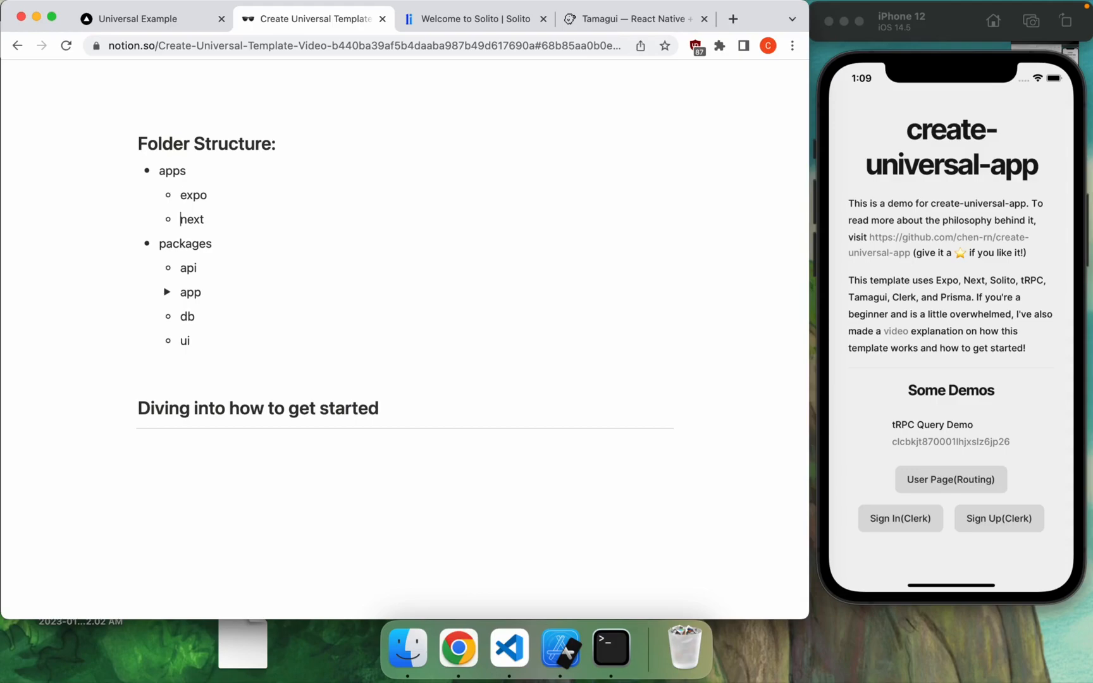
{"action": "type", "text": "worksp"}
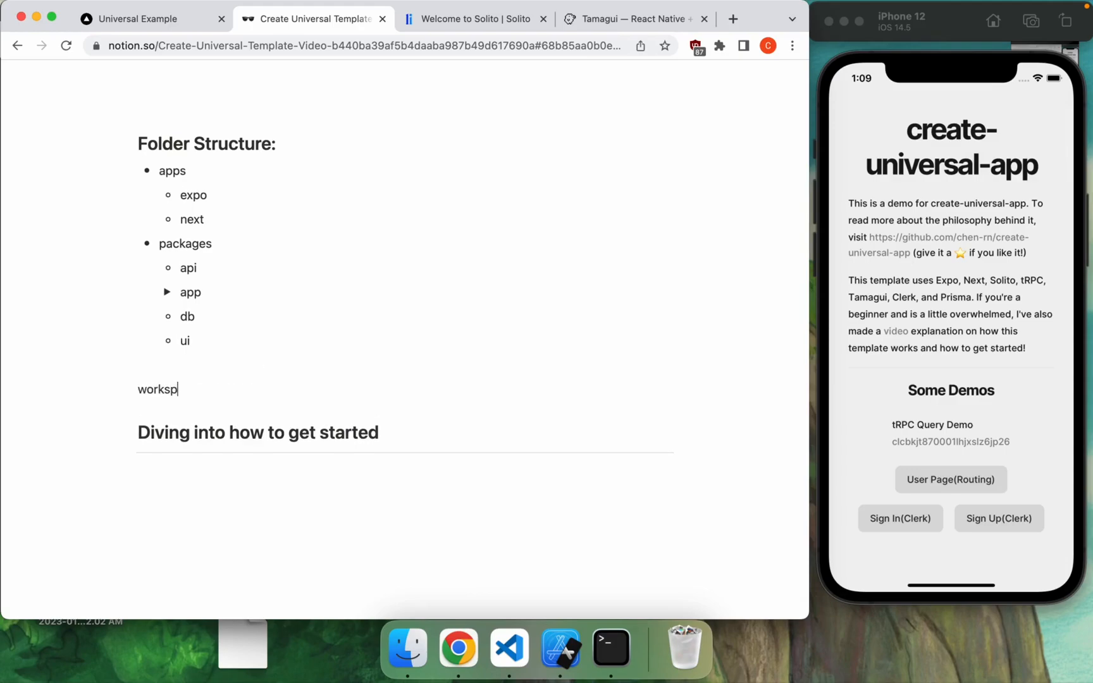
{"action": "type", "text": "aces:"}
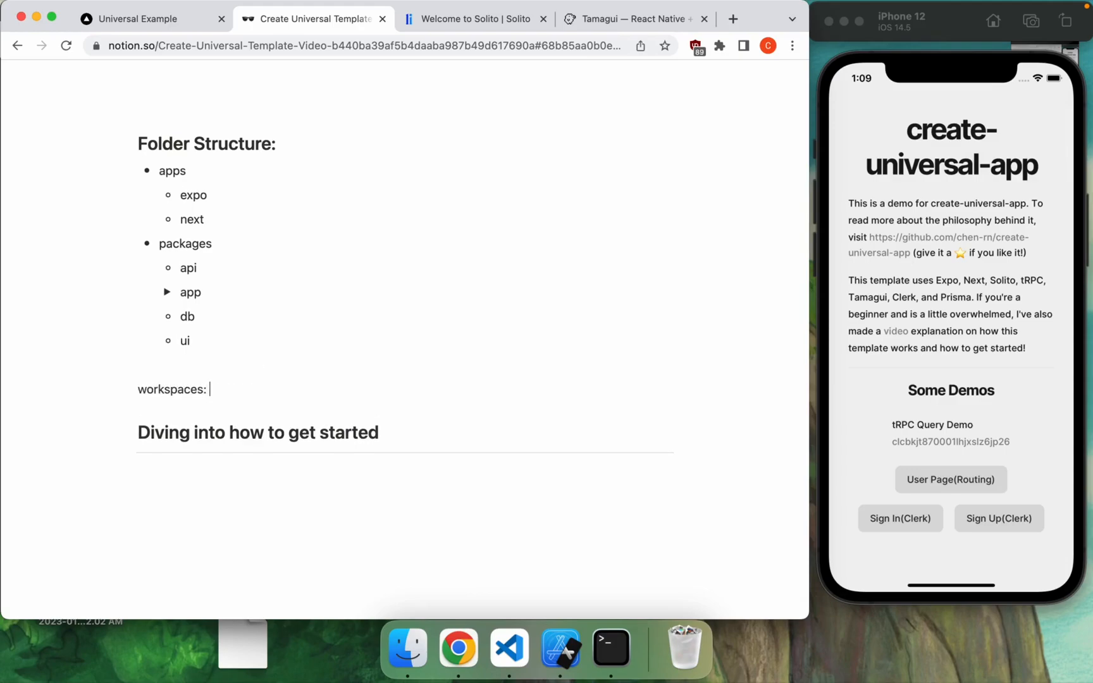
{"action": "type", "text": "monorepo"}
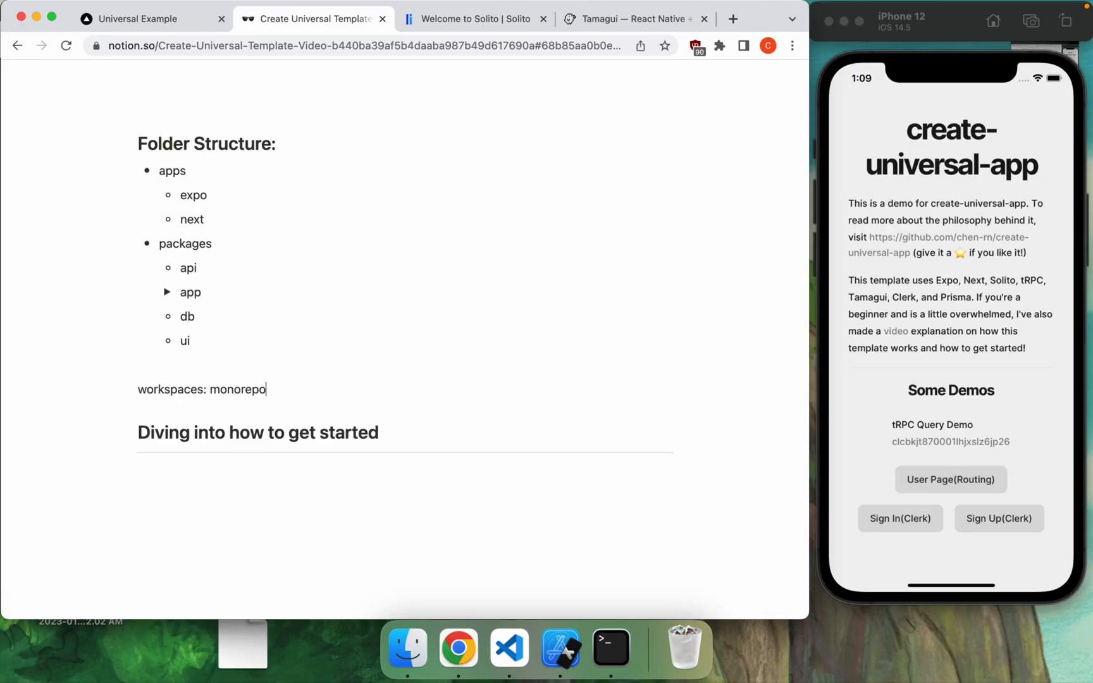
{"action": "type", "text": "workspace: packag"}
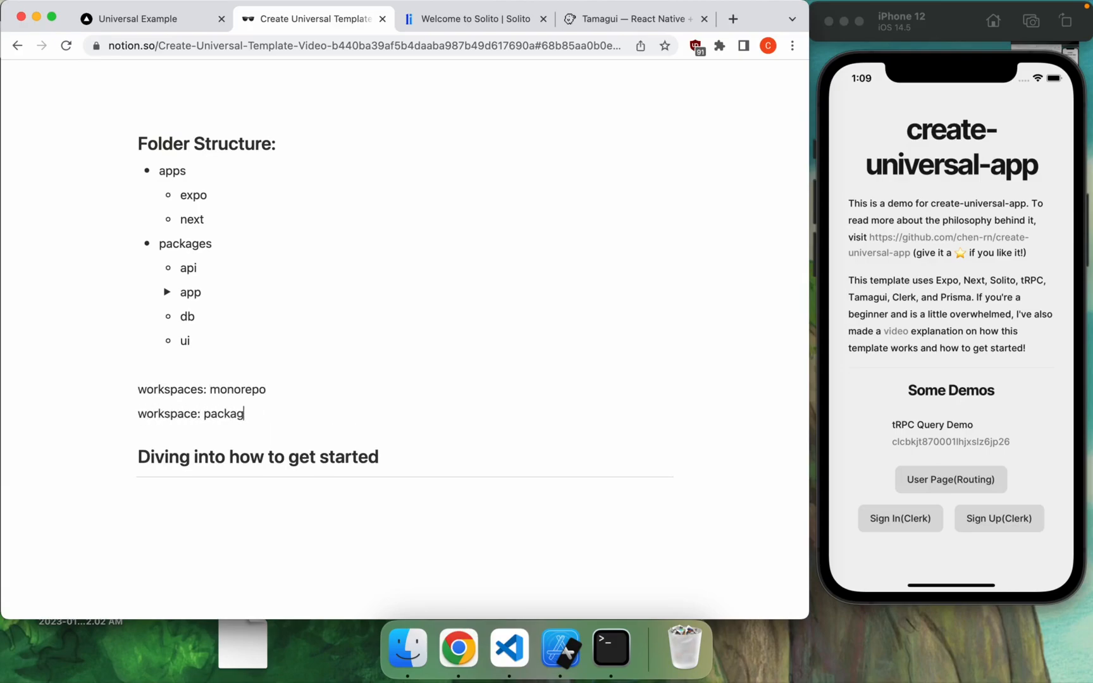
{"action": "type", "text": "e.json"}
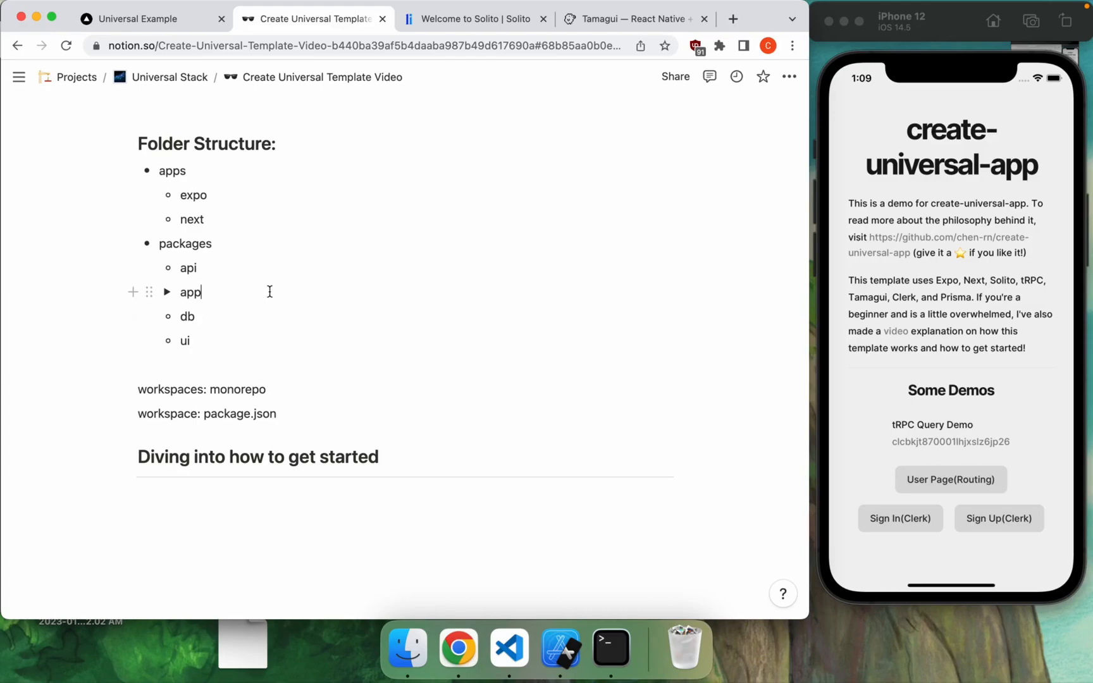
{"action": "mouse_move", "coordinate": [313, 412]}
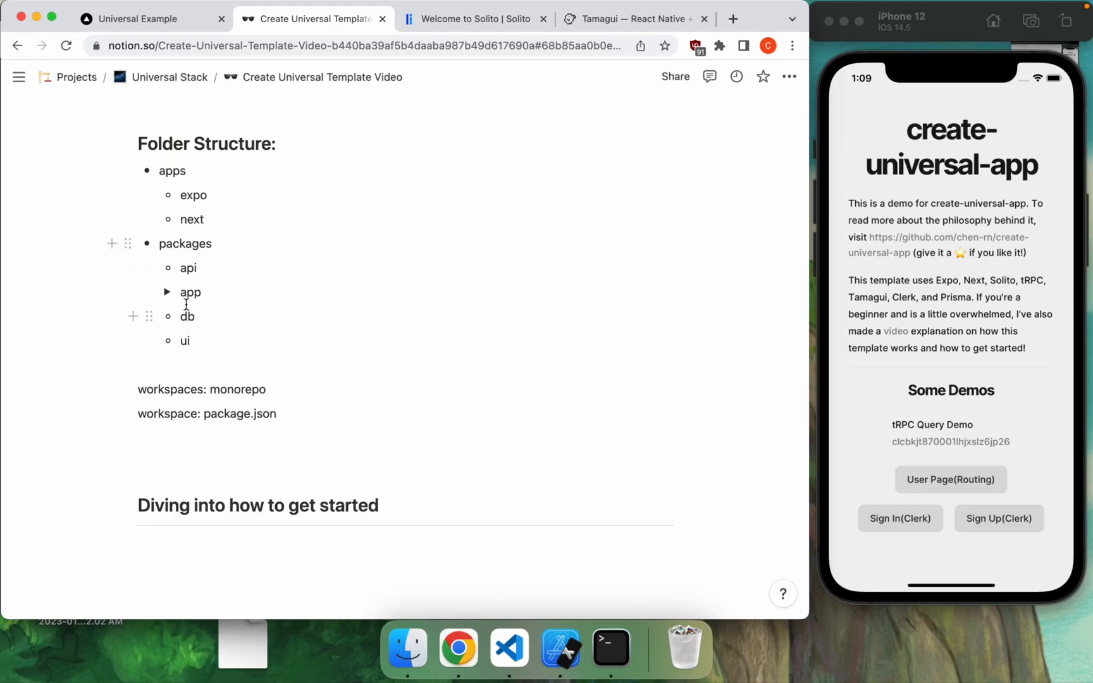
{"action": "left_click", "coordinate": [210, 439]}
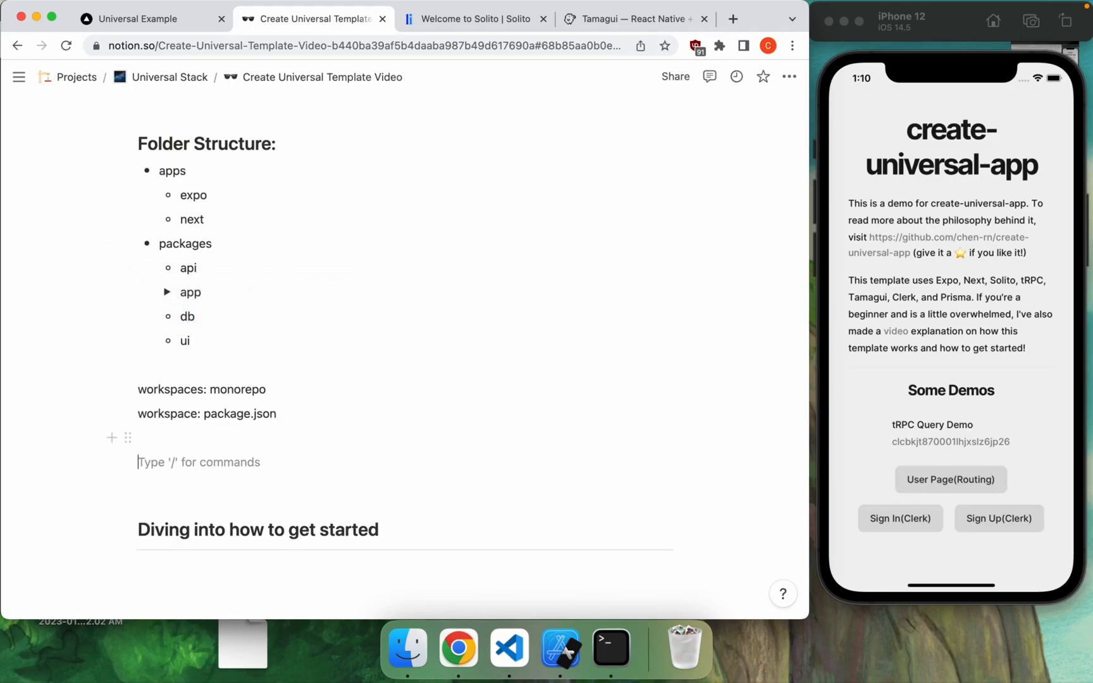
{"action": "type", "text": "import {} from \""}
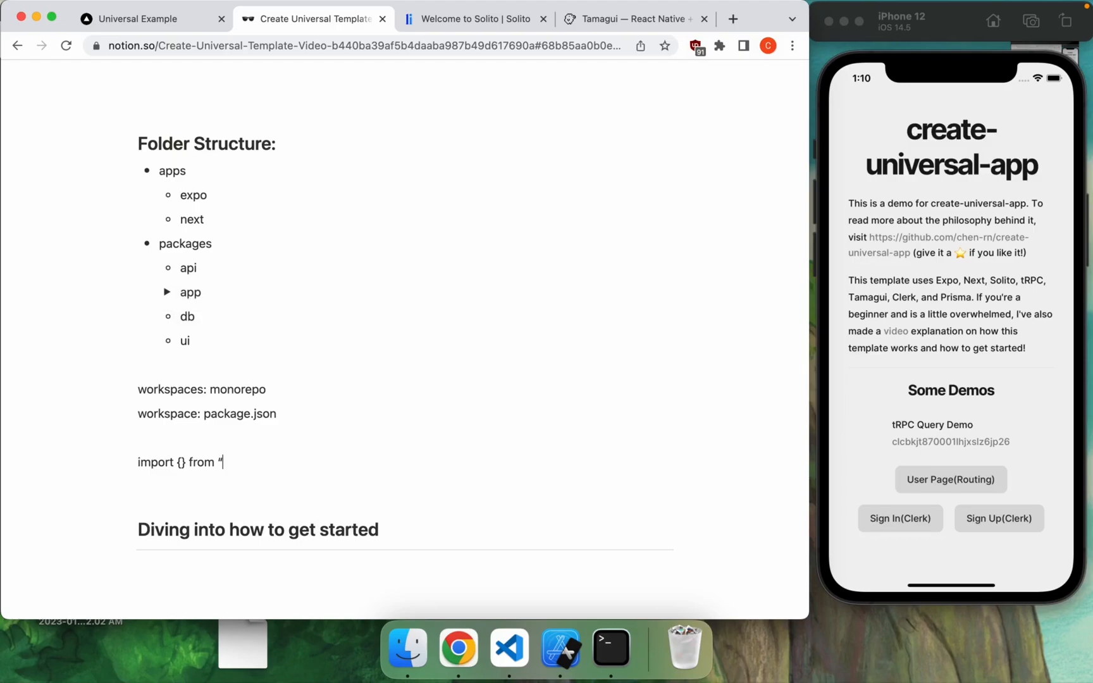
{"action": "type", "text": "@db”"}
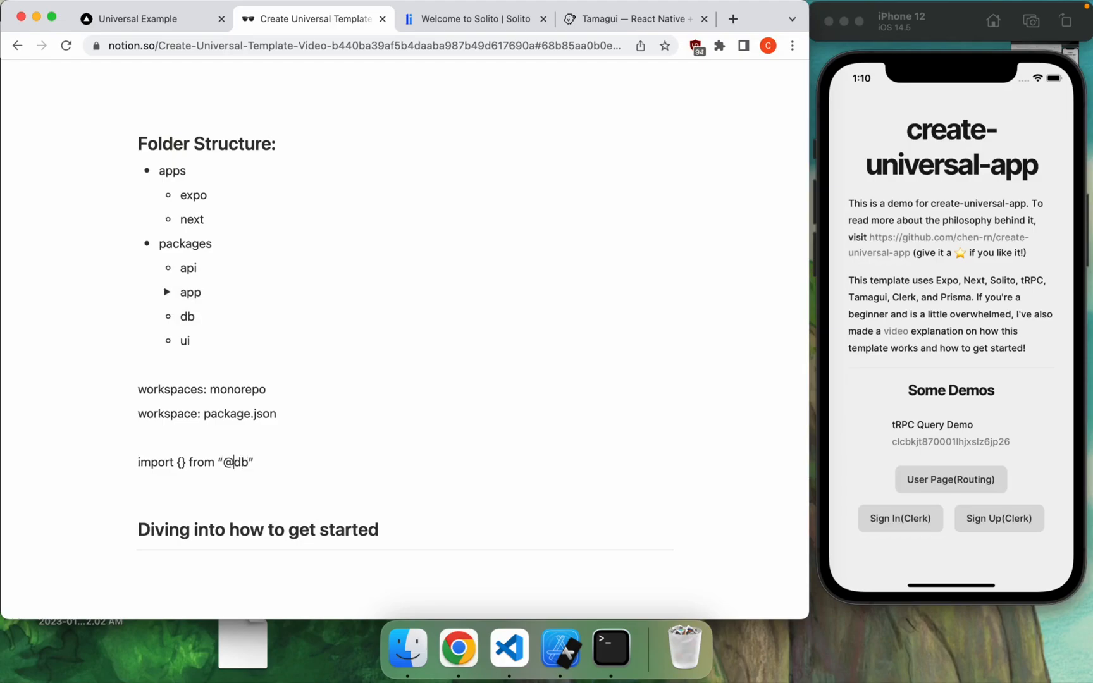
{"action": "left_click", "coordinate": [195, 461]}
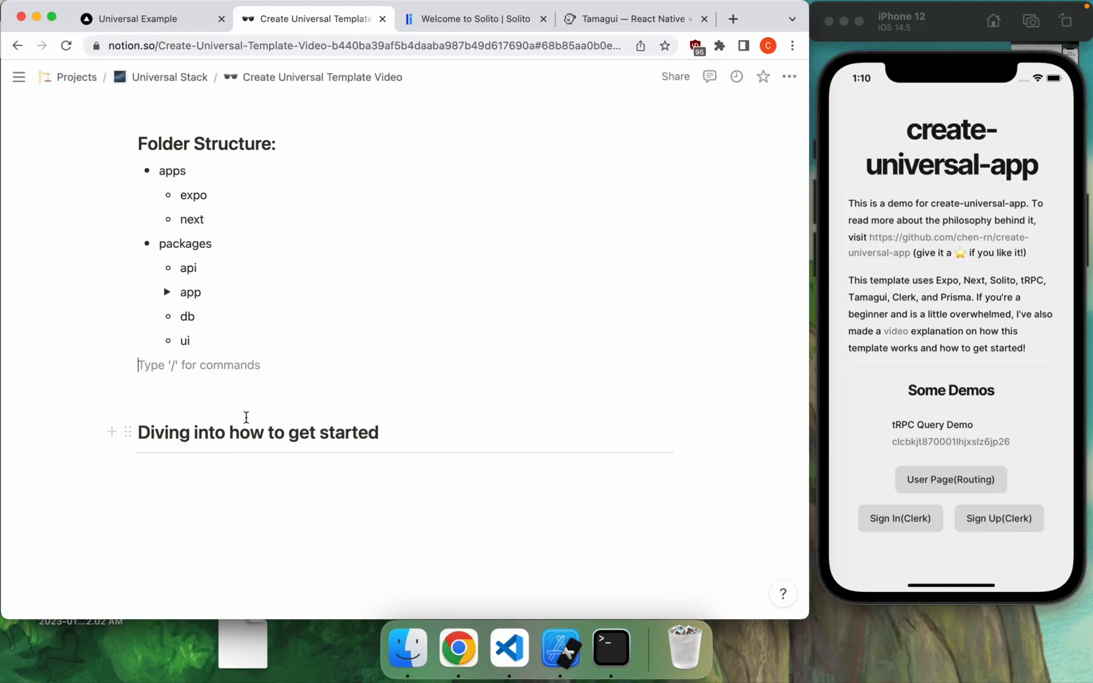
Step: Re-expand the 'app' toggle to reveal features, navigation, provider and utils, then switch to VS Code
{"action": "scroll", "scroll_direction": "up", "scroll_amount": 3}
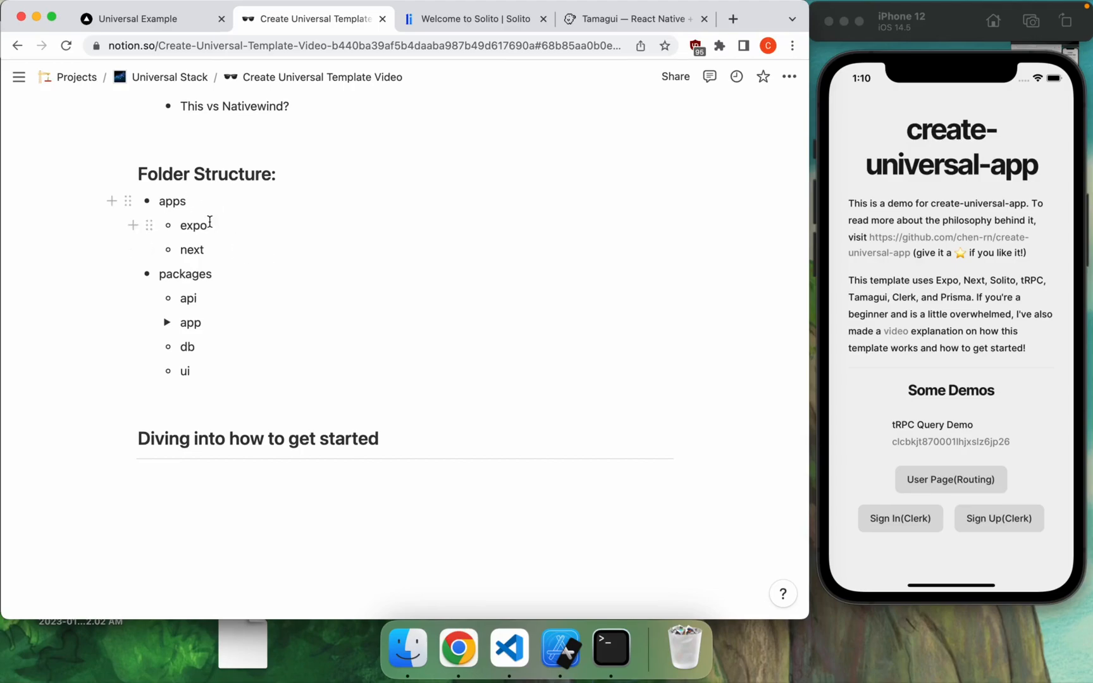
{"action": "mouse_move", "coordinate": [219, 248]}
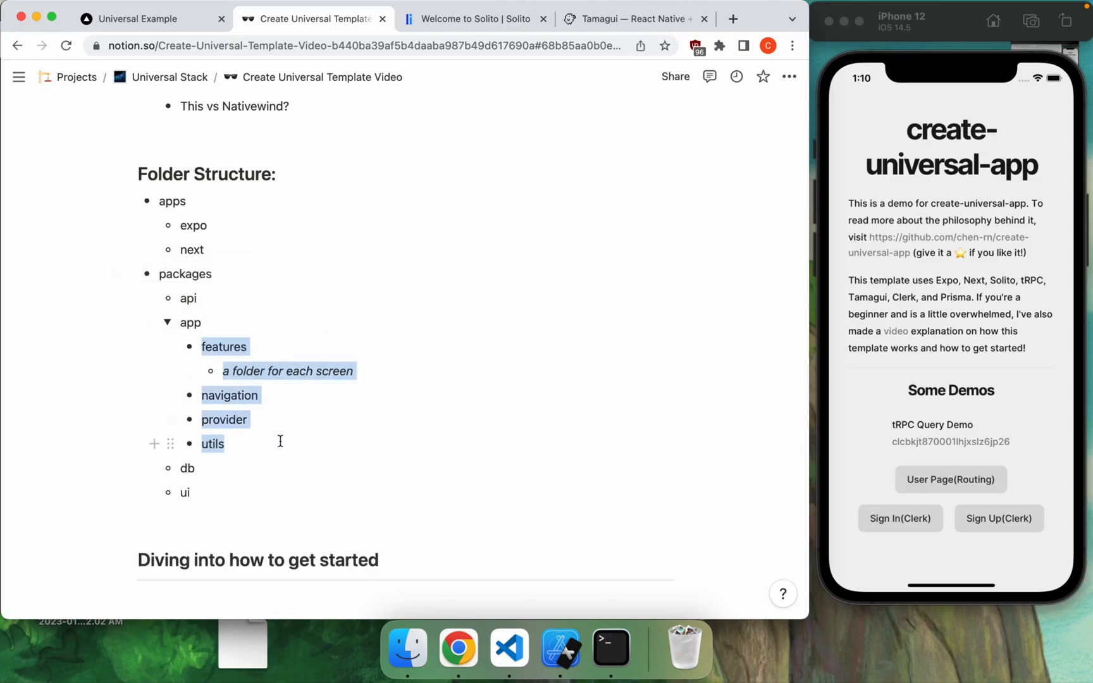
{"action": "left_click", "coordinate": [279, 440]}
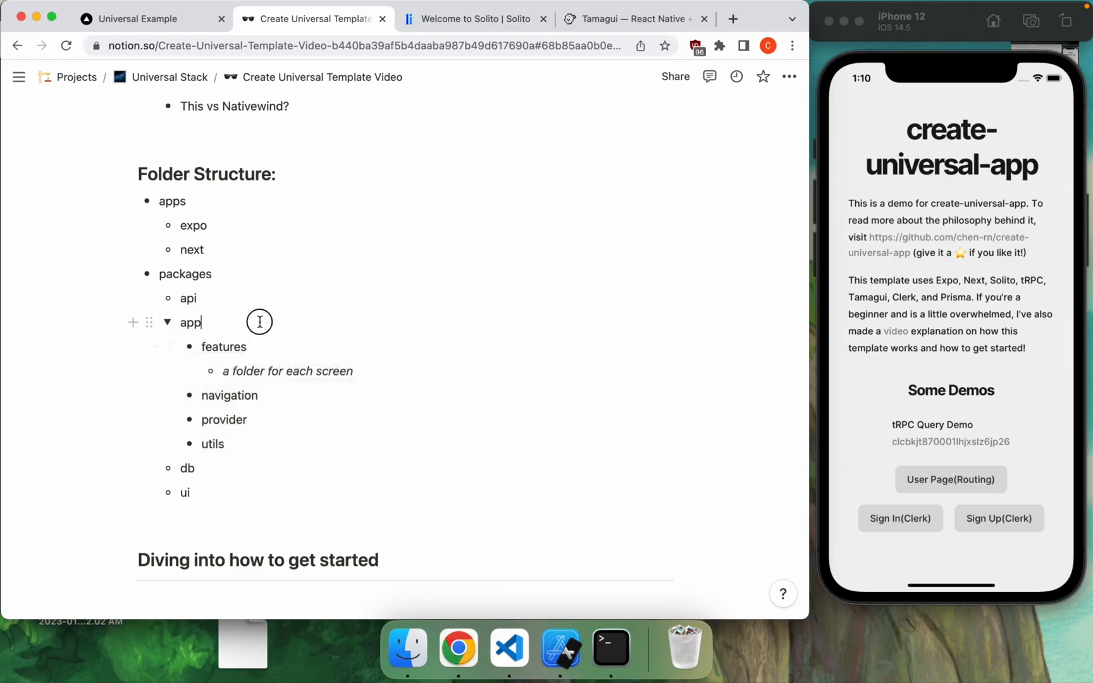
{"action": "left_click", "coordinate": [167, 321]}
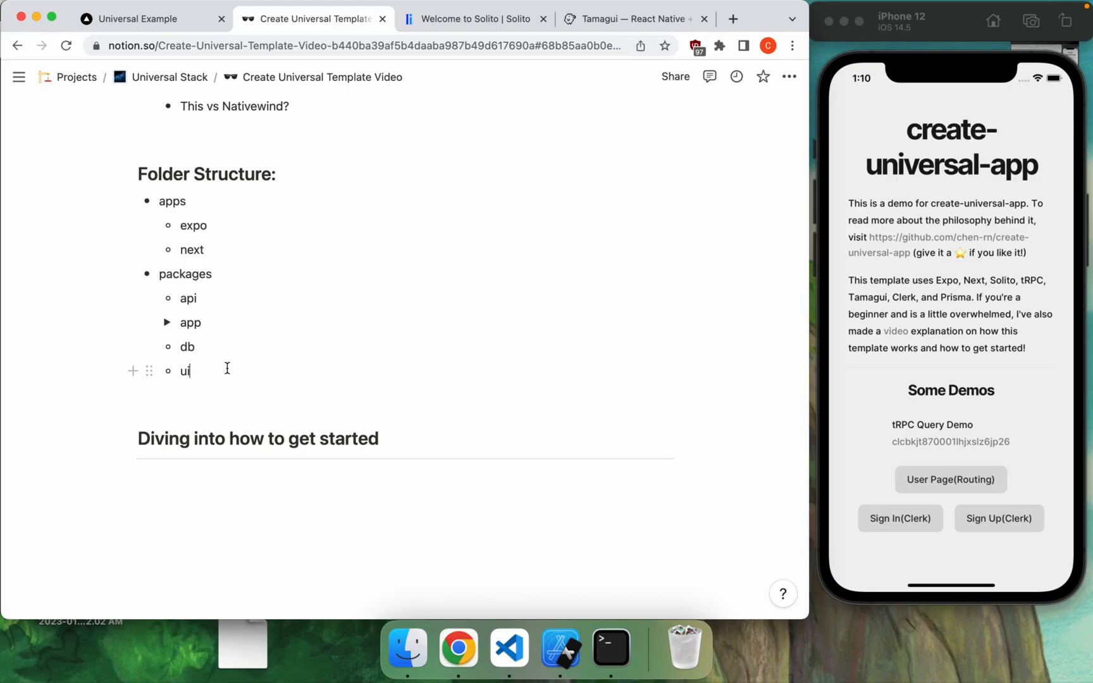
{"action": "type", "text": "tamagu"}
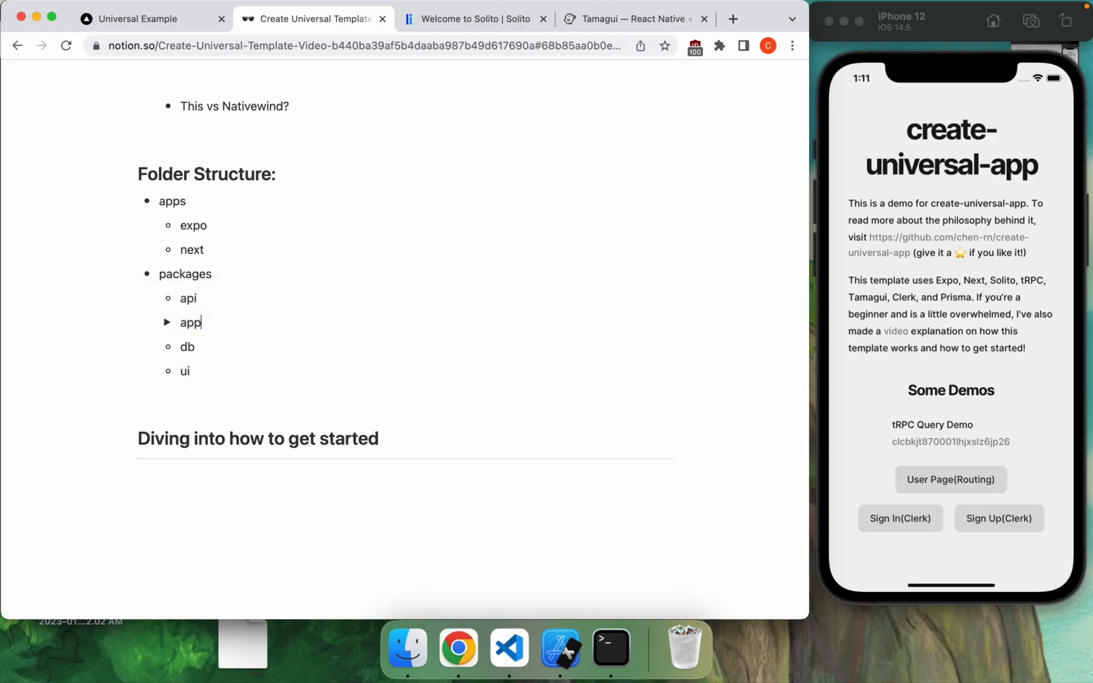
{"action": "left_click", "coordinate": [166, 322]}
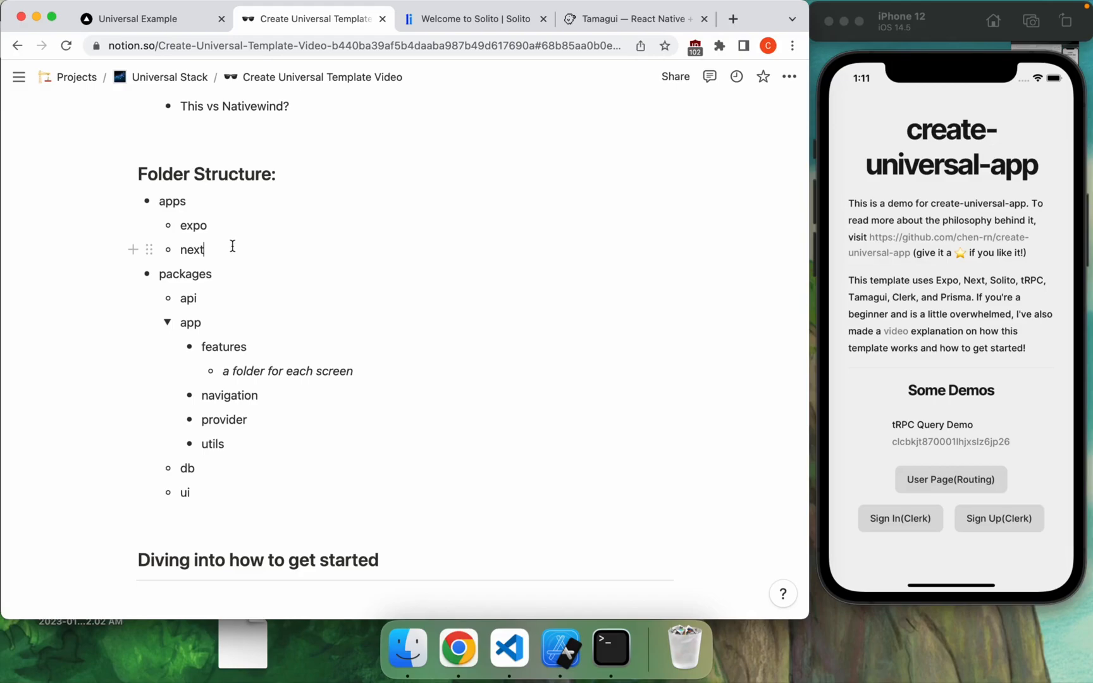
{"action": "mouse_move", "coordinate": [242, 240]}
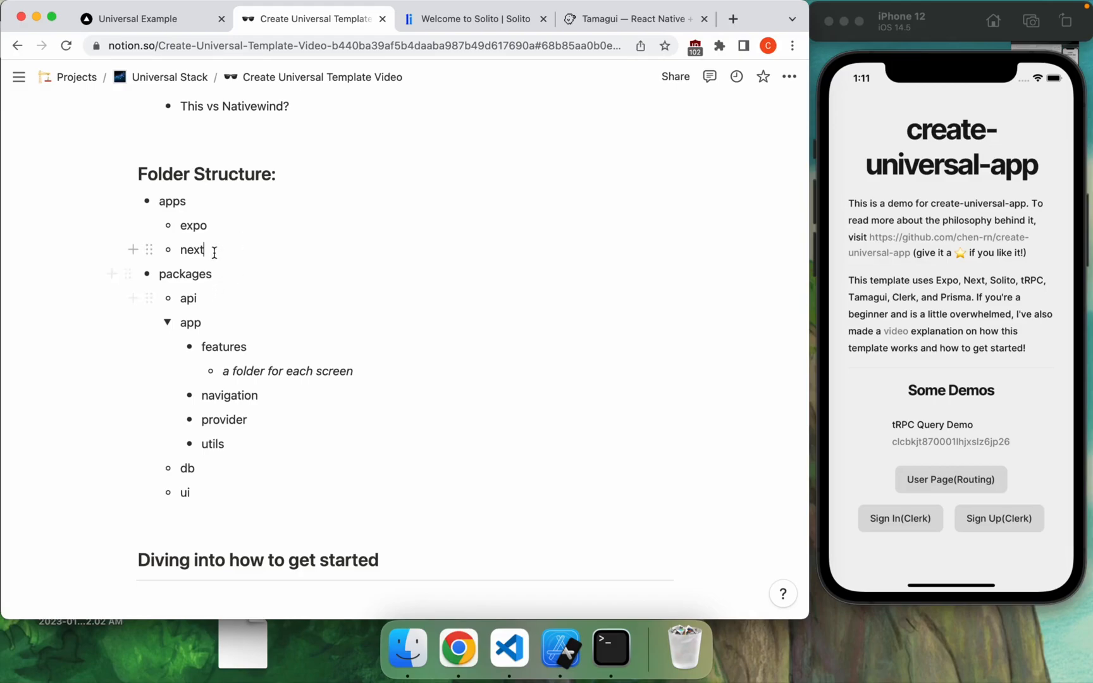
{"action": "mouse_move", "coordinate": [224, 347]}
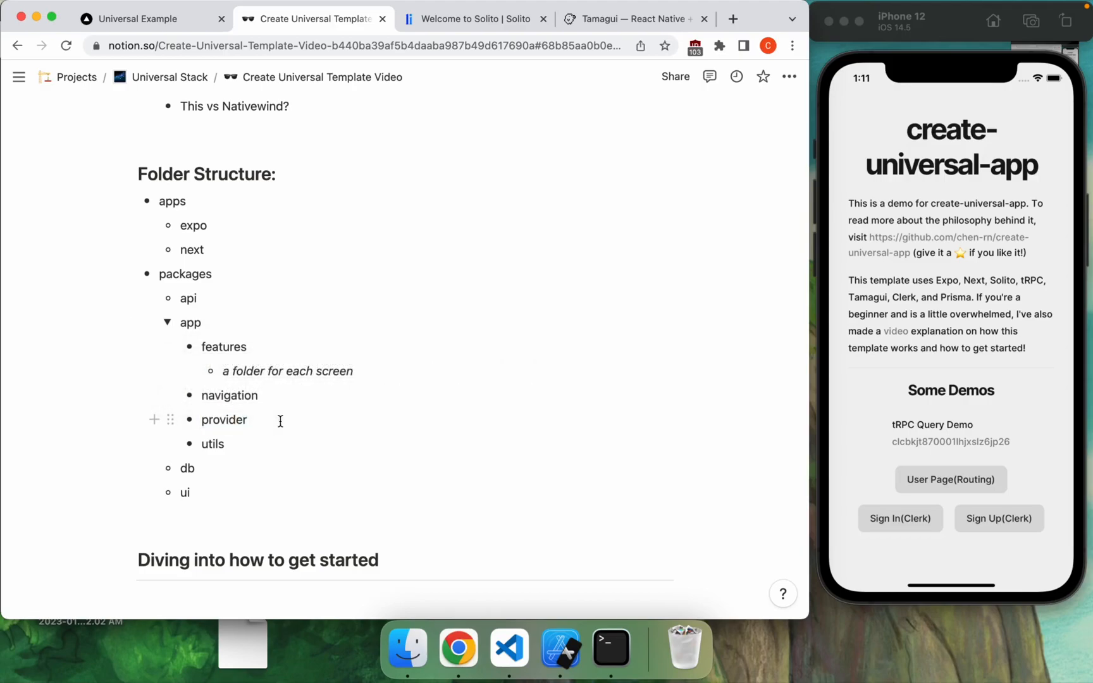
{"action": "left_click", "coordinate": [508, 648]}
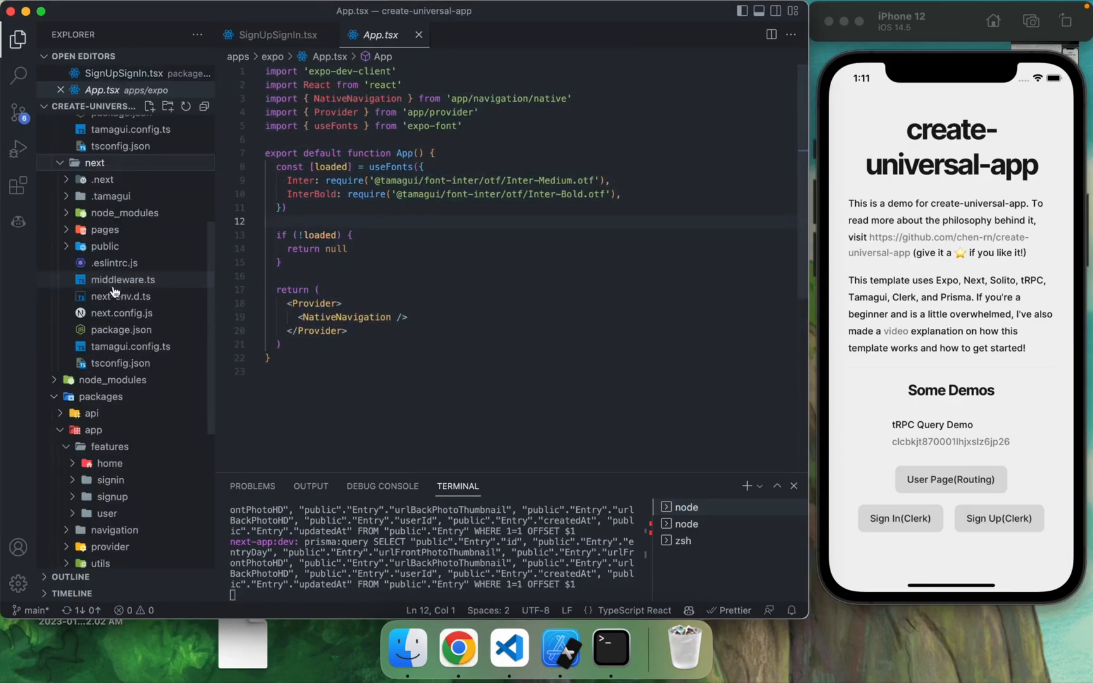
Step: Bring the Notion notes in Chrome back in front of VS Code
{"action": "left_click", "coordinate": [105, 230]}
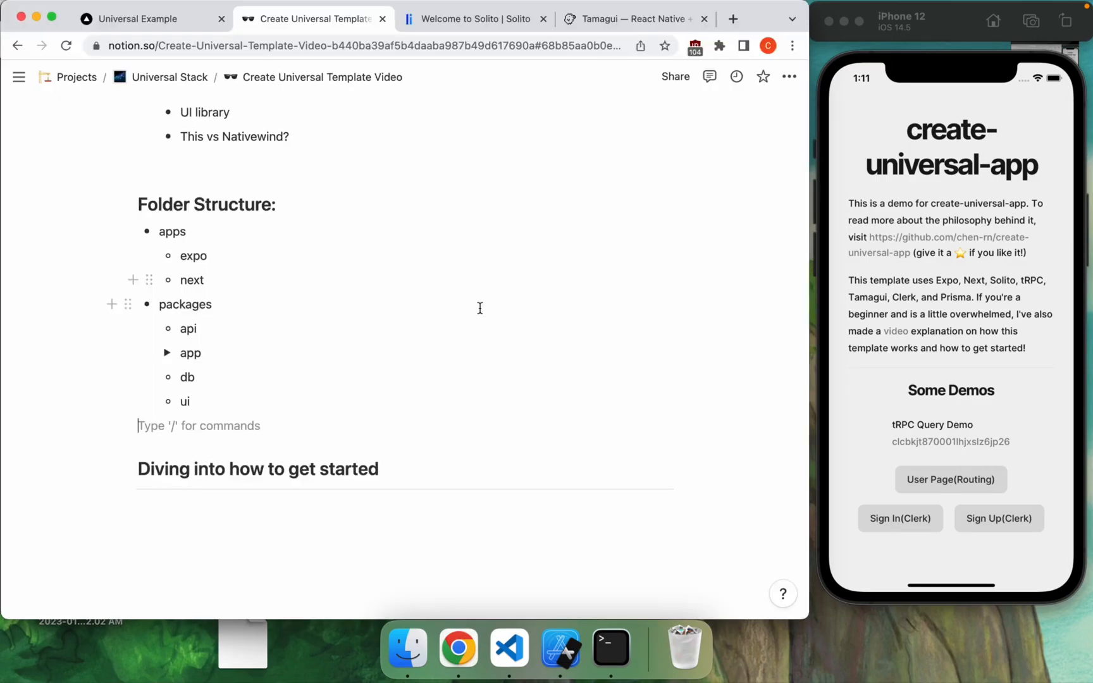
Step: Scroll up on the chen-rn/create-universal-app GitHub repository page
{"action": "scroll", "scroll_direction": "up", "scroll_amount": 3}
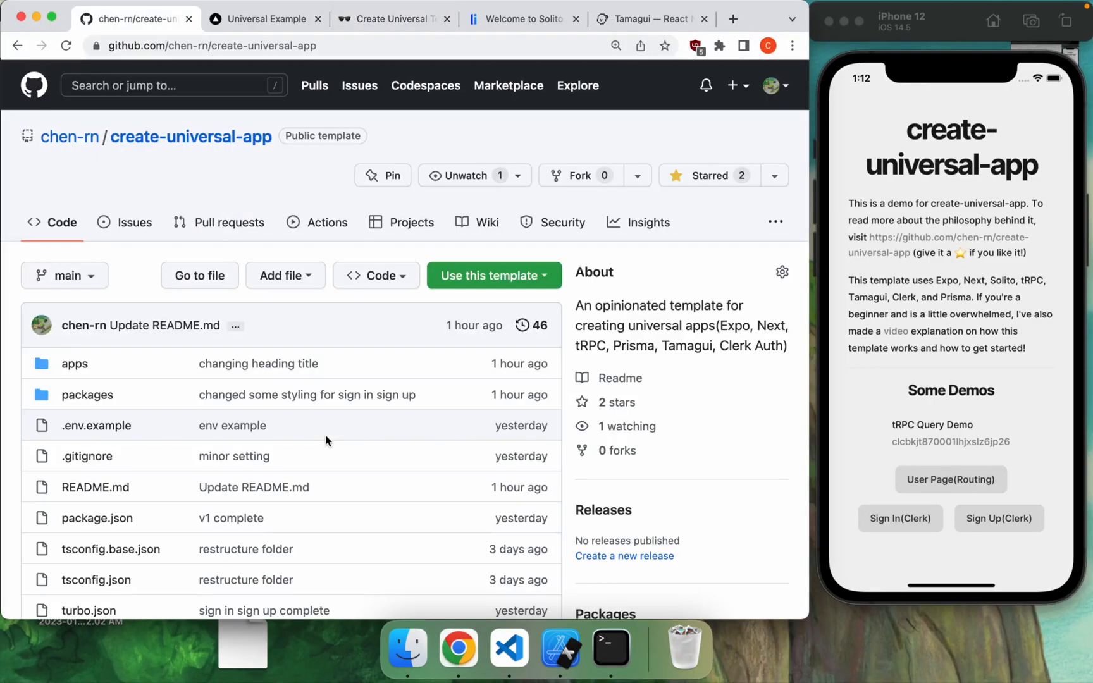
Step: Scroll the create-universal-app repo page and open the 'Use this template' menu
{"action": "scroll", "scroll_direction": "down", "scroll_amount": 3}
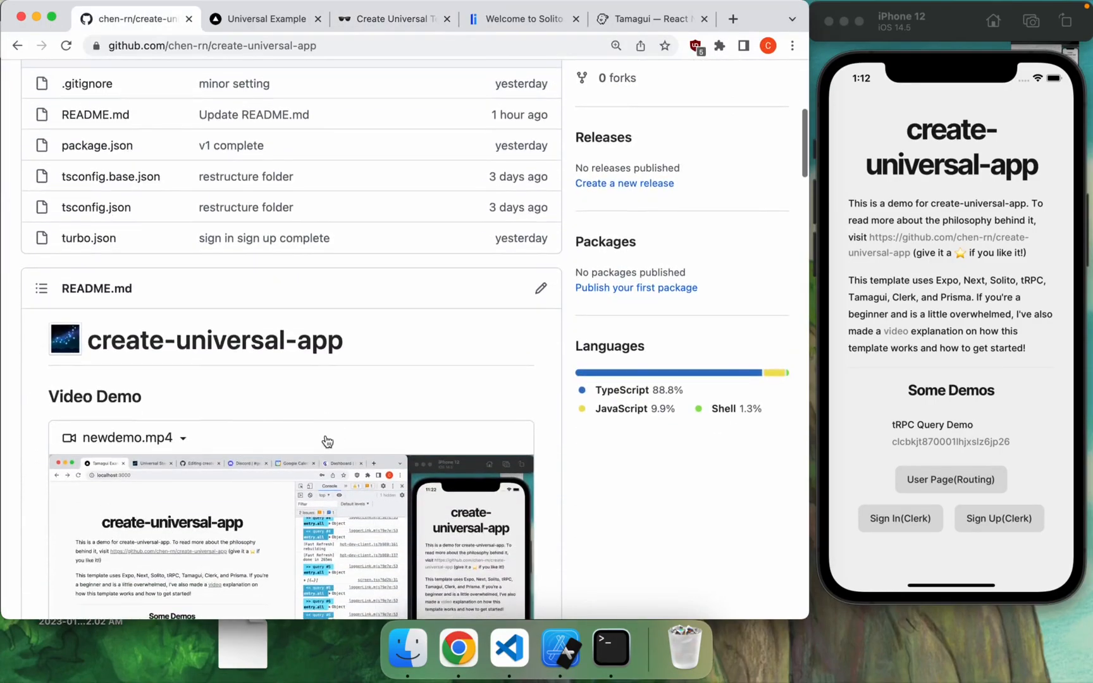
{"action": "scroll", "scroll_direction": "down", "scroll_amount": 3}
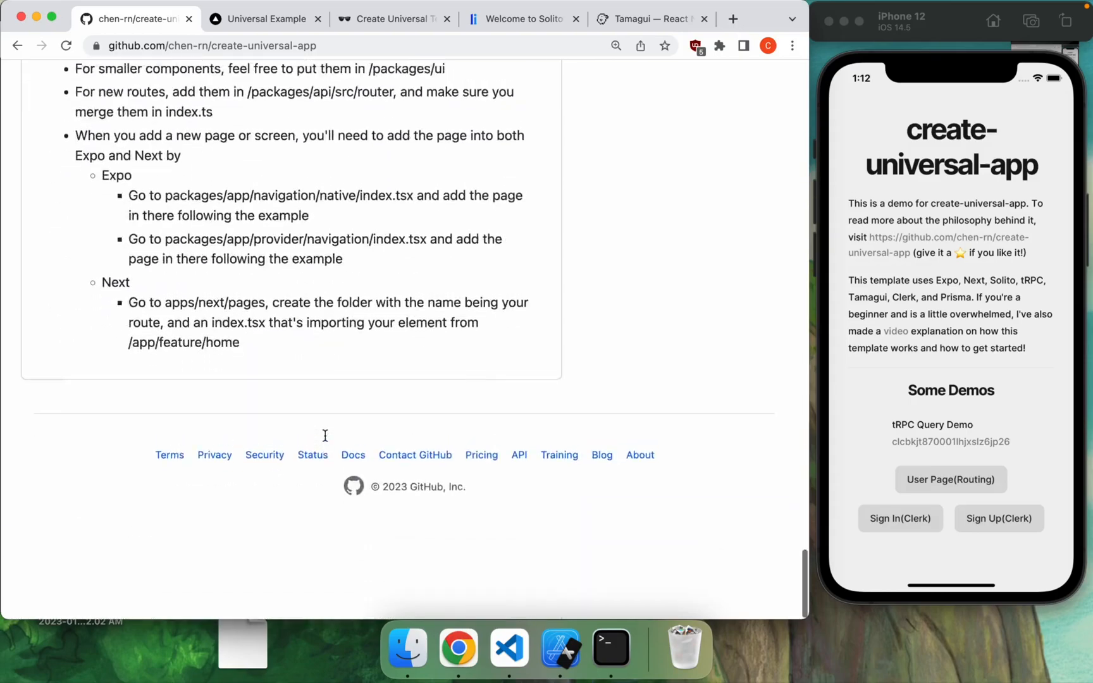
{"action": "scroll", "scroll_direction": "up", "scroll_amount": 3}
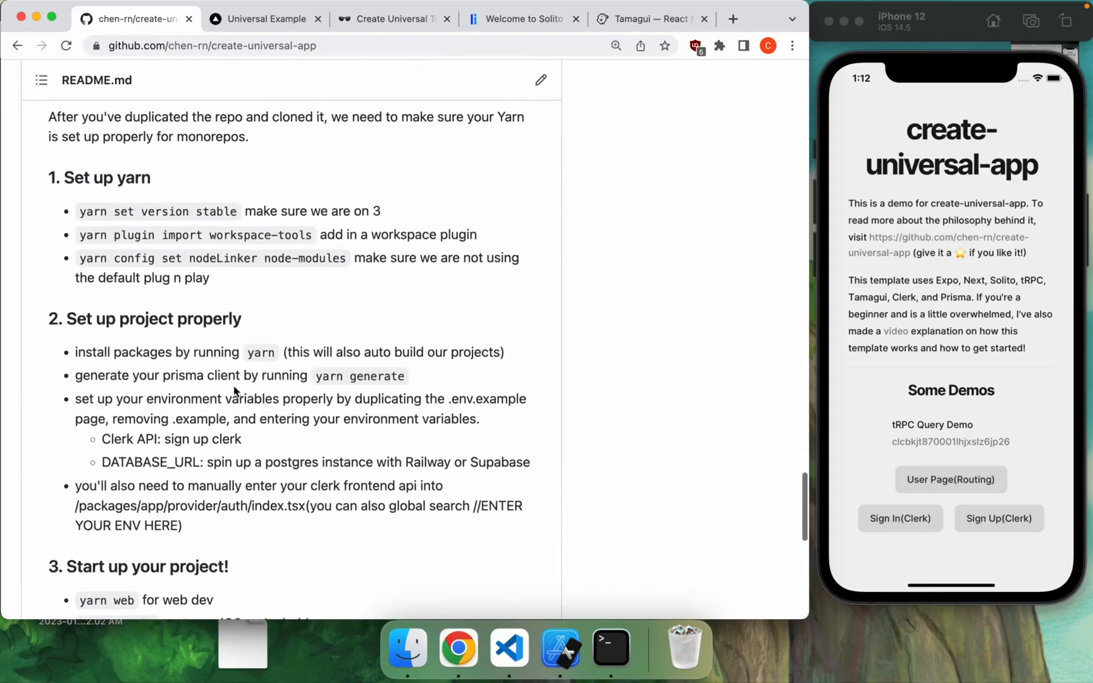
{"action": "scroll", "scroll_direction": "up", "scroll_amount": 3}
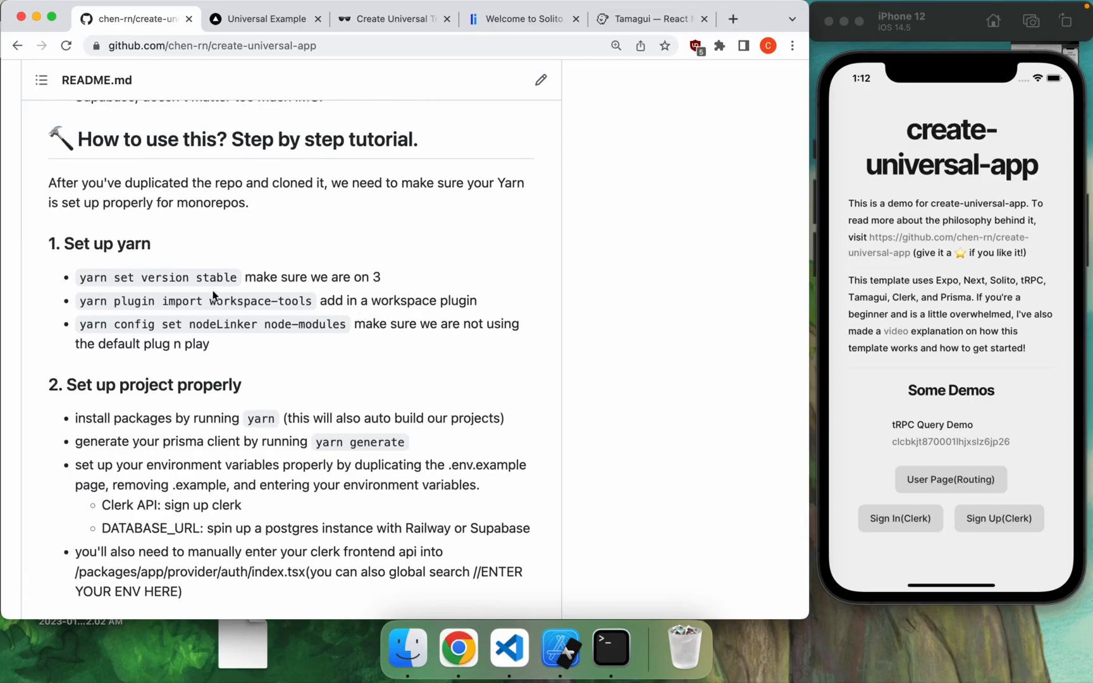
{"action": "scroll", "scroll_direction": "up", "scroll_amount": 3}
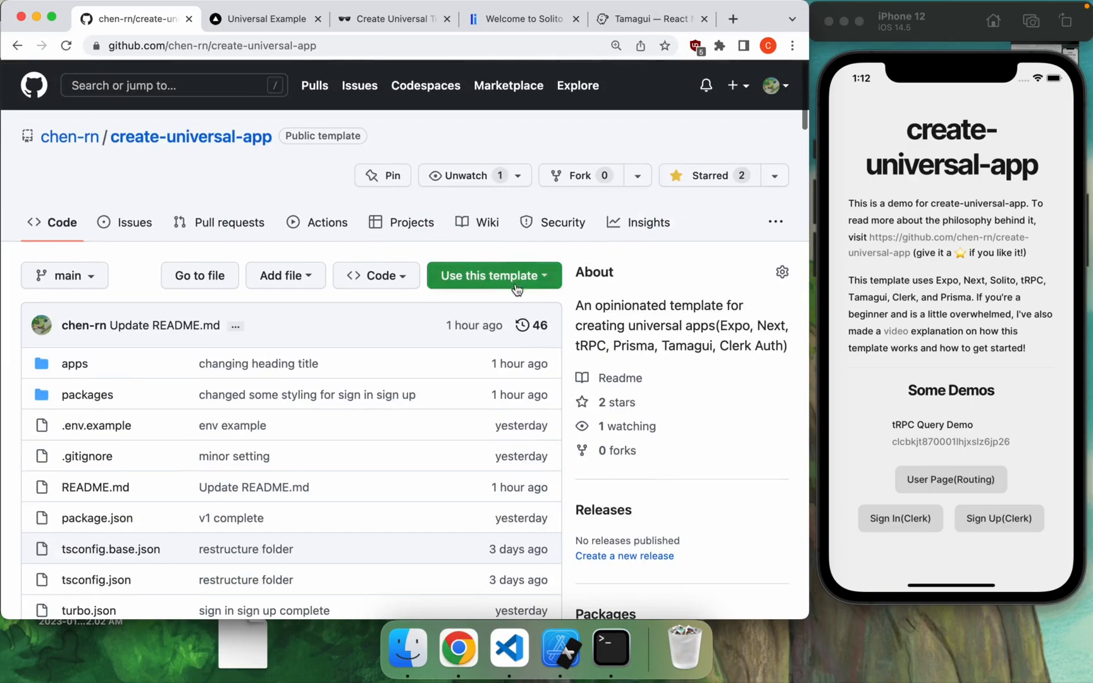
{"action": "left_click", "coordinate": [493, 275]}
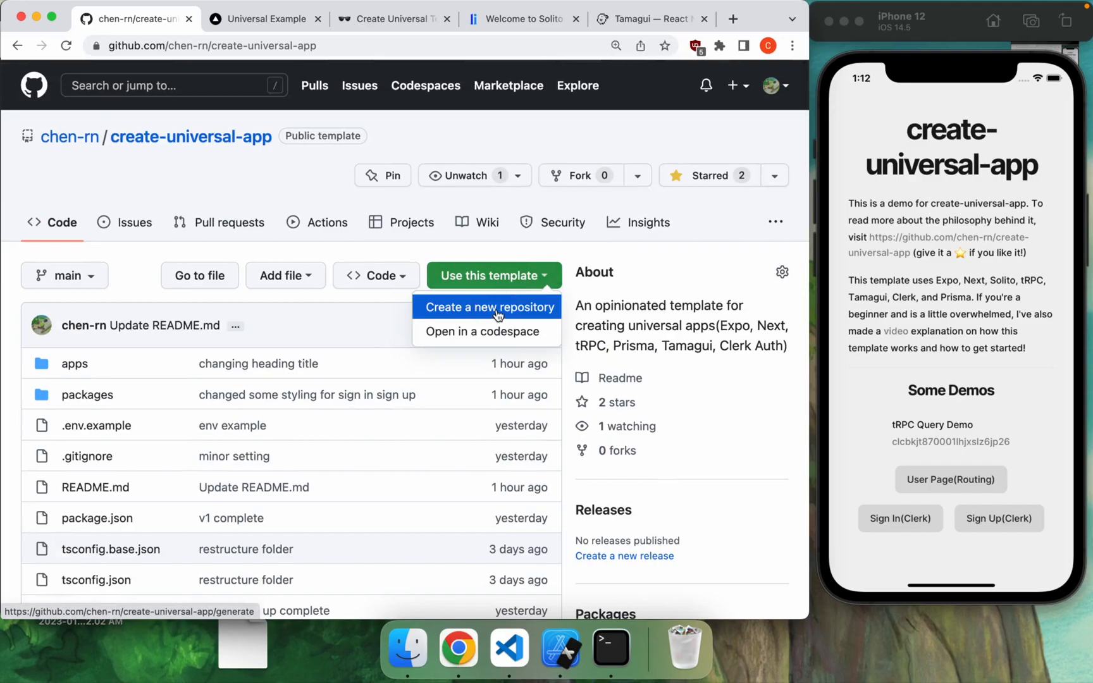
Step: Create a private repository 'test-video-demo-0' from the create-universal-app template
{"action": "left_click", "coordinate": [489, 306]}
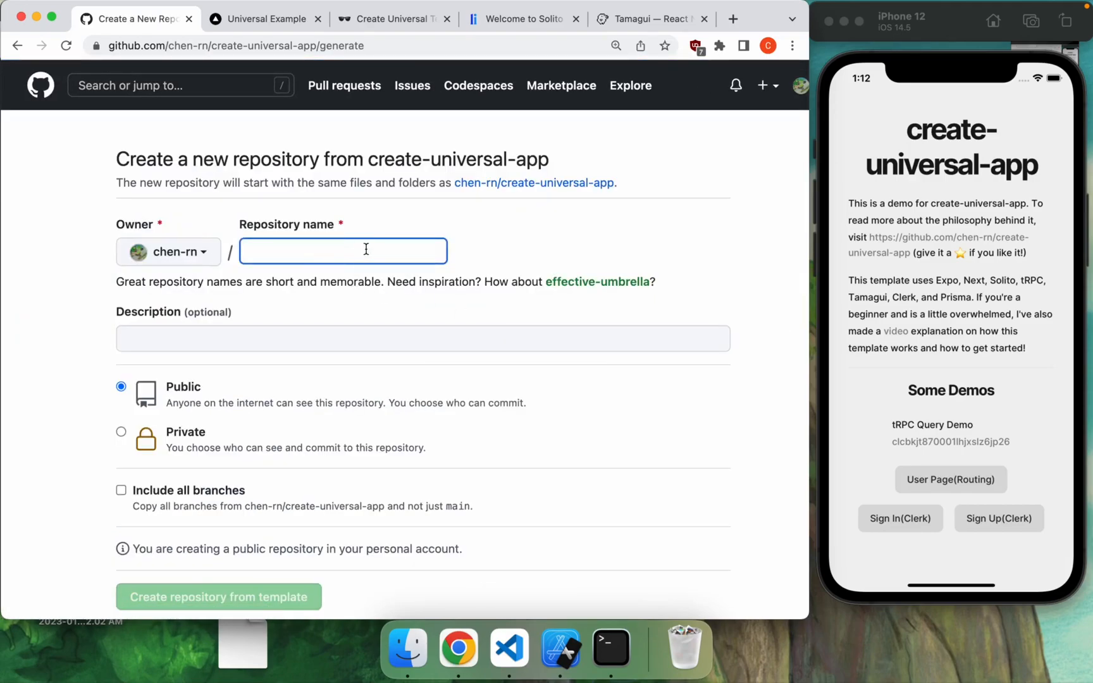
{"action": "type", "text": "test-video-"}
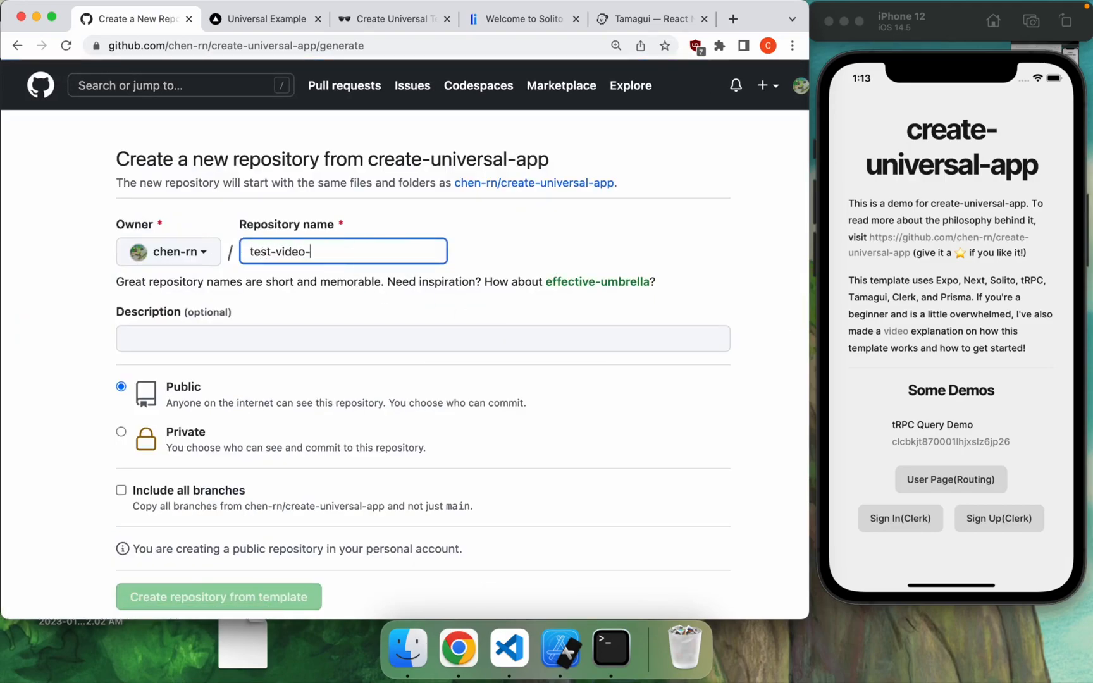
{"action": "type", "text": "demo-0"}
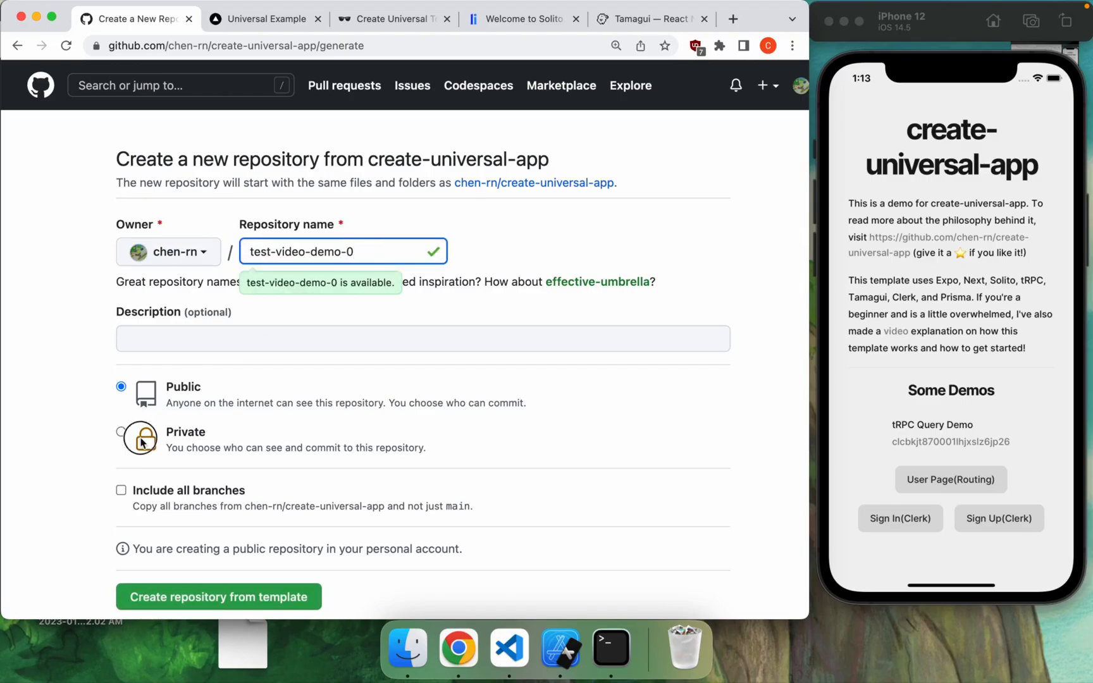
{"action": "left_click", "coordinate": [219, 595]}
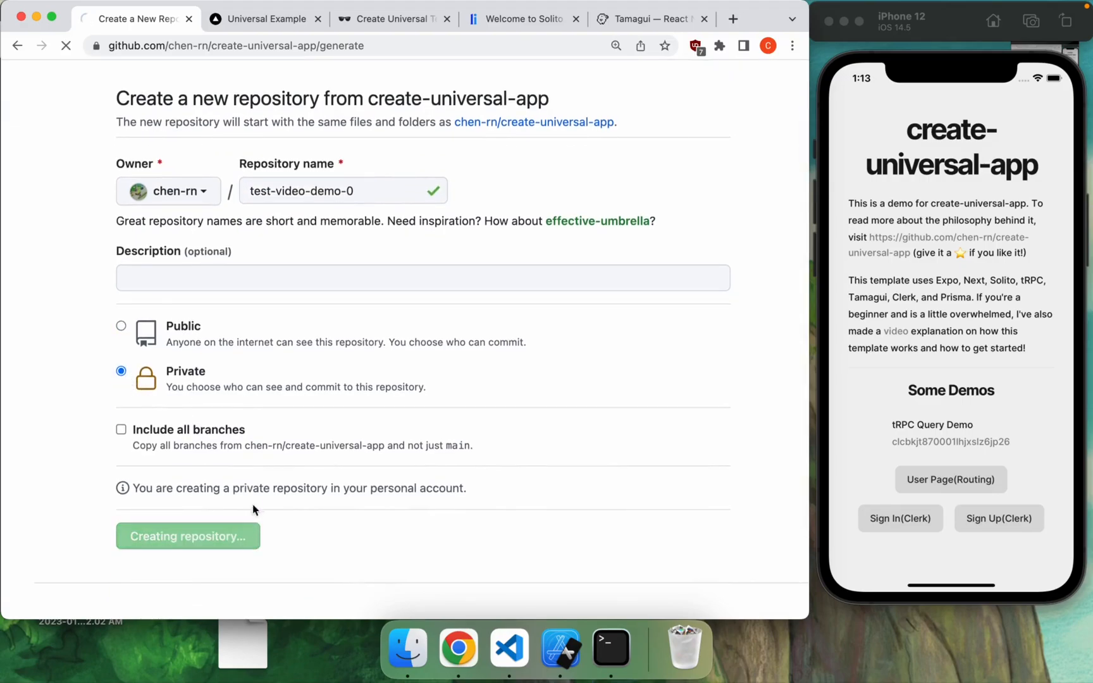
{"action": "left_click", "coordinate": [187, 535]}
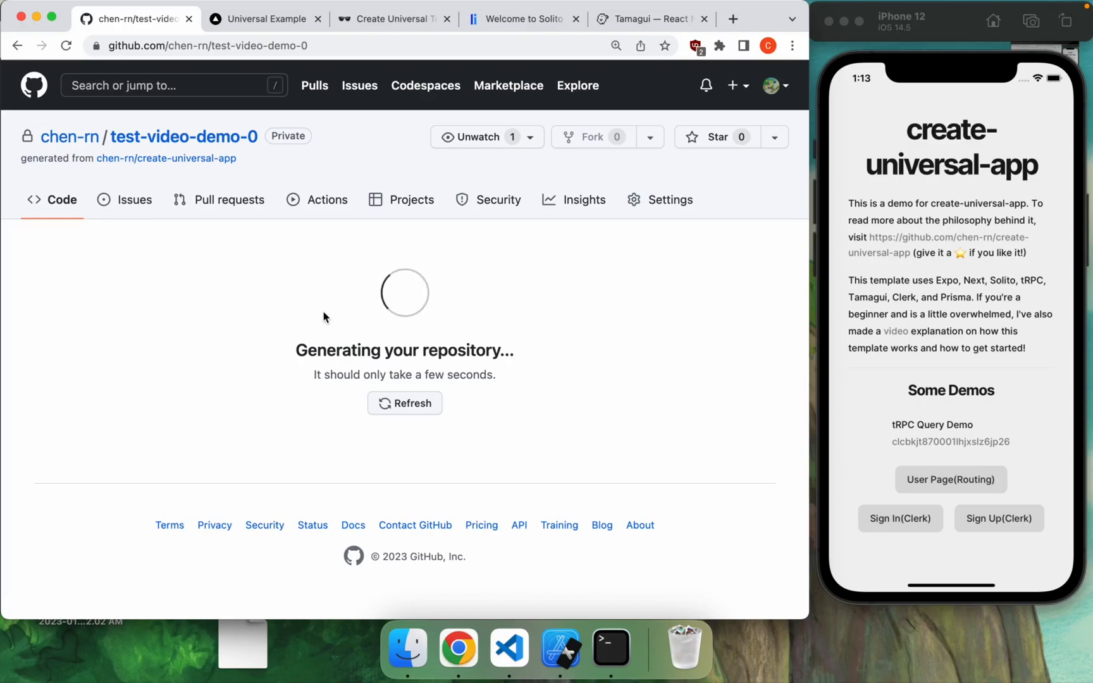
{"action": "mouse_move", "coordinate": [349, 293]}
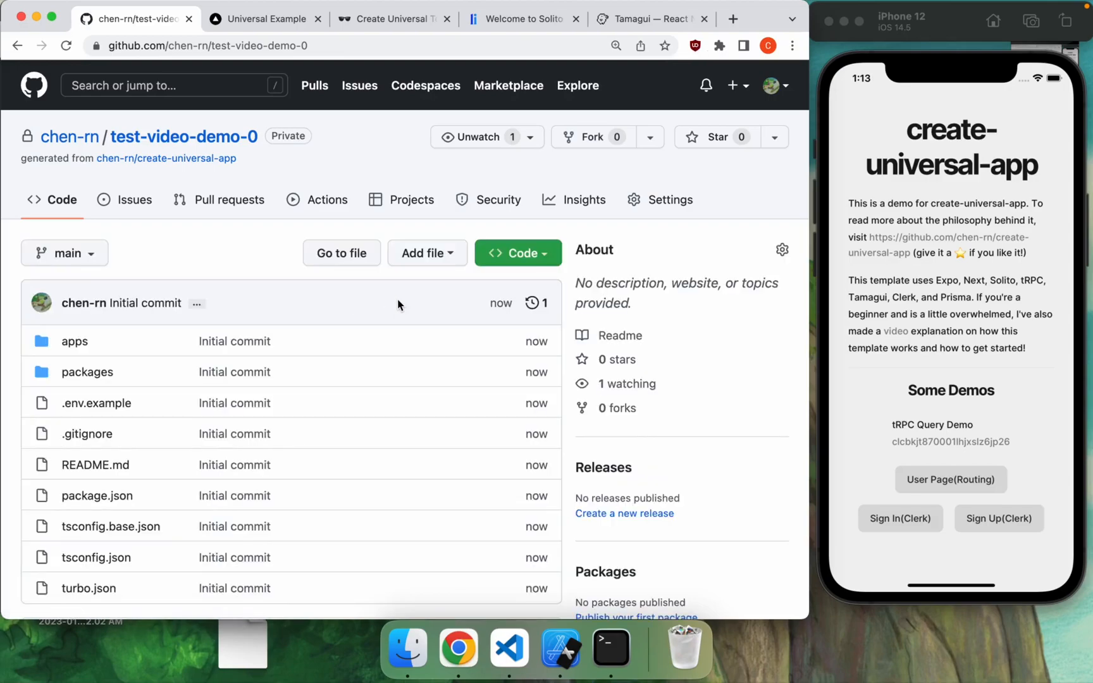
Step: Open test-video-demo-0 in GitHub Desktop from the Code menu
{"action": "left_click", "coordinate": [517, 253]}
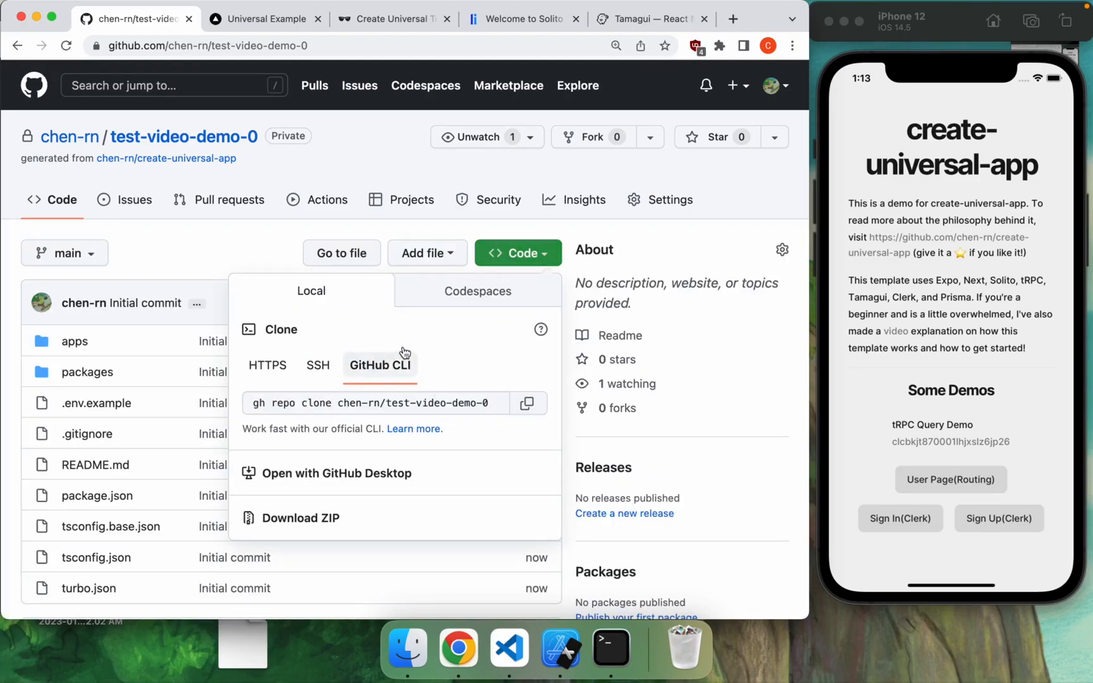
{"action": "mouse_move", "coordinate": [350, 407]}
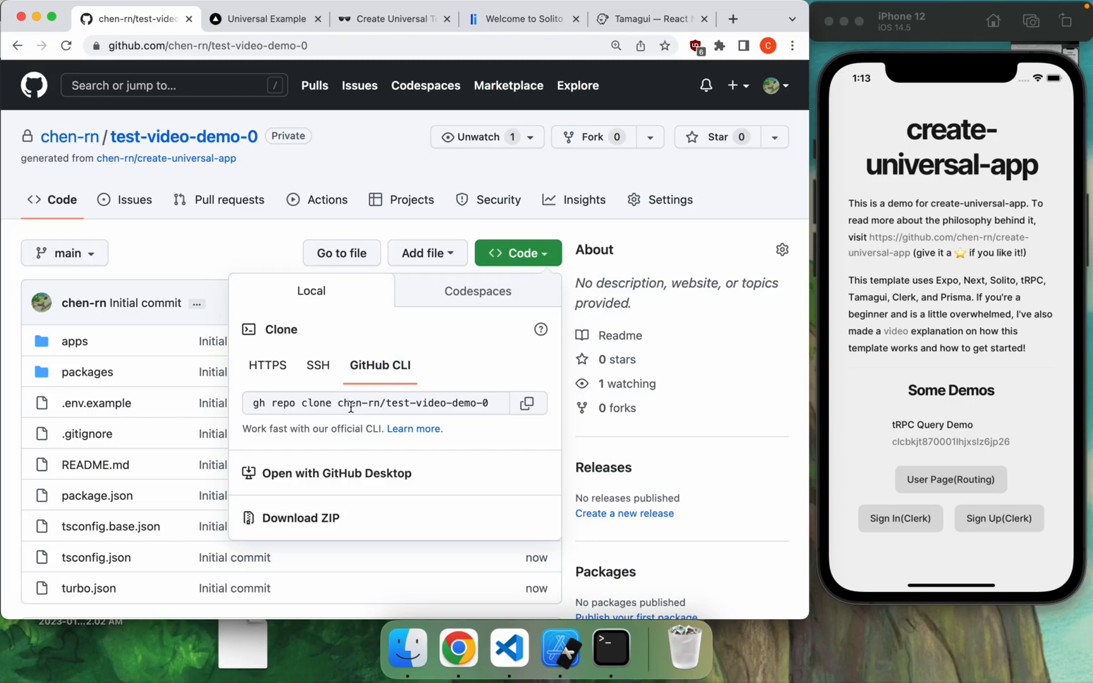
{"action": "mouse_move", "coordinate": [373, 482]}
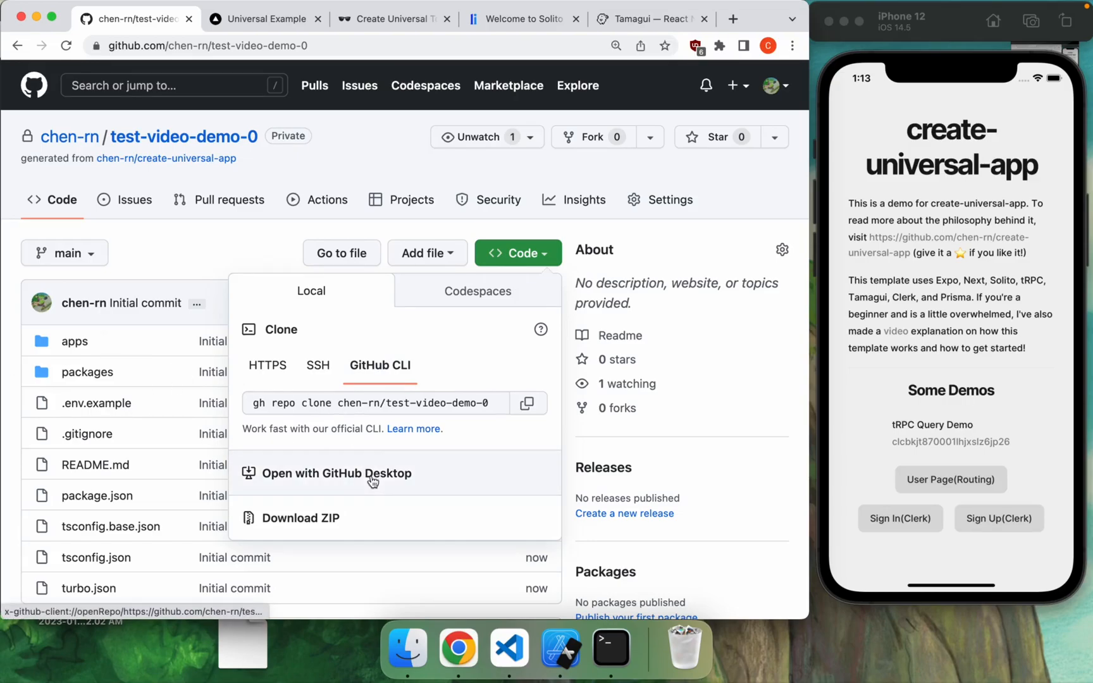
{"action": "left_click", "coordinate": [335, 473]}
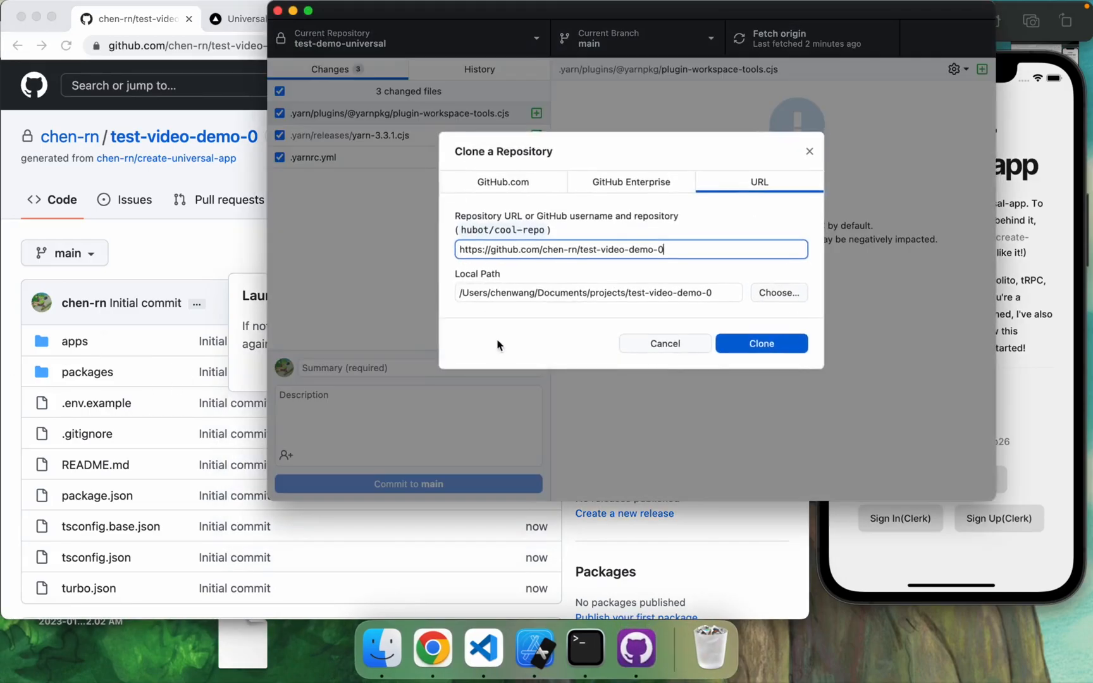
Step: Clone test-video-demo-0 into the local projects folder, then return to the browser
{"action": "left_click", "coordinate": [761, 343]}
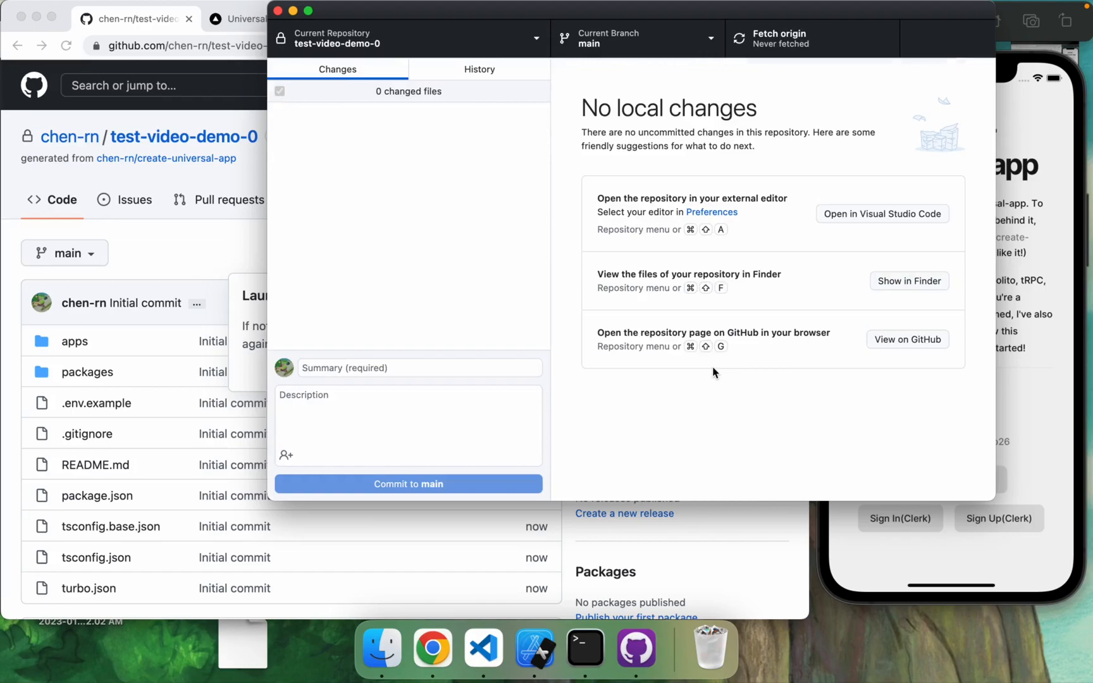
{"action": "left_click", "coordinate": [483, 647]}
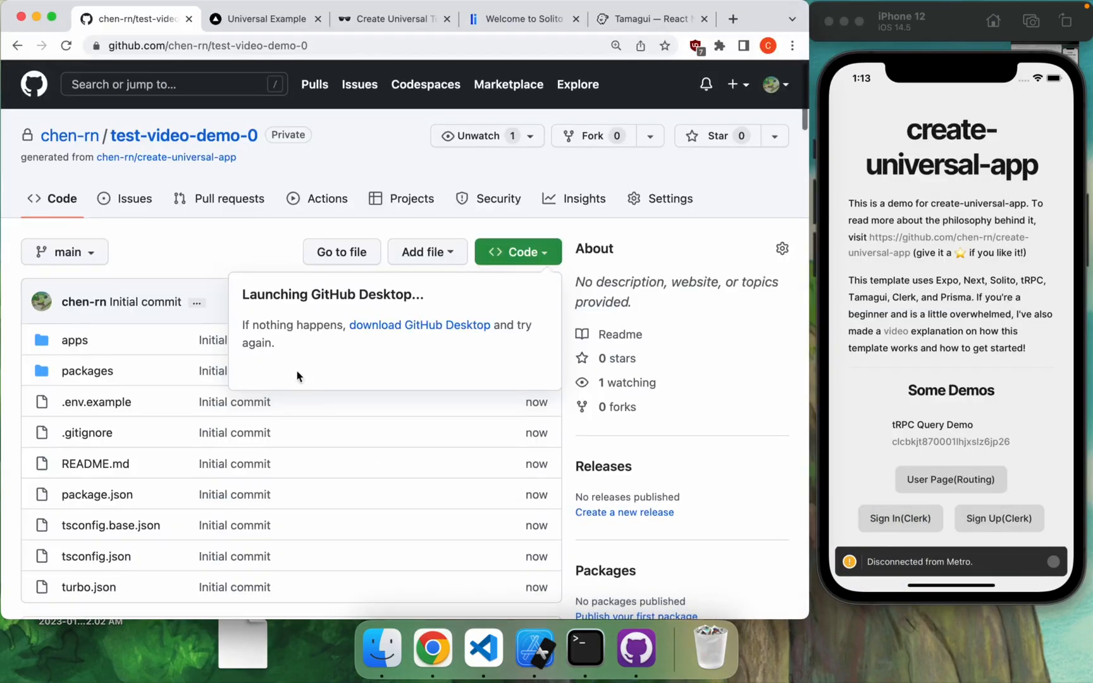
Step: Run 'yarn set version stable' in the project terminal
{"action": "scroll", "scroll_direction": "down", "scroll_amount": 3}
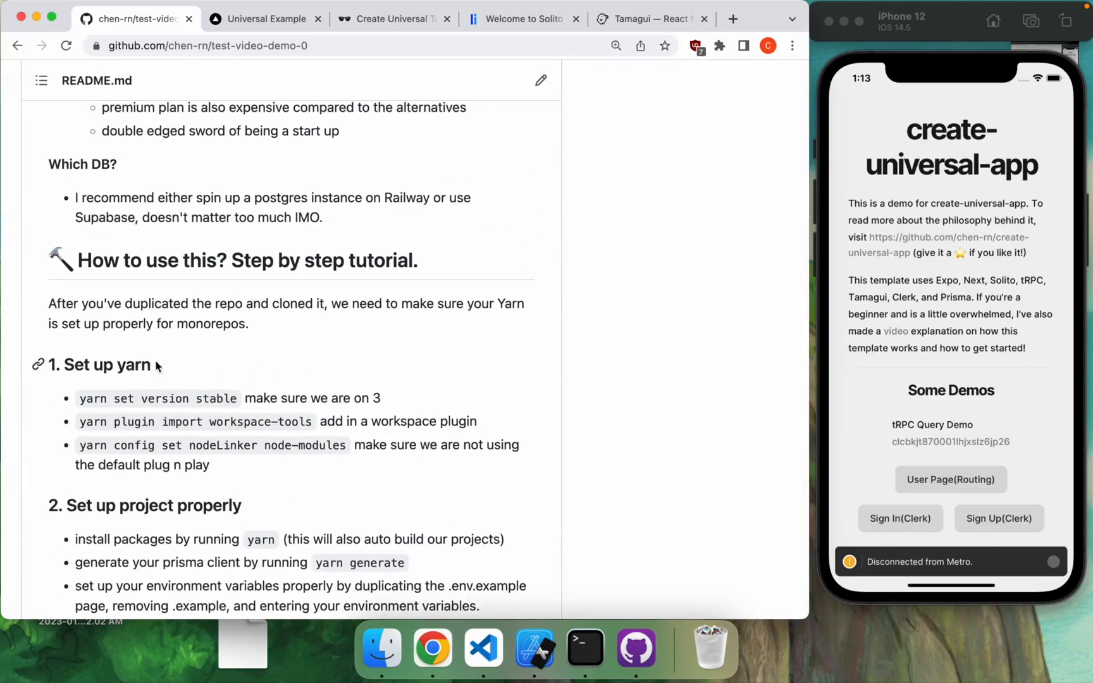
{"action": "mouse_move", "coordinate": [303, 348]}
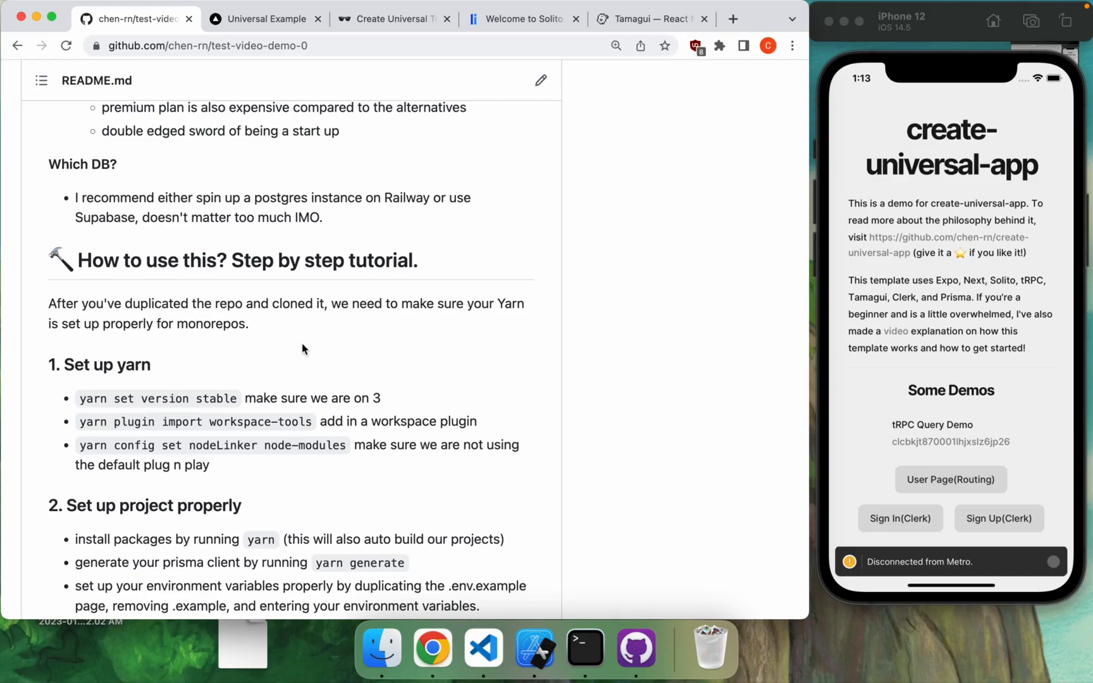
{"action": "mouse_move", "coordinate": [211, 397]}
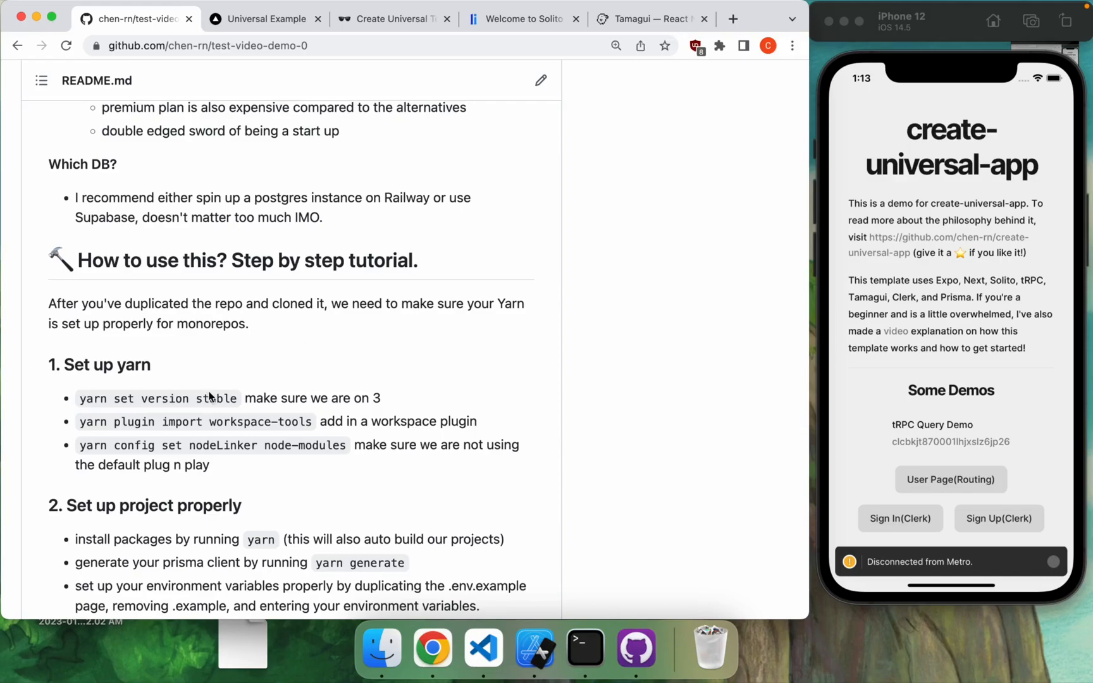
{"action": "double_click", "coordinate": [156, 397]}
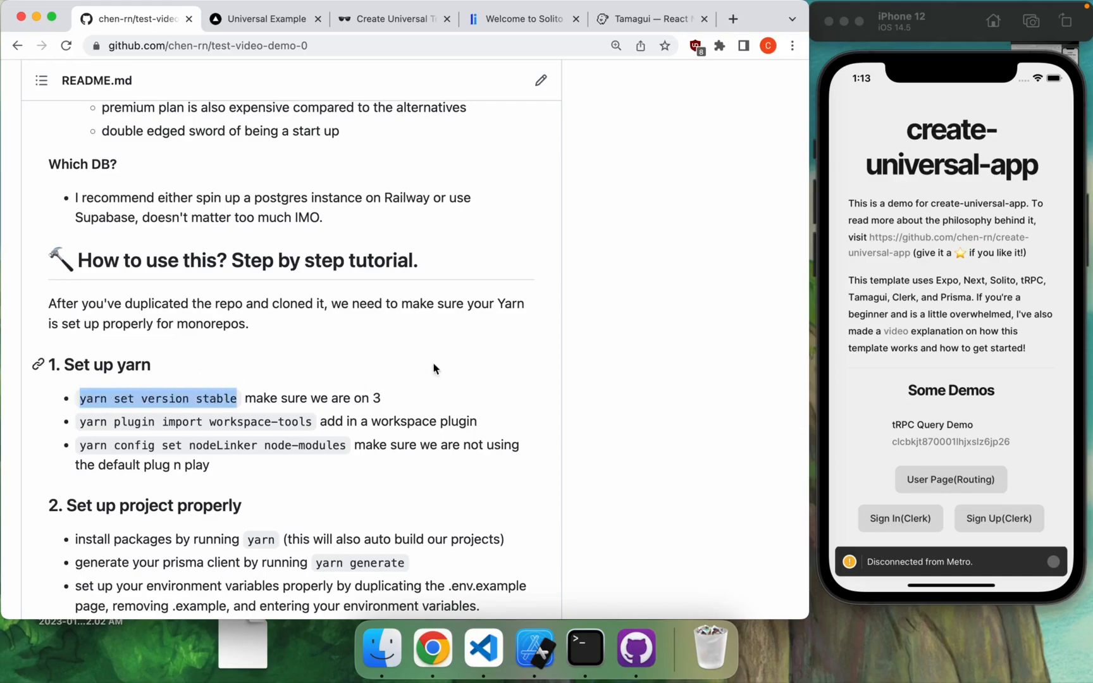
{"action": "left_click", "coordinate": [482, 647]}
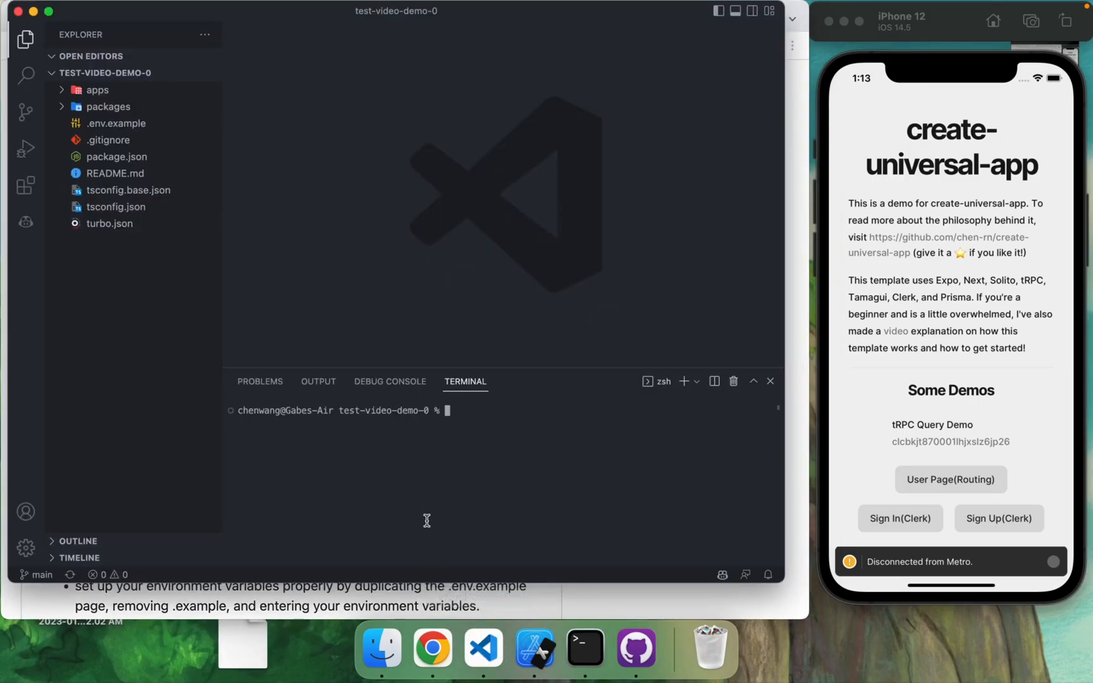
{"action": "type", "text": "yarn set version stable"}
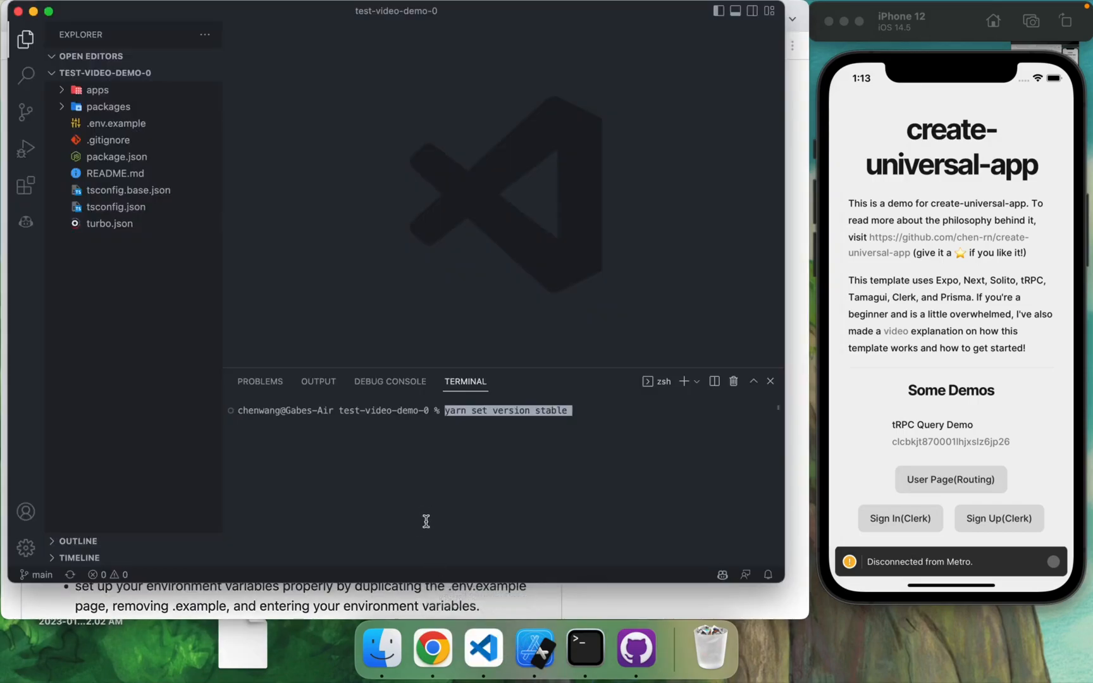
{"action": "key", "text": "Return"}
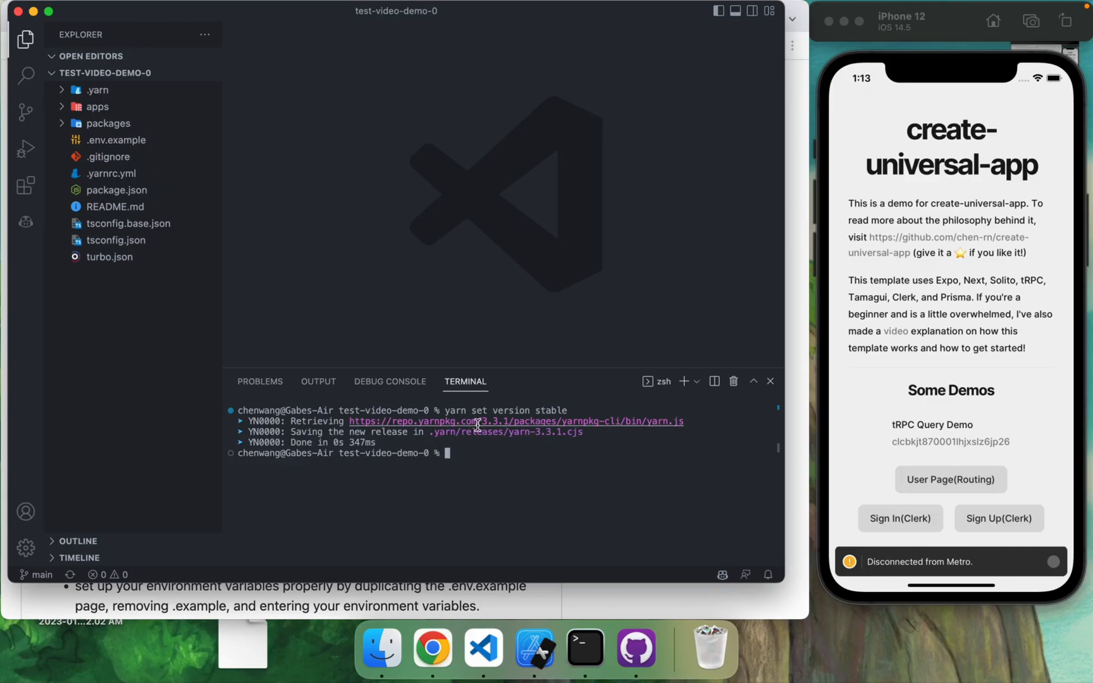
Step: Set nodeLinker to node-modules, import workspace-tools and start yarn install from README commands
{"action": "left_click", "coordinate": [432, 648]}
{"action": "type", "text": "yarn plugin import workspace-tools"}
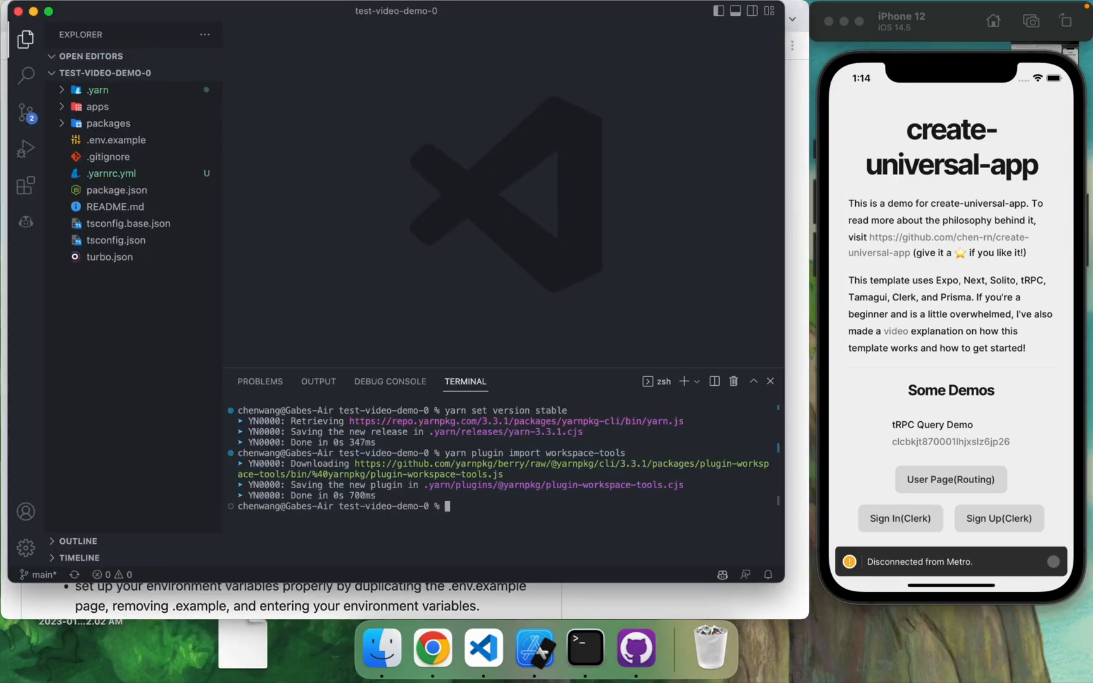
{"action": "left_click", "coordinate": [432, 648]}
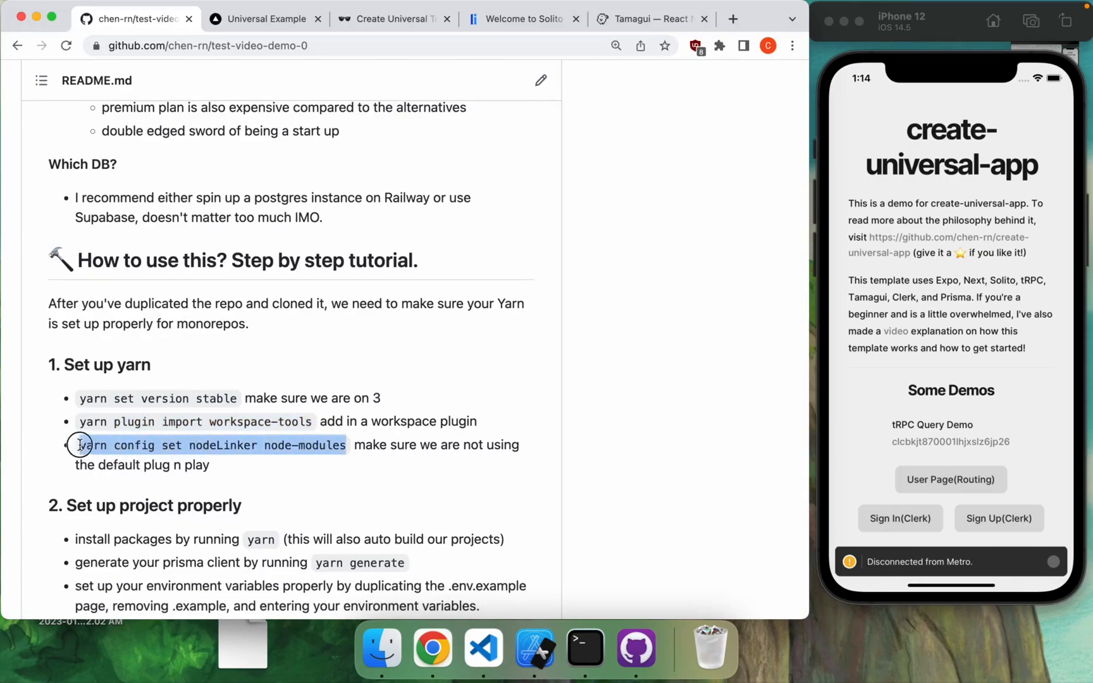
{"action": "left_click", "coordinate": [484, 648]}
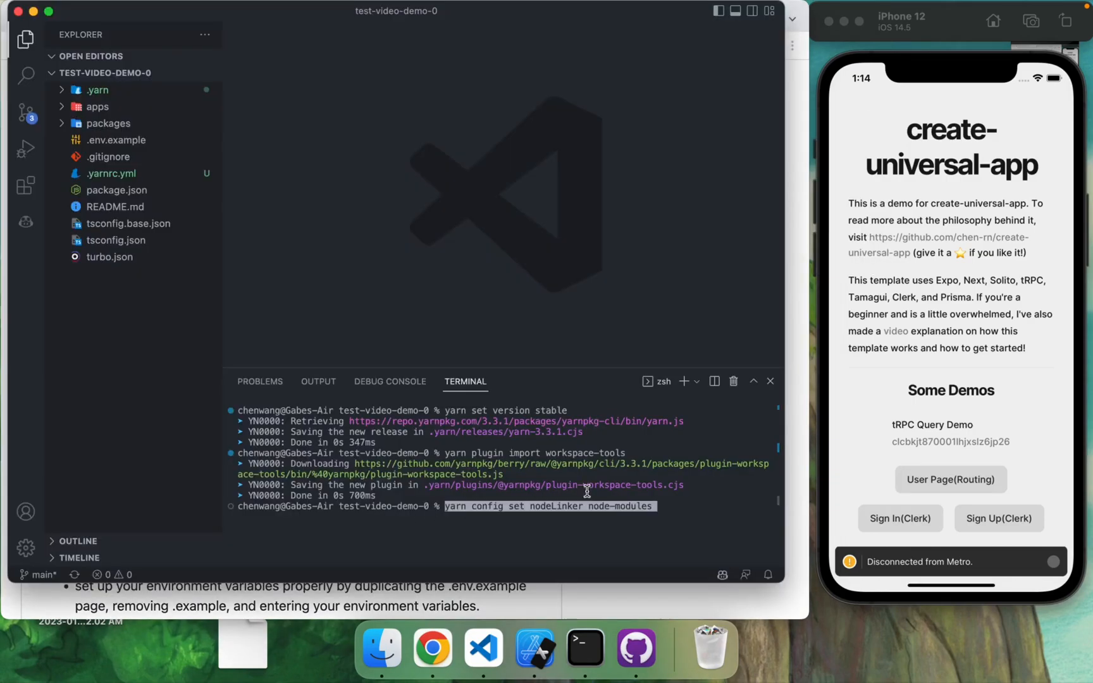
{"action": "key", "text": "Return"}
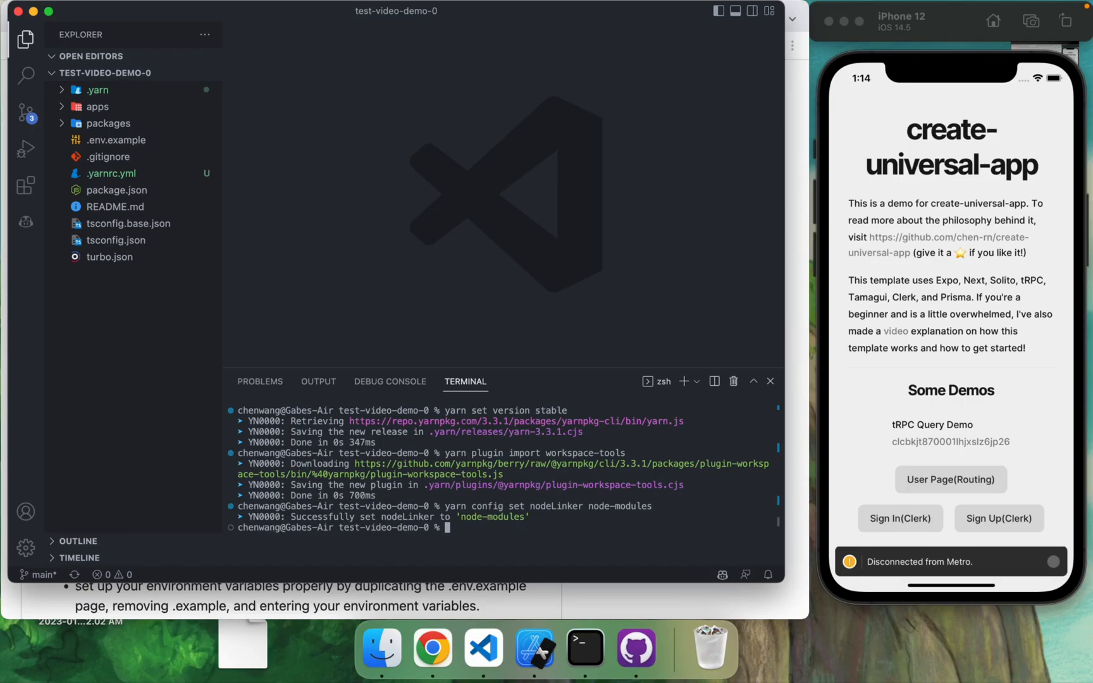
{"action": "left_click", "coordinate": [108, 123]}
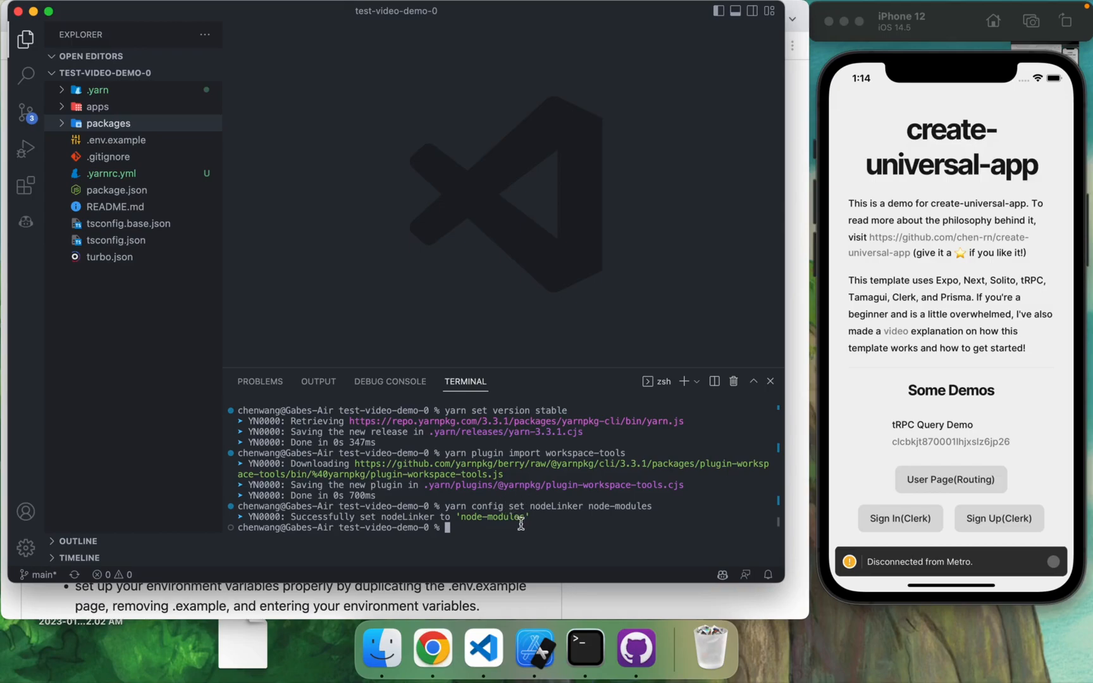
{"action": "mouse_move", "coordinate": [526, 534]}
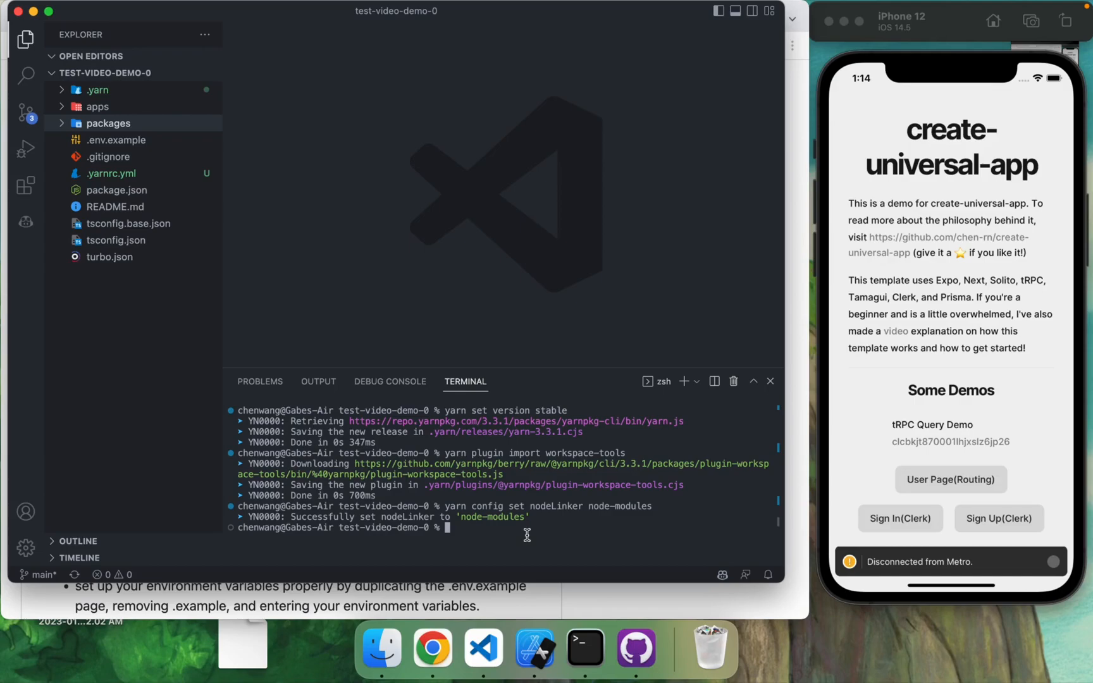
{"action": "left_click", "coordinate": [432, 647]}
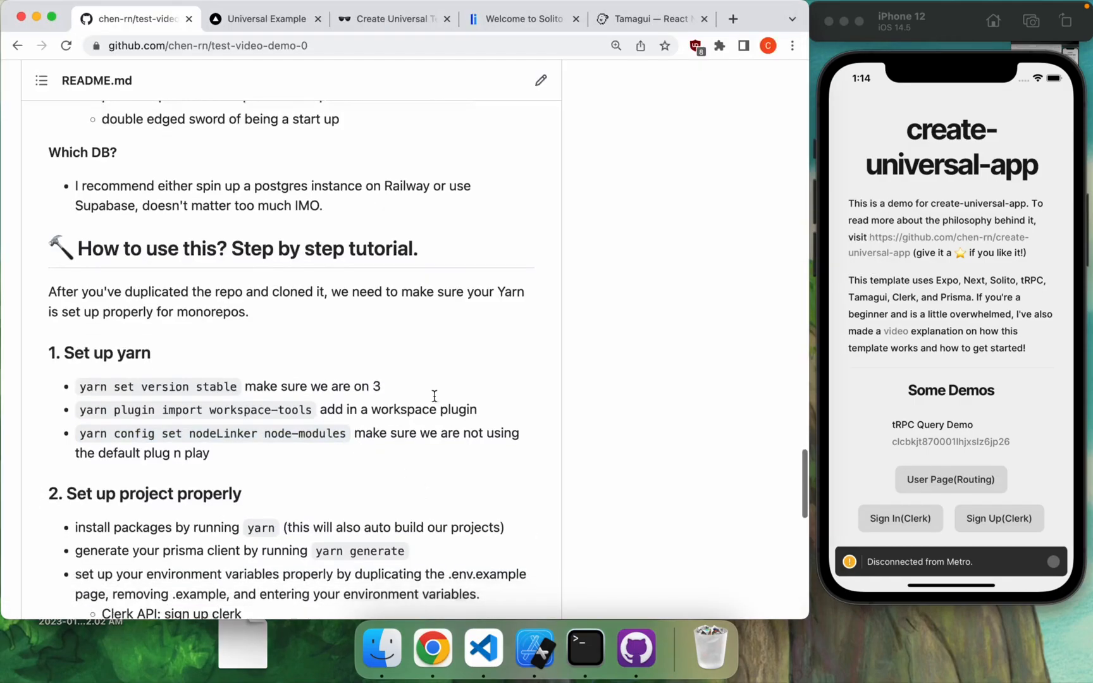
{"action": "left_click", "coordinate": [482, 647]}
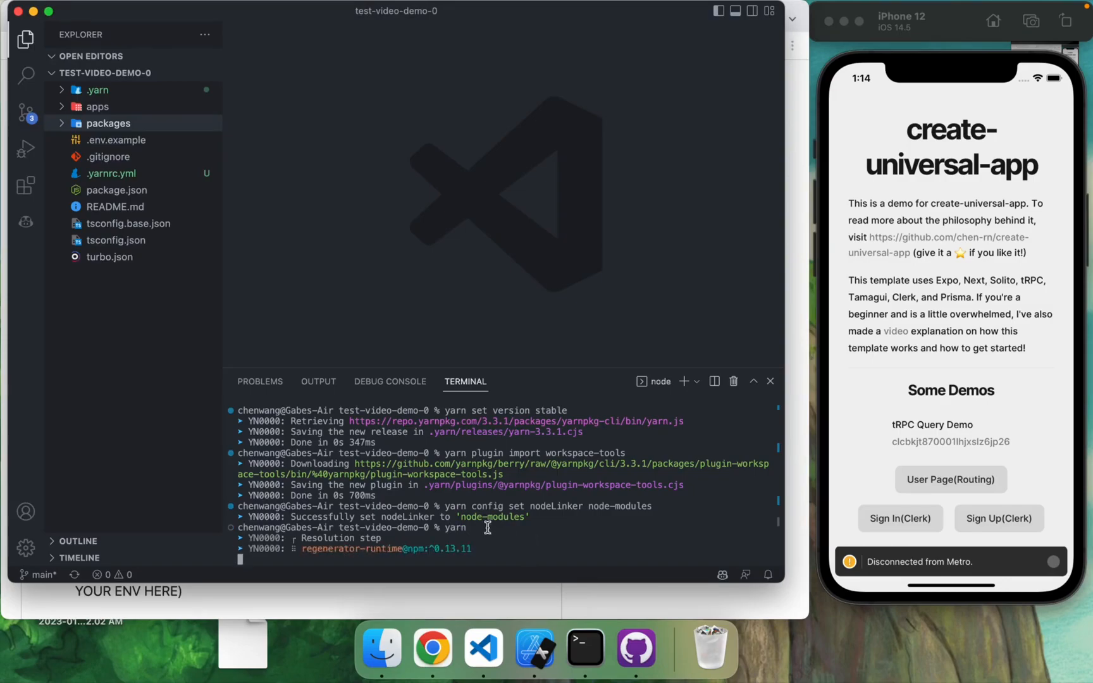
Step: Review package.json and the changed Yarn configuration files while yarn install runs
{"action": "left_click", "coordinate": [432, 649]}
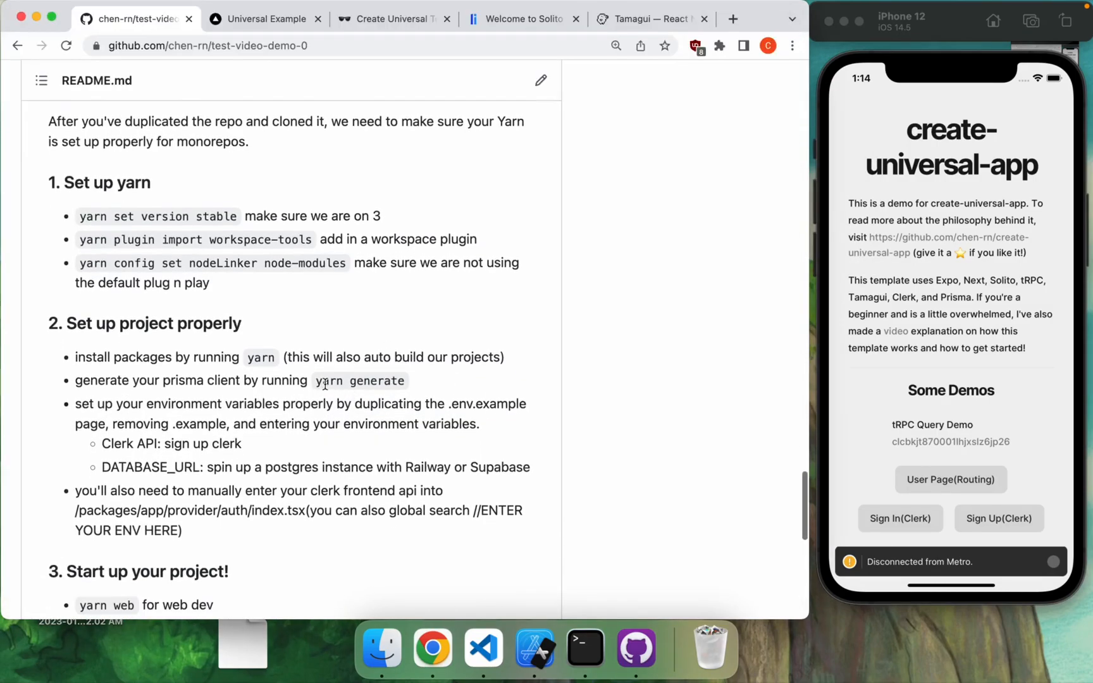
{"action": "left_click", "coordinate": [481, 649]}
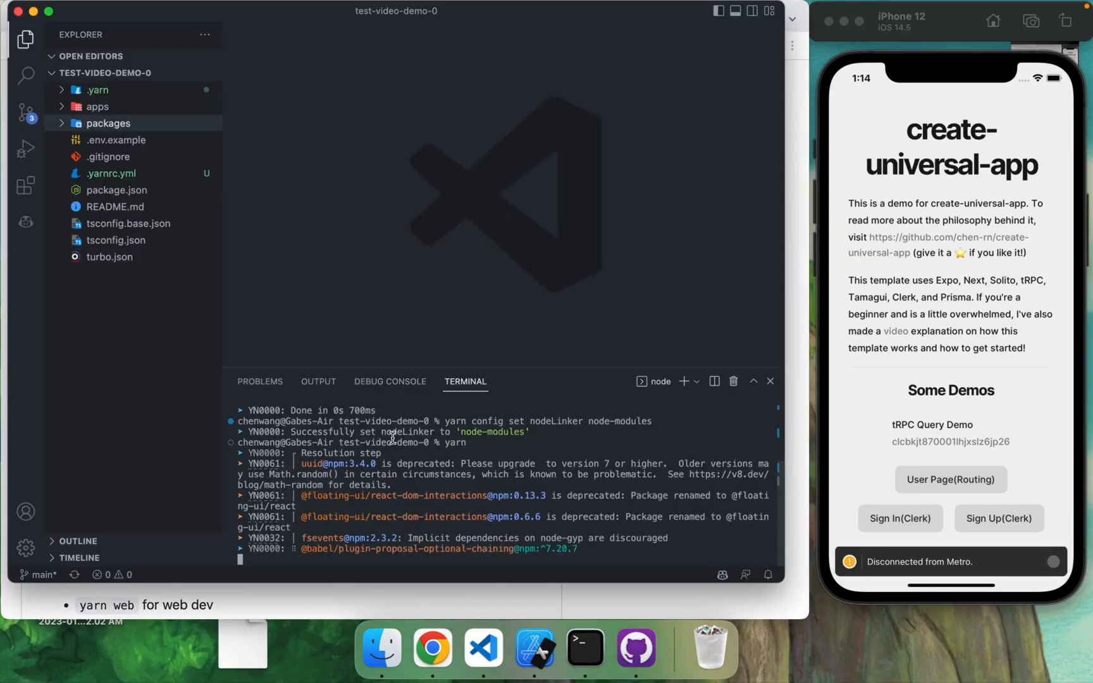
{"action": "left_click", "coordinate": [116, 189]}
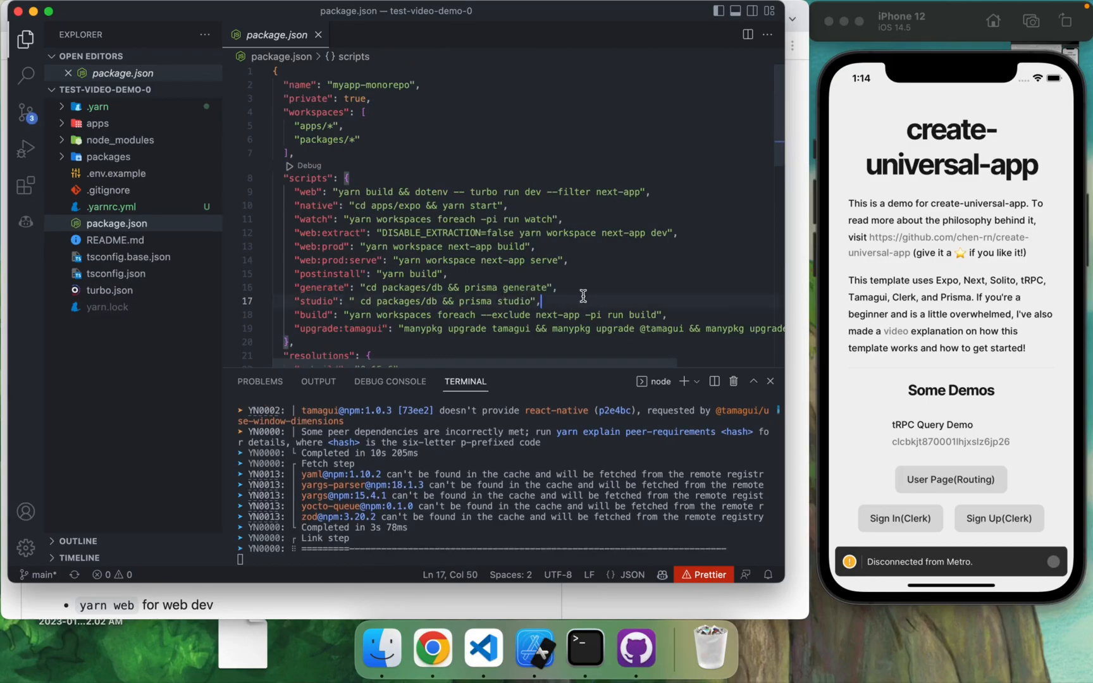
{"action": "left_click", "coordinate": [633, 648]}
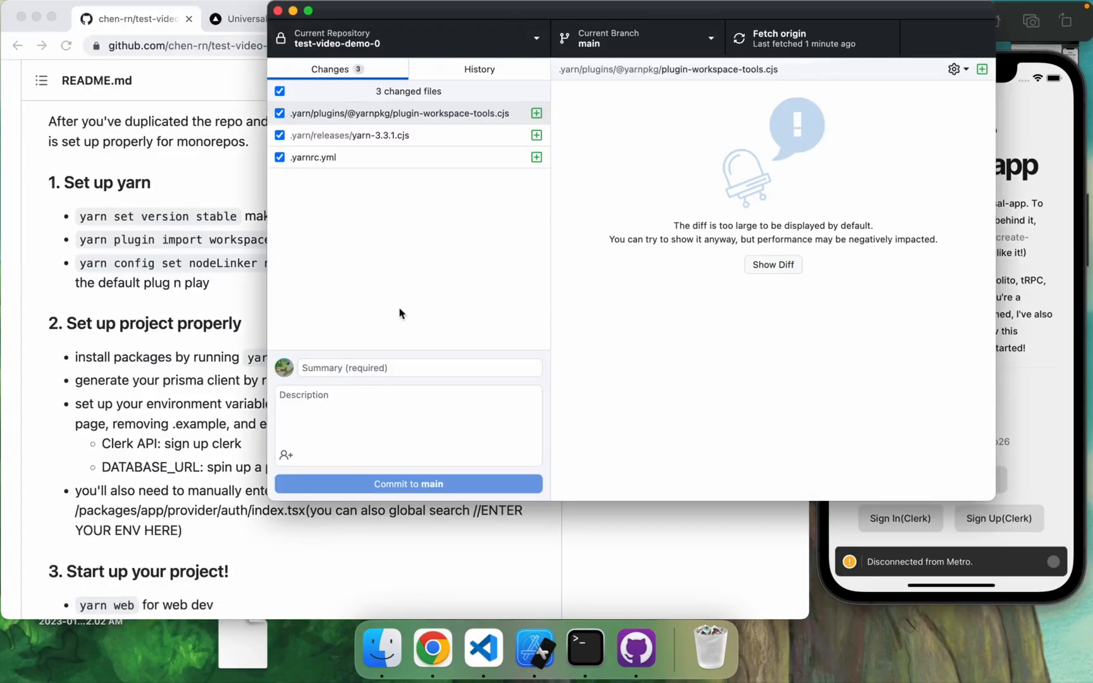
{"action": "left_click", "coordinate": [482, 648]}
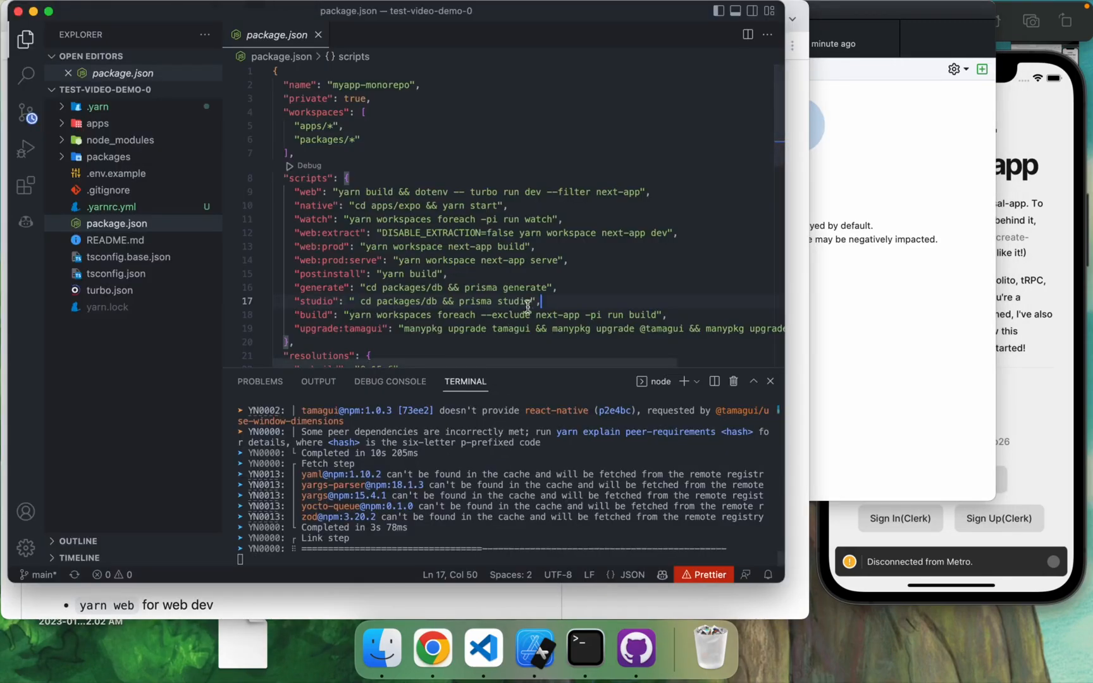
{"action": "mouse_move", "coordinate": [556, 293]}
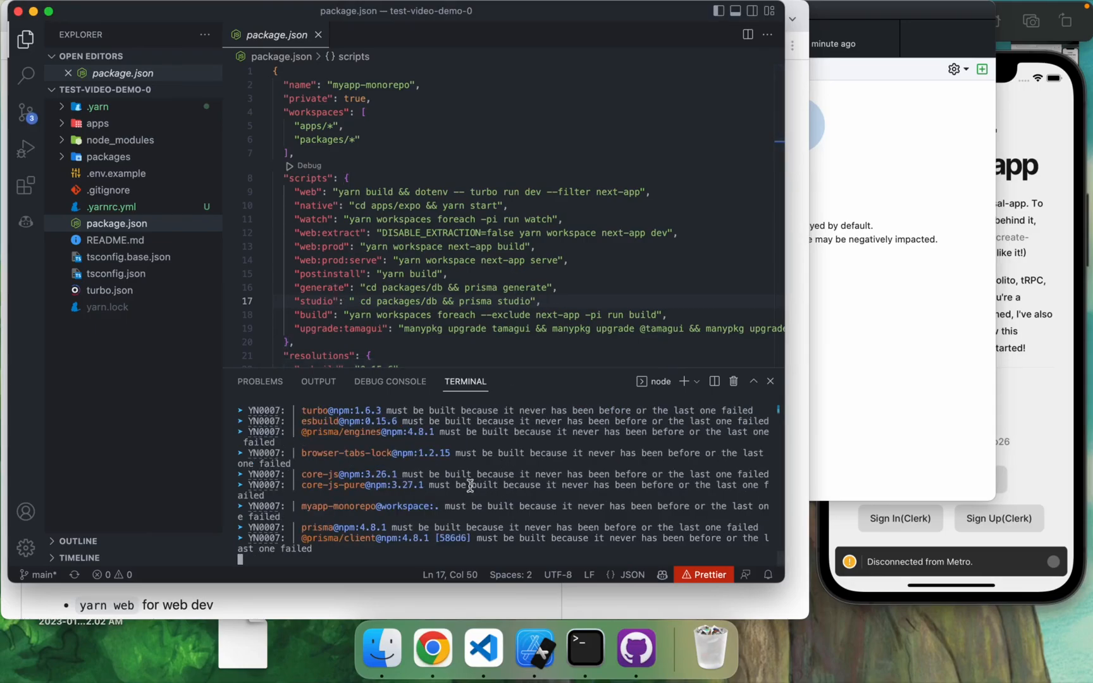
{"action": "mouse_move", "coordinate": [352, 486]}
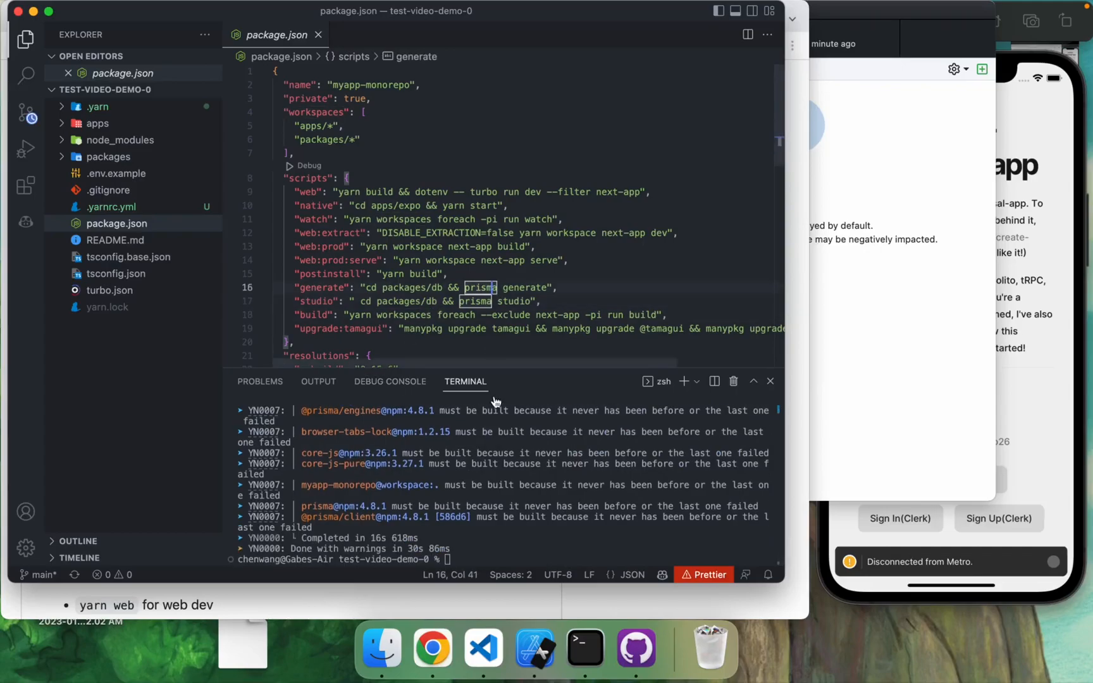
Step: Run yarn generate to produce Prisma Client 4.8.1, checking the README steps
{"action": "type", "text": "yarn"}
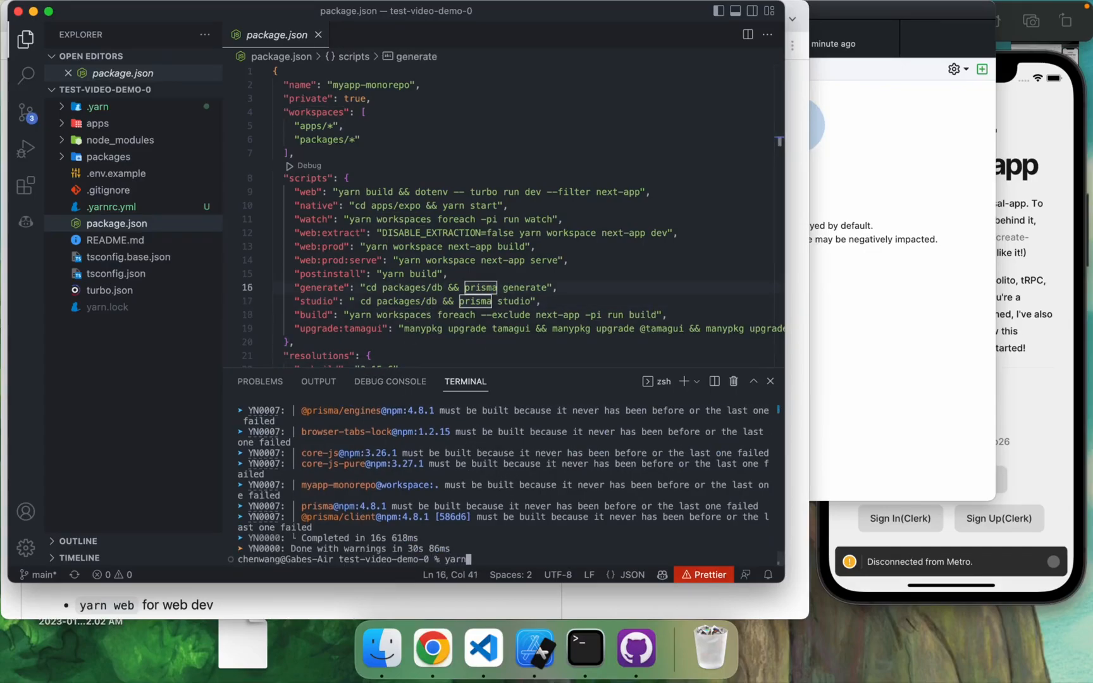
{"action": "left_click", "coordinate": [432, 648]}
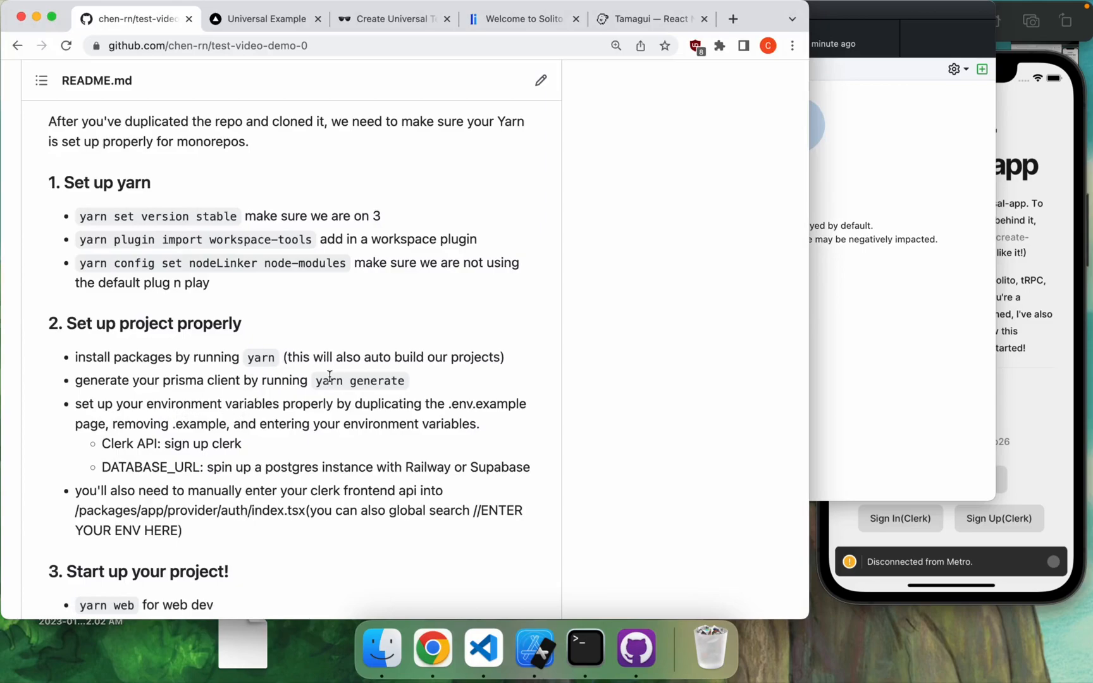
{"action": "left_click", "coordinate": [482, 648]}
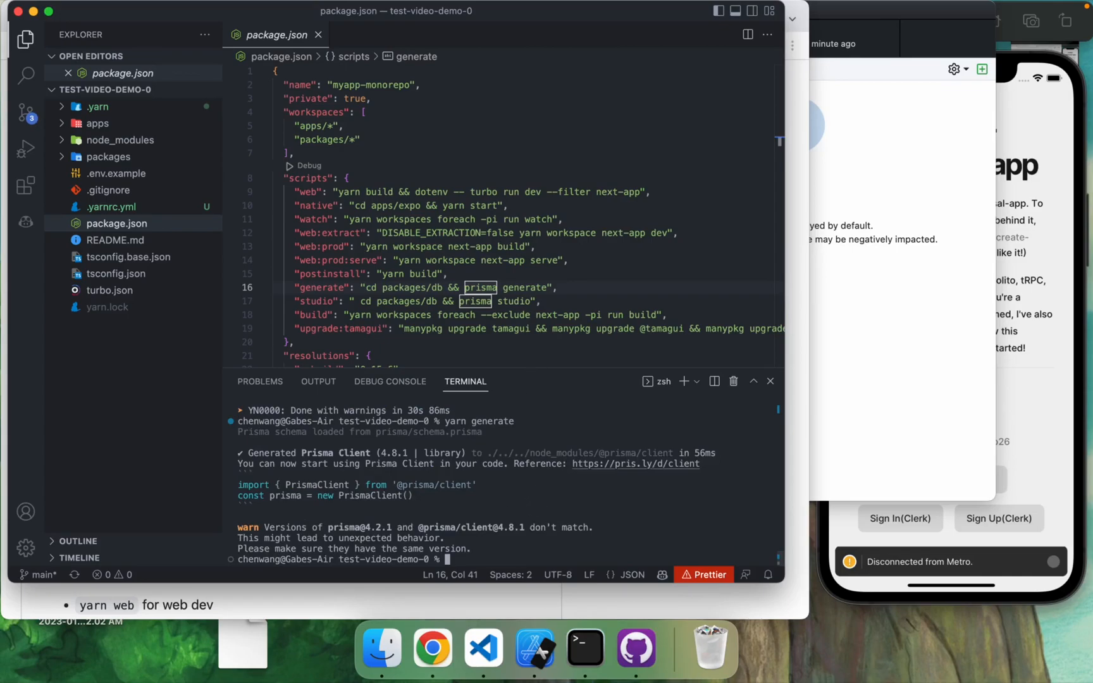
{"action": "left_click", "coordinate": [563, 287]}
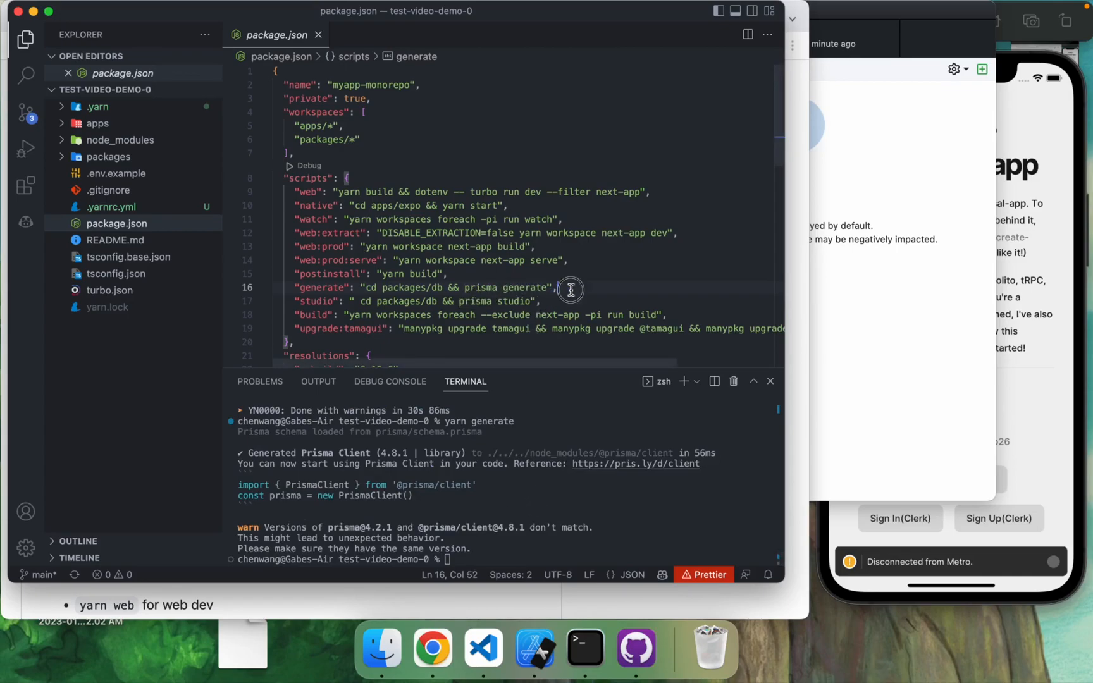
{"action": "left_click", "coordinate": [432, 648]}
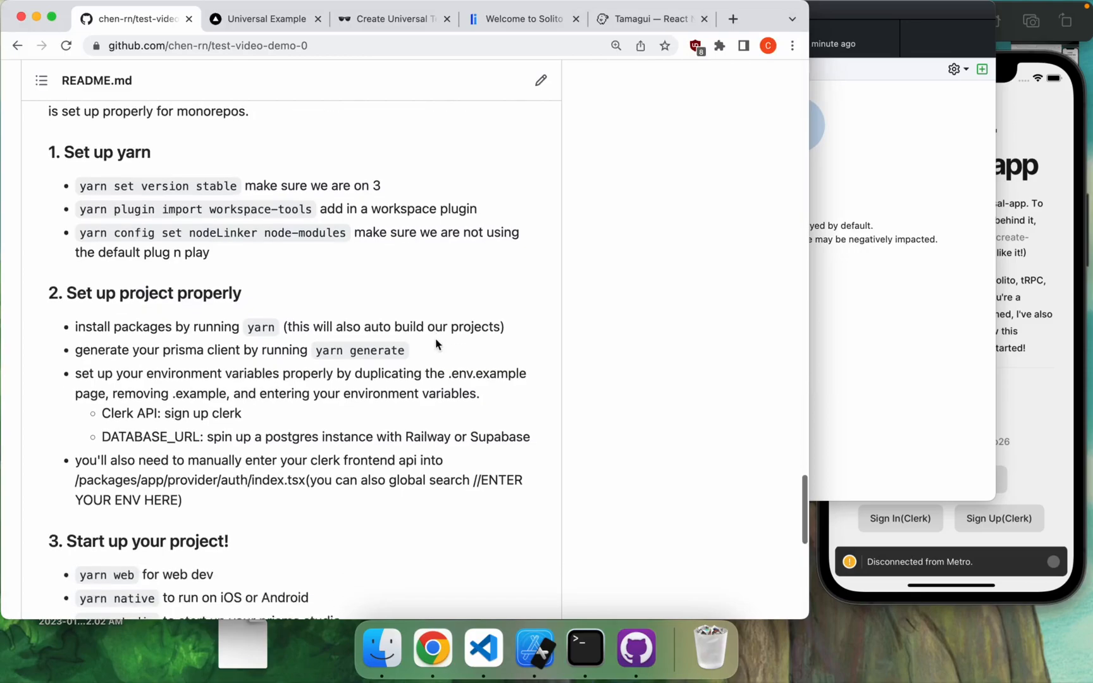
Step: Return to the project and review the .env database URL and Clerk keys
{"action": "left_click", "coordinate": [483, 647]}
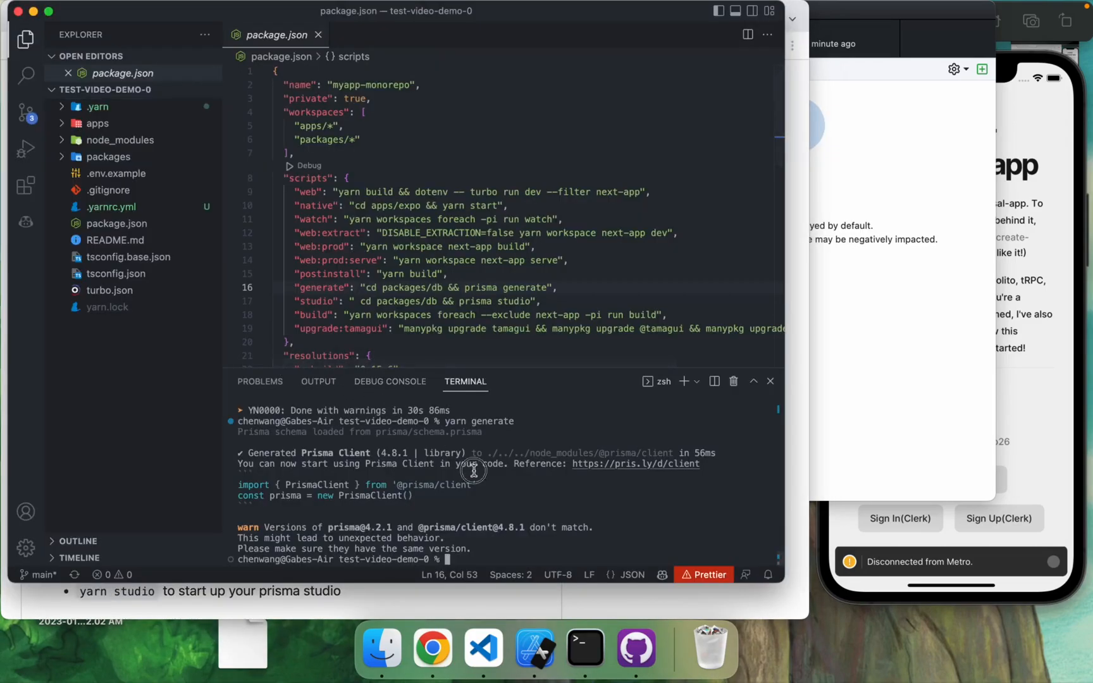
{"action": "type", "text": "clerk.tight.bass-61.lcl.dev"}
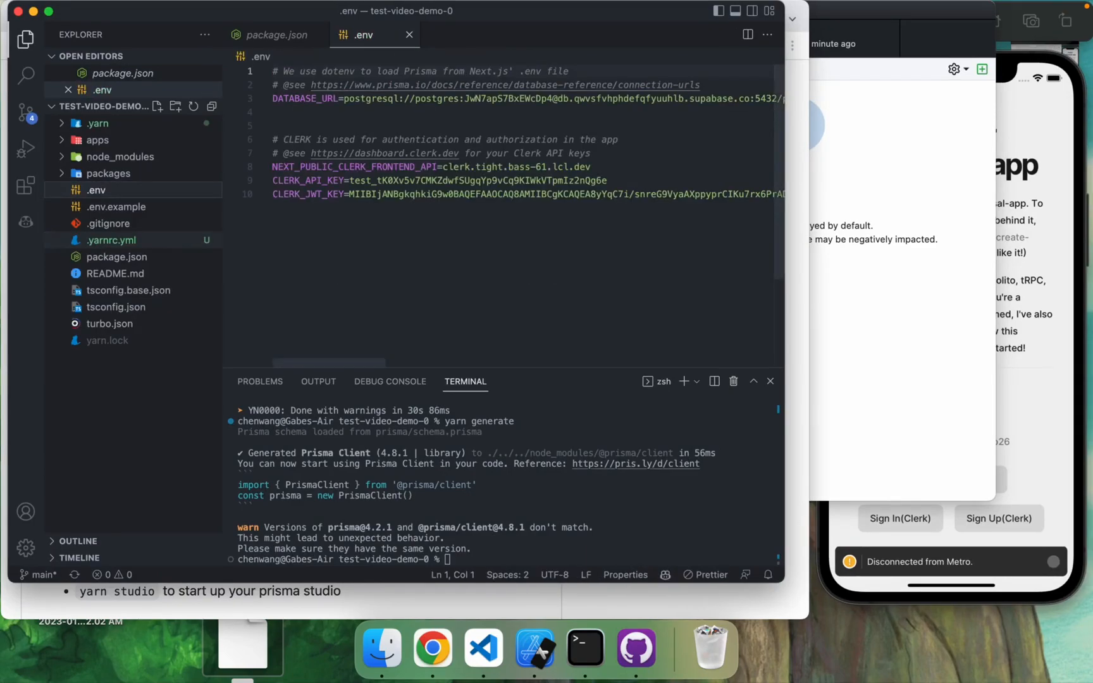
{"action": "left_click", "coordinate": [382, 221]}
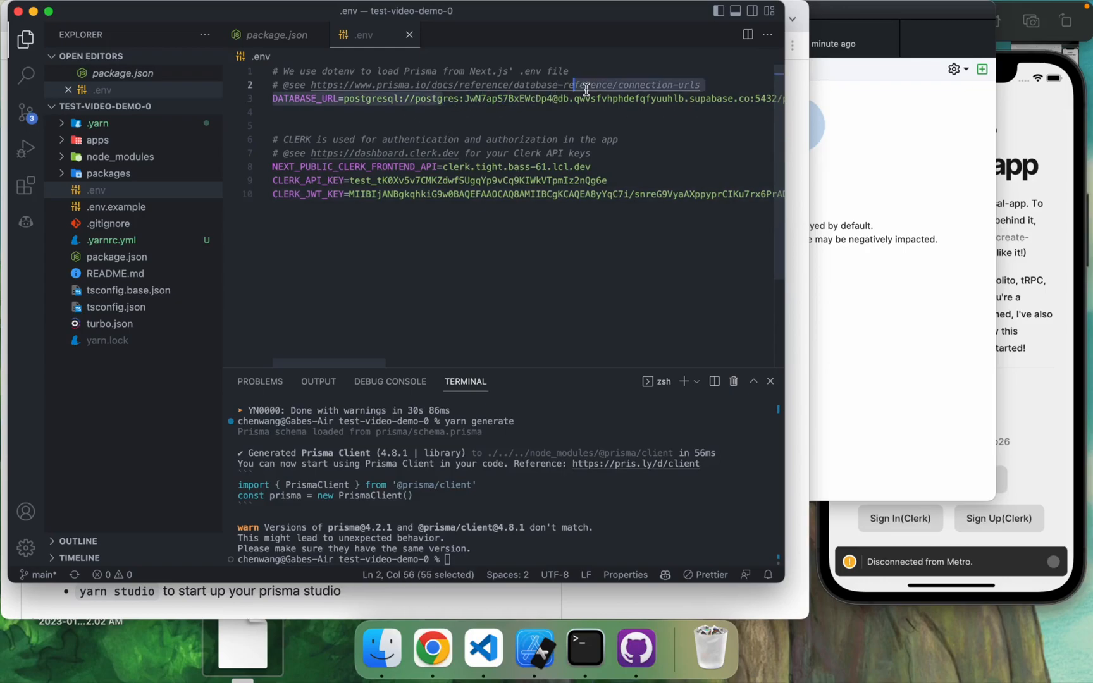
{"action": "left_click", "coordinate": [381, 194]}
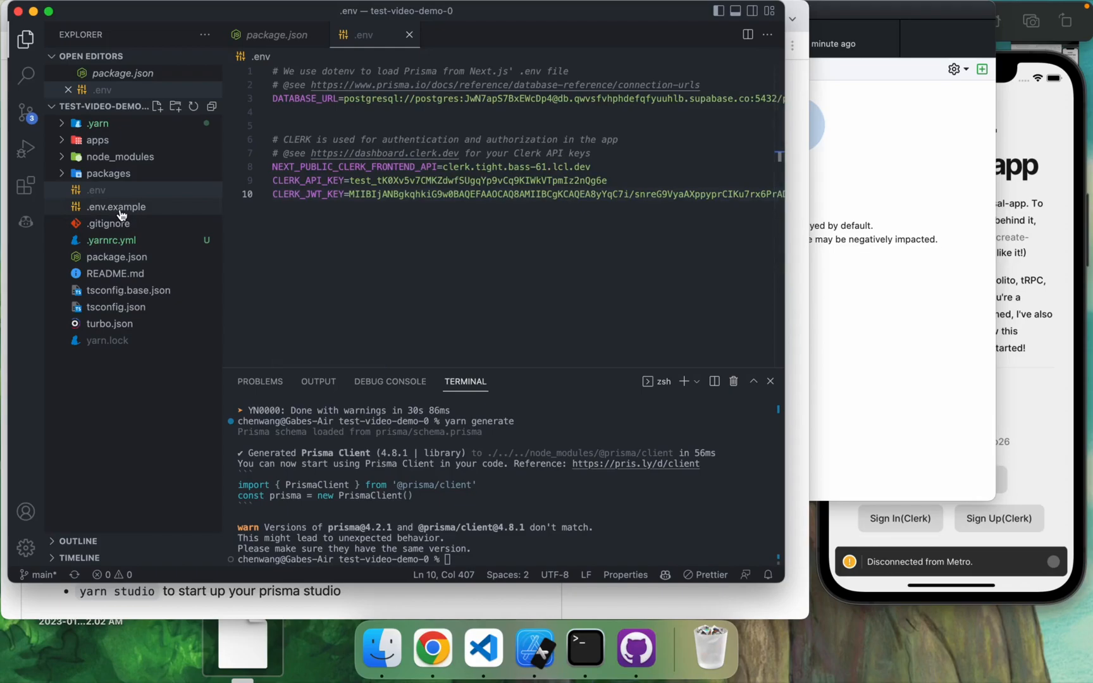
Step: Open .env.example, try renaming it to .env, then go back to .env
{"action": "left_click", "coordinate": [115, 206]}
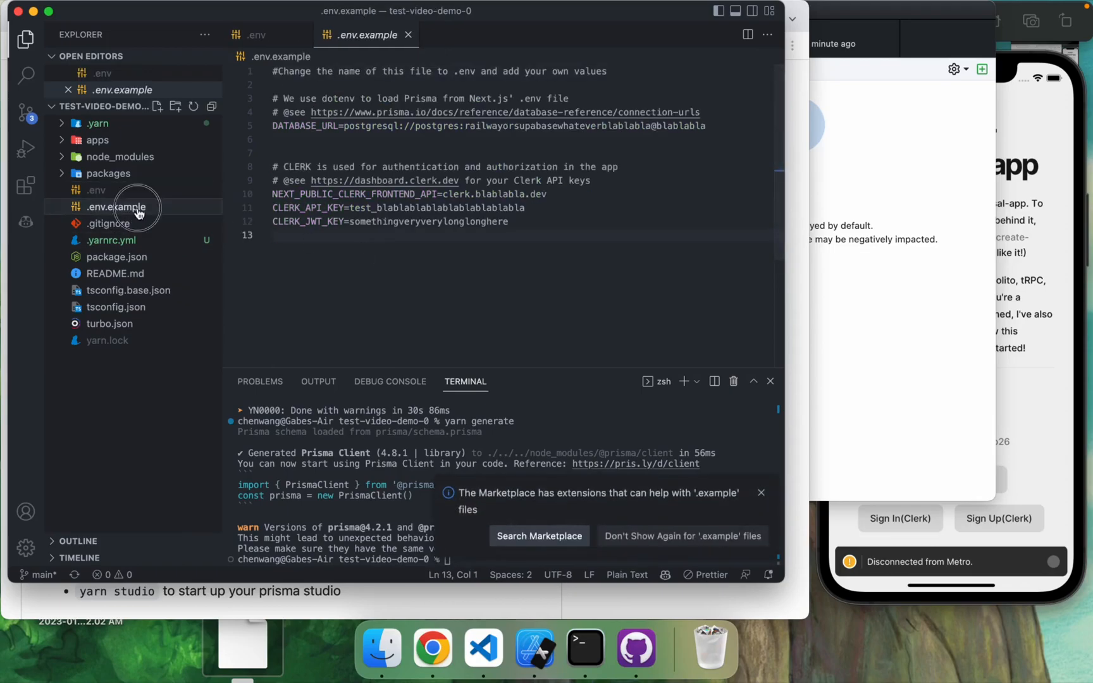
{"action": "double_click", "coordinate": [116, 206]}
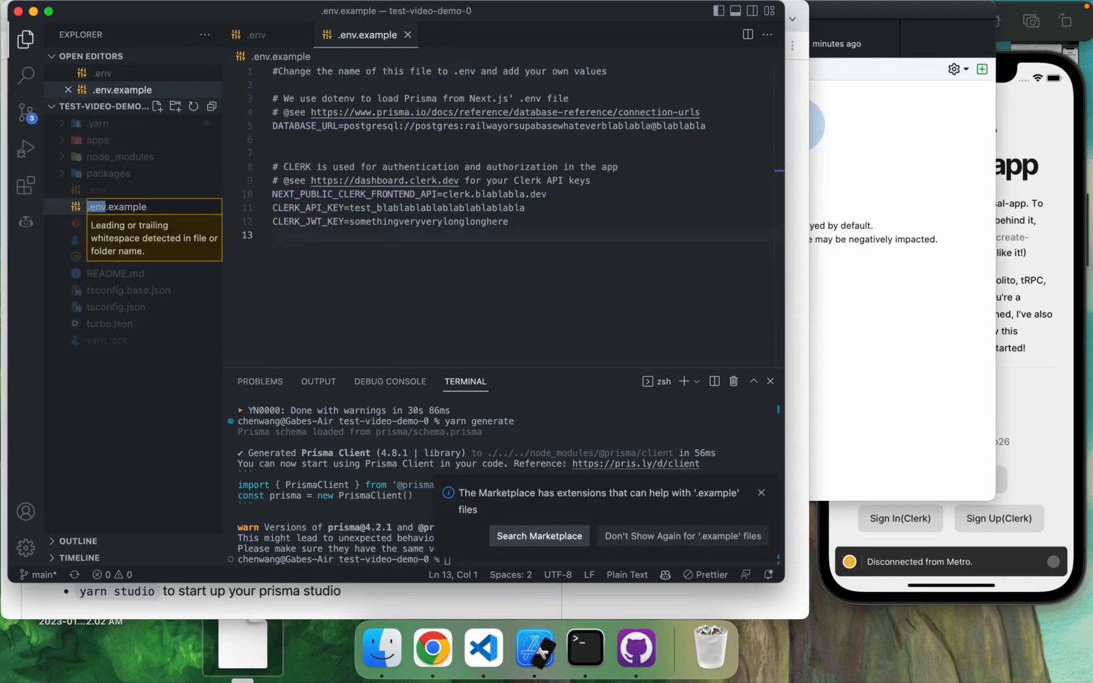
{"action": "type", "text": ".env"}
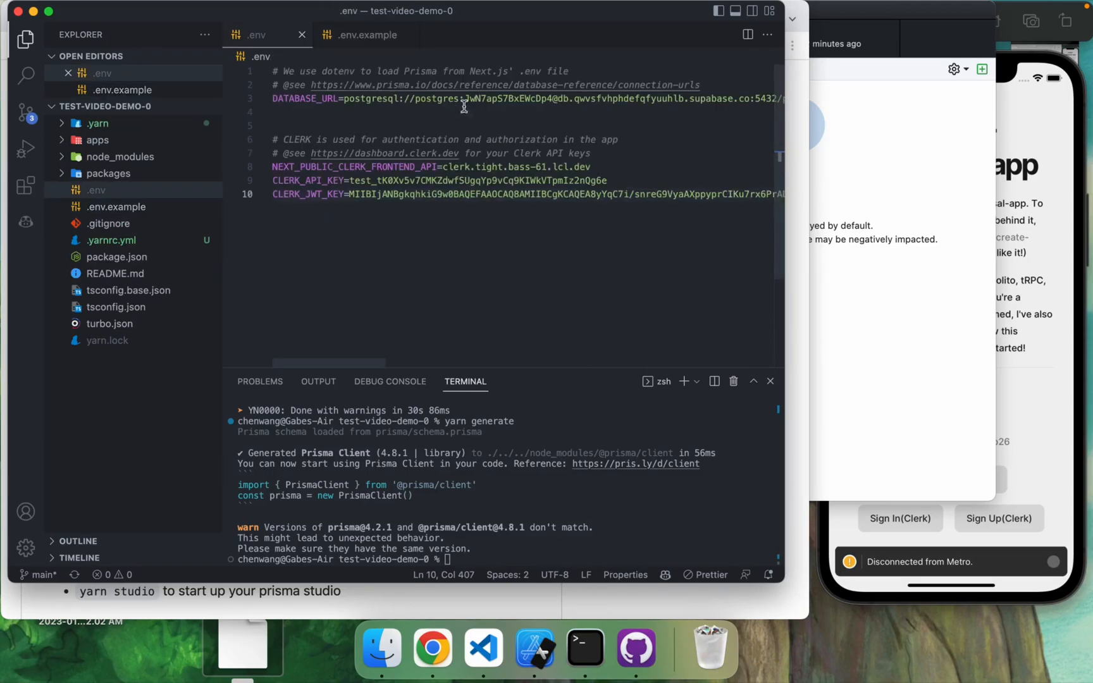
{"action": "left_click", "coordinate": [276, 111]}
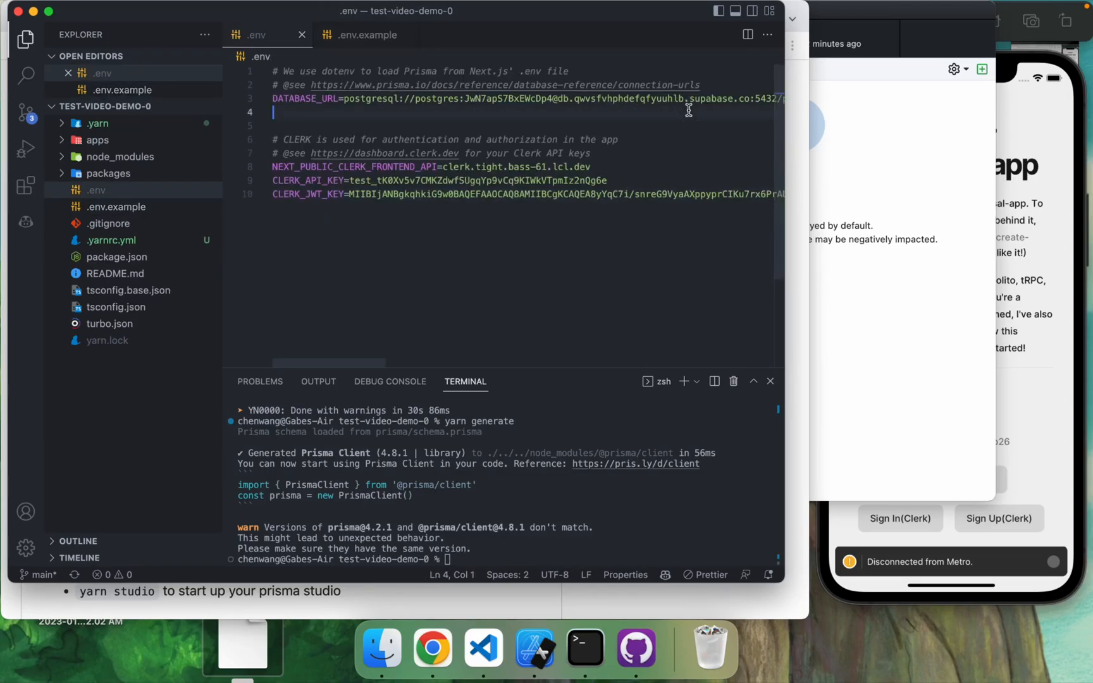
{"action": "left_click", "coordinate": [432, 648]}
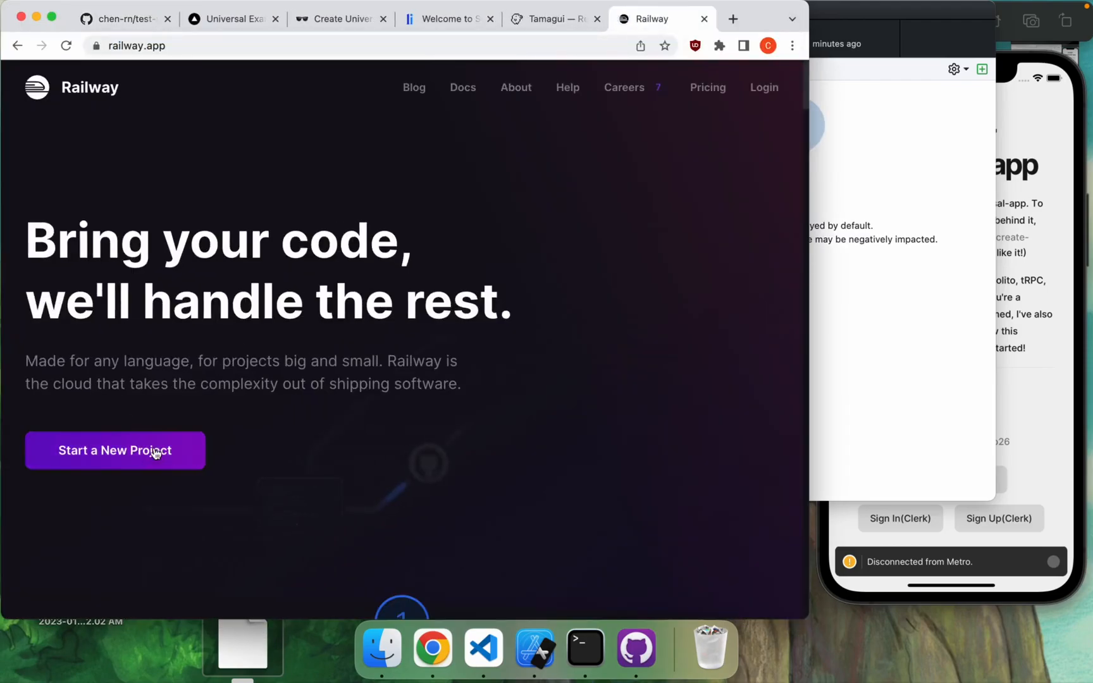
Step: Start a new Railway project and close the Creating Project toast
{"action": "left_click", "coordinate": [115, 451]}
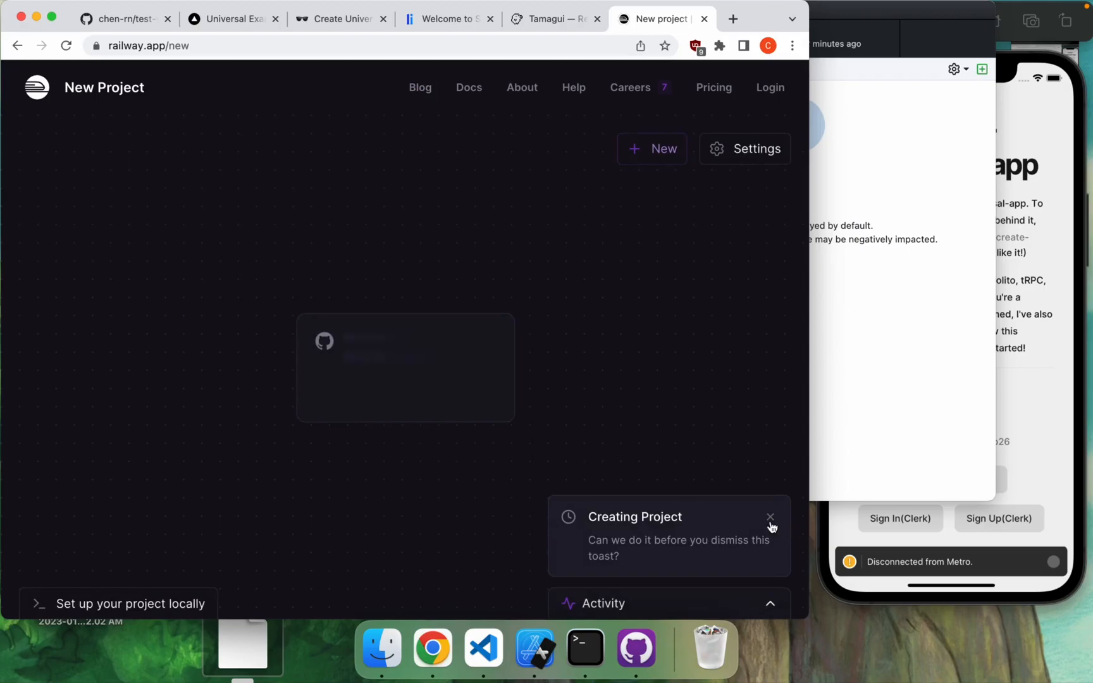
{"action": "mouse_move", "coordinate": [647, 435]}
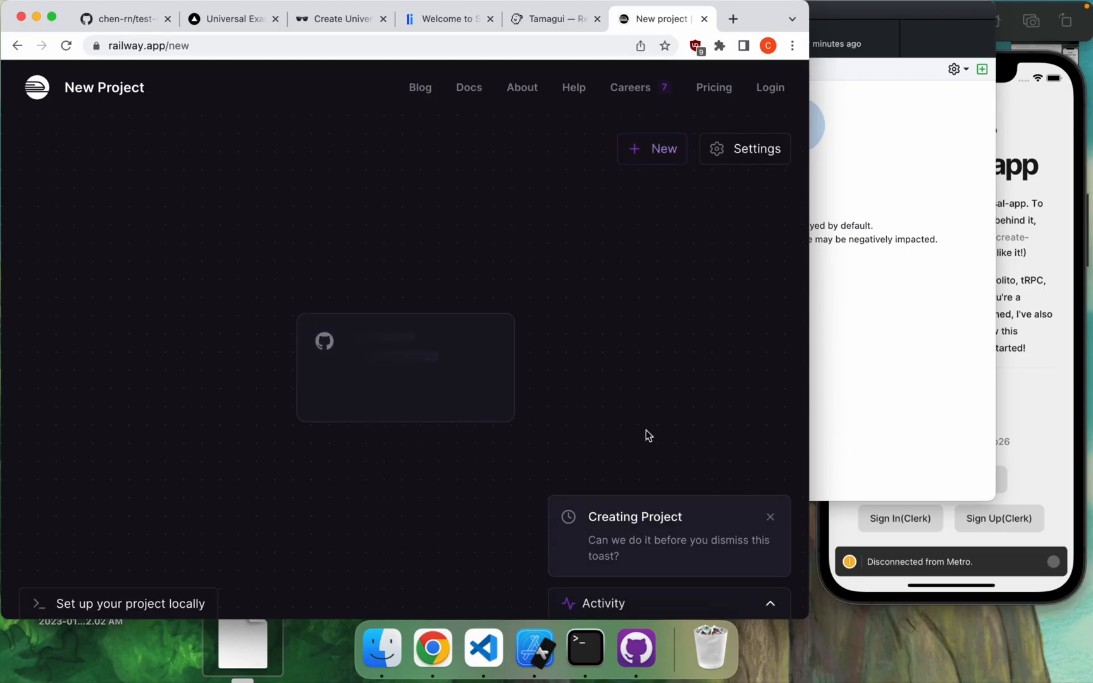
{"action": "left_click", "coordinate": [770, 516]}
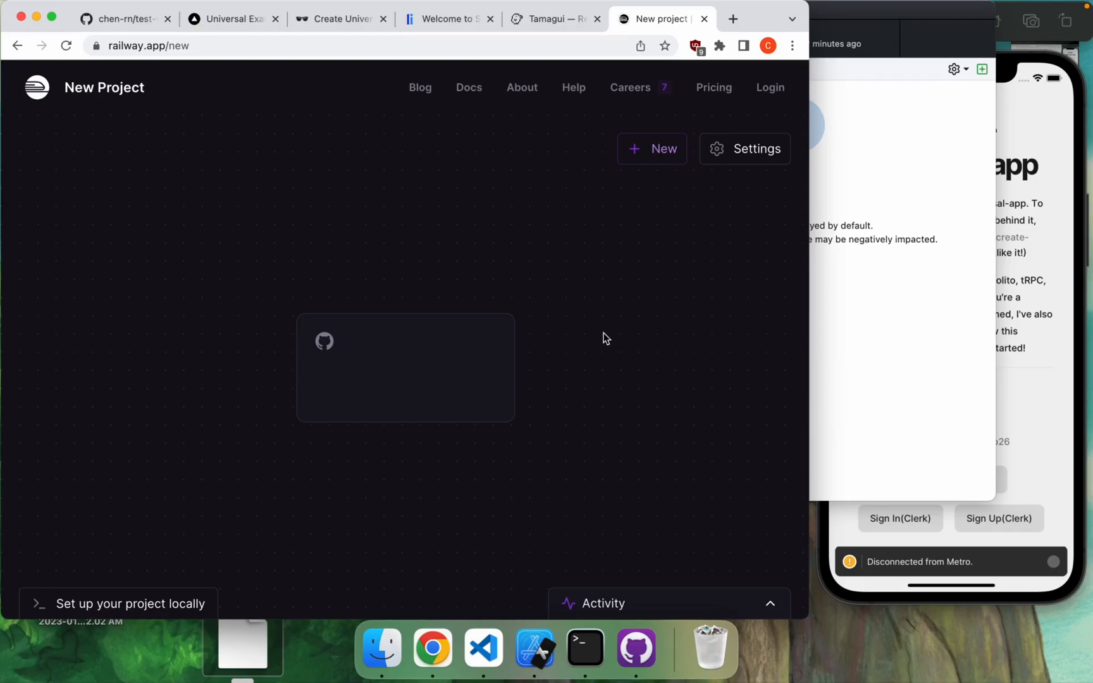
Step: Check the README's Clerk frontend API note, close the env files, and search the project
{"action": "left_click", "coordinate": [482, 648]}
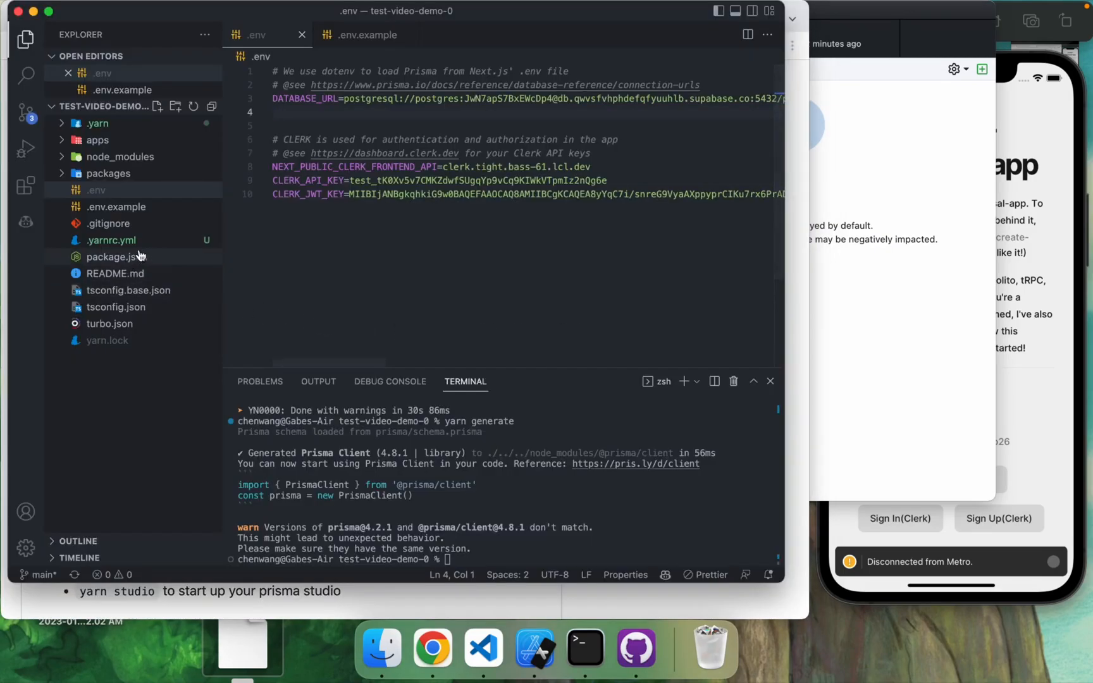
{"action": "left_click", "coordinate": [432, 648]}
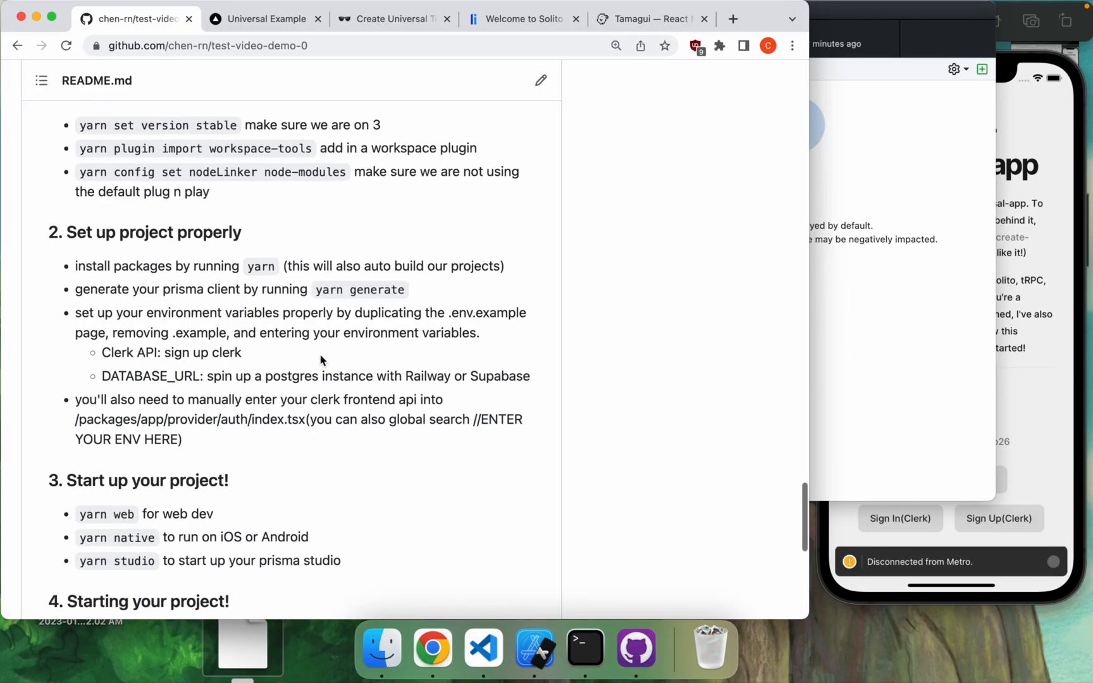
{"action": "scroll", "scroll_direction": "down", "scroll_amount": 3}
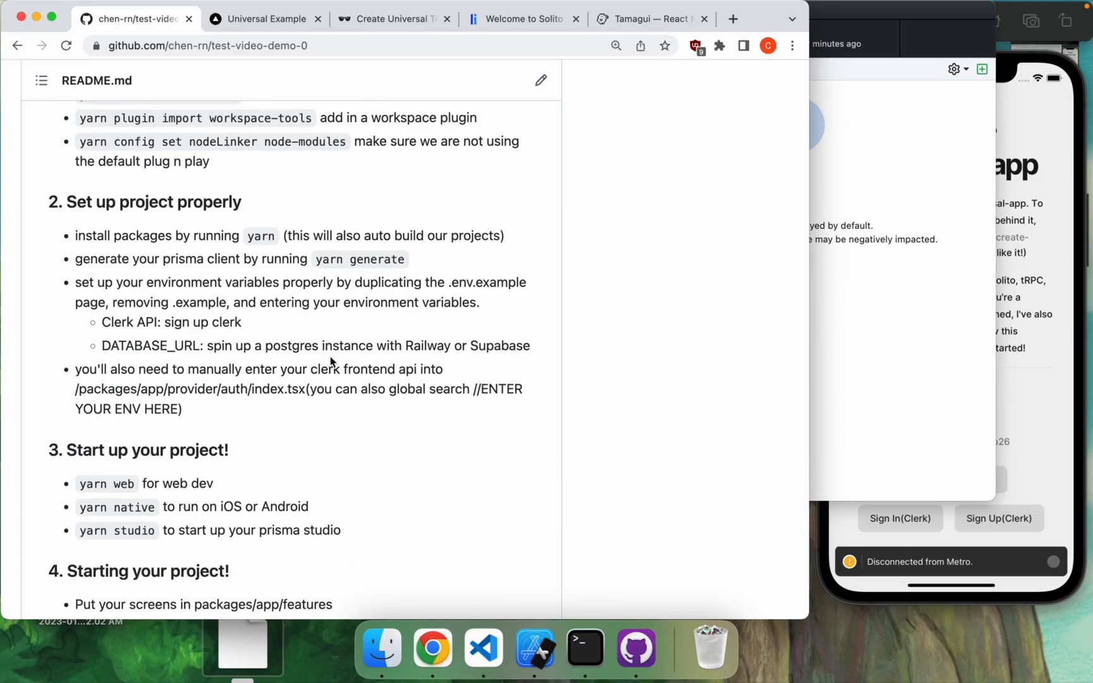
{"action": "left_click", "coordinate": [483, 648]}
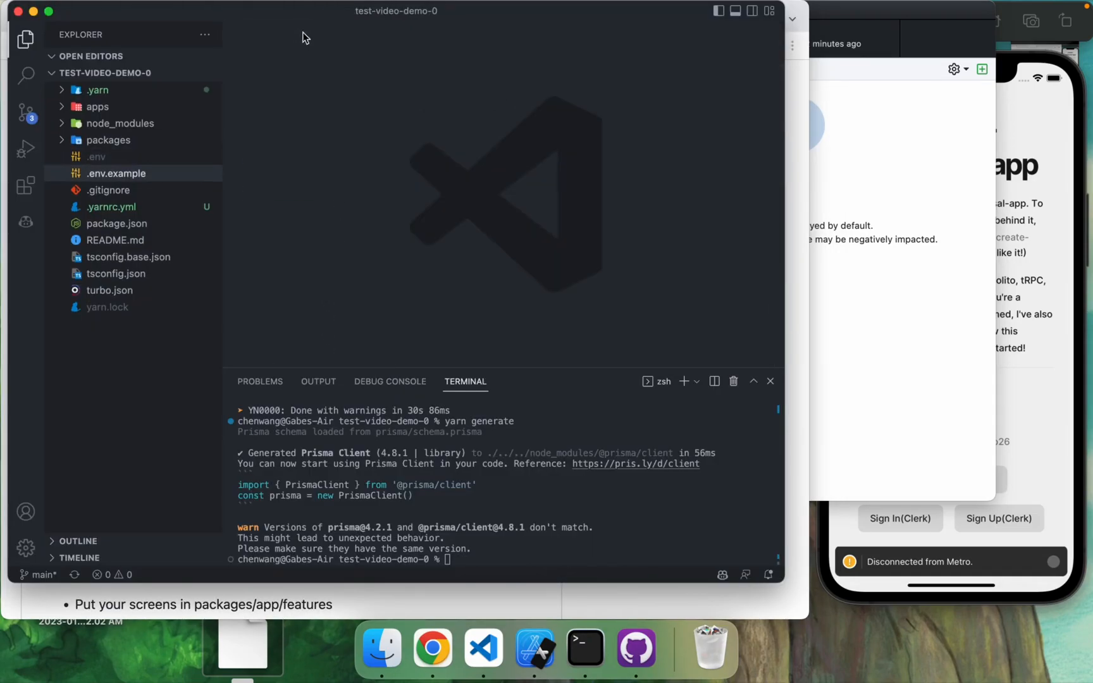
{"action": "left_click", "coordinate": [432, 648]}
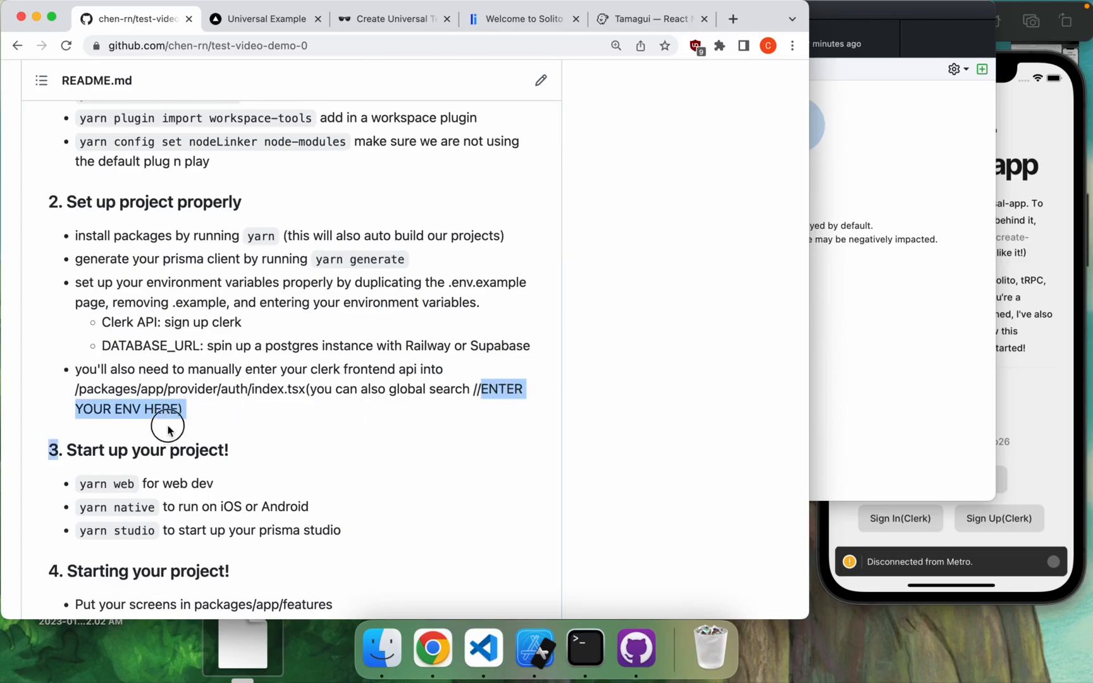
{"action": "left_click", "coordinate": [482, 648]}
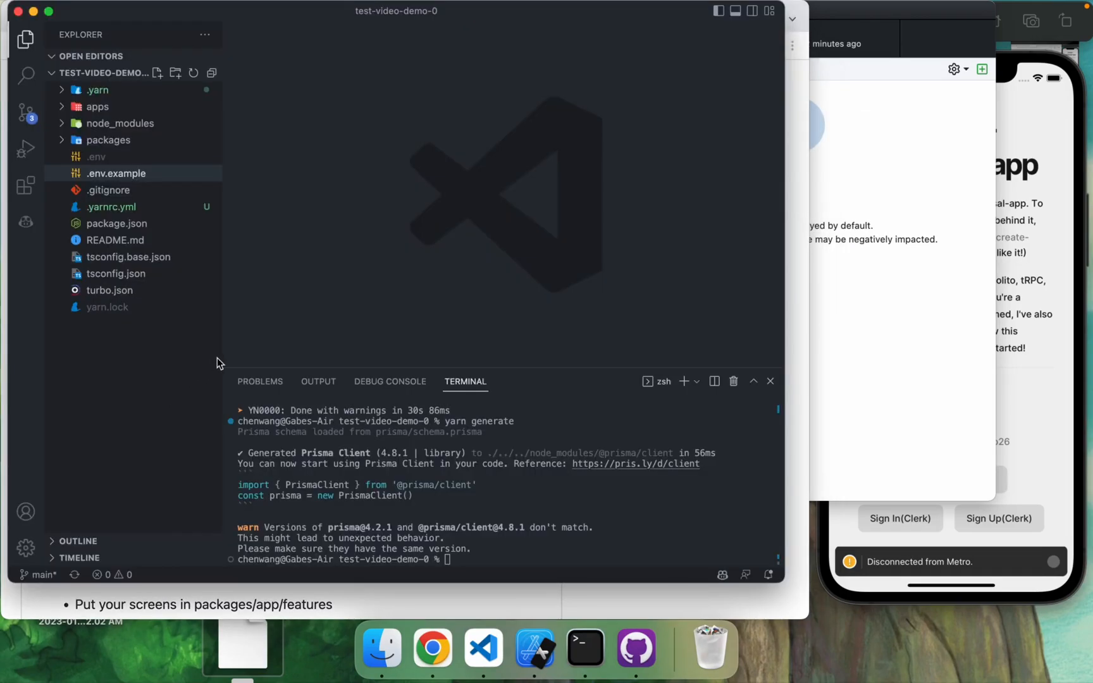
{"action": "left_click", "coordinate": [26, 75]}
{"action": "type", "text": "ENTER YOUR ENV HERE"}
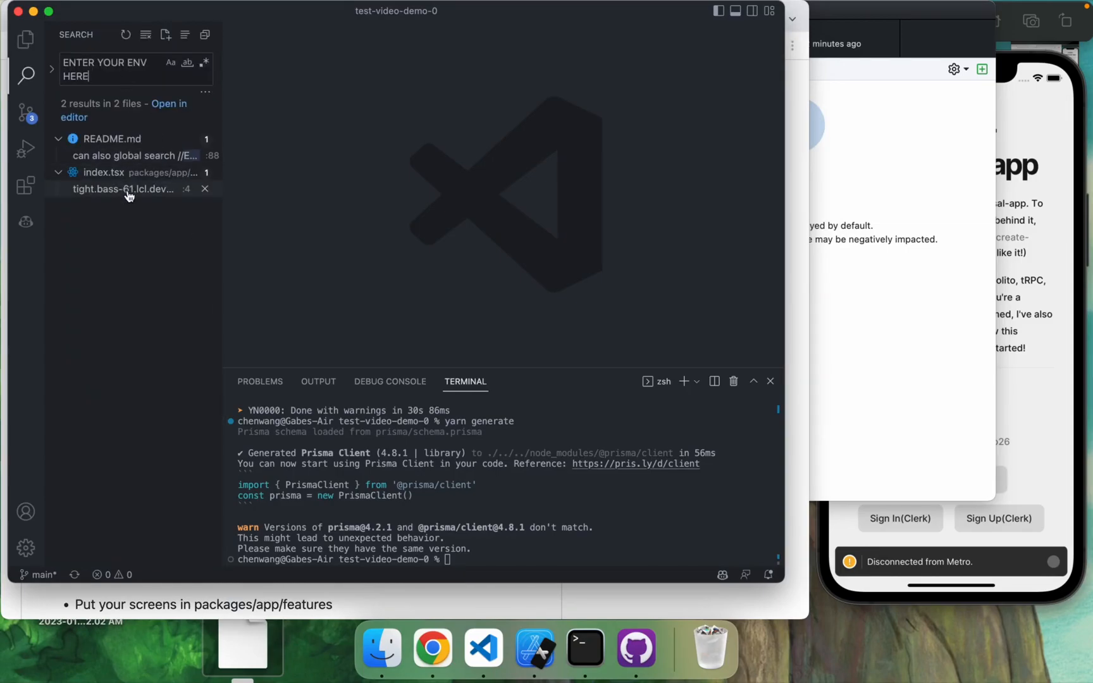
Step: Open the 'ENTER YOUR ENV HERE' match in auth/index.tsx and glance at clerk.dev
{"action": "left_click", "coordinate": [125, 189]}
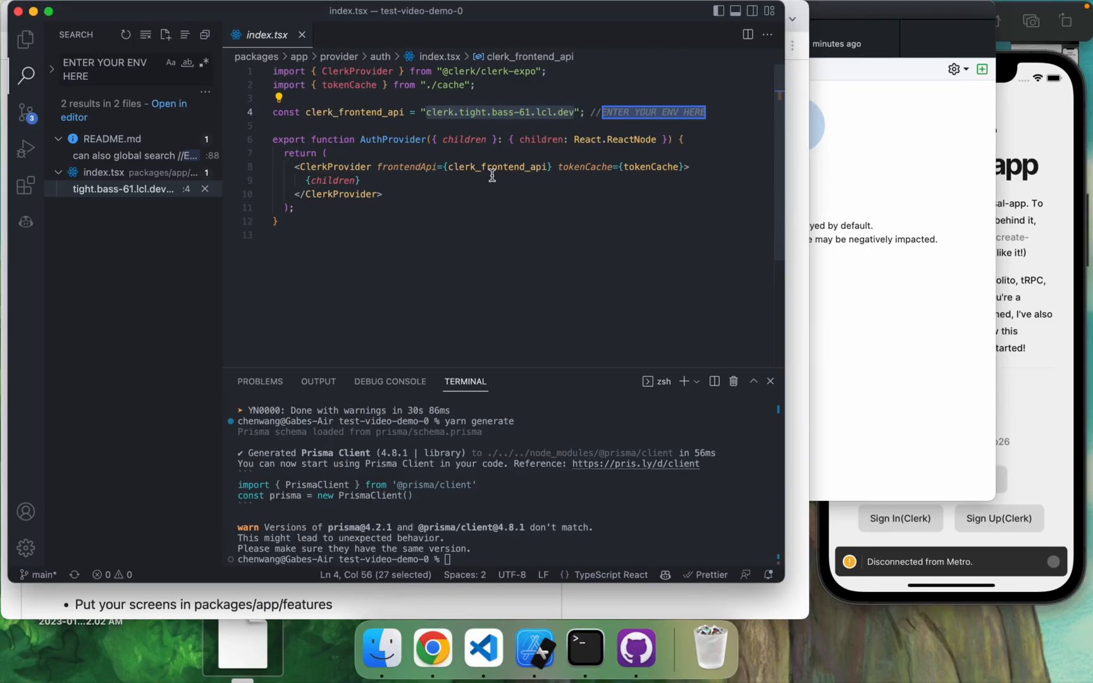
{"action": "mouse_move", "coordinate": [370, 136]}
{"action": "type", "text": "clerk"}
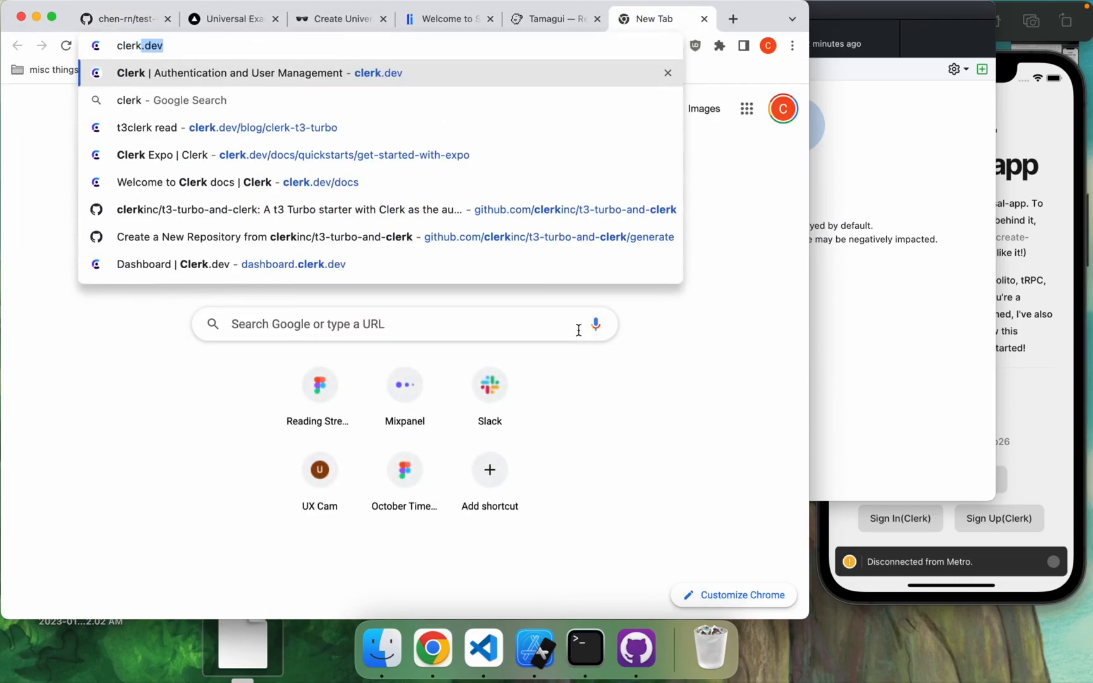
{"action": "left_click", "coordinate": [251, 73]}
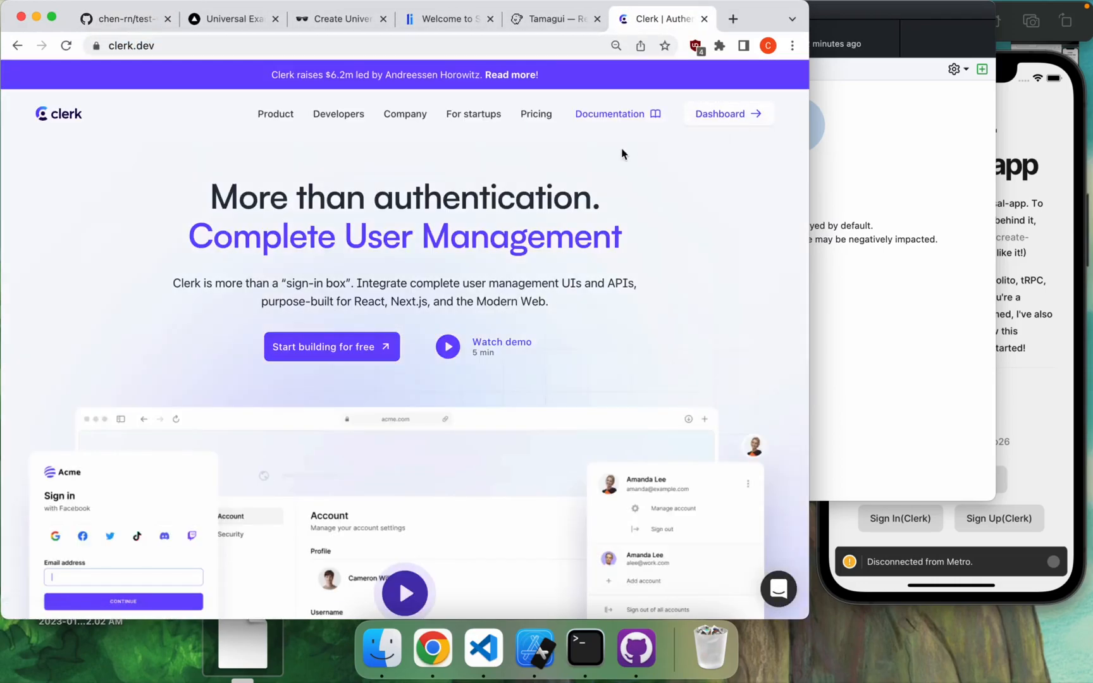
{"action": "mouse_move", "coordinate": [340, 154]}
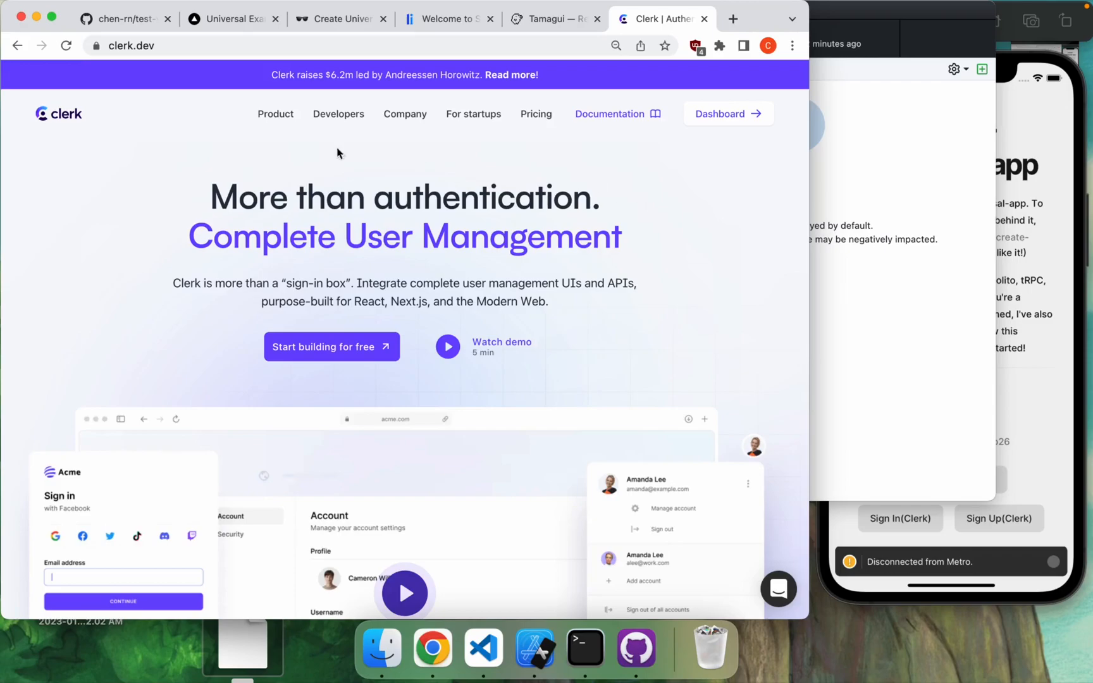
{"action": "left_click", "coordinate": [125, 19]}
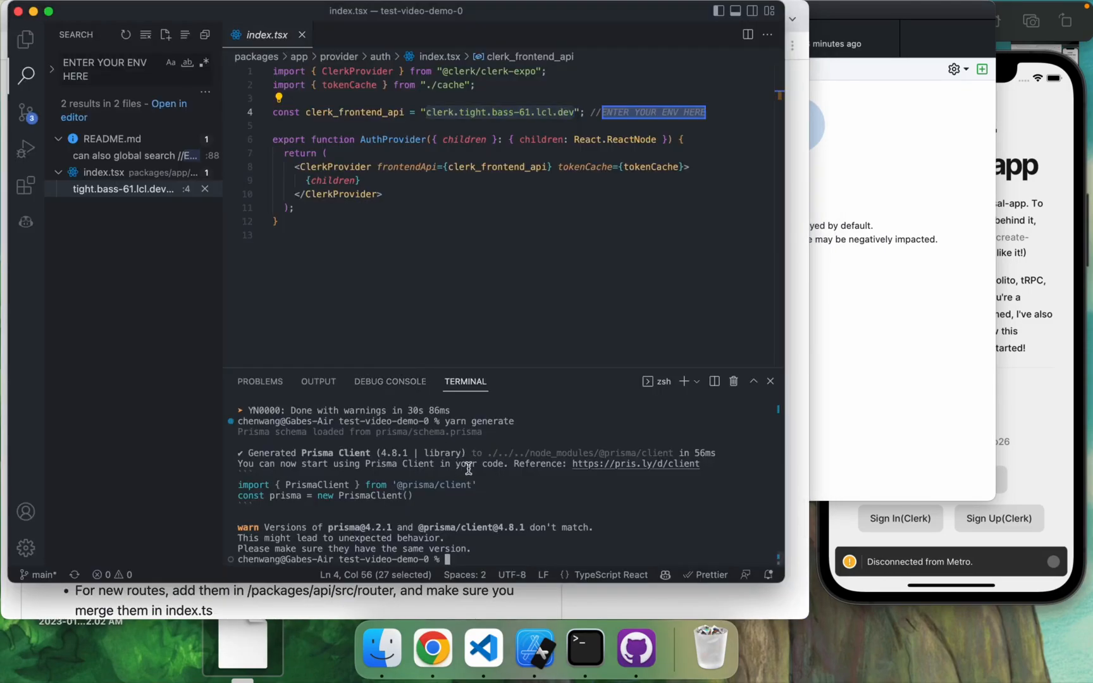
Step: Run yarn web and view the demo page at localhost:3001, then stop the server
{"action": "type", "text": "yarn web"}
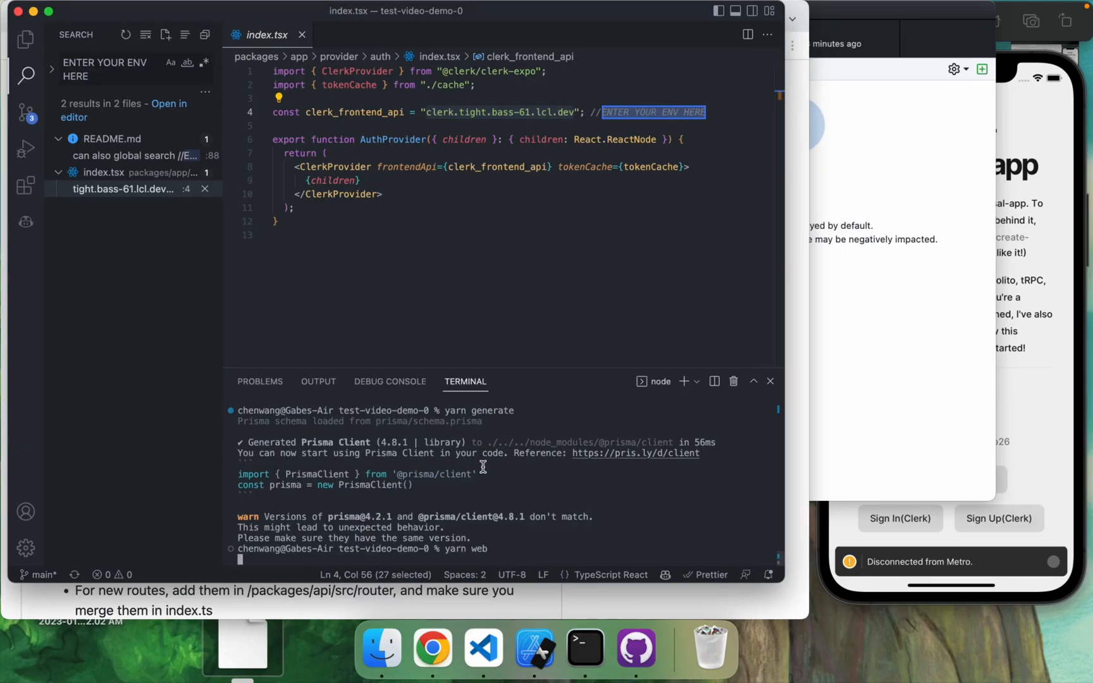
{"action": "mouse_move", "coordinate": [510, 493]}
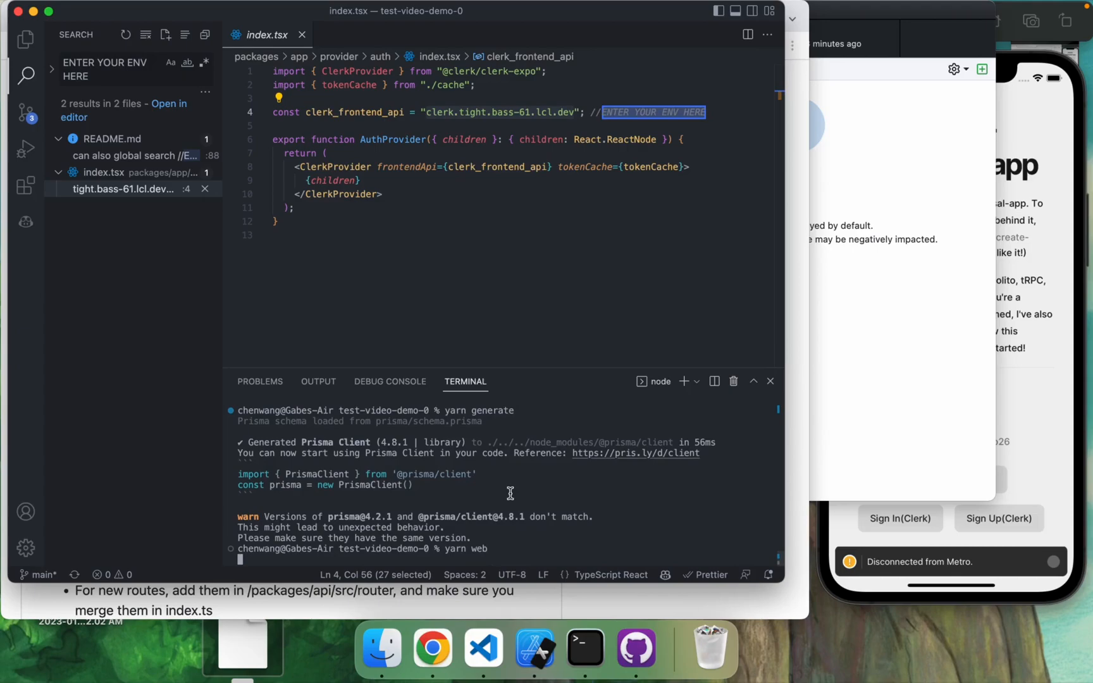
{"action": "mouse_move", "coordinate": [155, 179]}
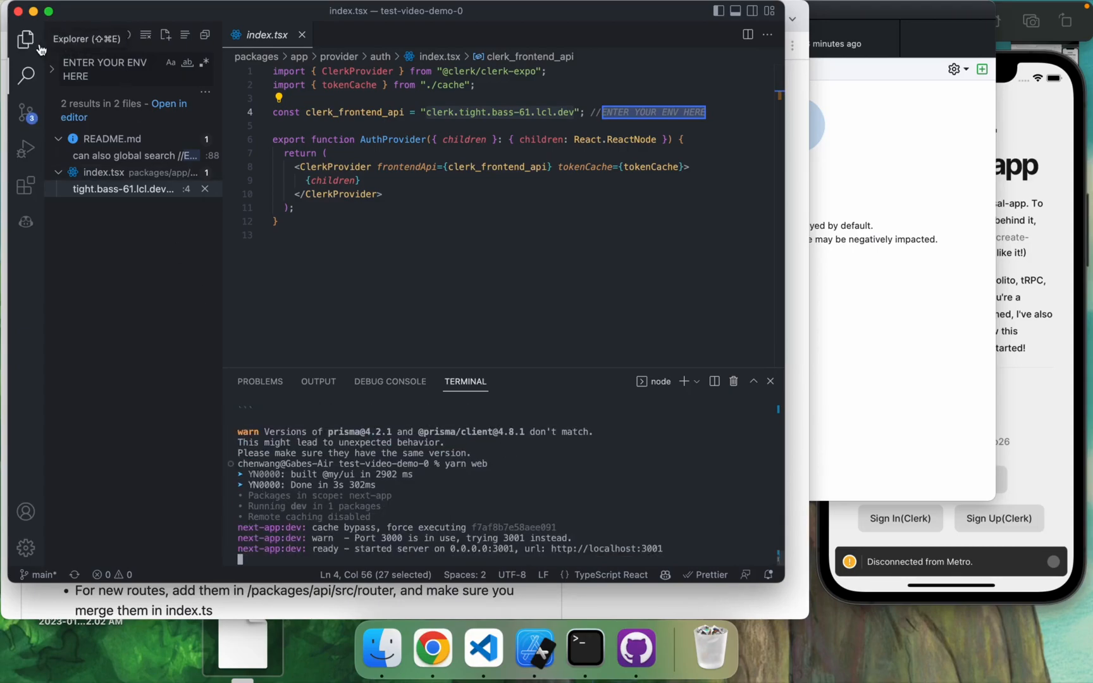
{"action": "left_click", "coordinate": [26, 40]}
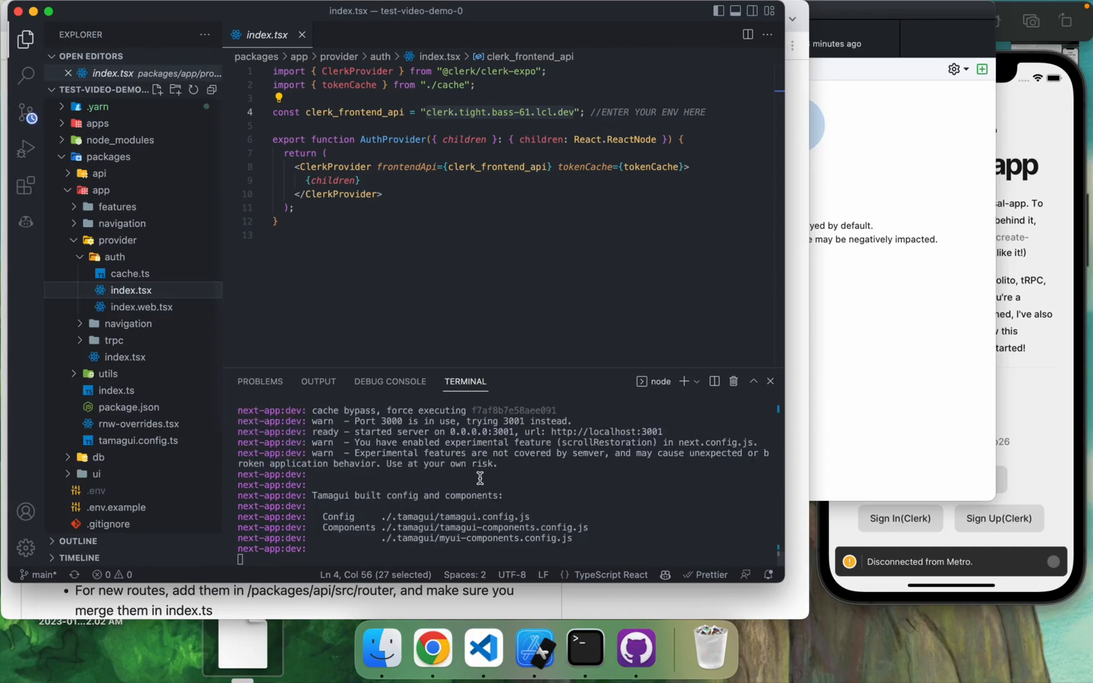
{"action": "scroll", "scroll_direction": "down", "scroll_amount": 3}
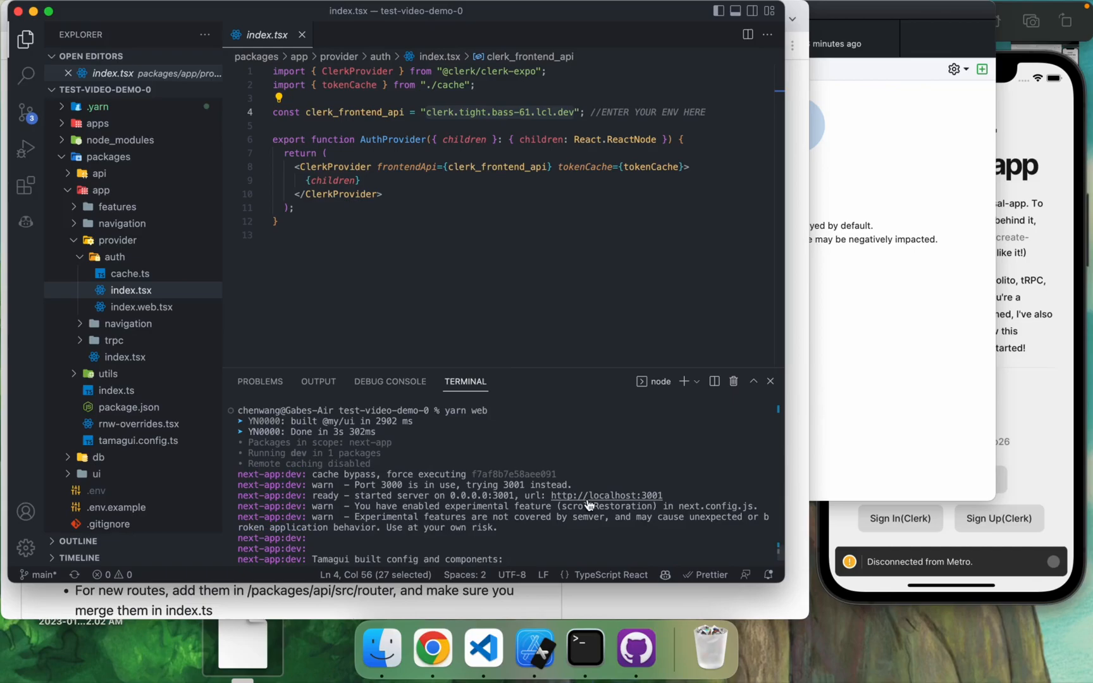
{"action": "left_click", "coordinate": [605, 495]}
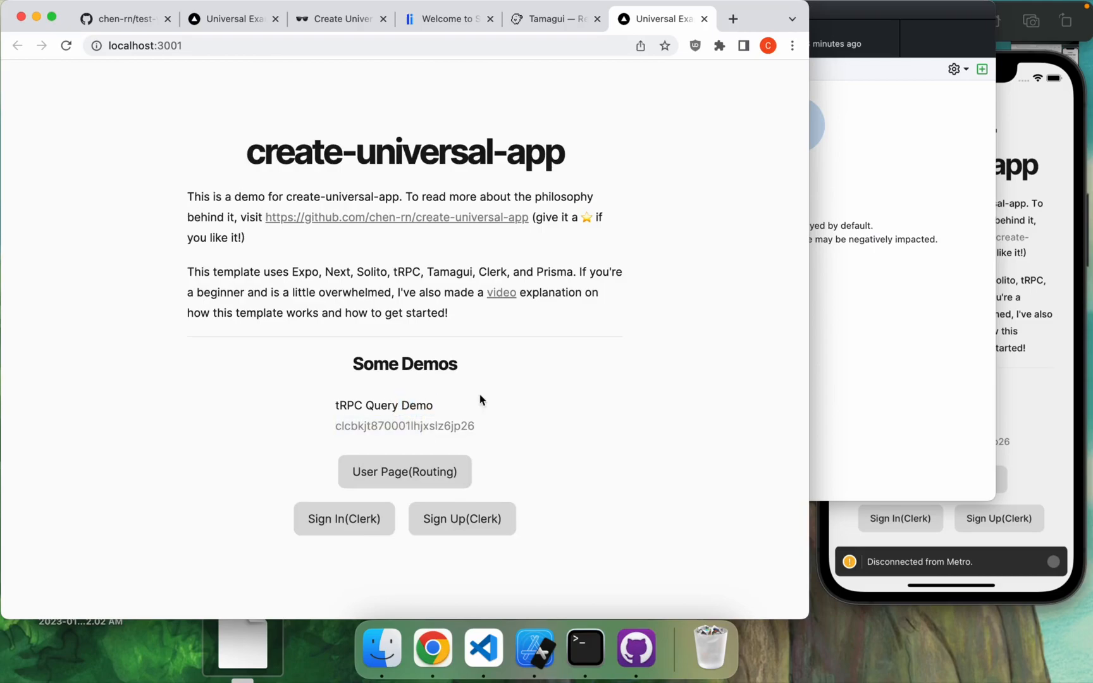
{"action": "left_click", "coordinate": [483, 647]}
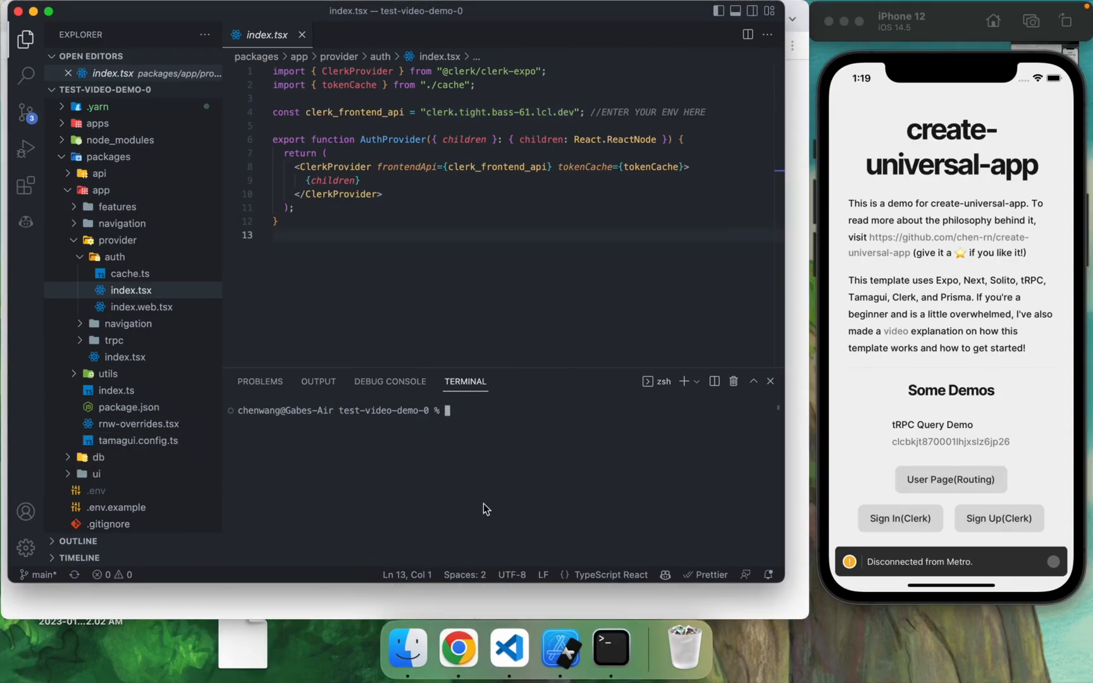
{"action": "mouse_move", "coordinate": [513, 491]}
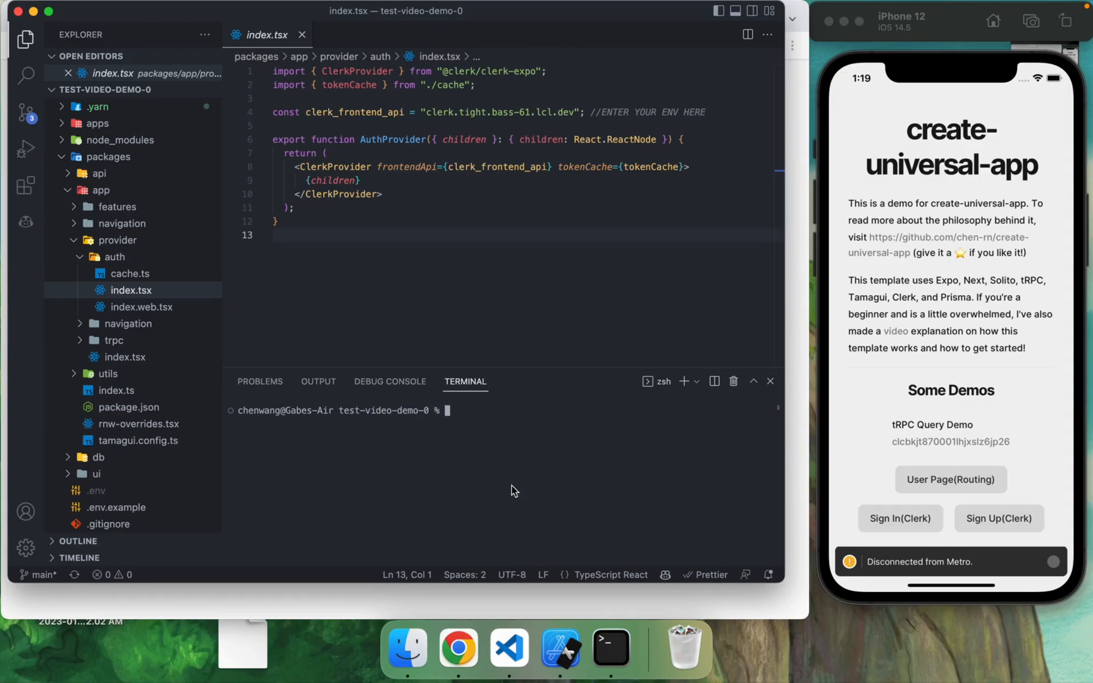
Step: Start yarn web again in the integrated terminal
{"action": "type", "text": "yarn web"}
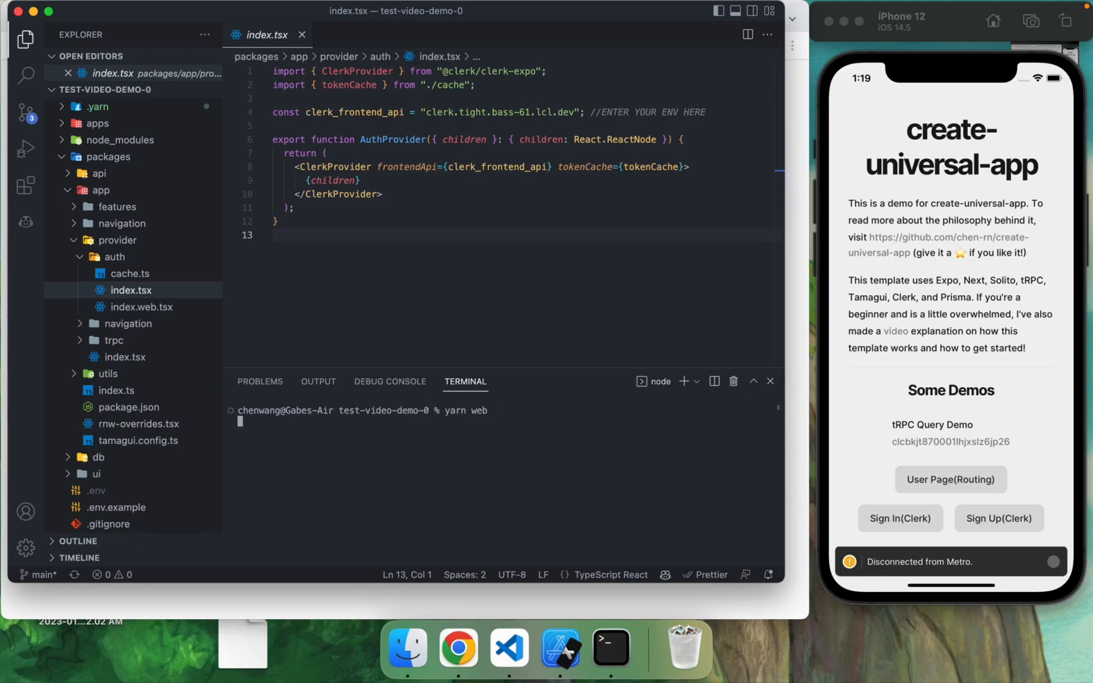
{"action": "mouse_move", "coordinate": [553, 465]}
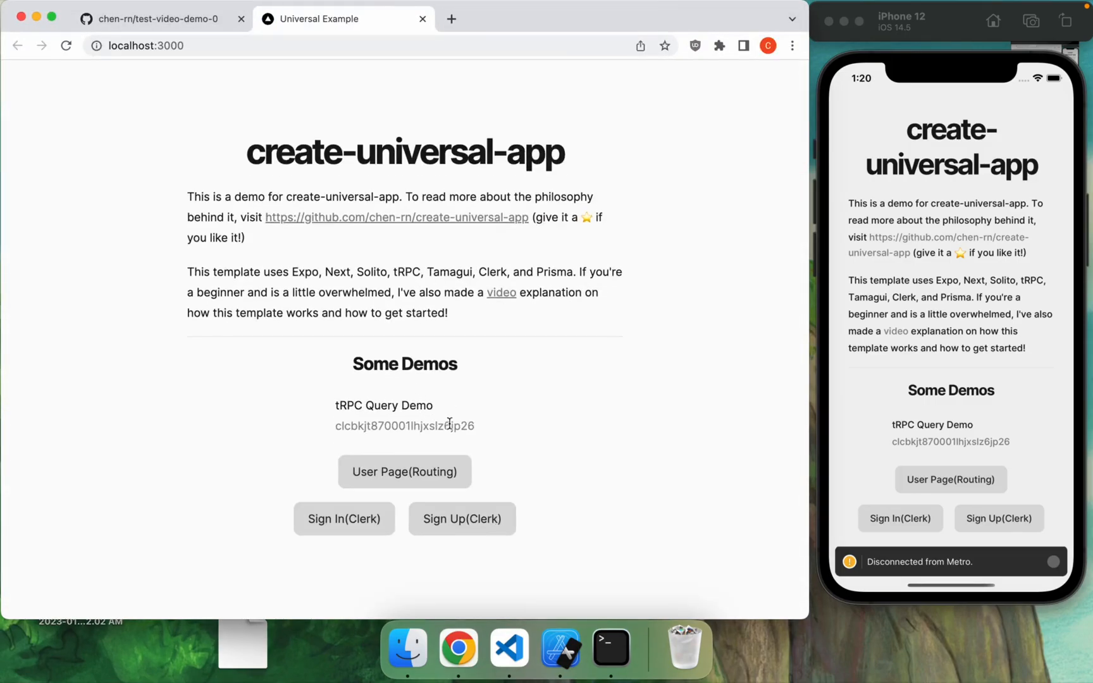
Step: In a second terminal run yarn native for the iOS simulator, then switch to Chrome
{"action": "left_click", "coordinate": [510, 647]}
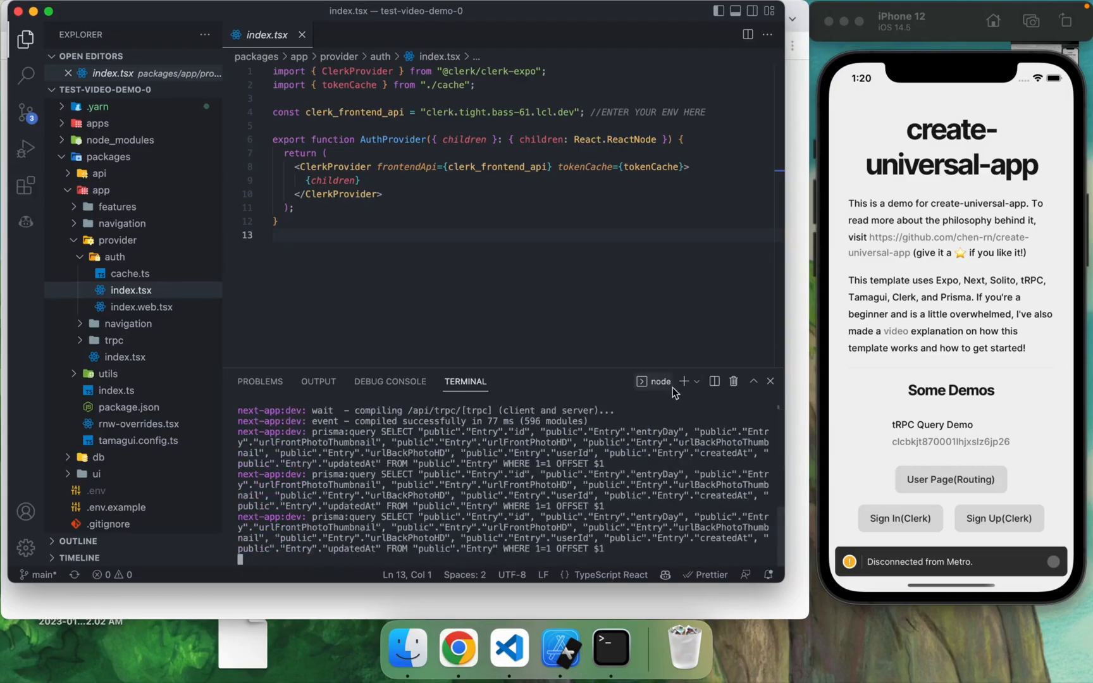
{"action": "left_click", "coordinate": [696, 381]}
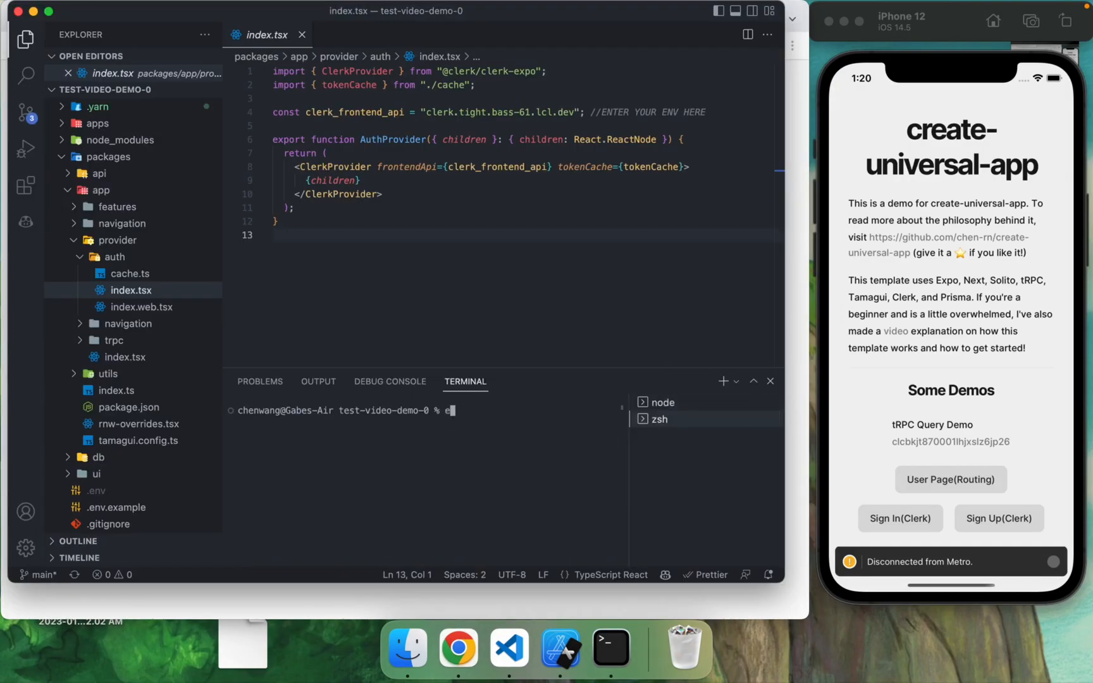
{"action": "type", "text": "yarn na"}
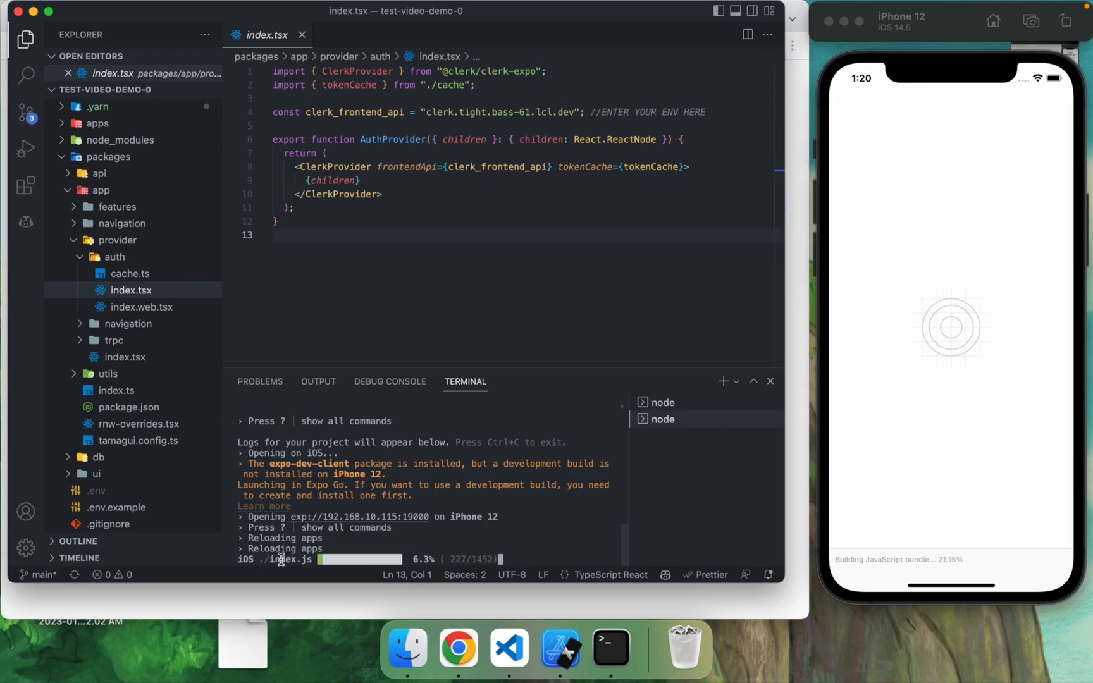
{"action": "mouse_move", "coordinate": [965, 253]}
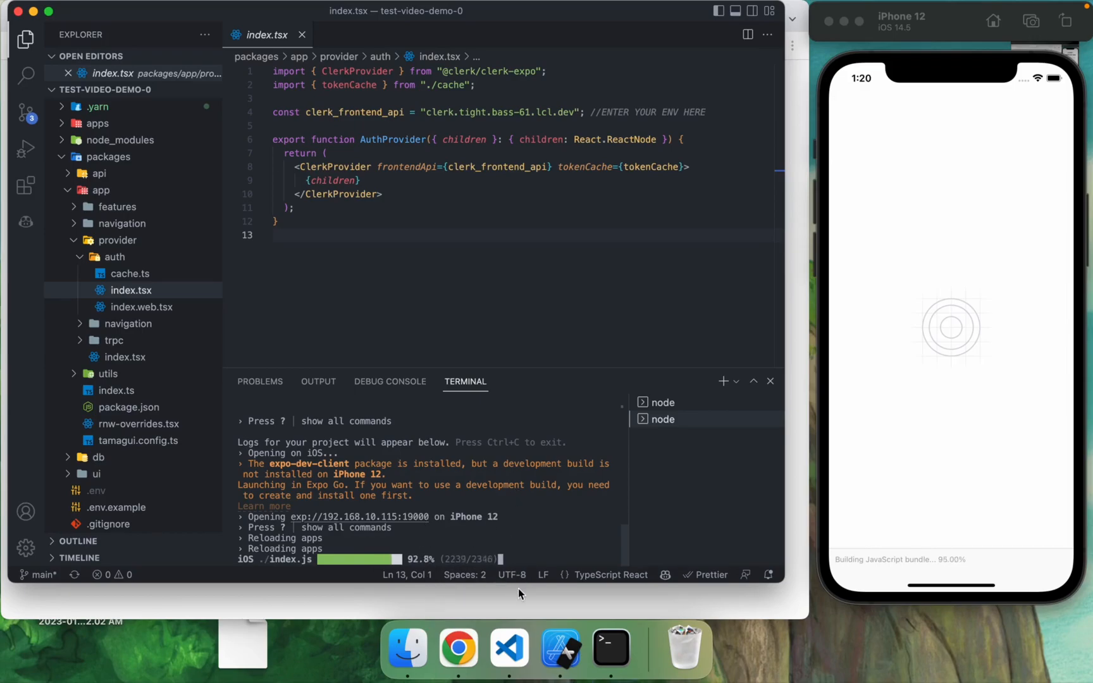
{"action": "left_click", "coordinate": [457, 649]}
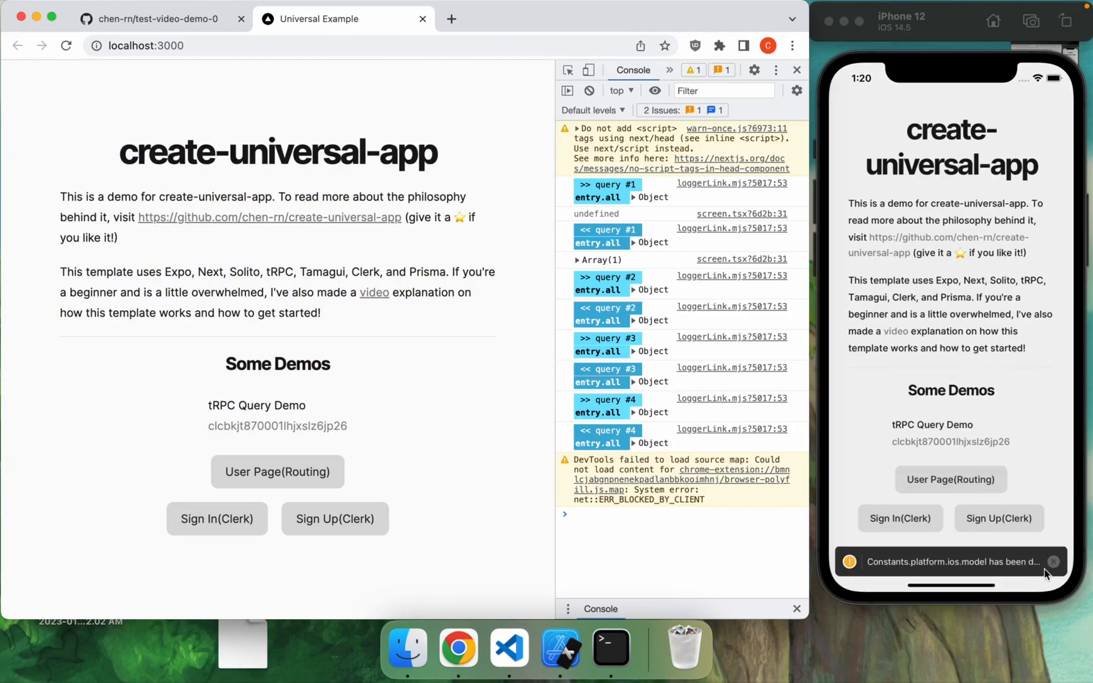
Step: Dismiss the simulator warning, open the Clerk sign-in page, and return to VS Code
{"action": "left_click", "coordinate": [1052, 561]}
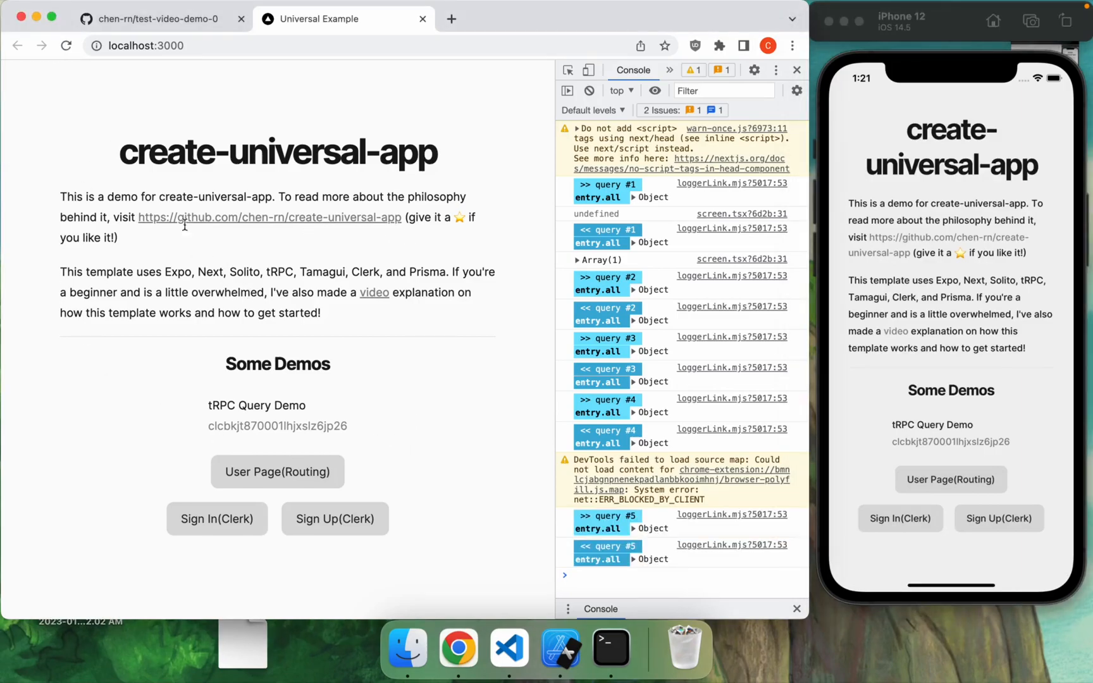
{"action": "mouse_move", "coordinate": [264, 165]}
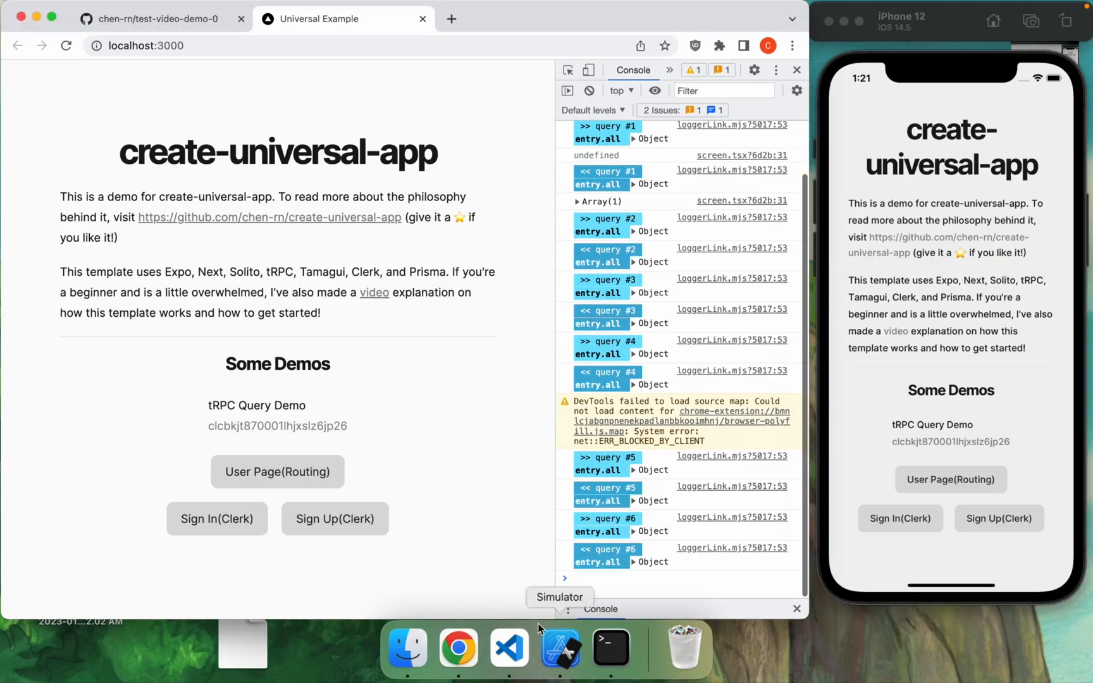
{"action": "mouse_move", "coordinate": [335, 518]}
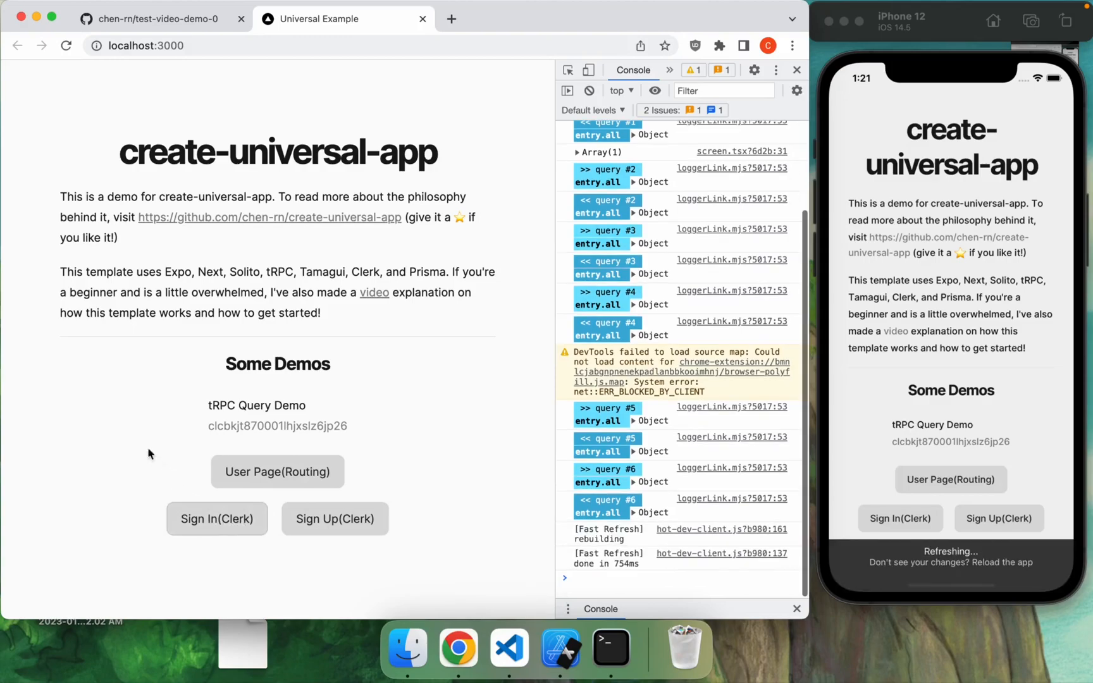
{"action": "left_click", "coordinate": [217, 519]}
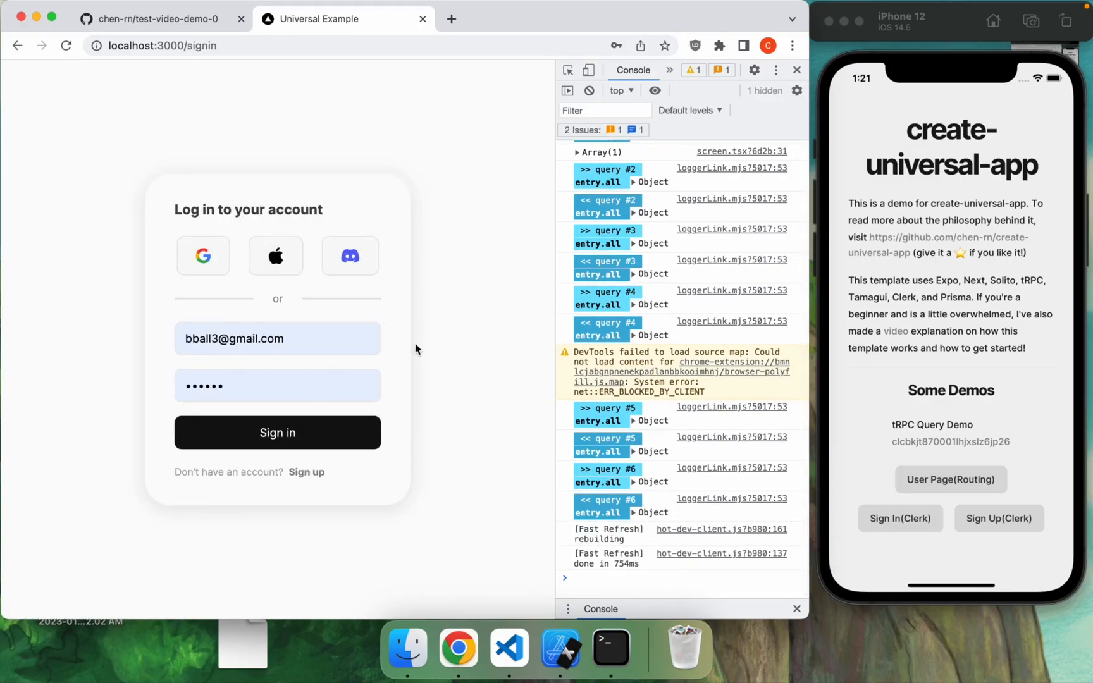
{"action": "left_click", "coordinate": [509, 647]}
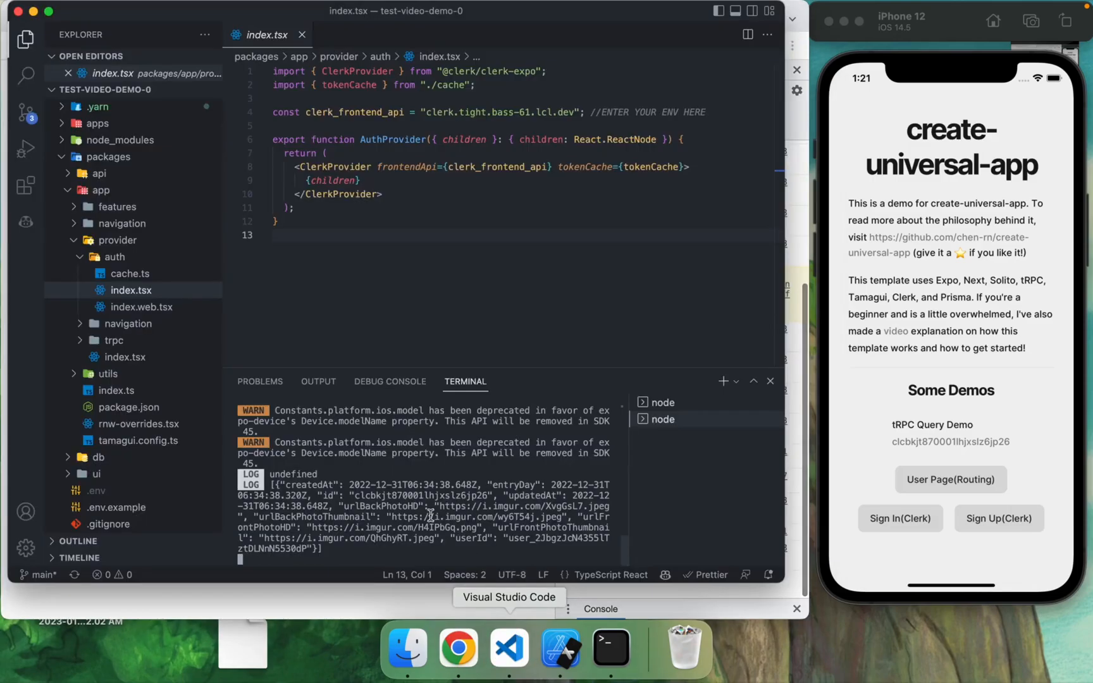
Step: Open packages/app/features/signin/screen.tsx and scroll through its code
{"action": "left_click", "coordinate": [117, 206]}
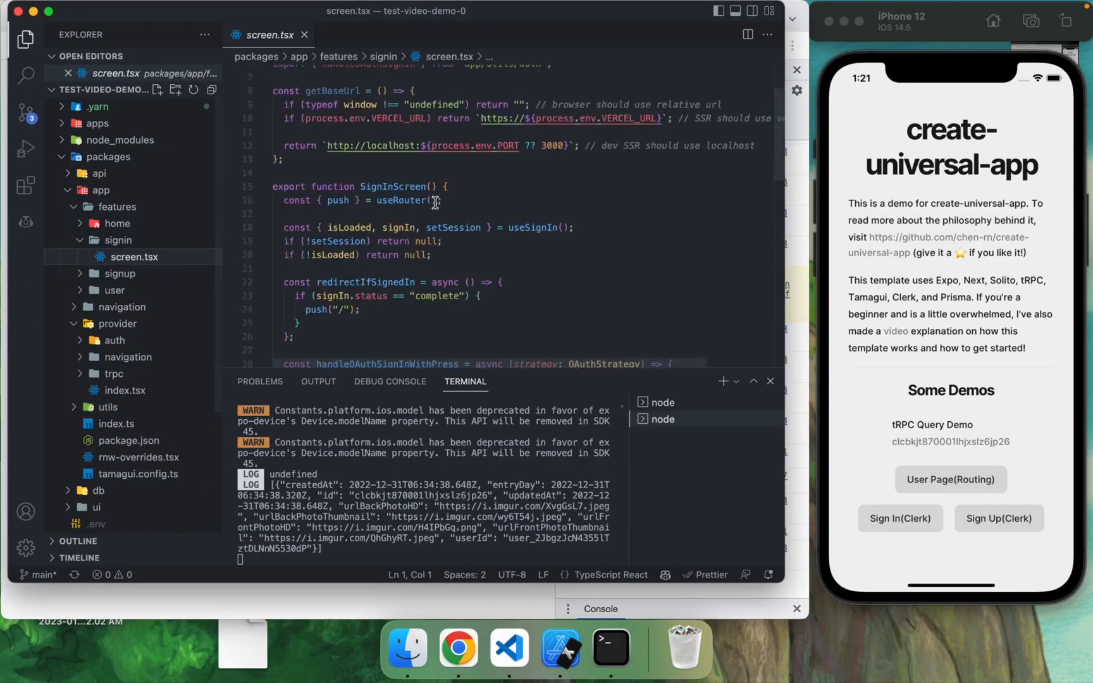
{"action": "scroll", "scroll_direction": "down", "scroll_amount": 3}
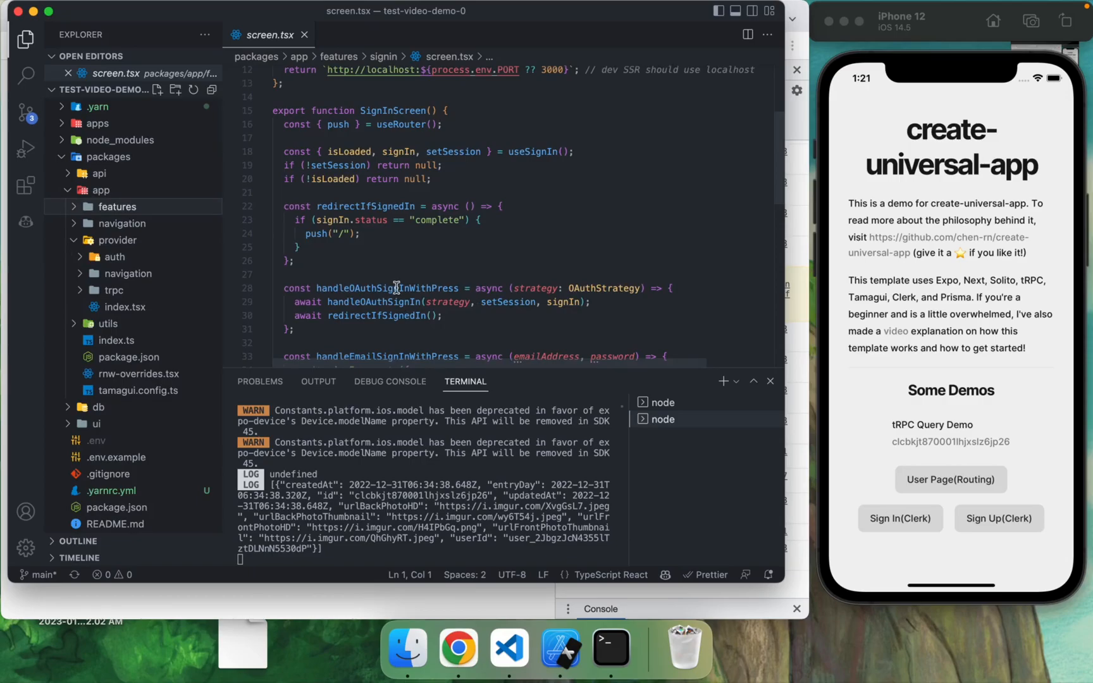
{"action": "mouse_move", "coordinate": [465, 270]}
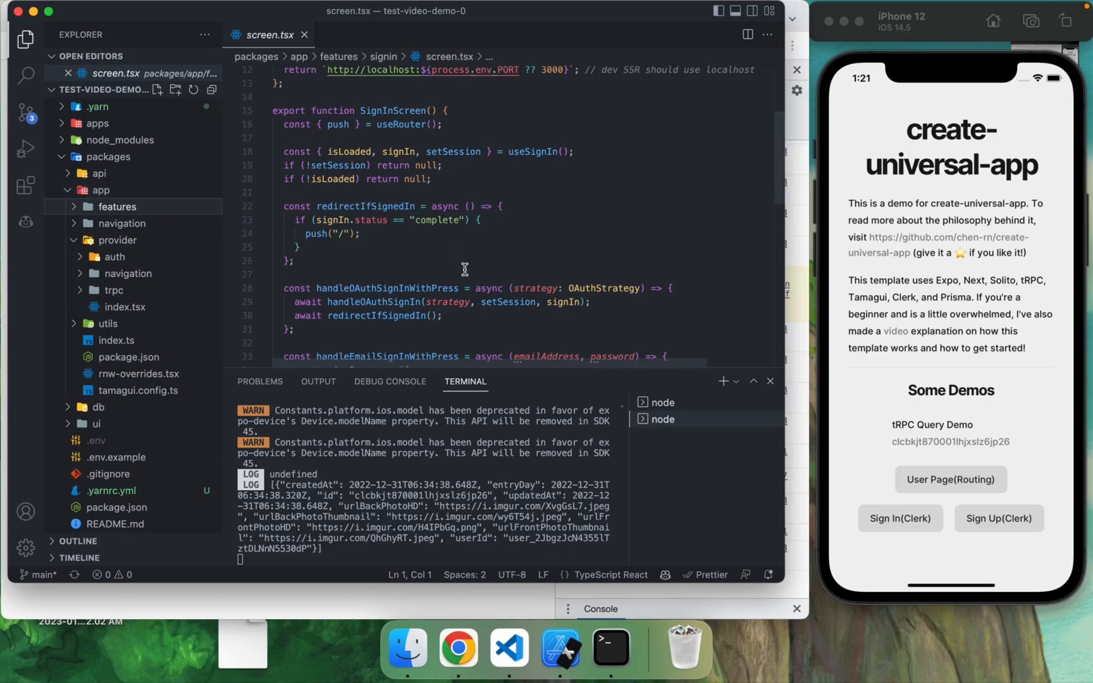
{"action": "scroll", "scroll_direction": "down", "scroll_amount": 3}
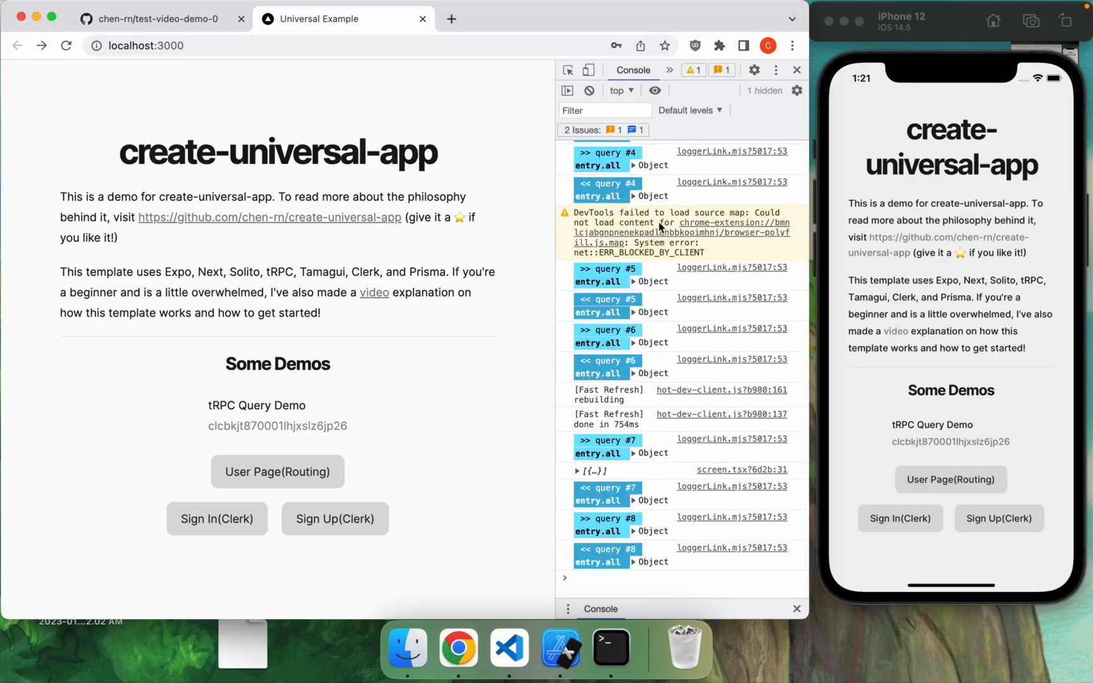
{"action": "mouse_move", "coordinate": [416, 498]}
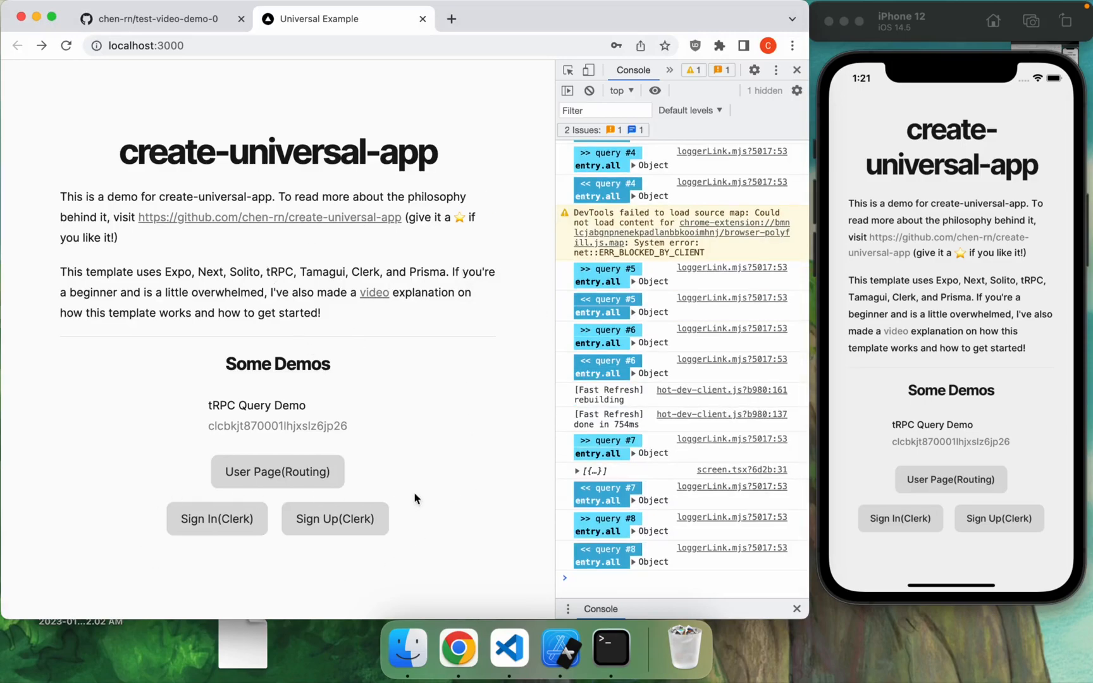
{"action": "mouse_move", "coordinate": [400, 544]}
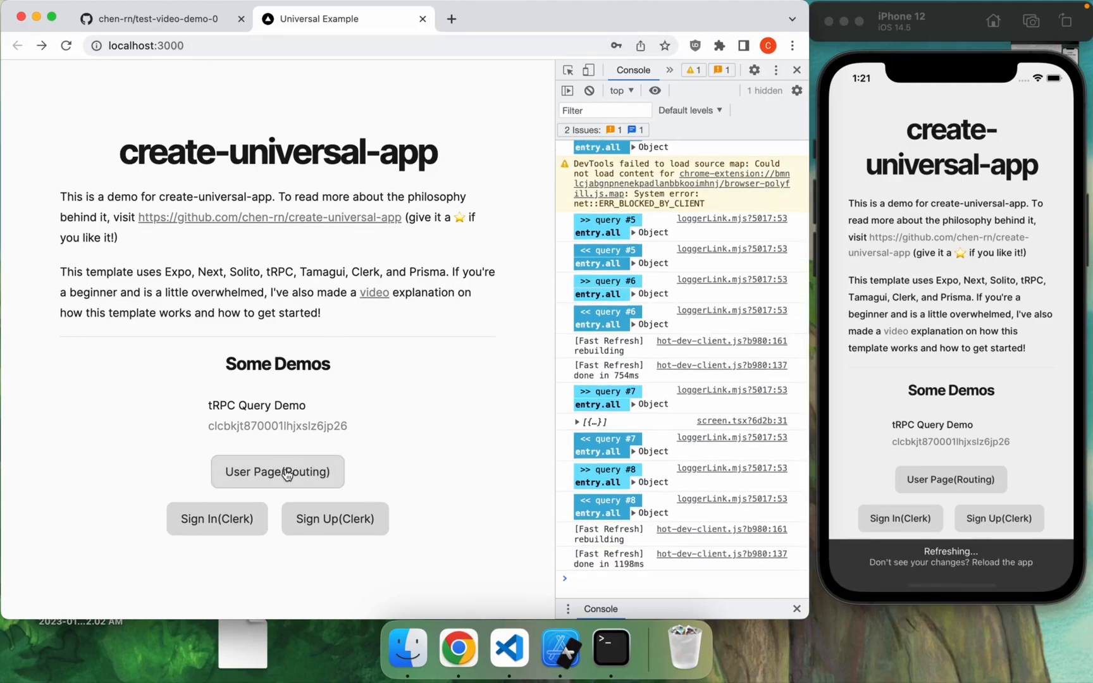
{"action": "left_click", "coordinate": [277, 471]}
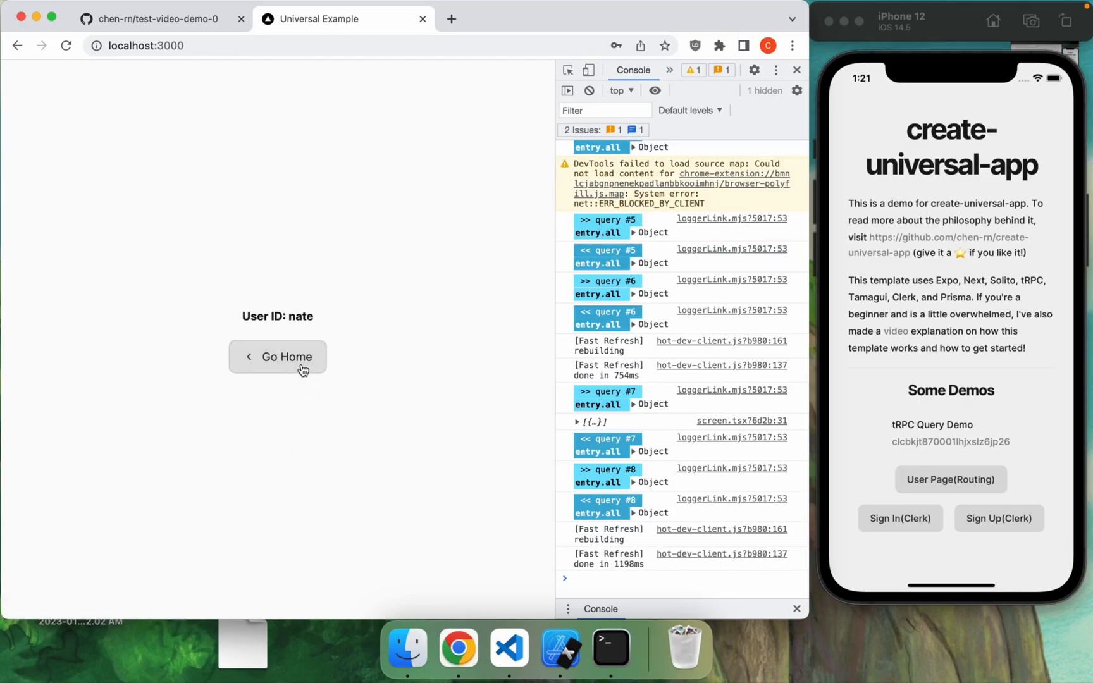
{"action": "left_click", "coordinate": [277, 356]}
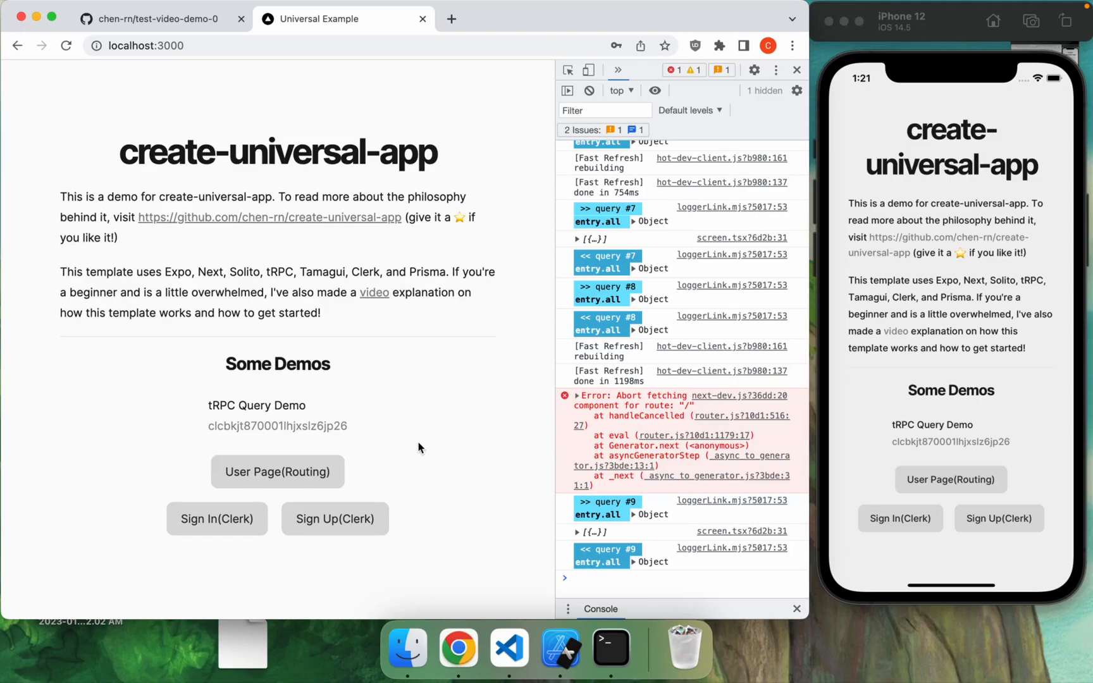
{"action": "mouse_move", "coordinate": [478, 438]}
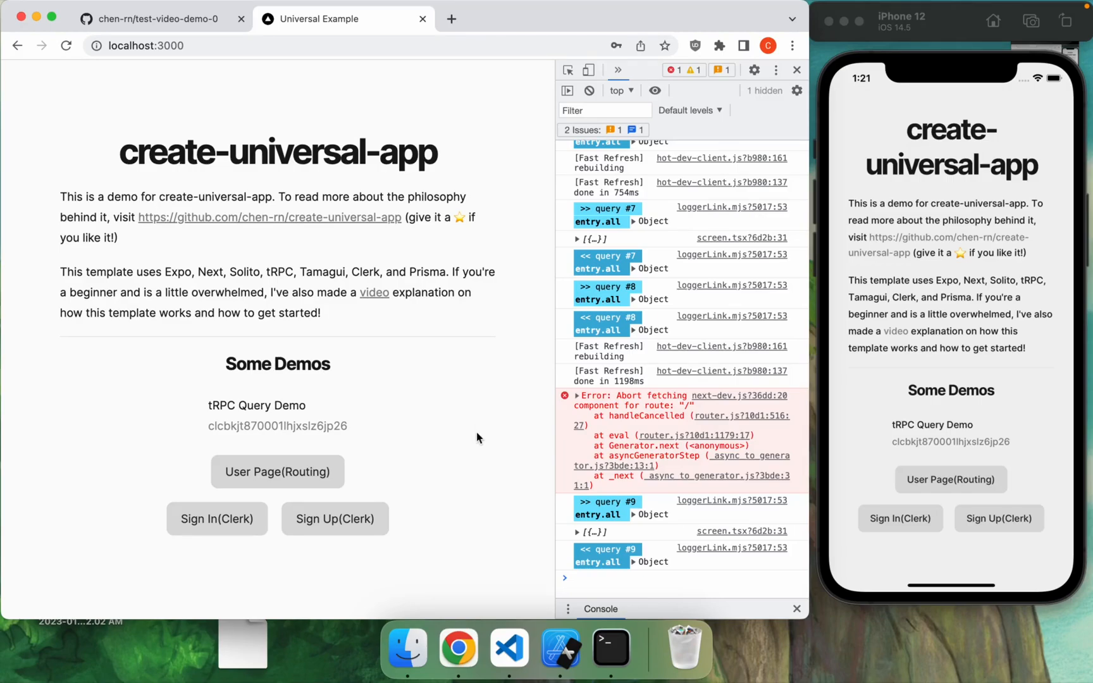